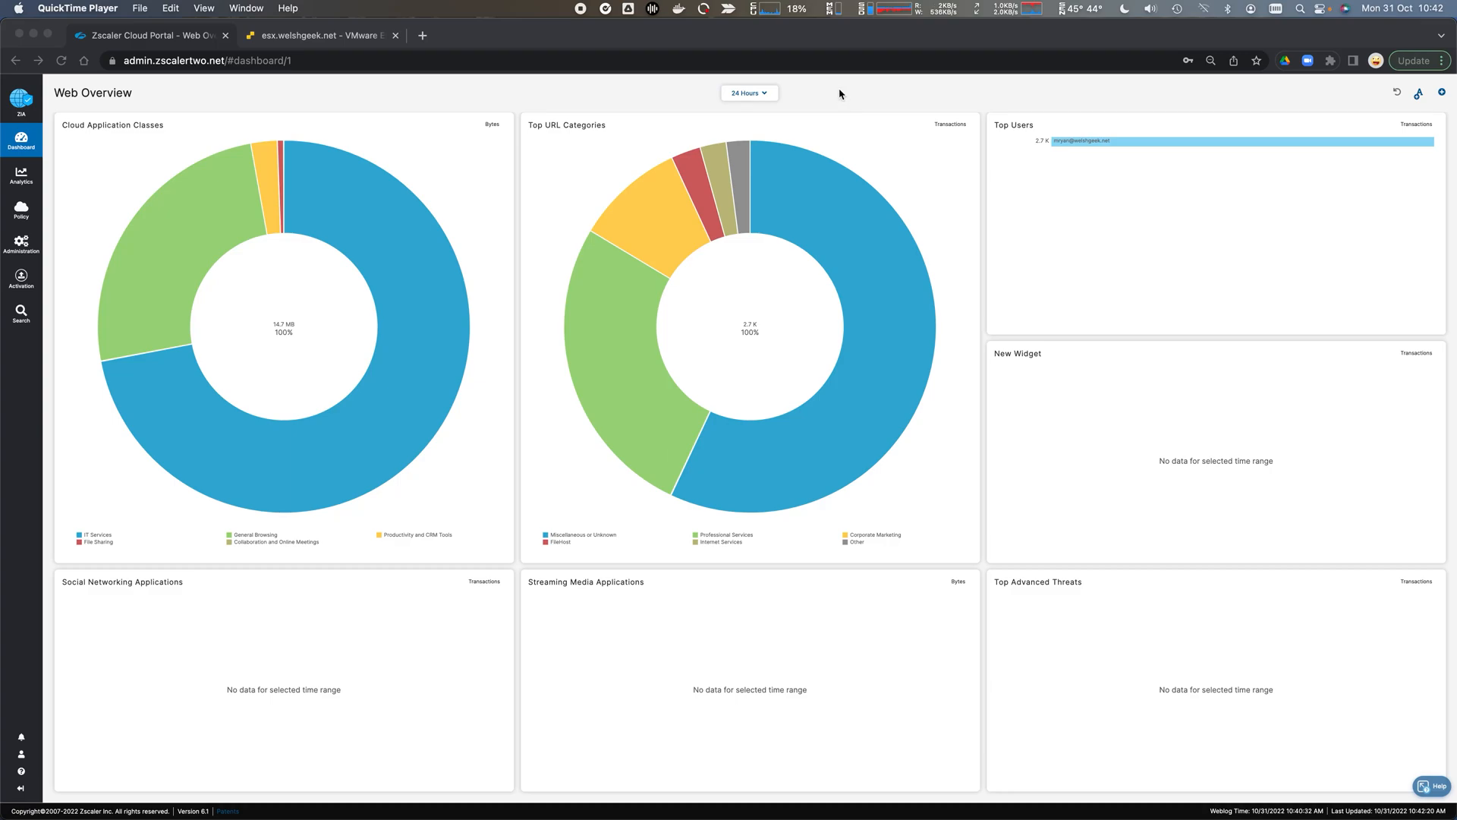
pyautogui.moveTo(667, 96)
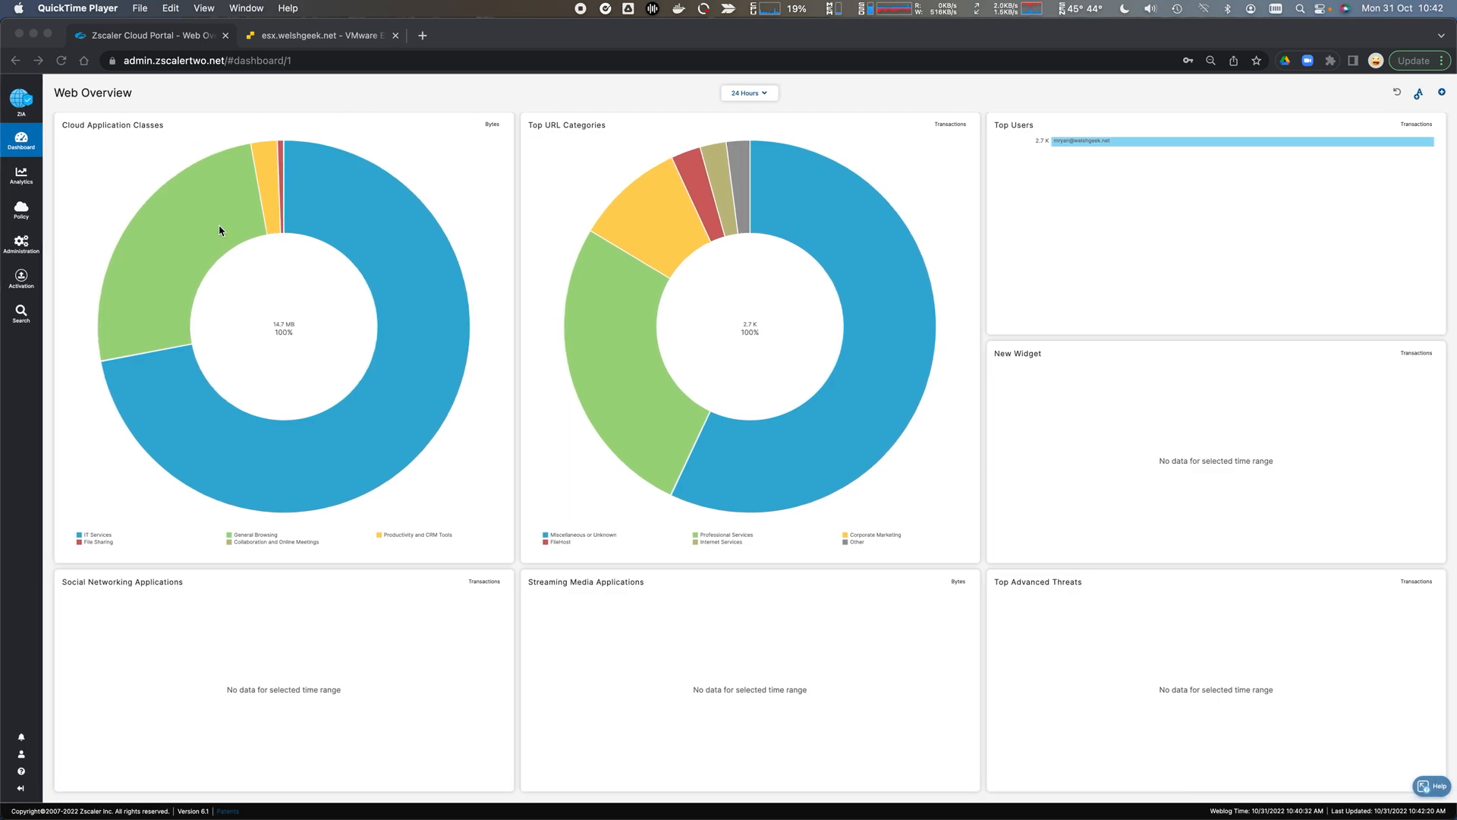
# Go to Administration and open the Virtual ZENS page under Cloud Configuration
pyautogui.click(21, 243)
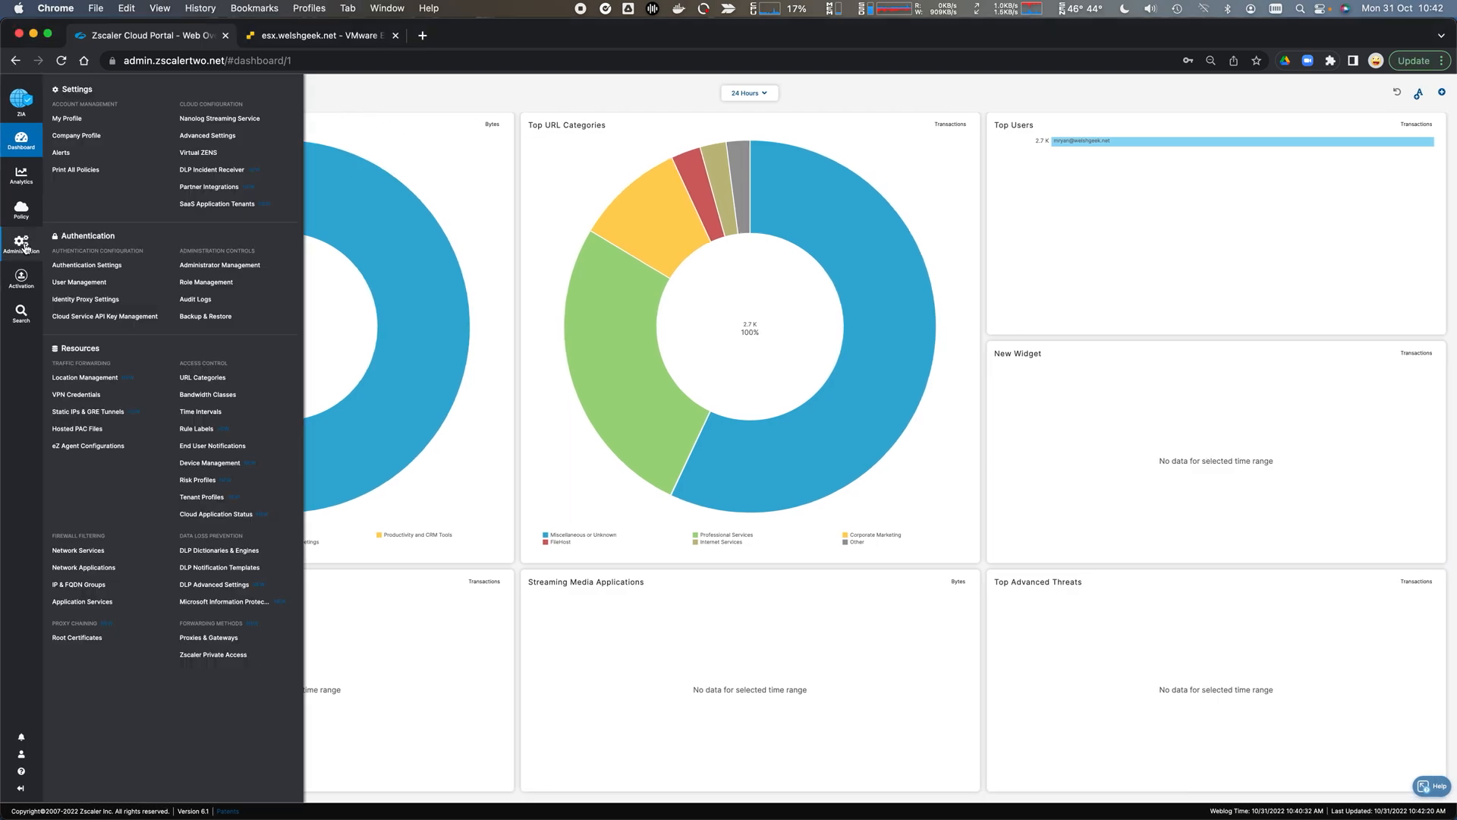
pyautogui.click(197, 152)
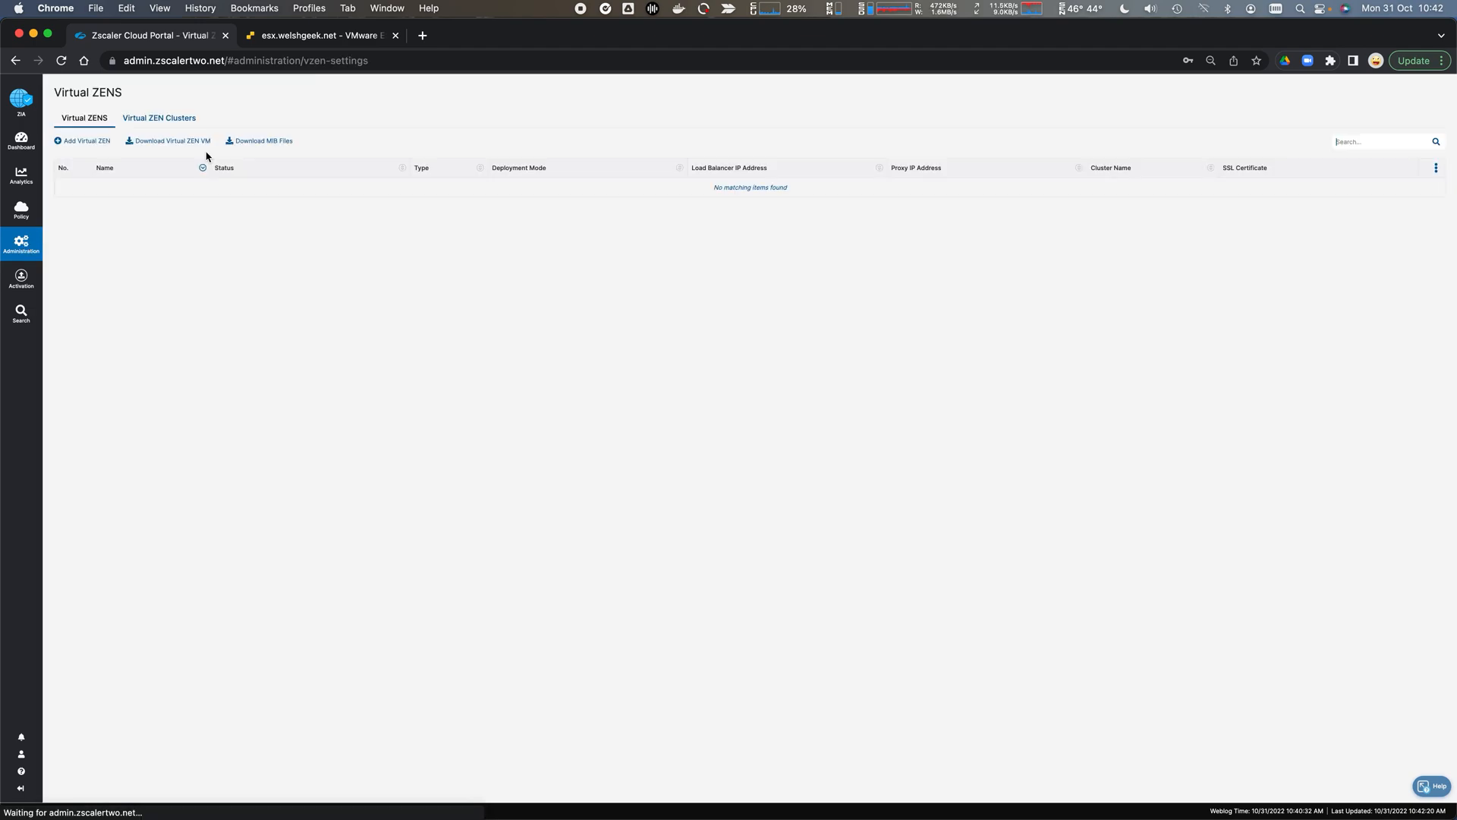
# Start a new Virtual ZEN named ZIA-PSE-1 with the Small size
pyautogui.click(82, 141)
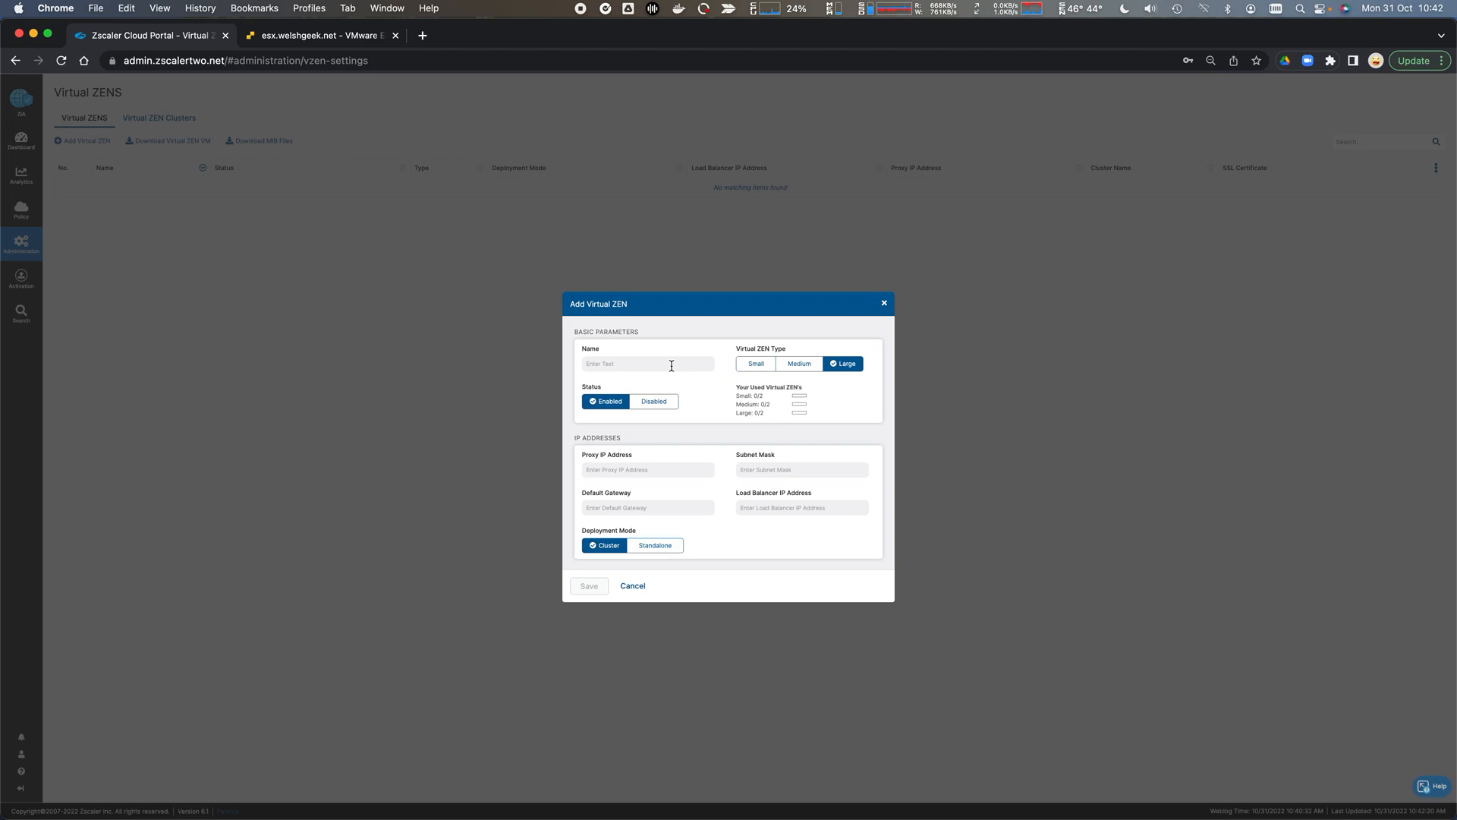
pyautogui.write('ZIA-PSE-1')
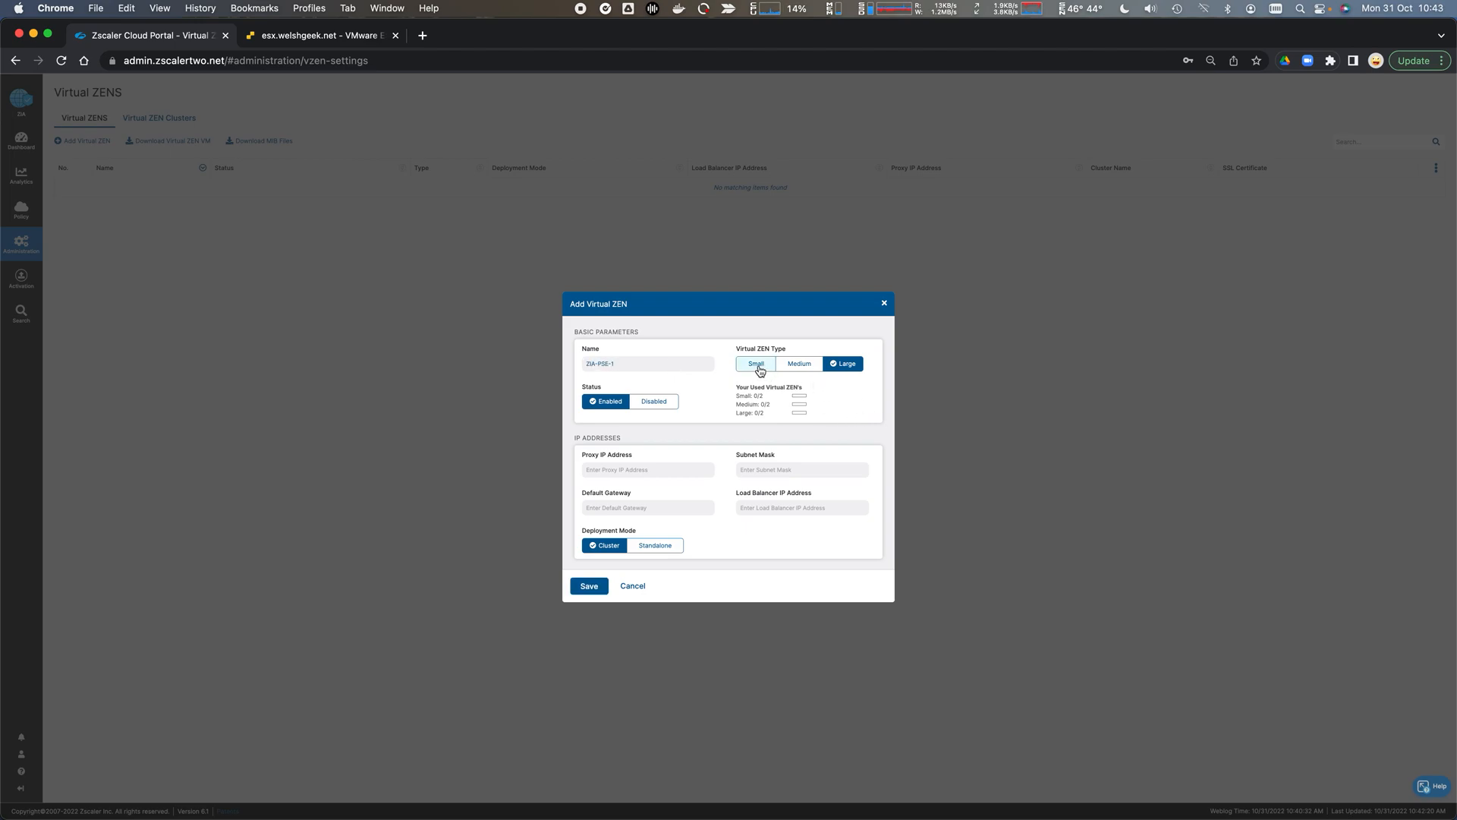
pyautogui.click(754, 363)
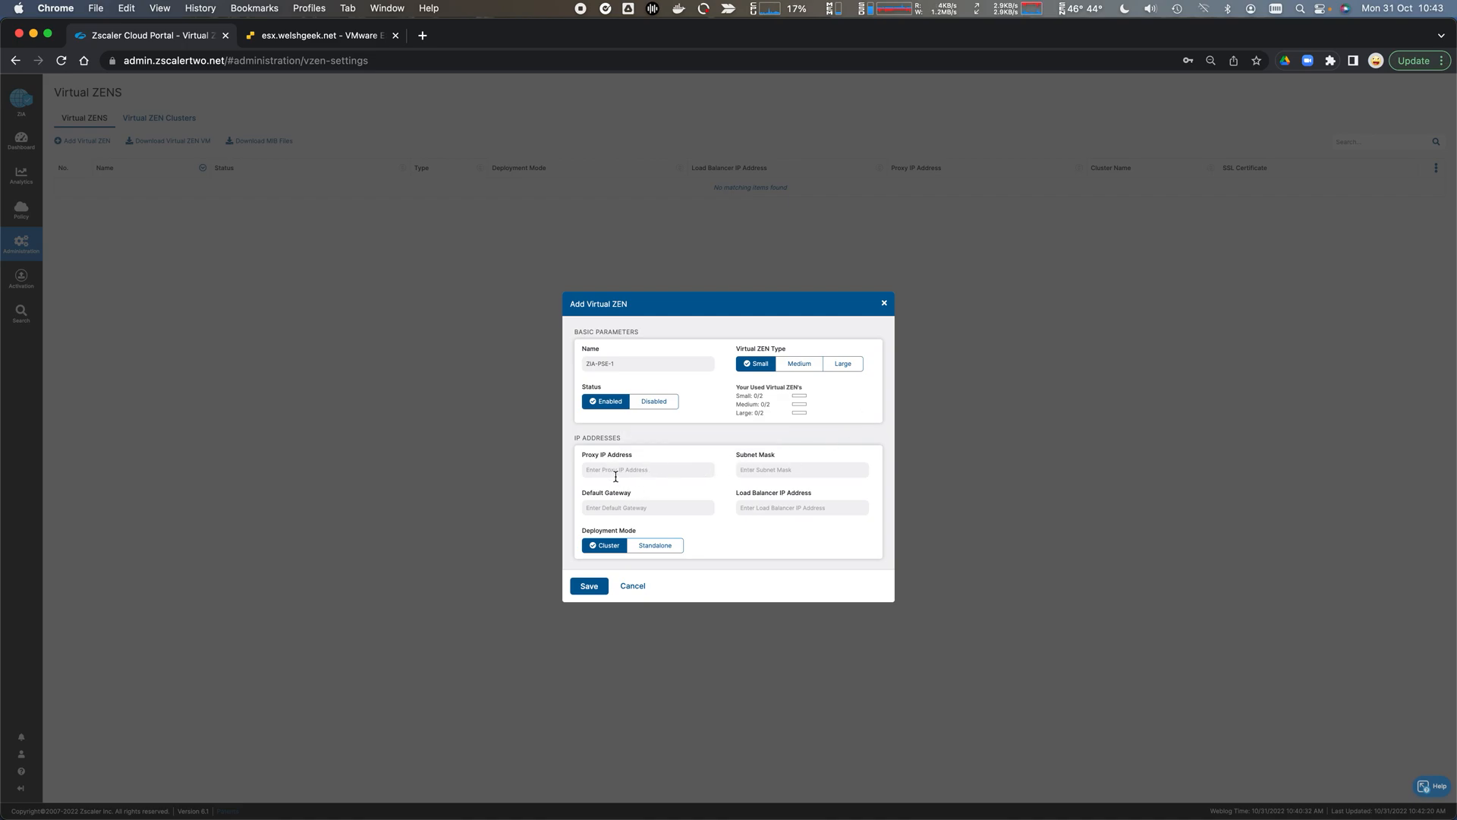
pyautogui.moveTo(732, 492)
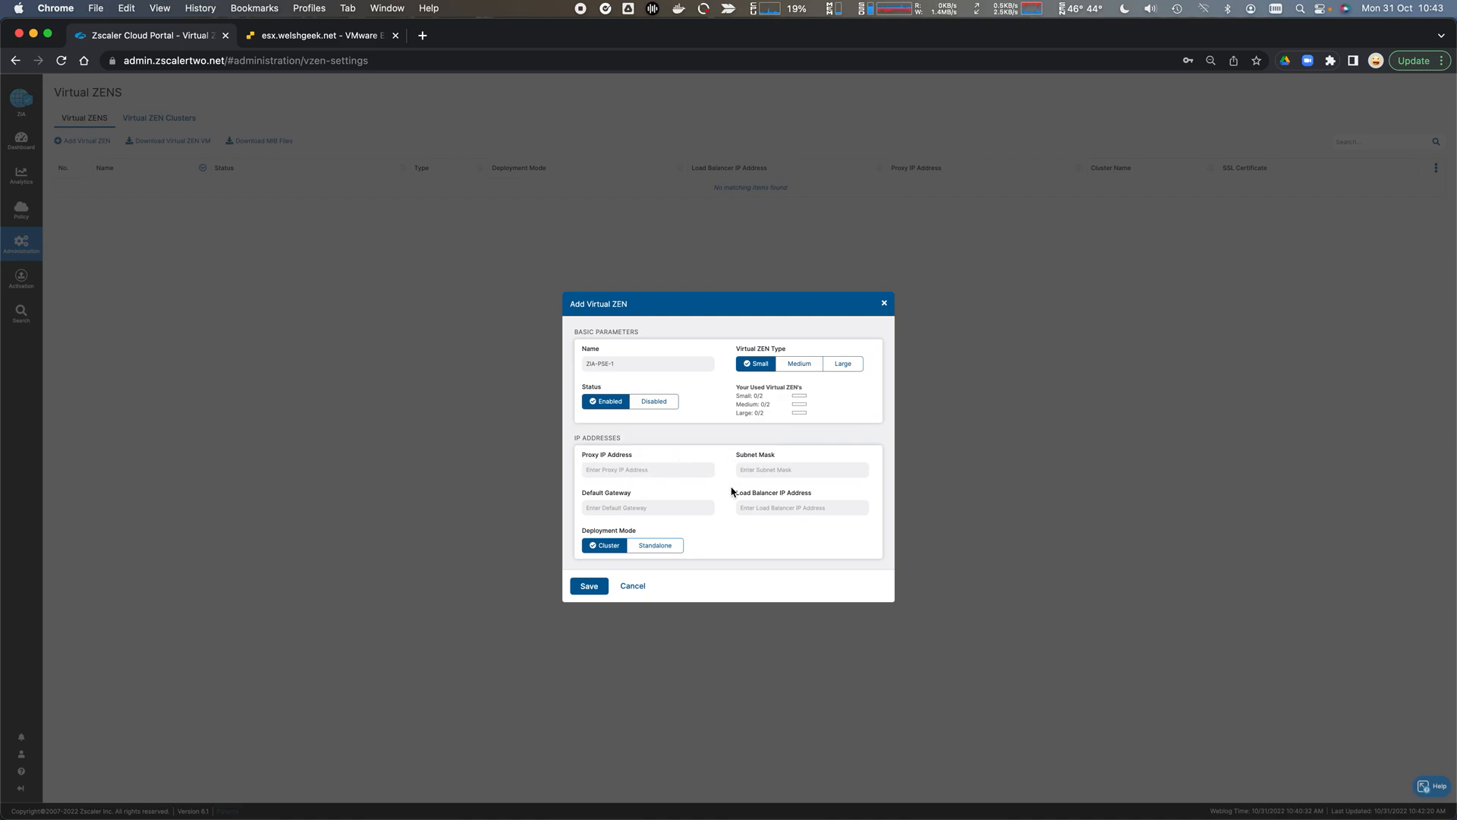
# Enter proxy IP 192.168.1.193, subnet mask, gateway and load balancer 192.168.1.195, then save
pyautogui.click(647, 469)
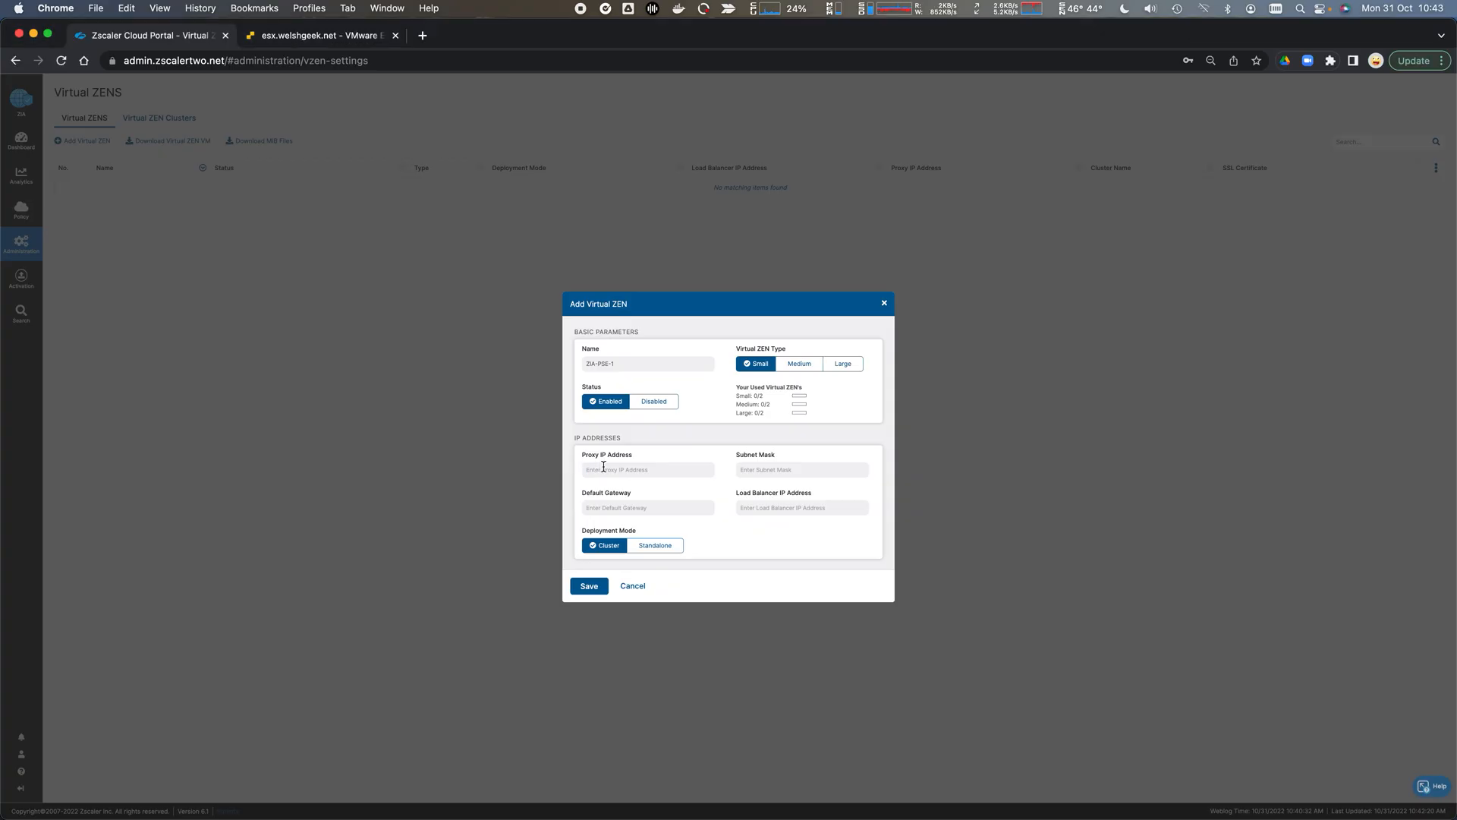
pyautogui.write('2')
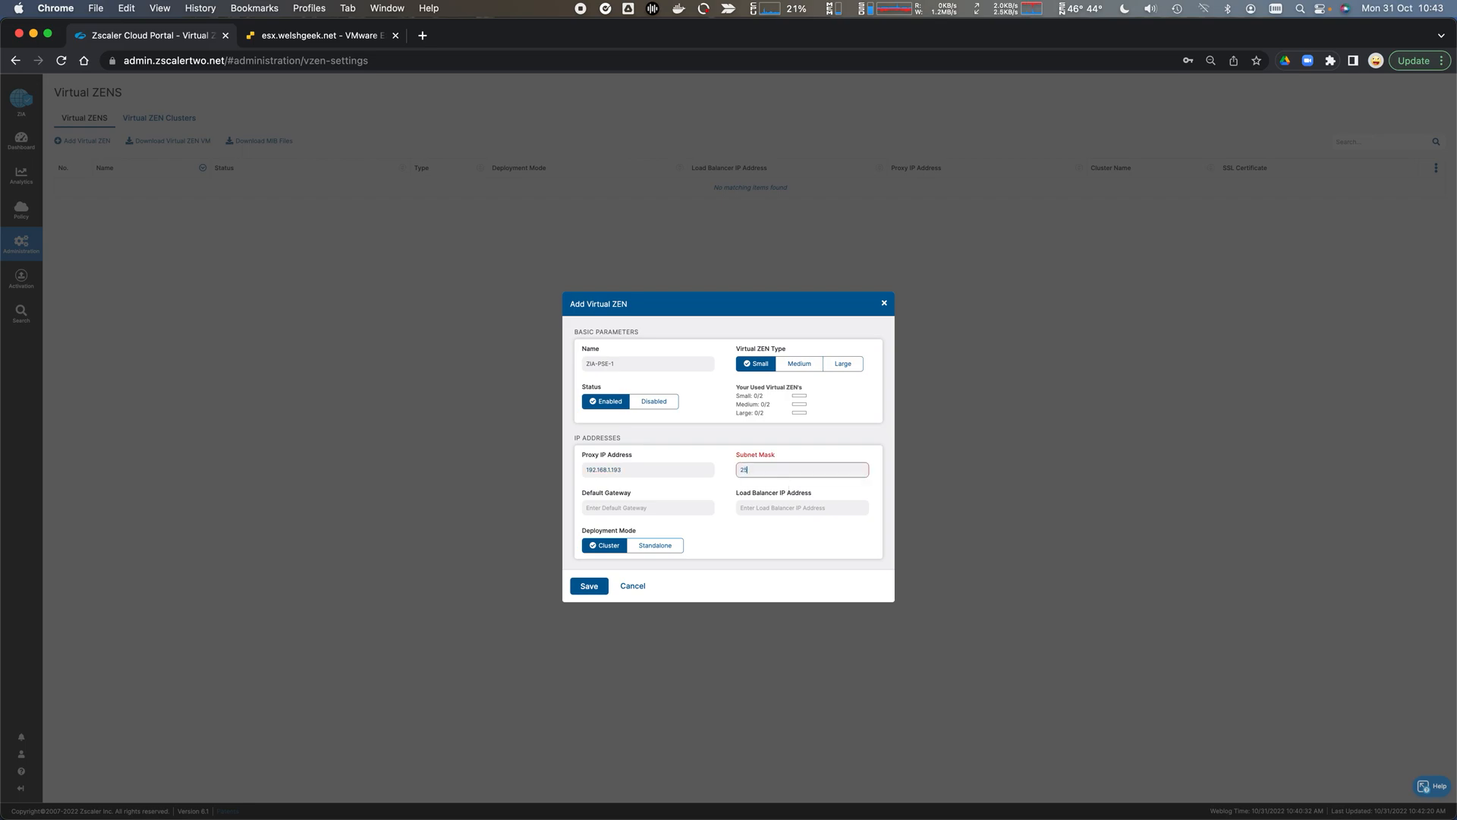
pyautogui.write('55.255.0')
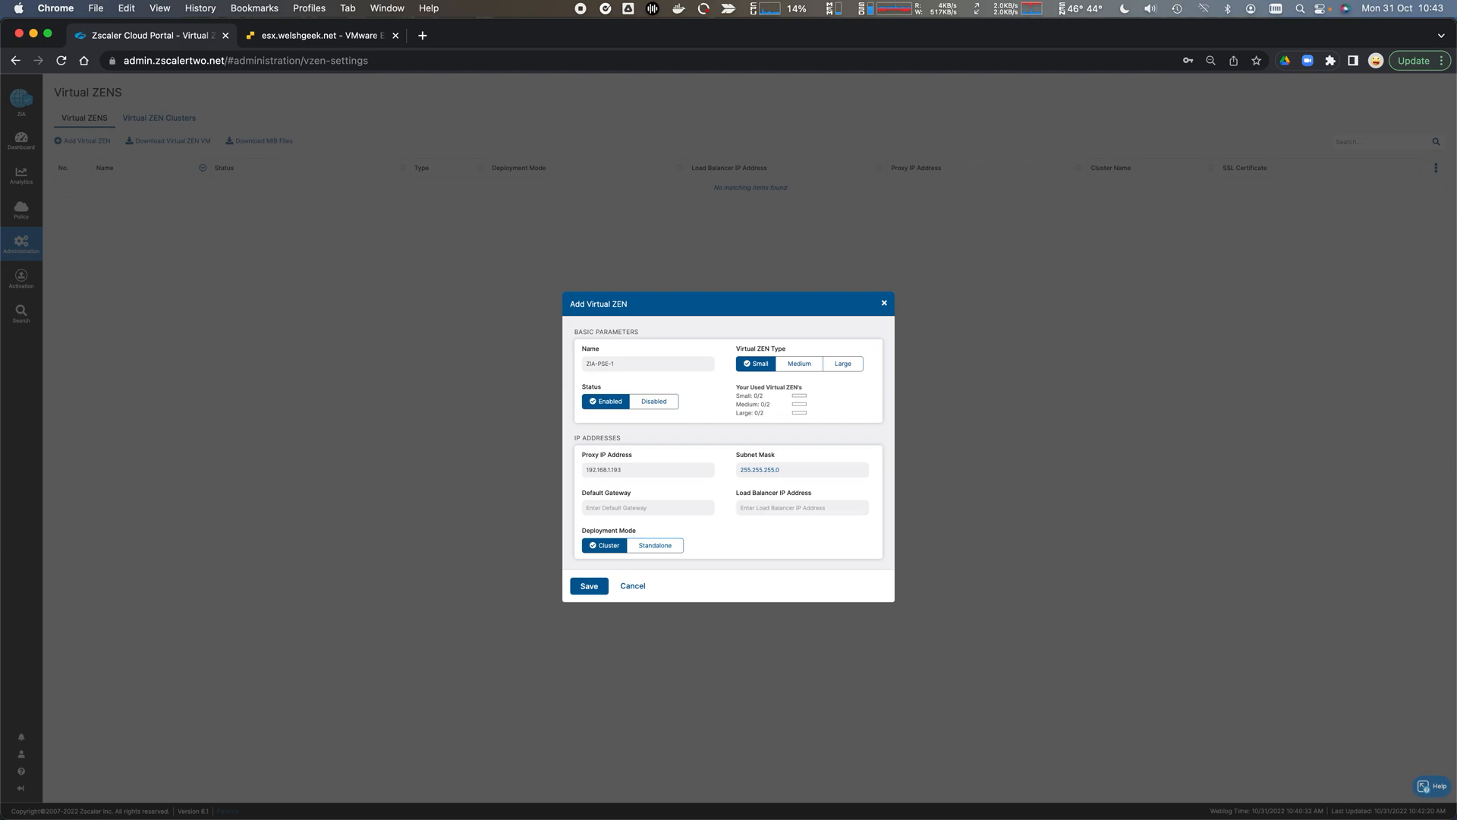
pyautogui.write('192.168.1.254')
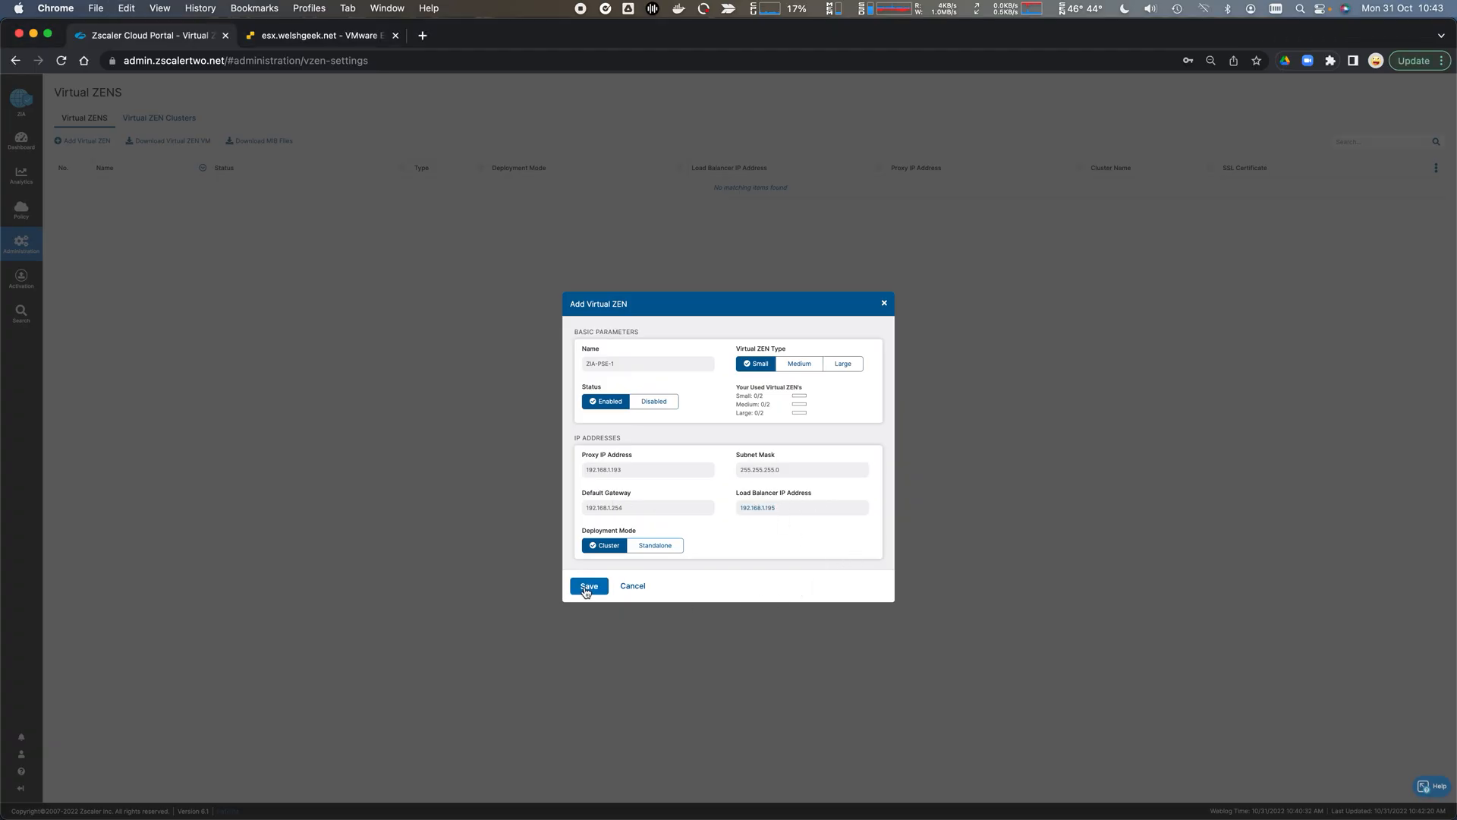
pyautogui.click(588, 585)
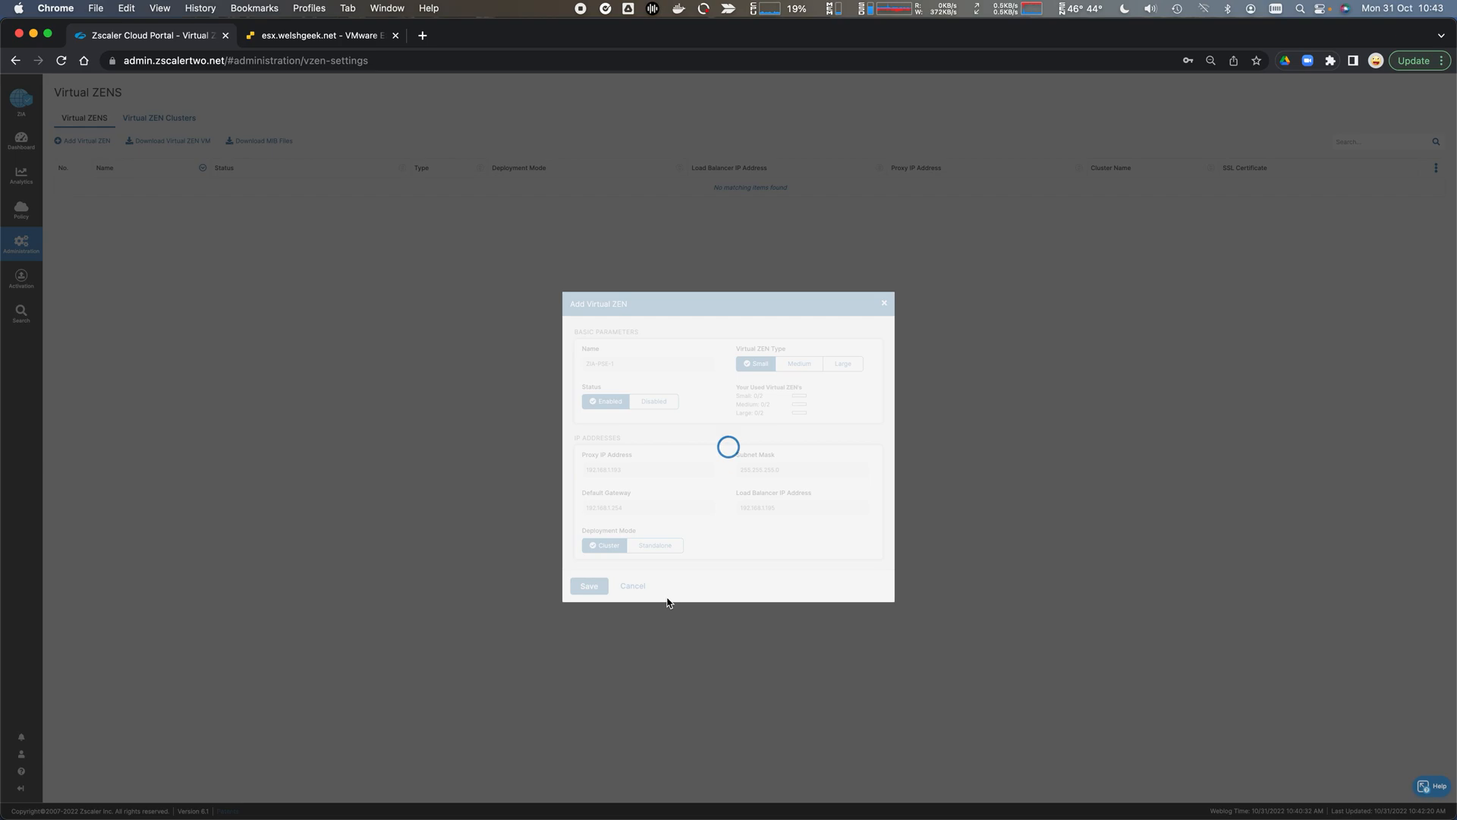
pyautogui.click(588, 585)
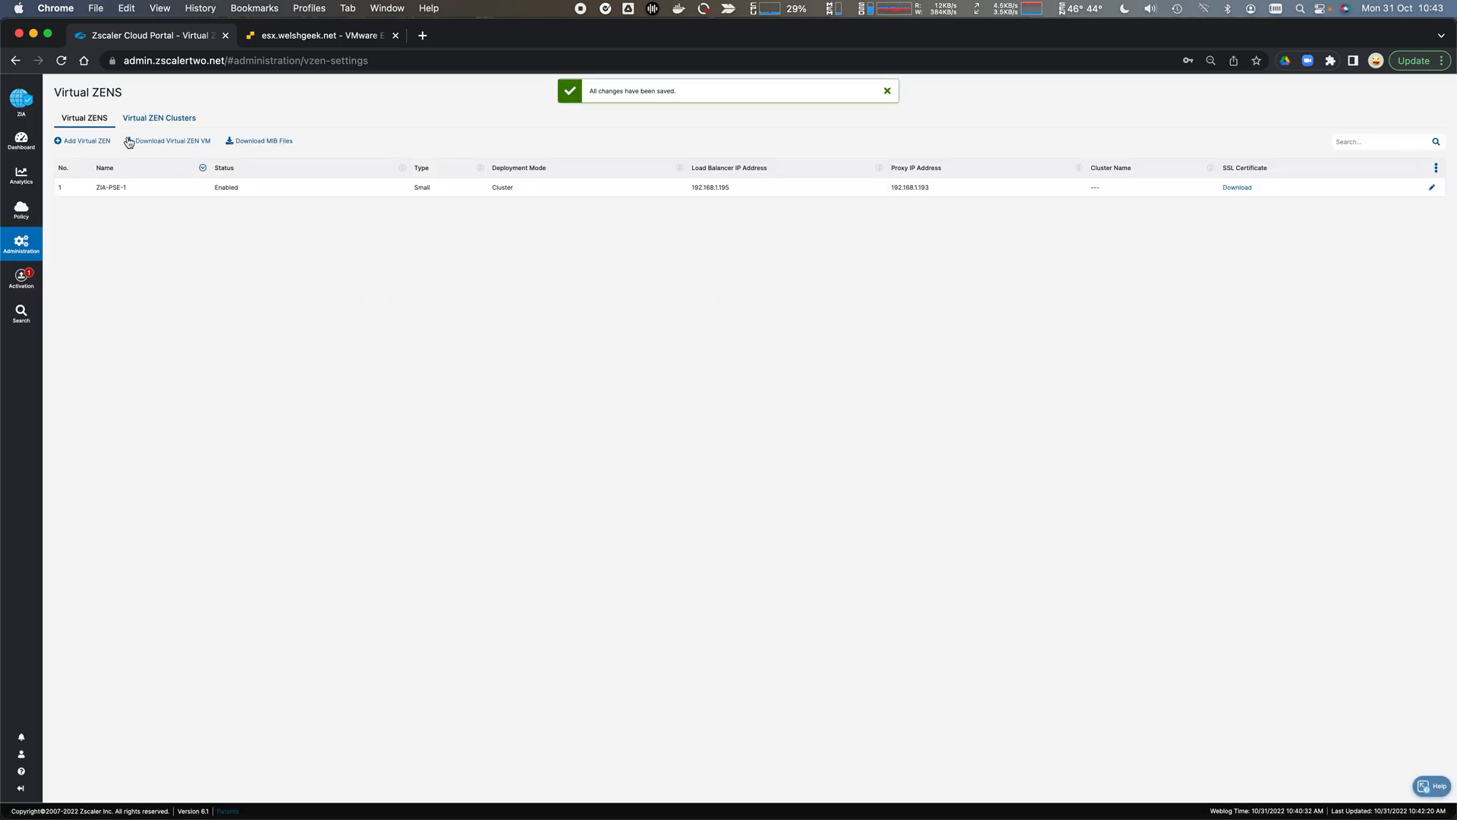
# Add ZIA-PSE-2 with proxy IP 192.168.1.194, subnet mask and gateway 192.168.1.254, and save
pyautogui.click(83, 141)
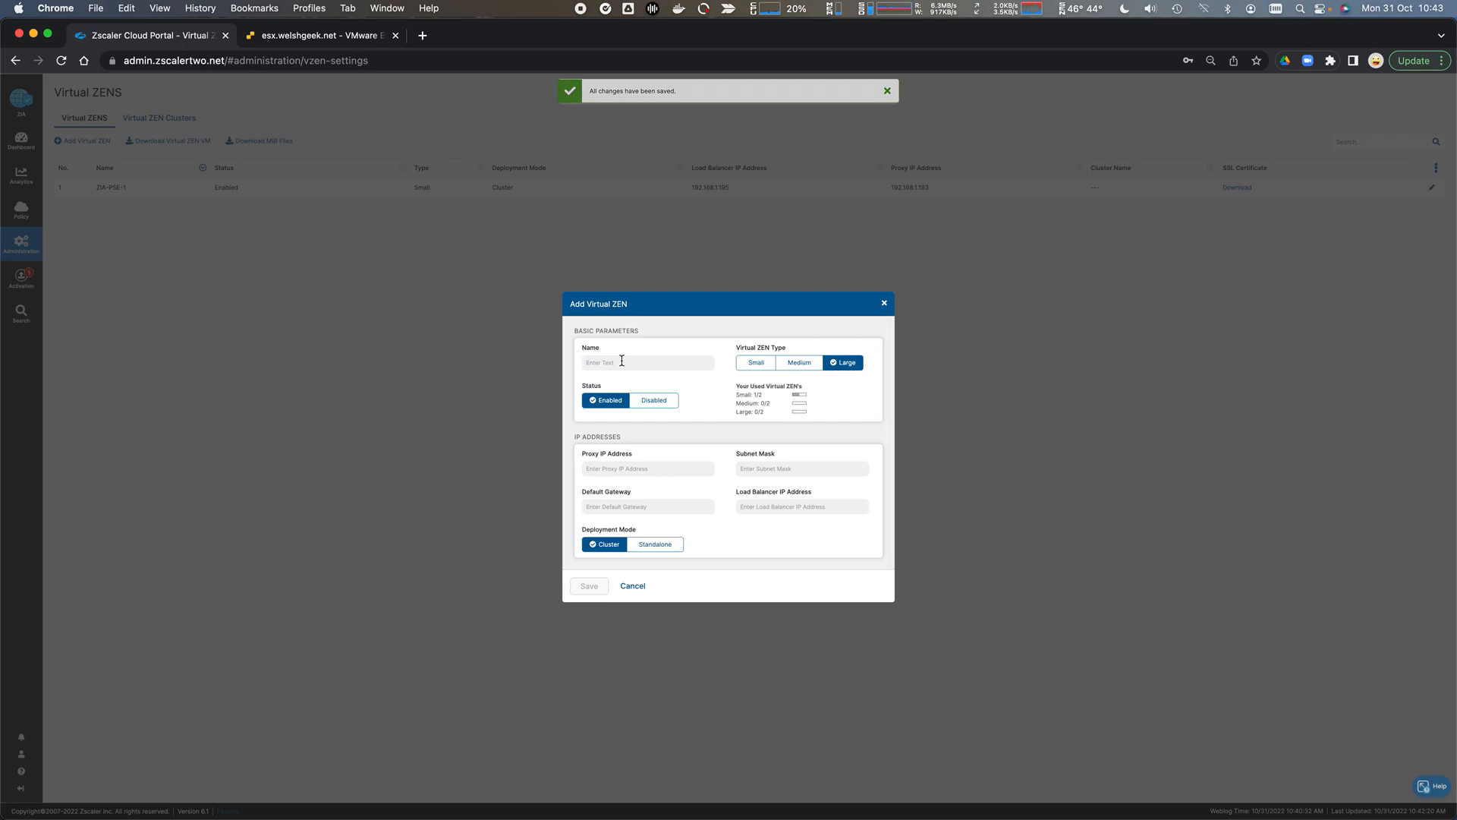
pyautogui.write('ZIA-PSE-2')
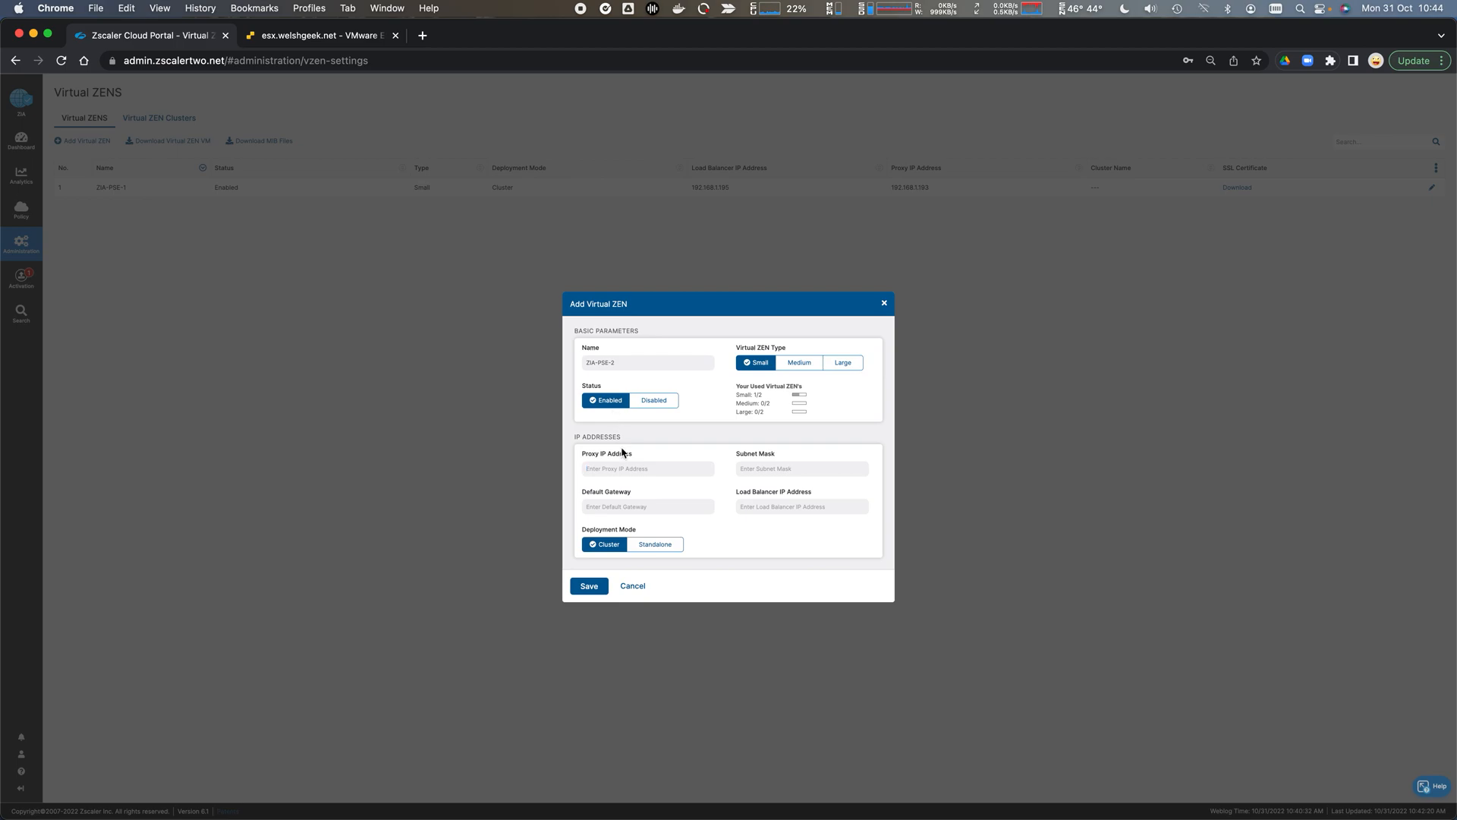
pyautogui.write('192.168.1.194')
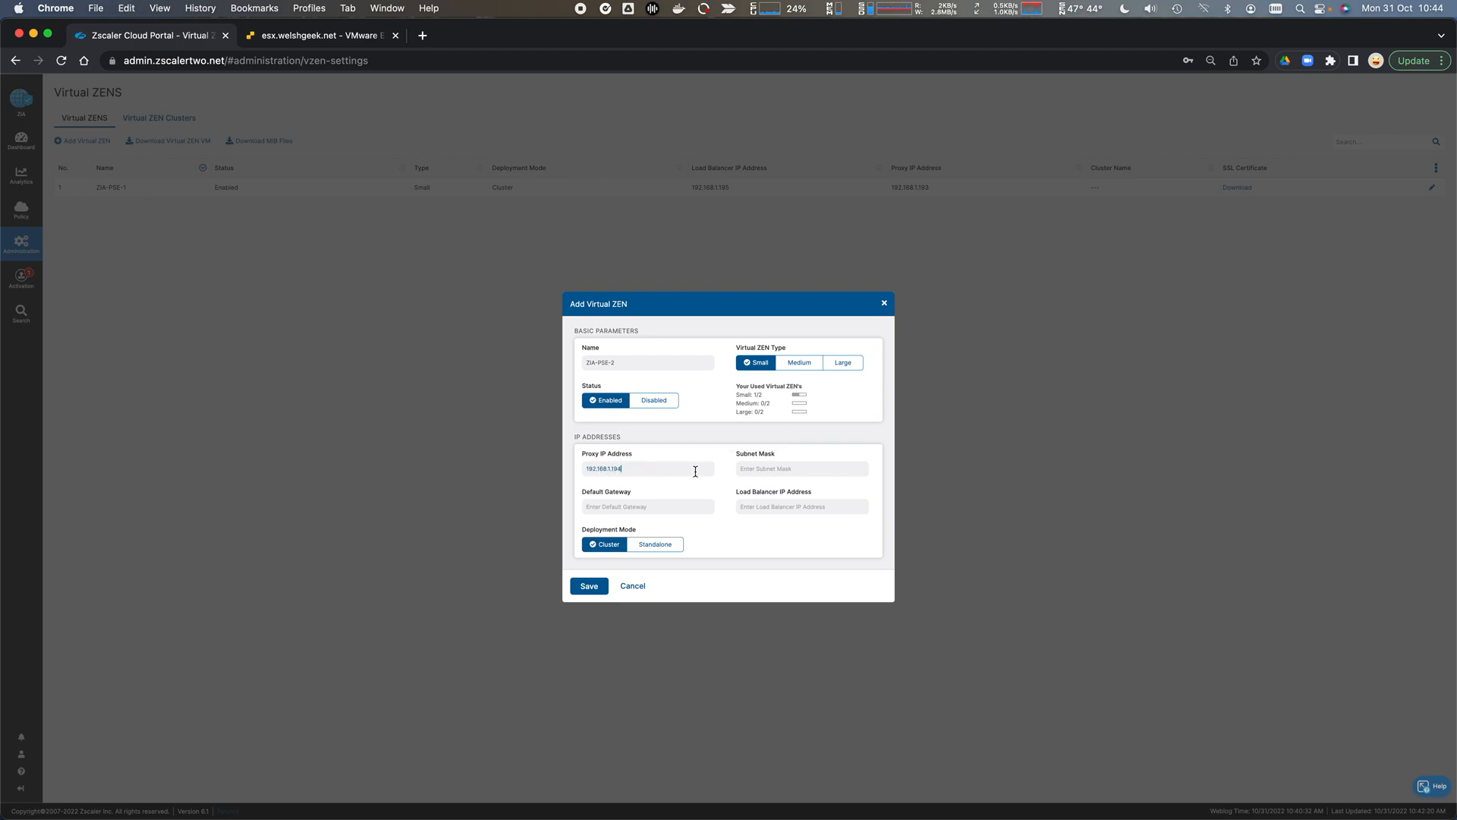
pyautogui.write('255.255.255.0')
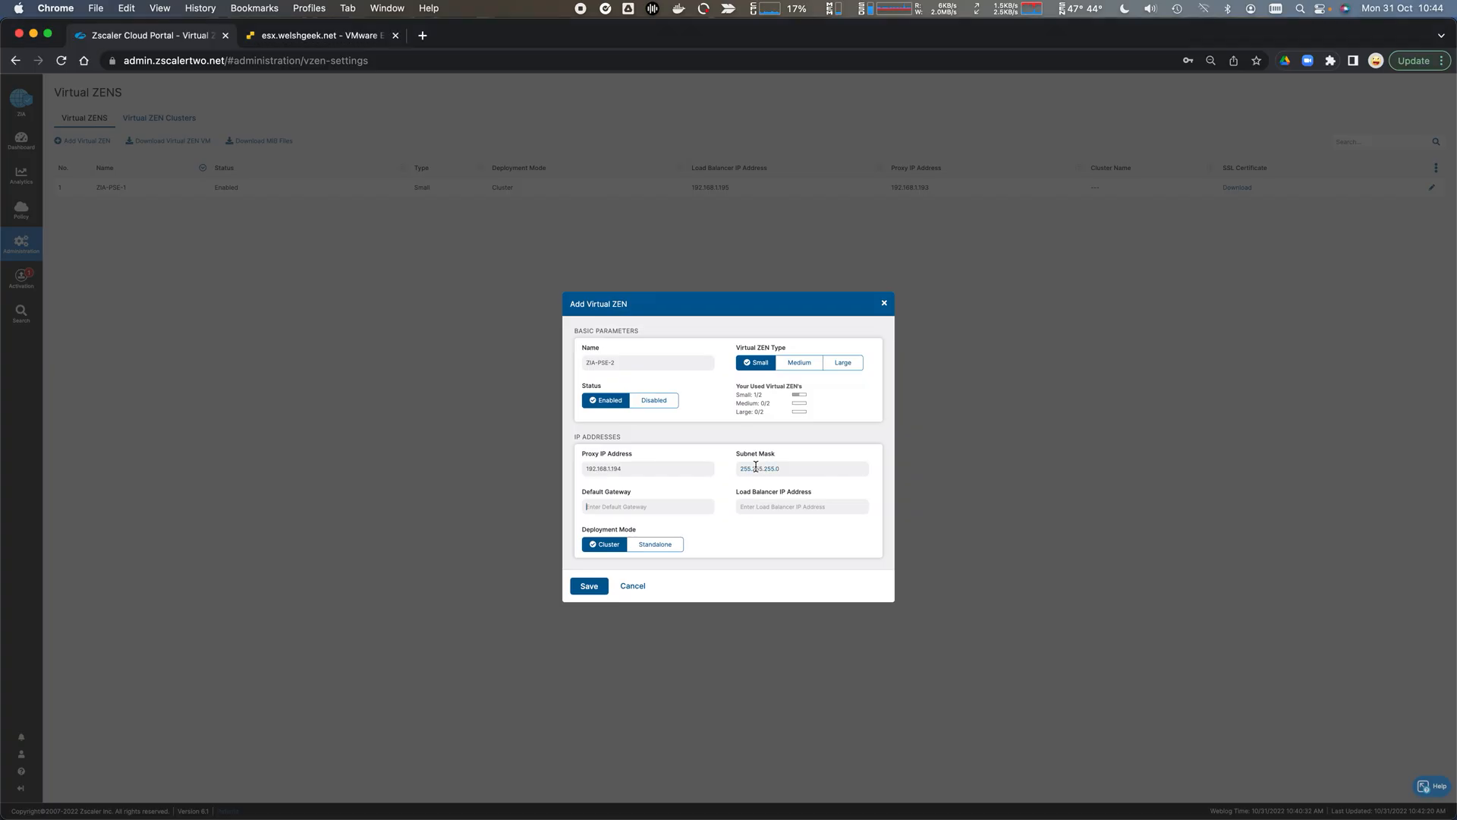
pyautogui.write('192.168.1.254')
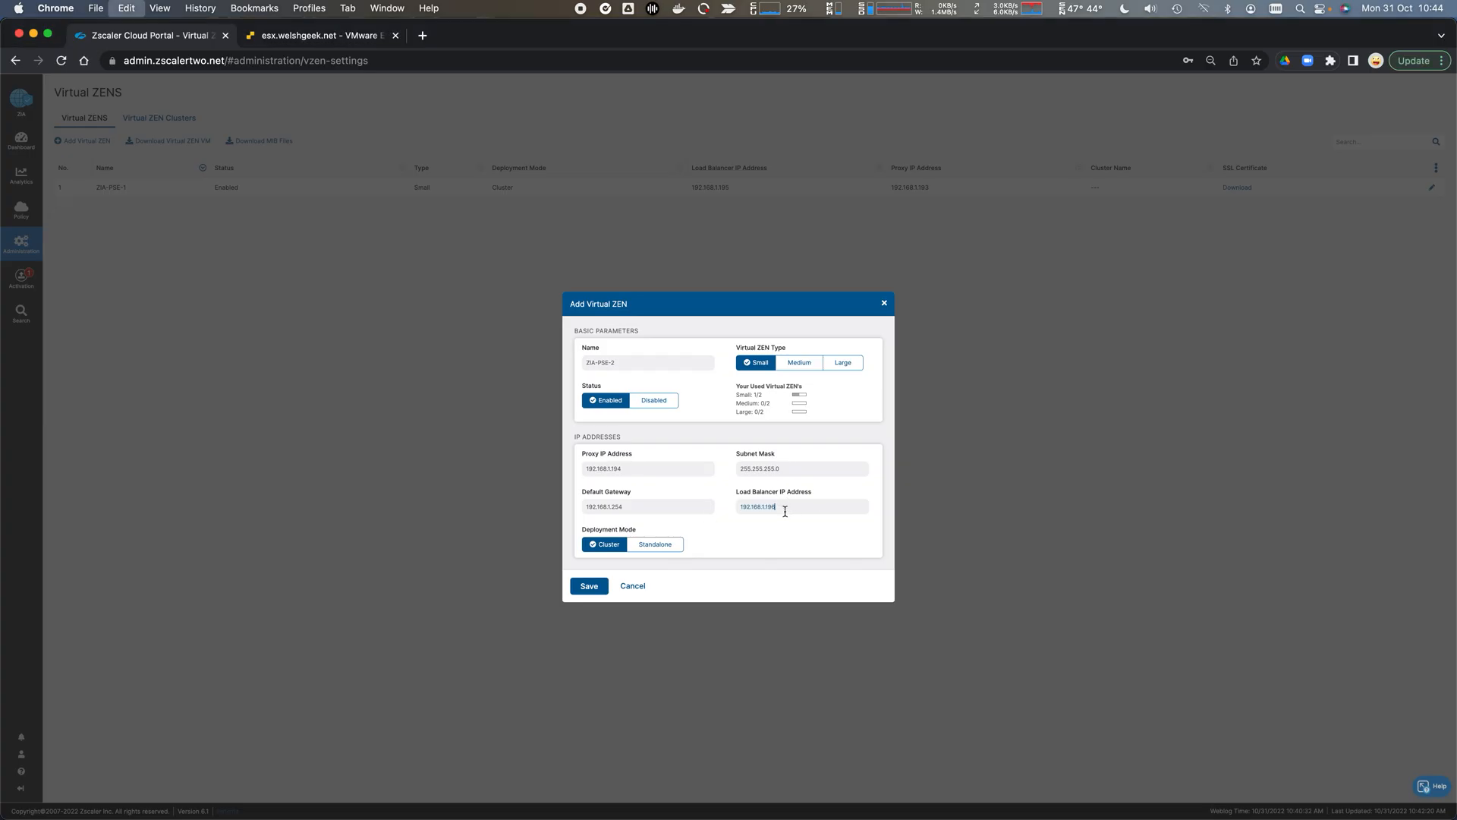
pyautogui.click(588, 585)
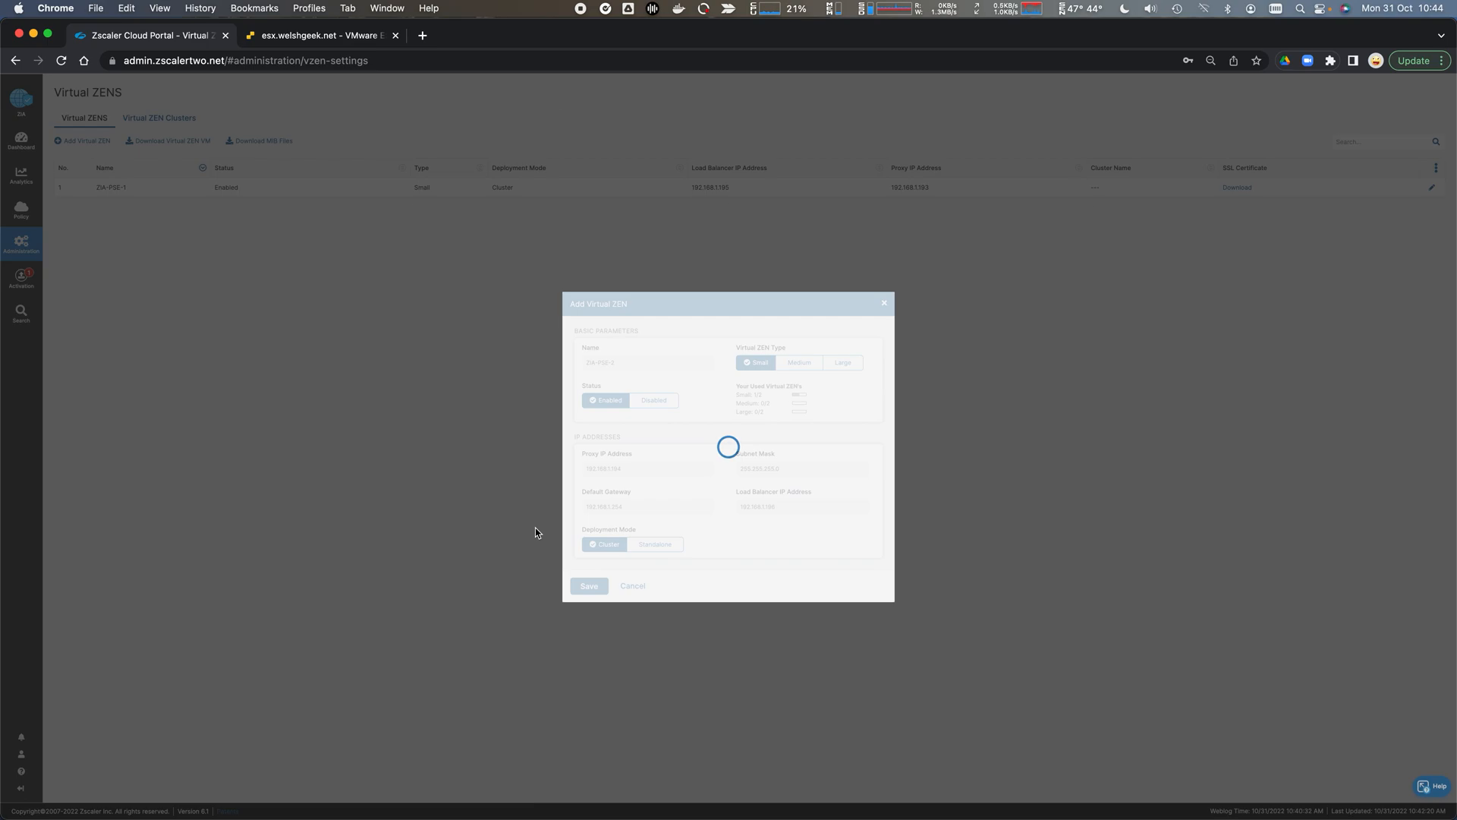
# Activate the pending changes and download the ZIA-PSE-1 SSL certificate
pyautogui.click(588, 585)
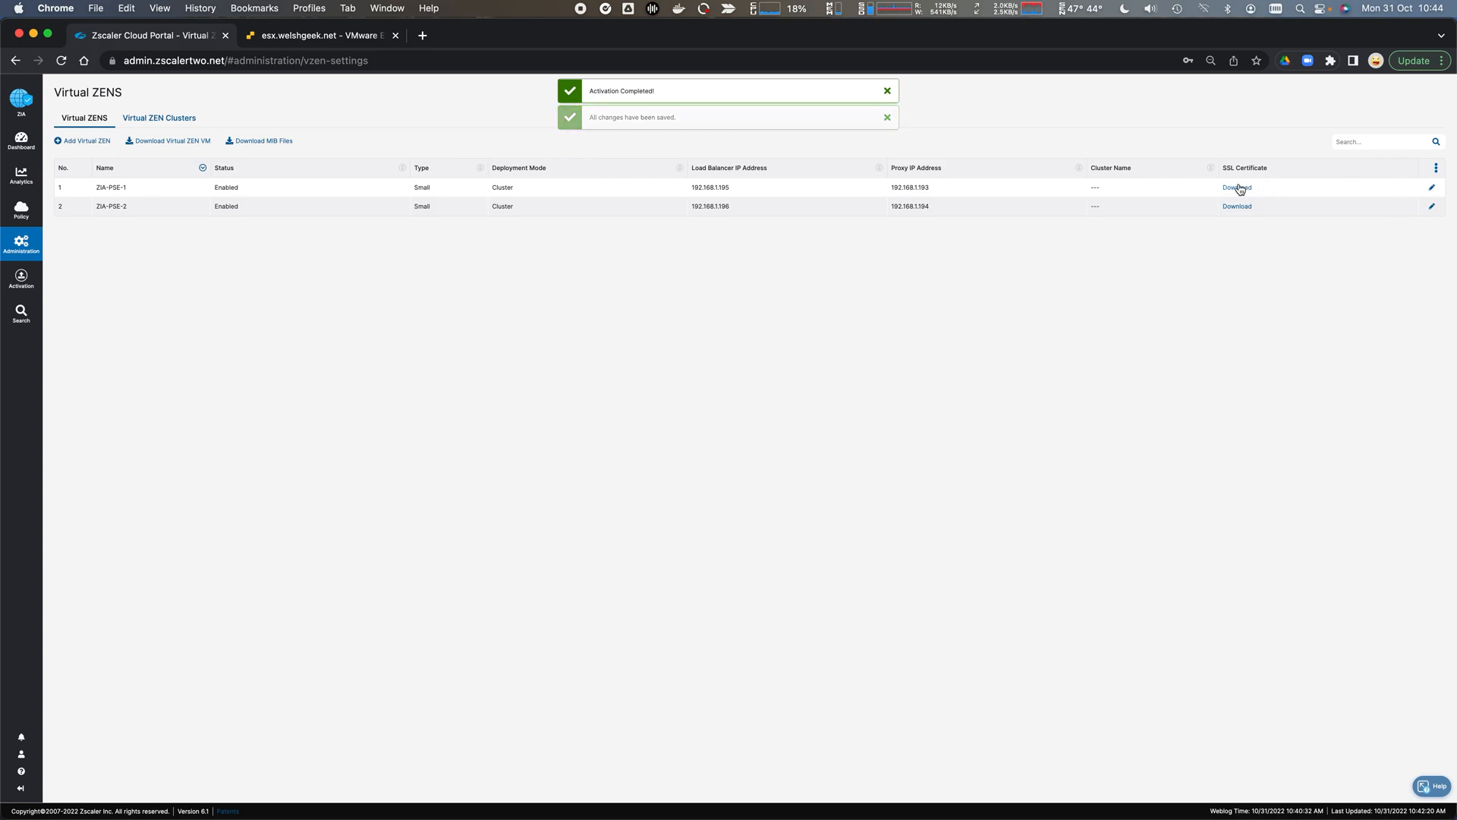
pyautogui.click(1236, 187)
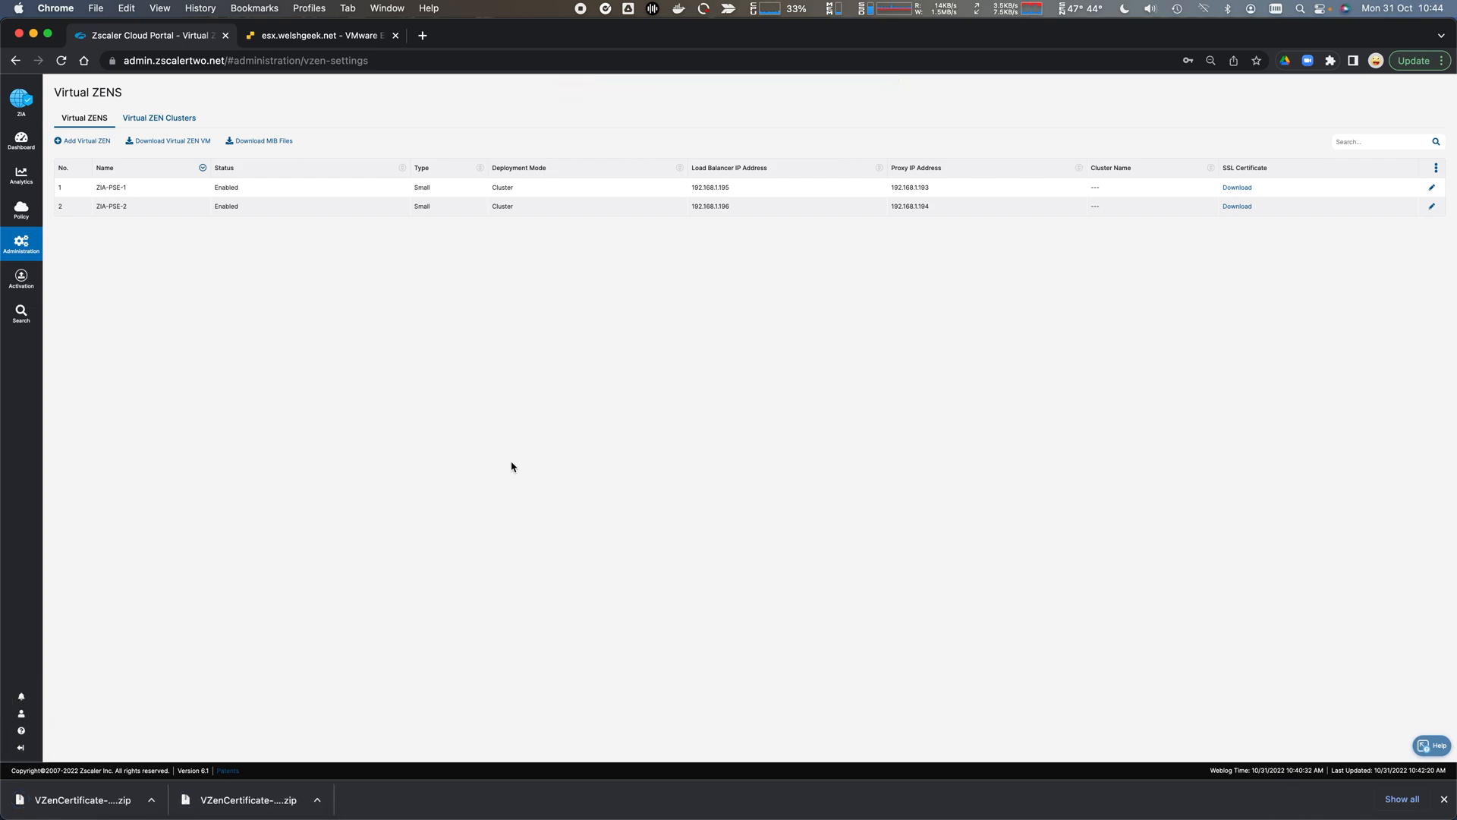
pyautogui.moveTo(440, 473)
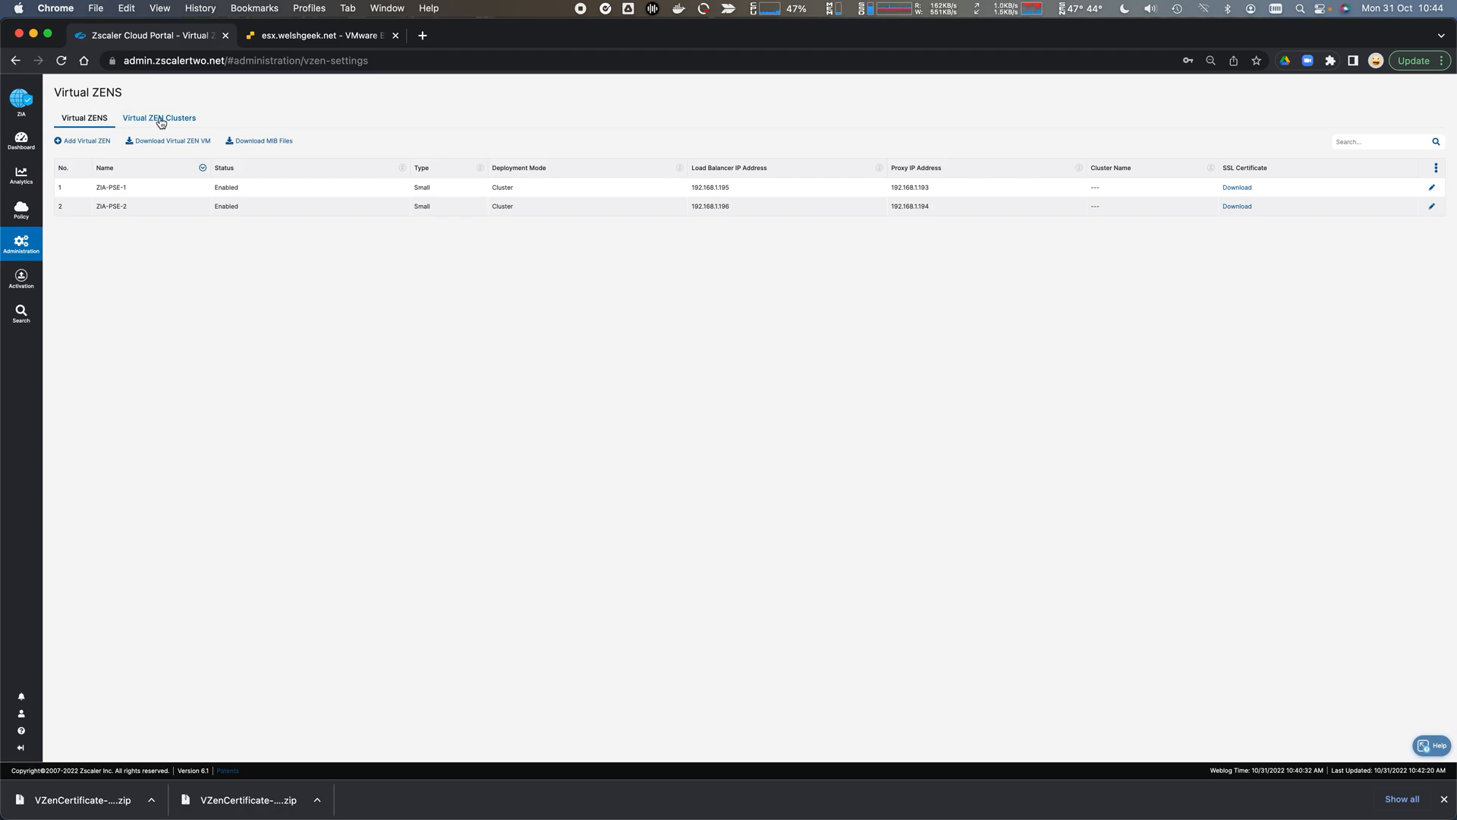
# Create a Virtual ZEN cluster named ZIA-PSE containing ZIA-PSE-1 and ZIA-PSE-2
pyautogui.click(159, 118)
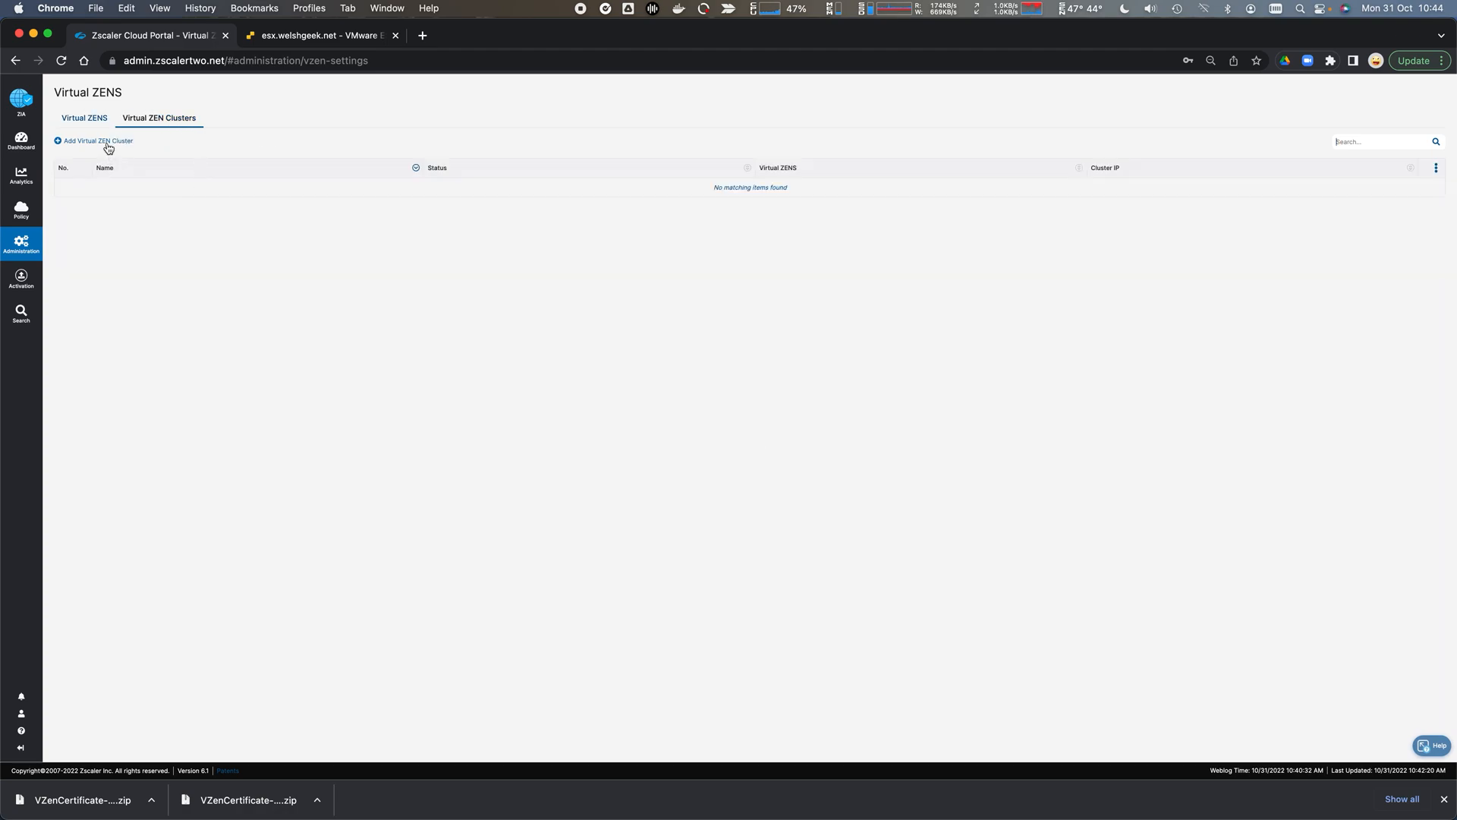
pyautogui.click(94, 140)
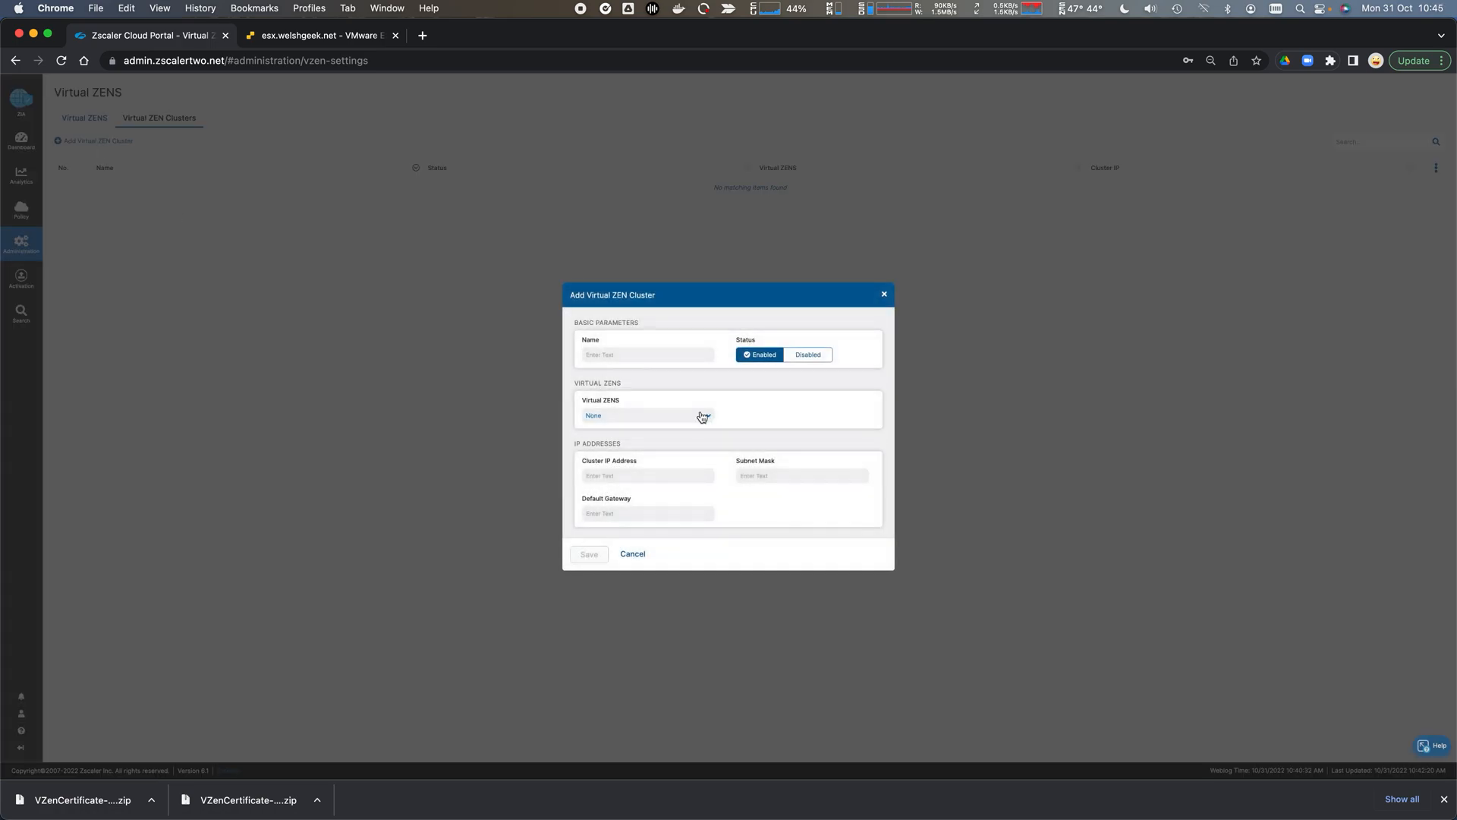
pyautogui.write('ZIA')
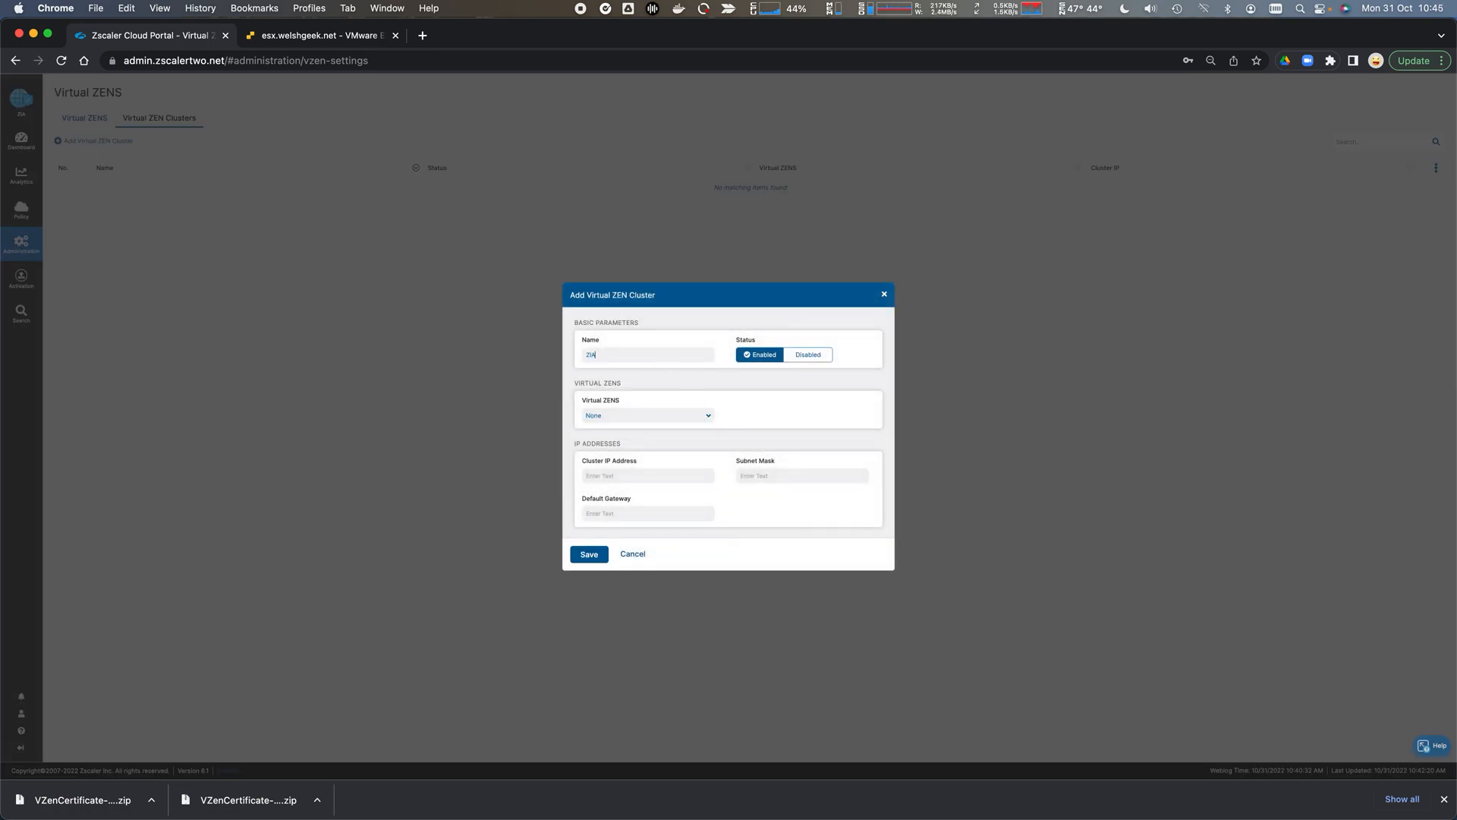
pyautogui.click(647, 415)
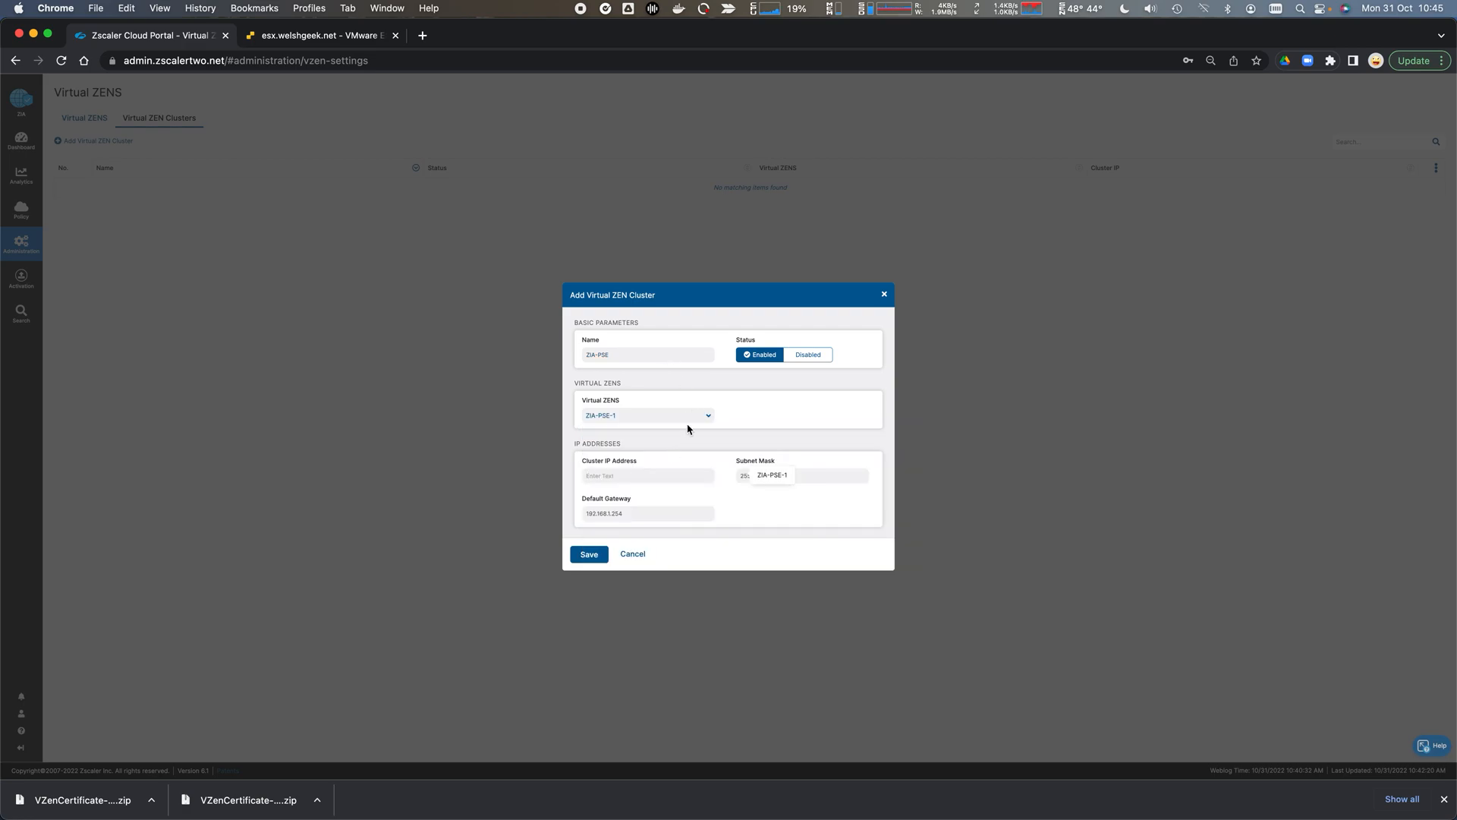
pyautogui.click(771, 489)
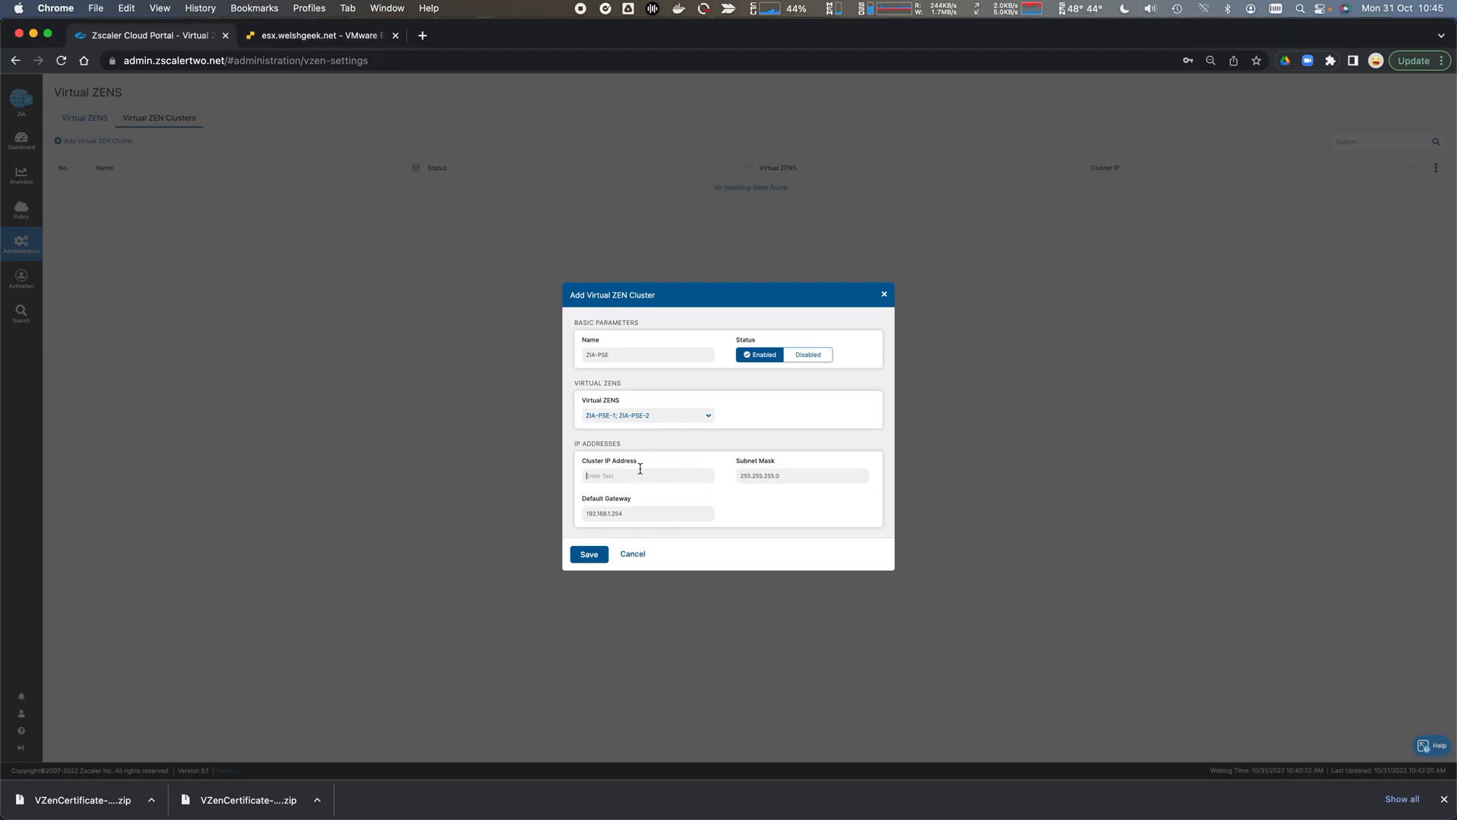
# Set cluster IP 192.168.1.190, save and activate, and dismiss the completion notice
pyautogui.write('192.168.1.190')
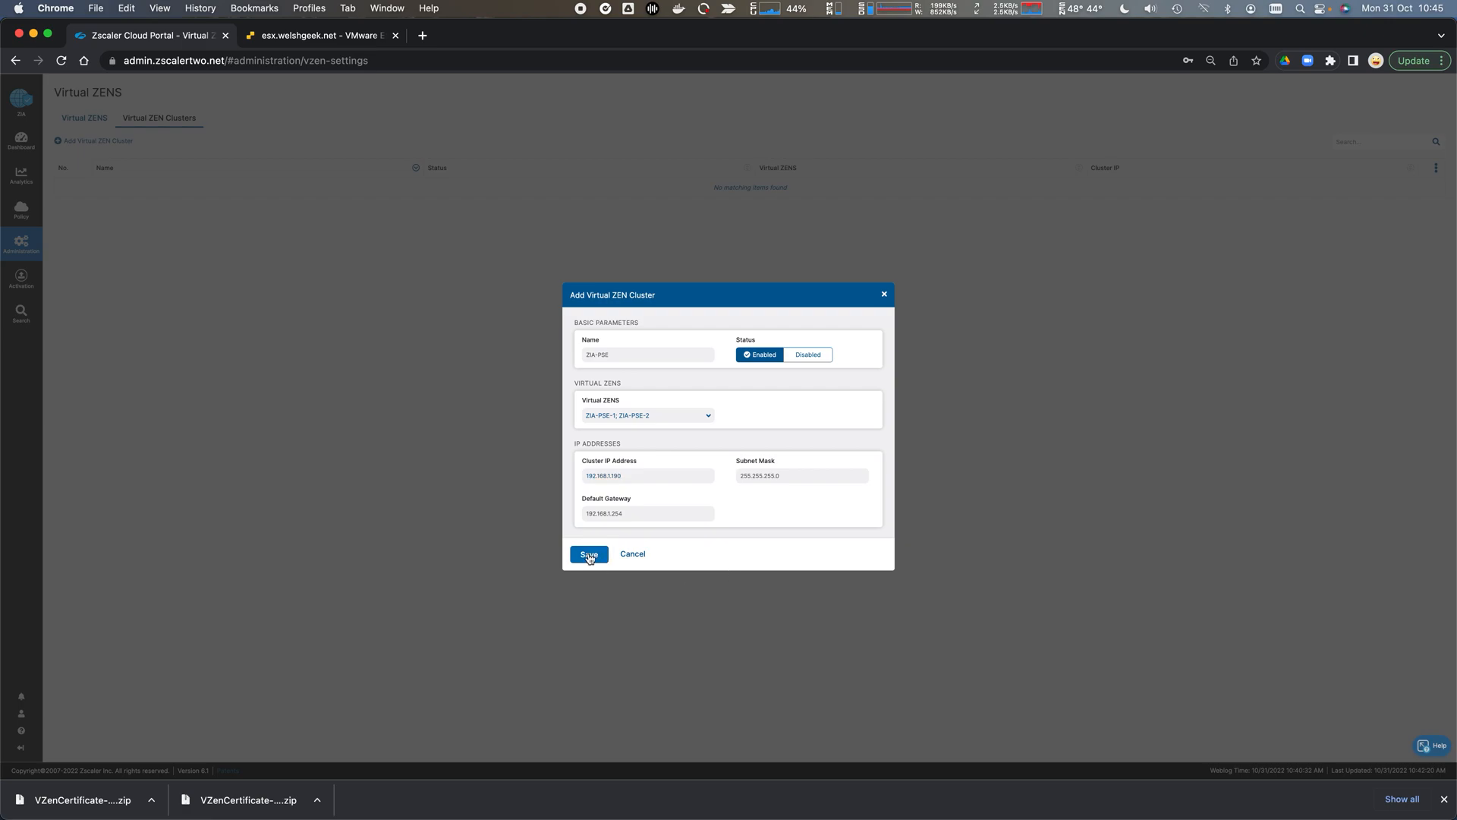
pyautogui.click(588, 554)
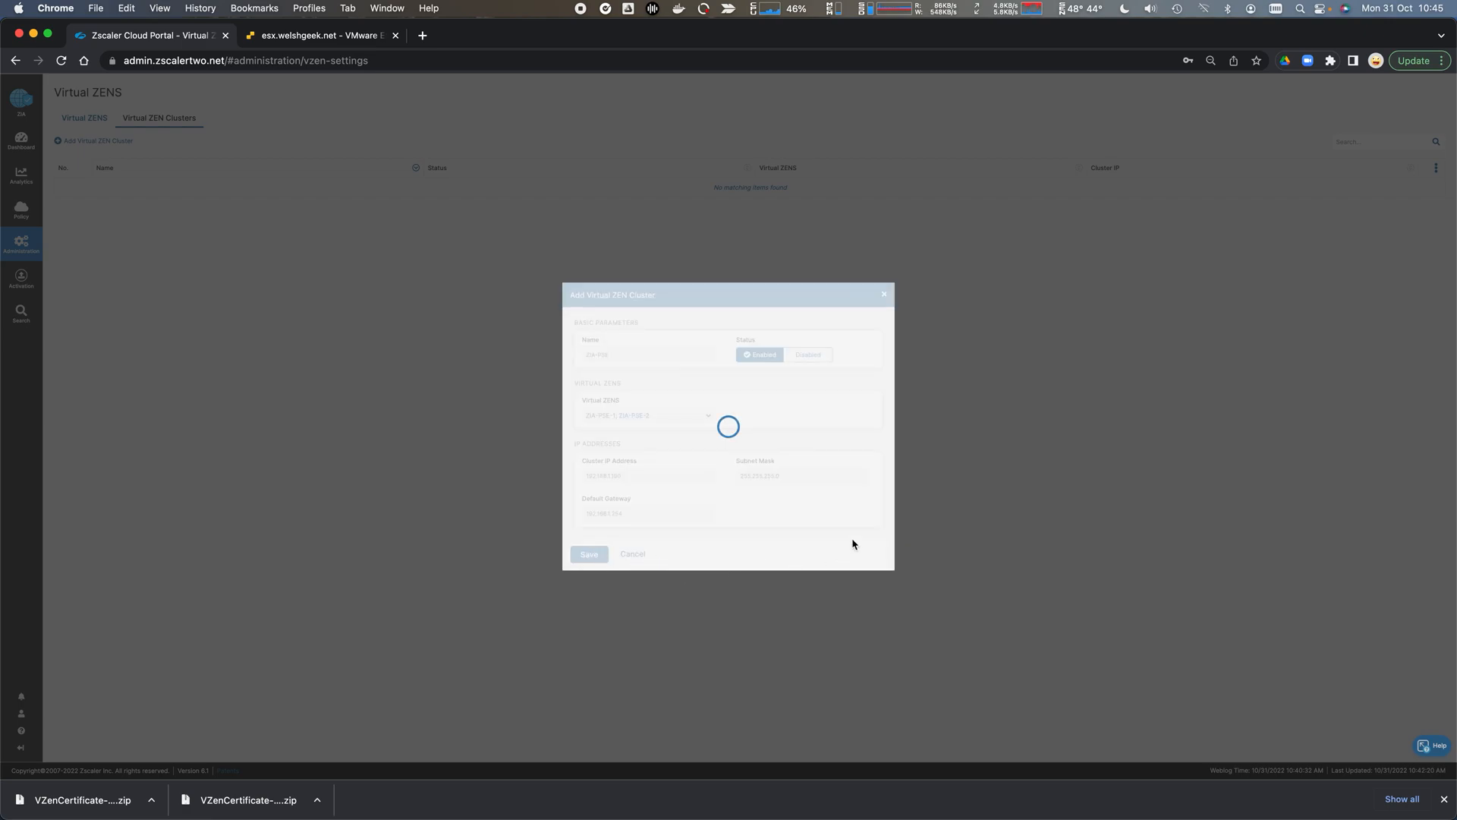
pyautogui.click(588, 554)
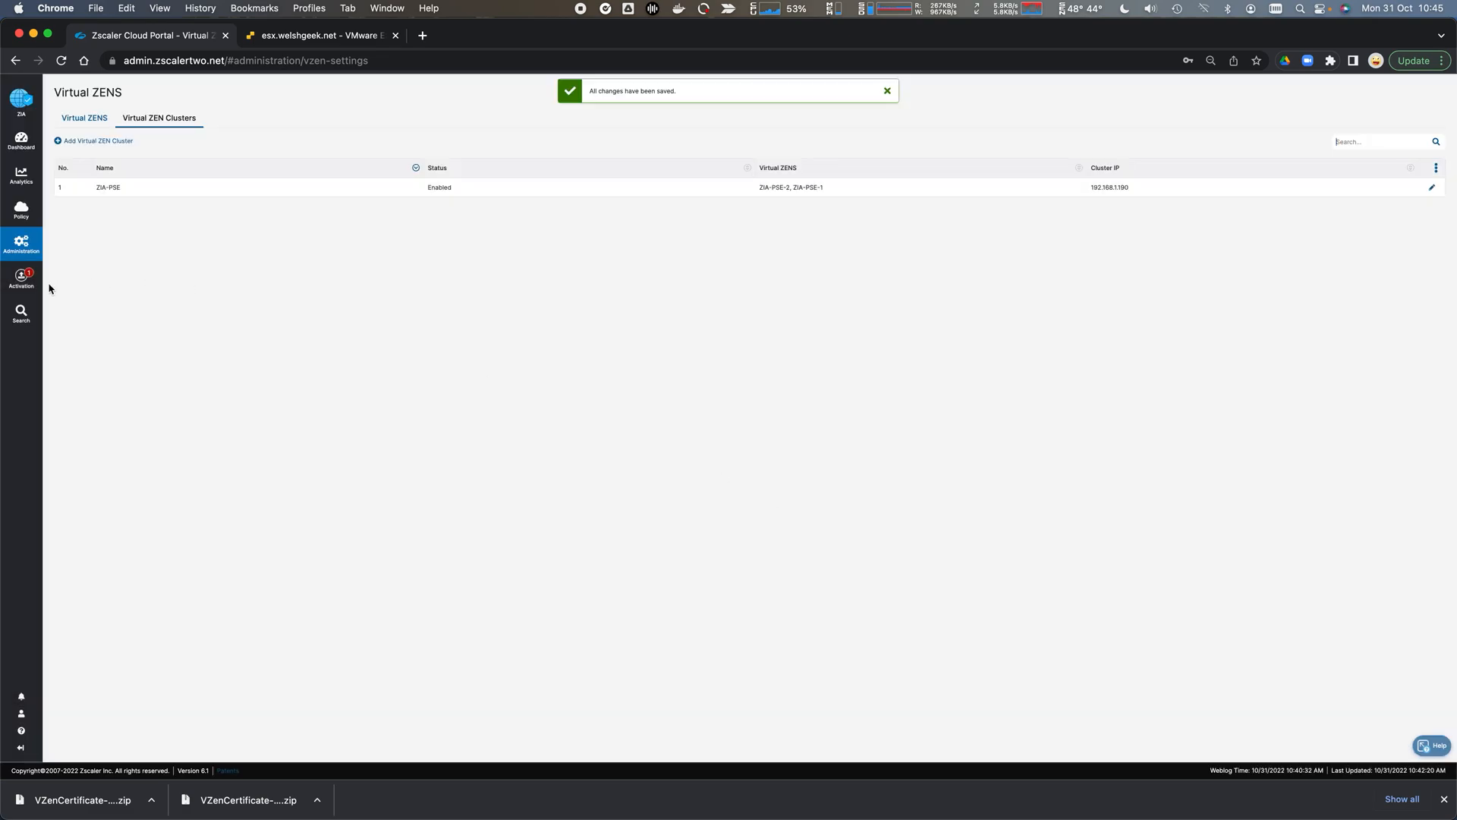
pyautogui.moveTo(761, 405)
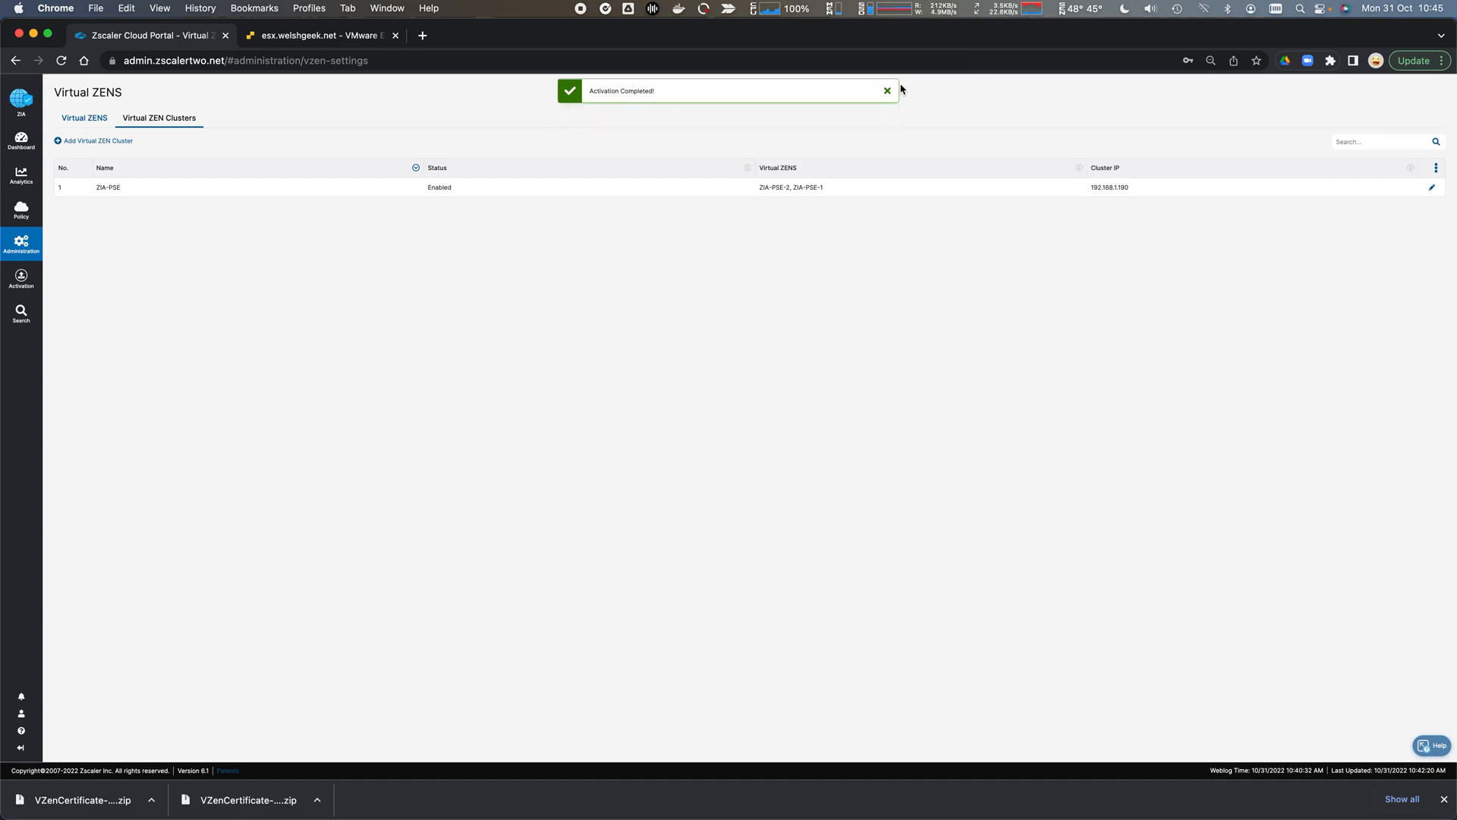
pyautogui.click(885, 91)
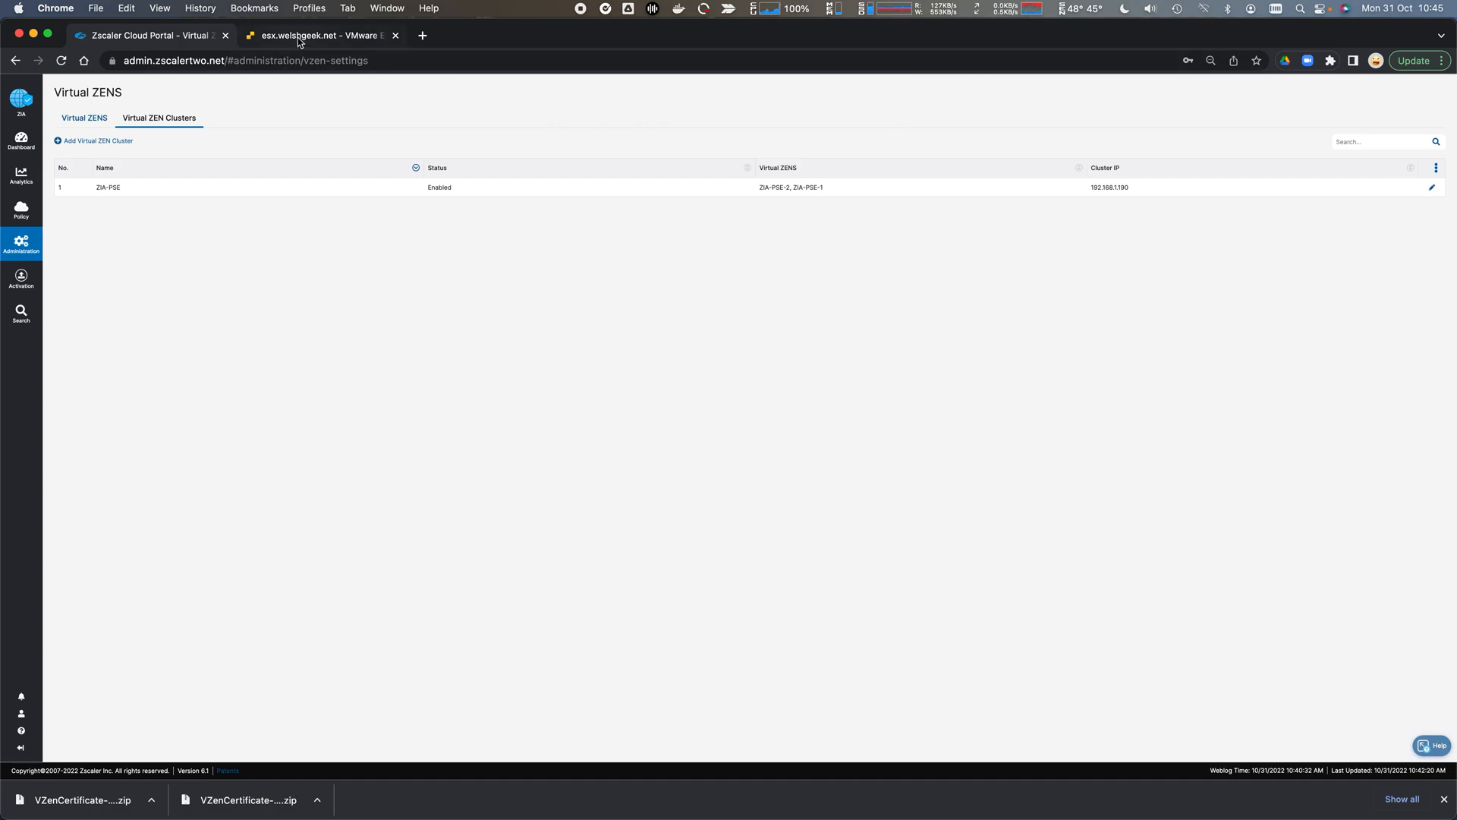
# Deploy VM ZIA-PSE-1 from the OVA file onto datastore1
pyautogui.click(321, 36)
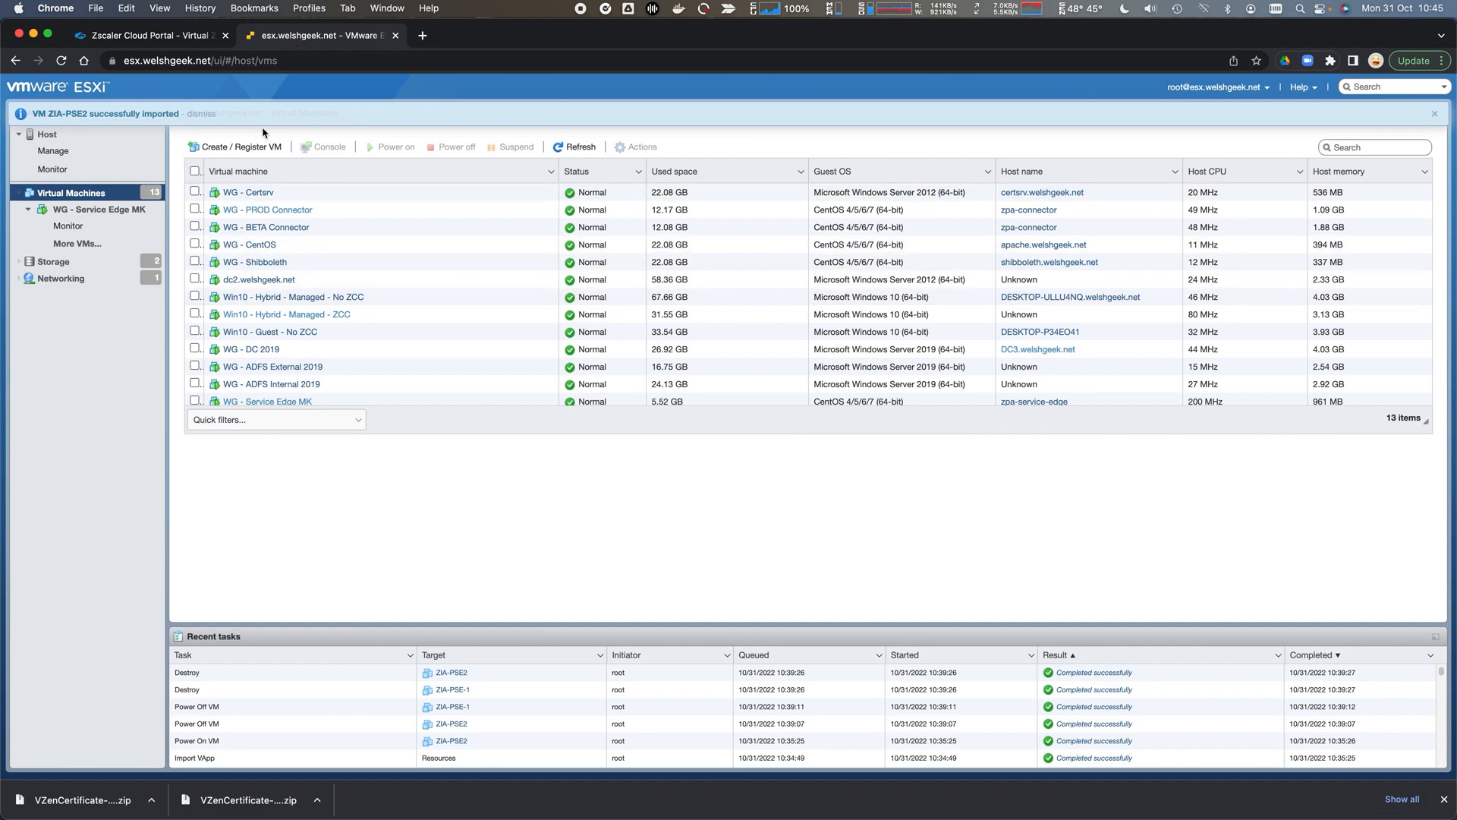
pyautogui.click(240, 146)
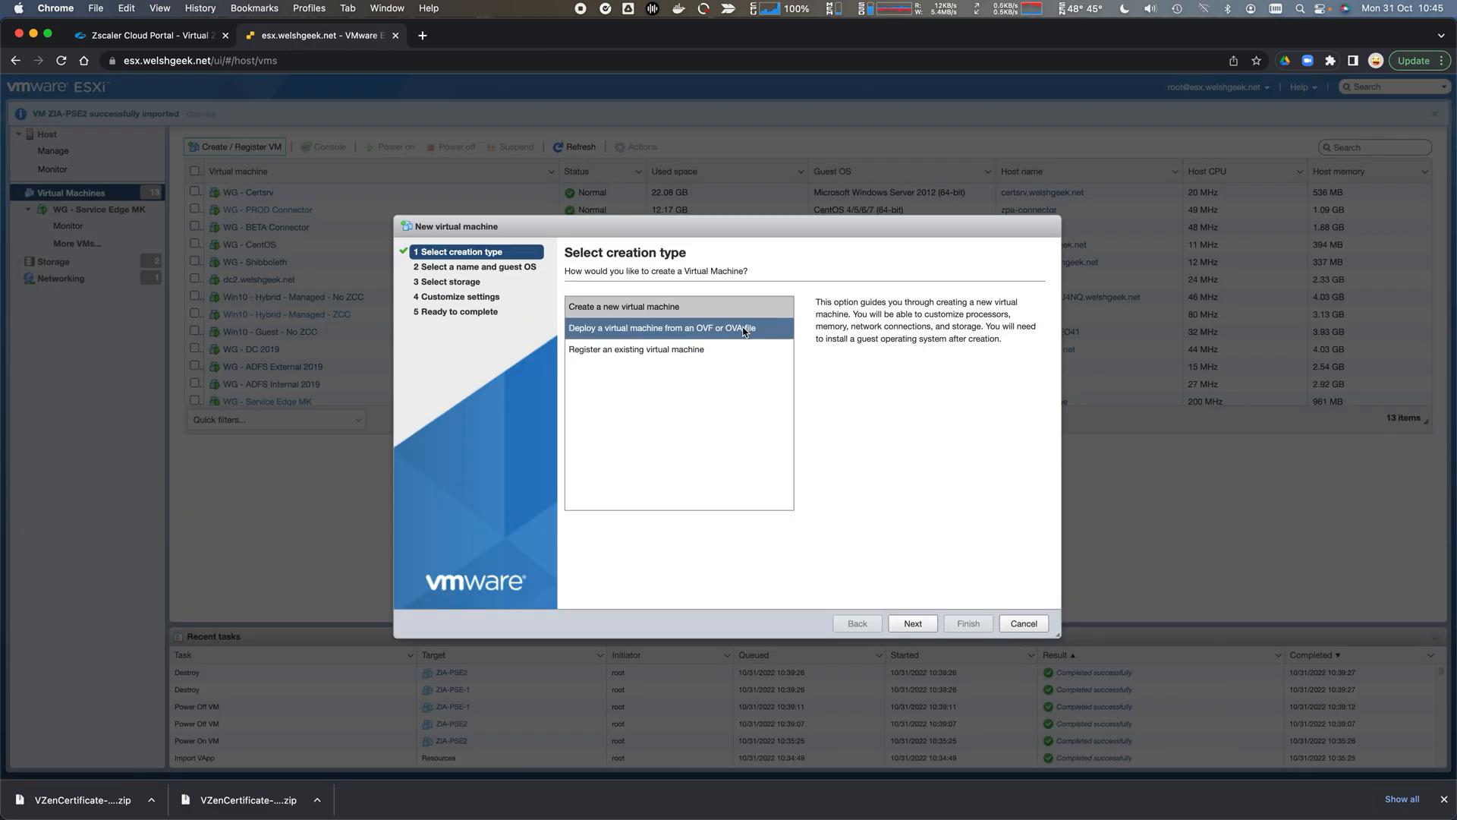
pyautogui.click(911, 623)
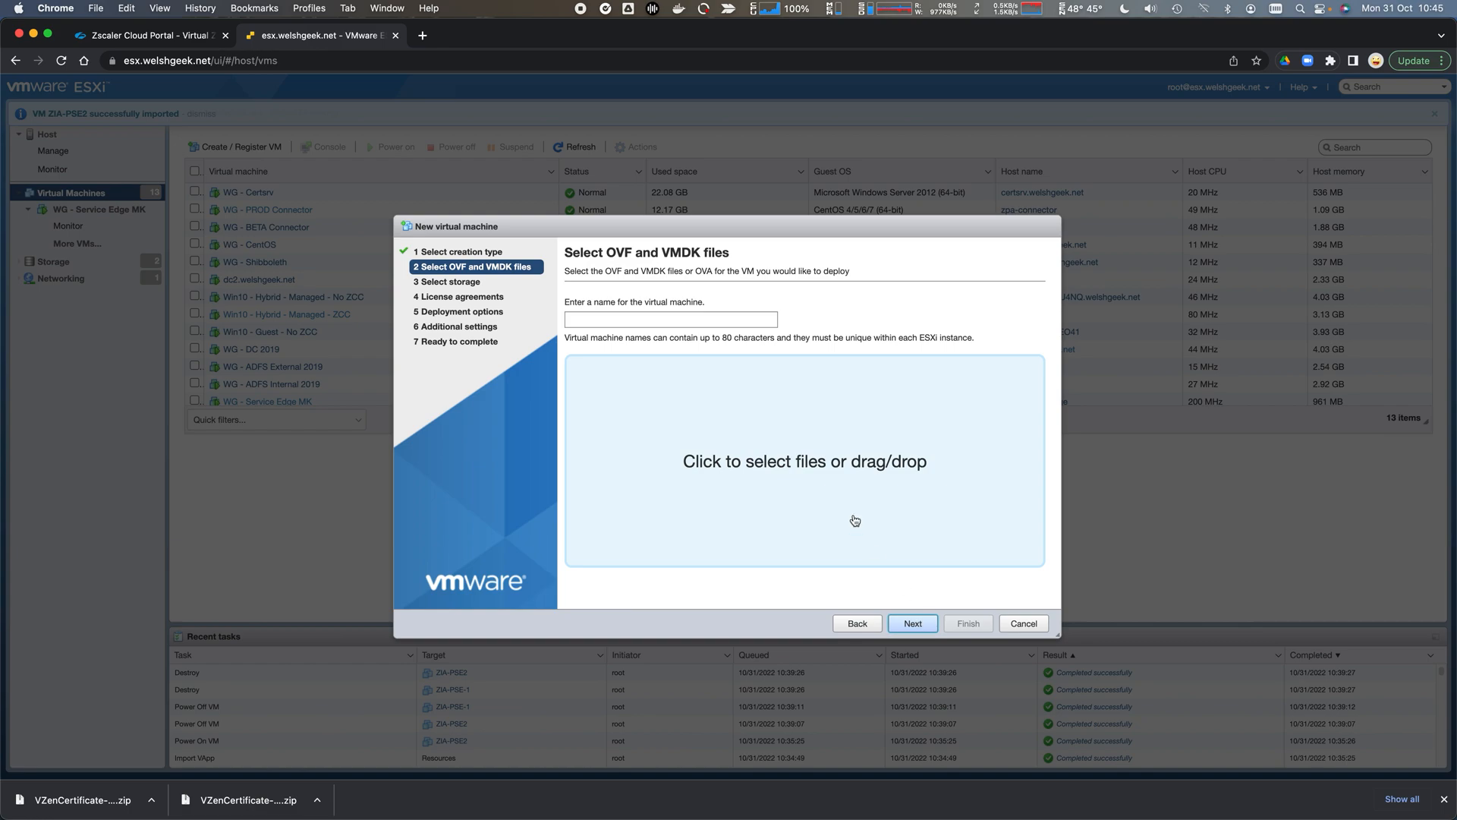
pyautogui.write('ZIA')
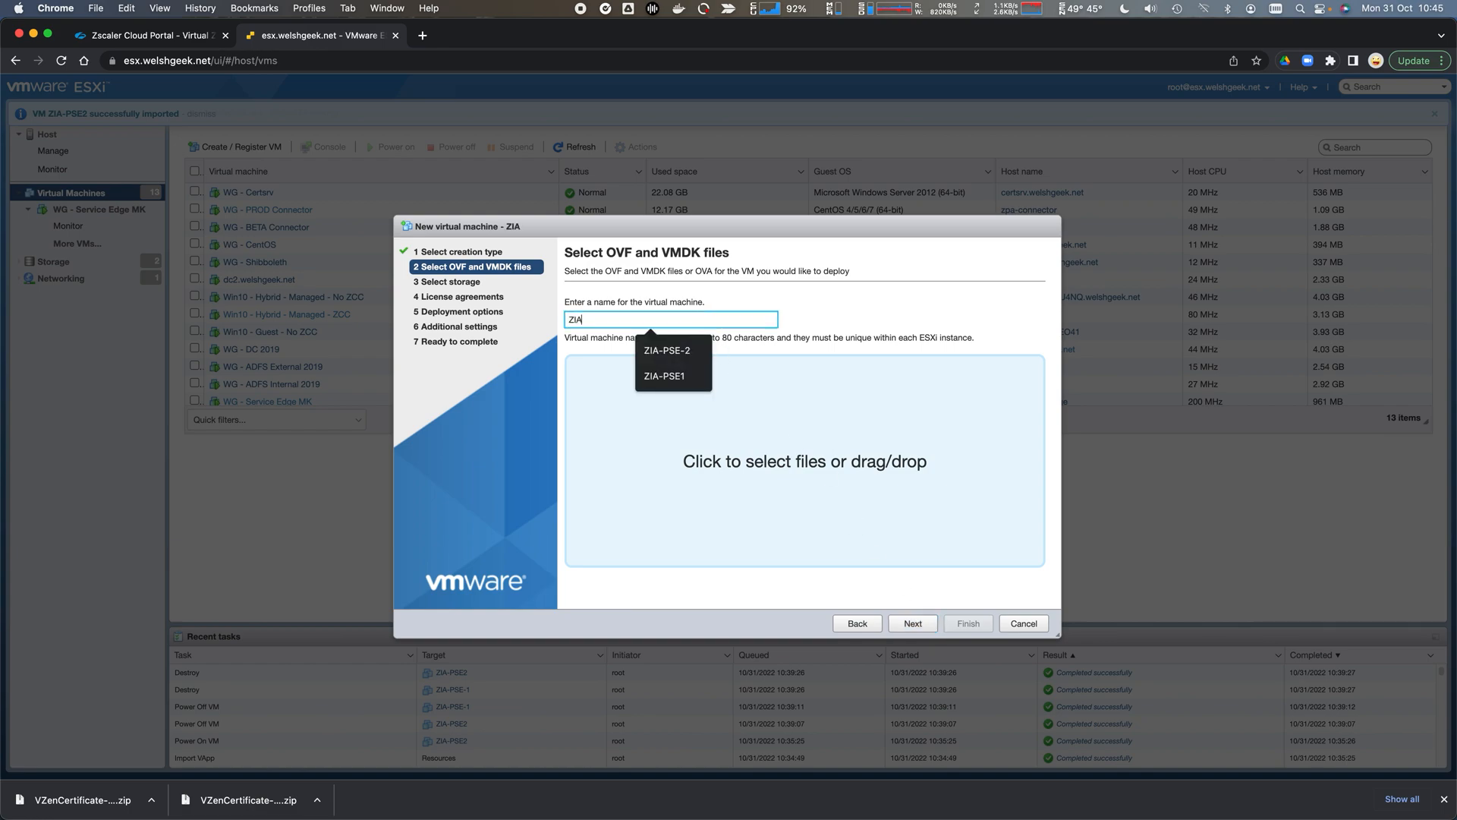
pyautogui.click(662, 375)
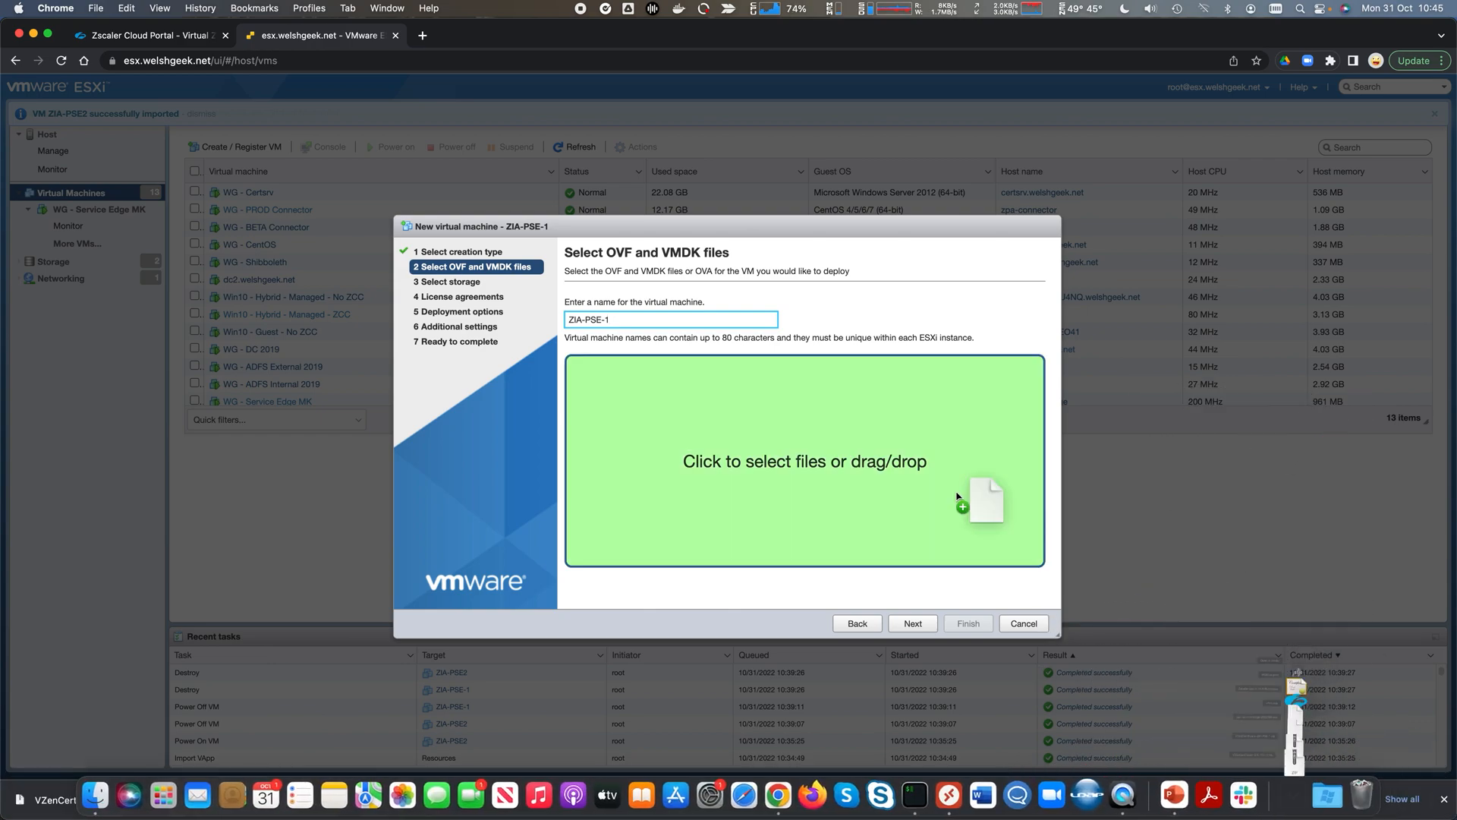
pyautogui.click(911, 622)
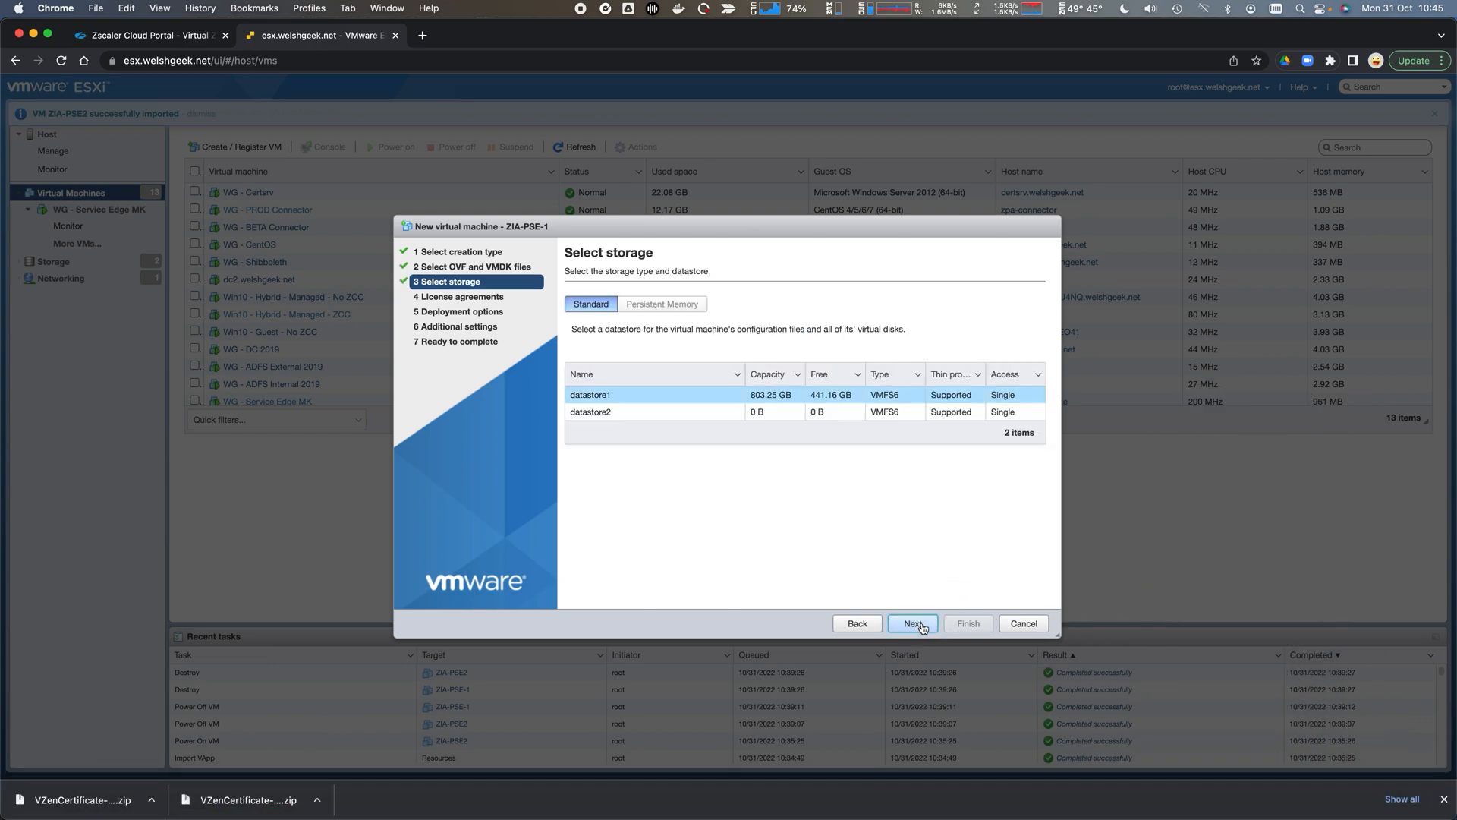
pyautogui.moveTo(932, 633)
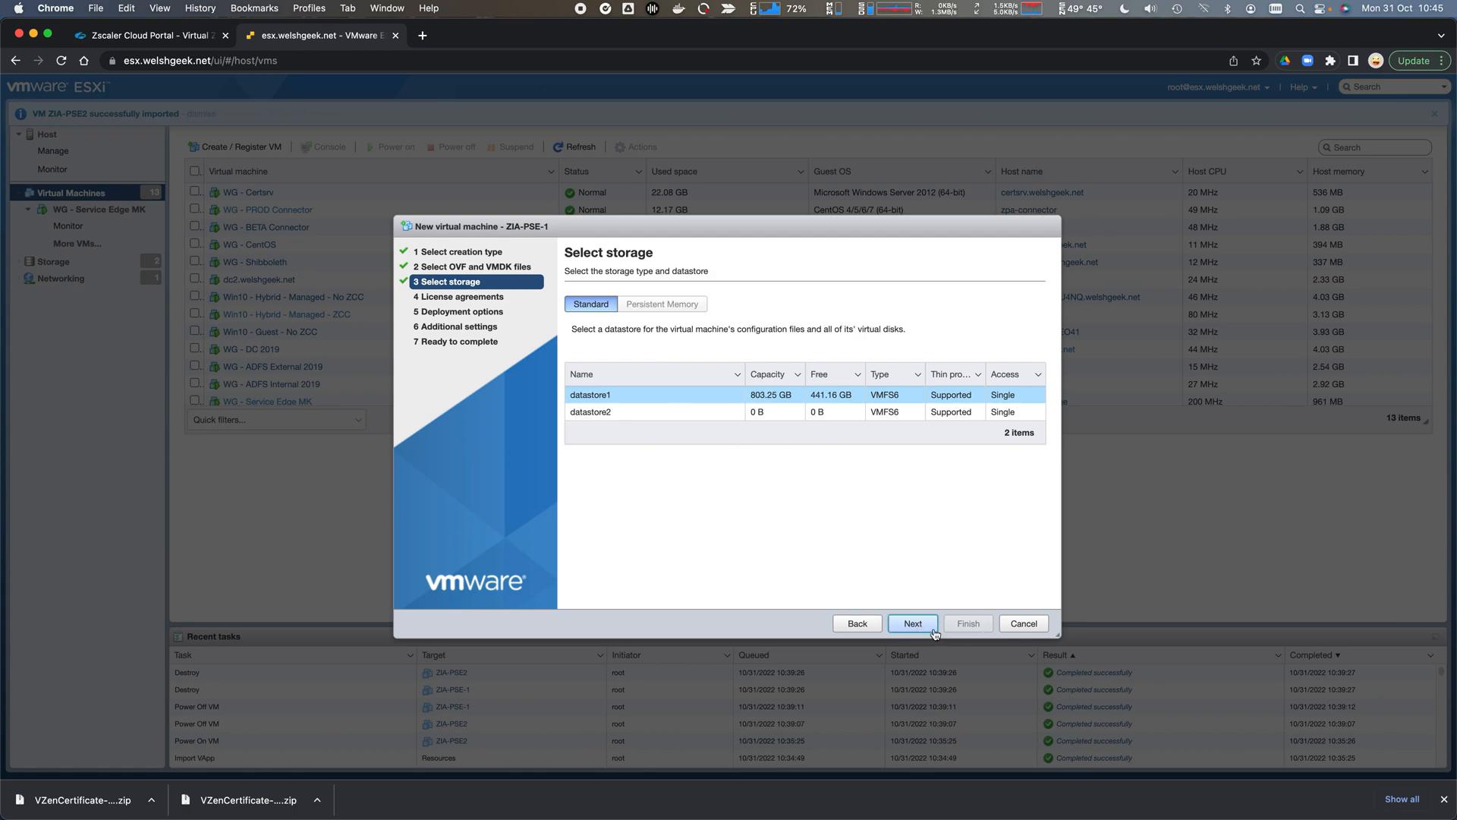
pyautogui.click(911, 622)
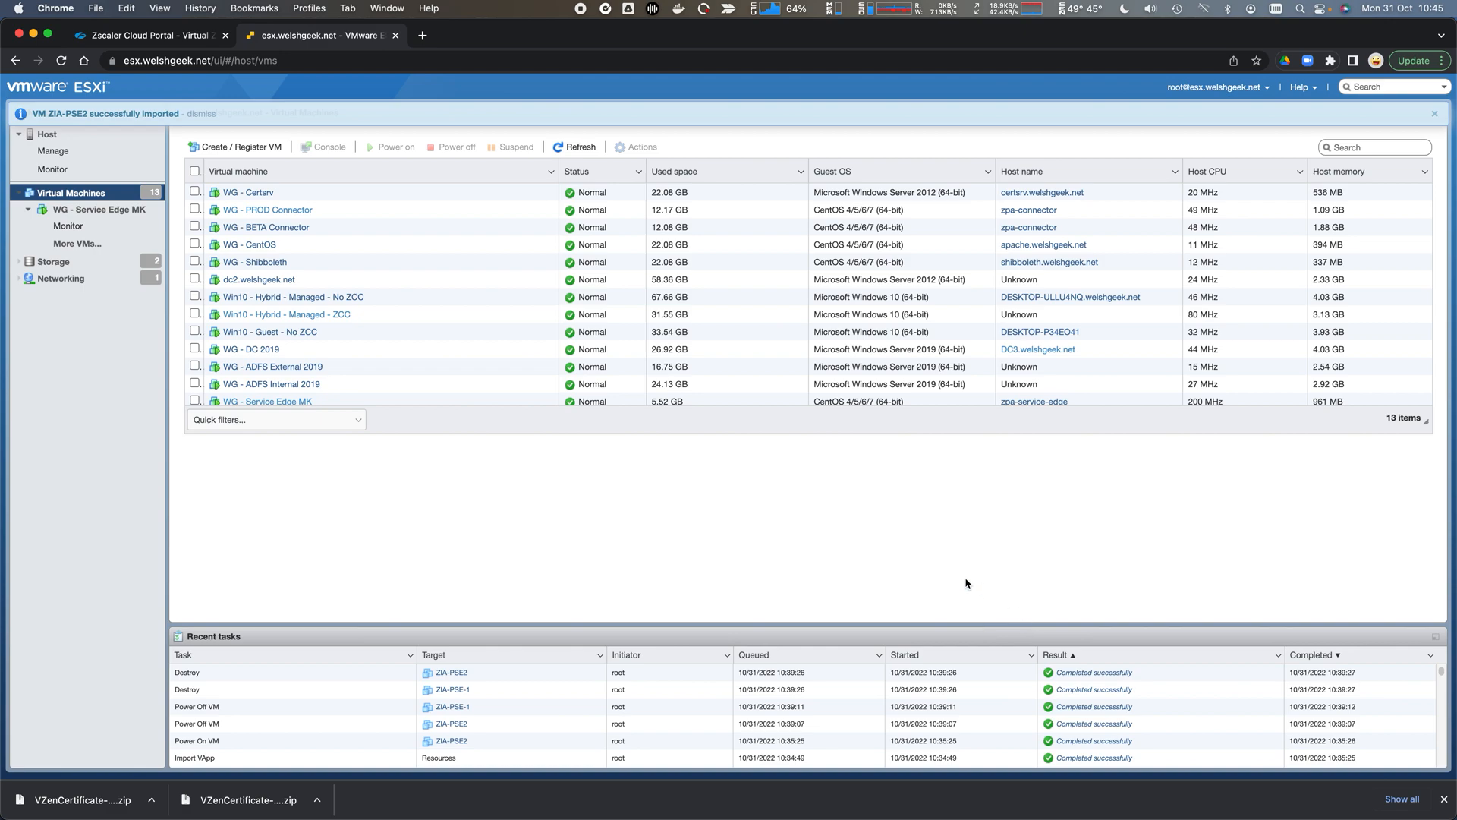
# Deploy VM ZIA-PSE-2 from vzen.ova through the wizard, then deselect ZIA-PSE-1
pyautogui.click(240, 145)
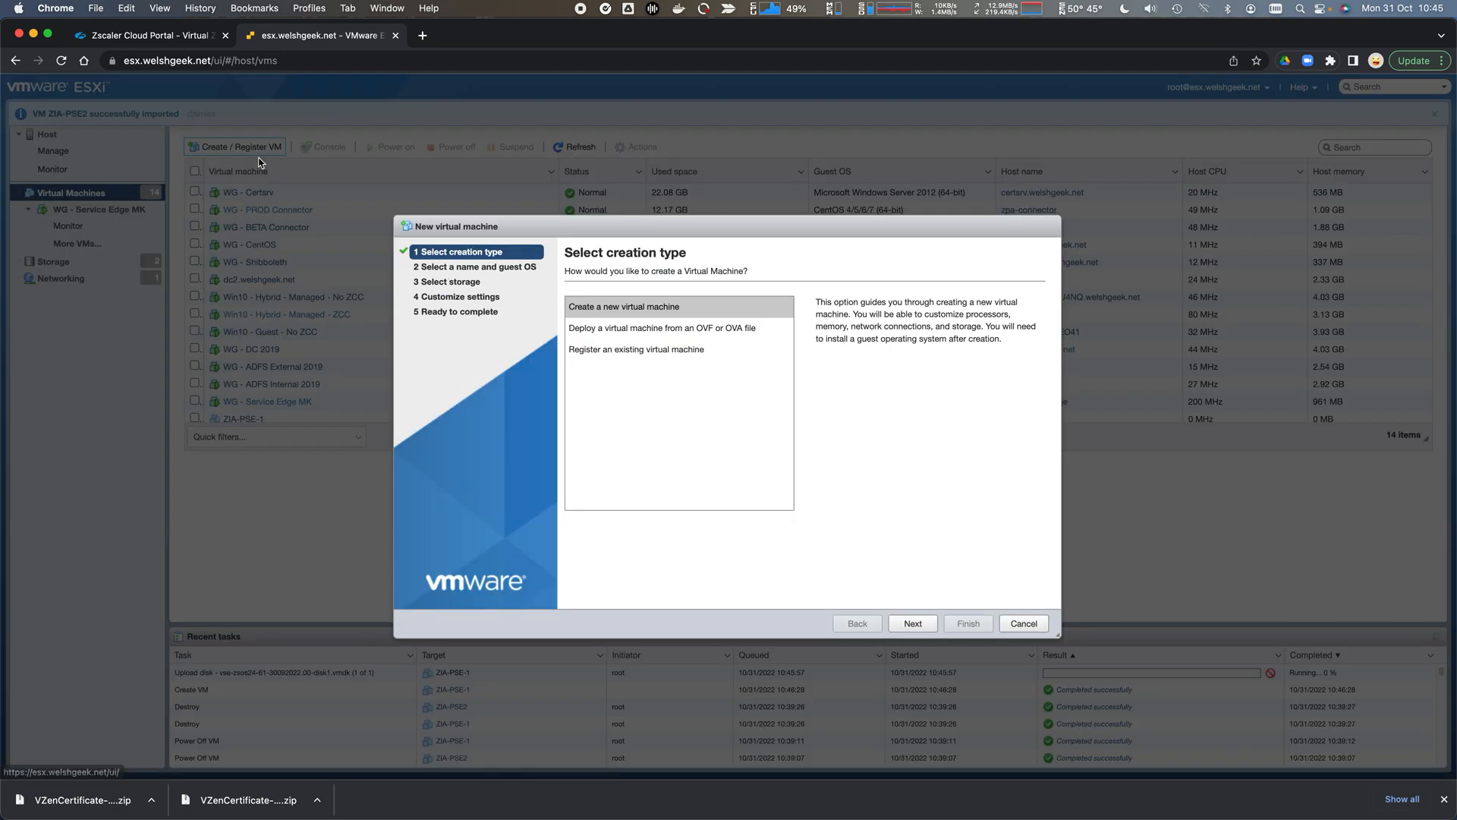
pyautogui.click(912, 622)
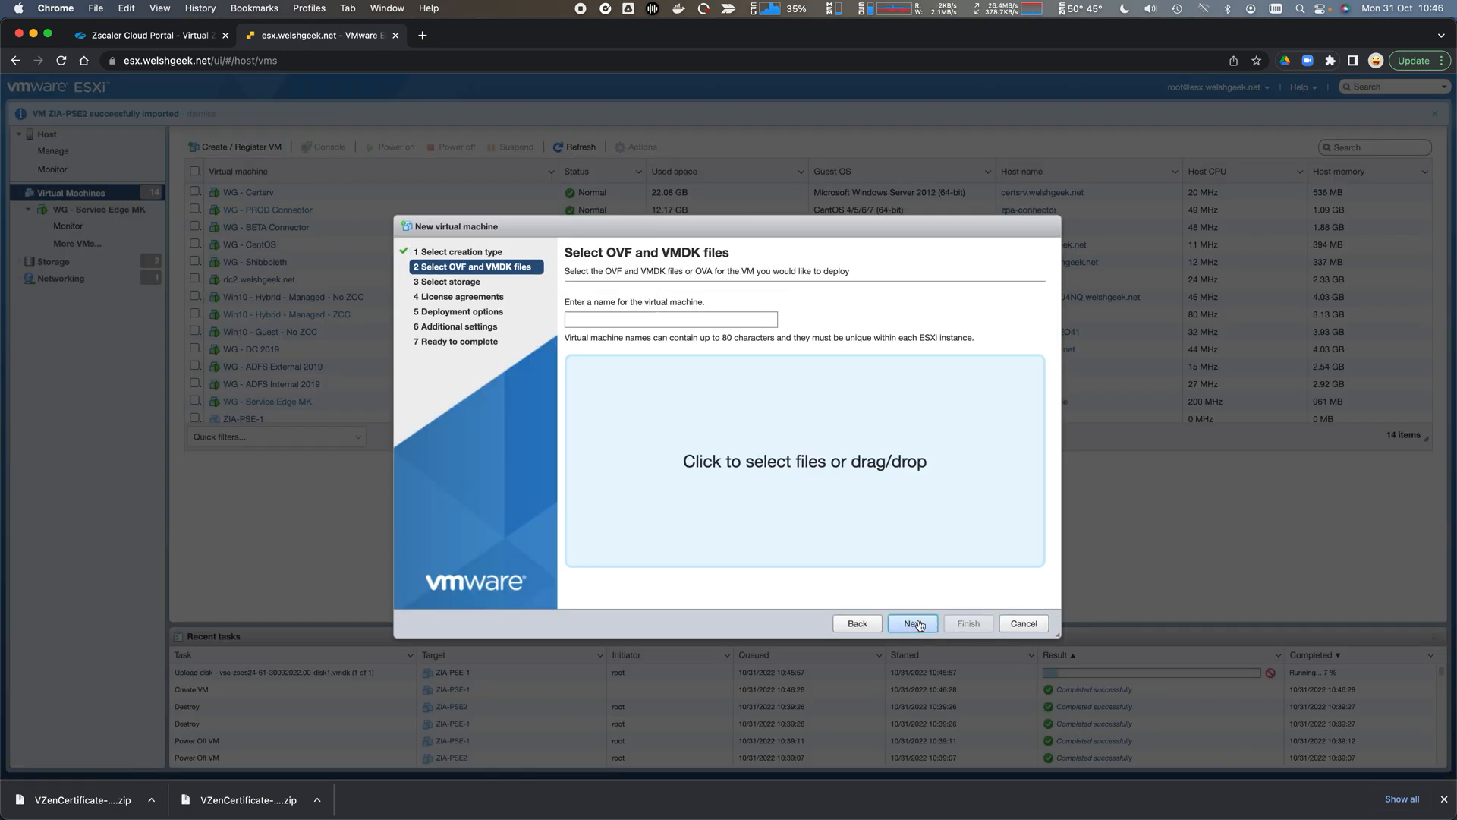
pyautogui.write('ZI')
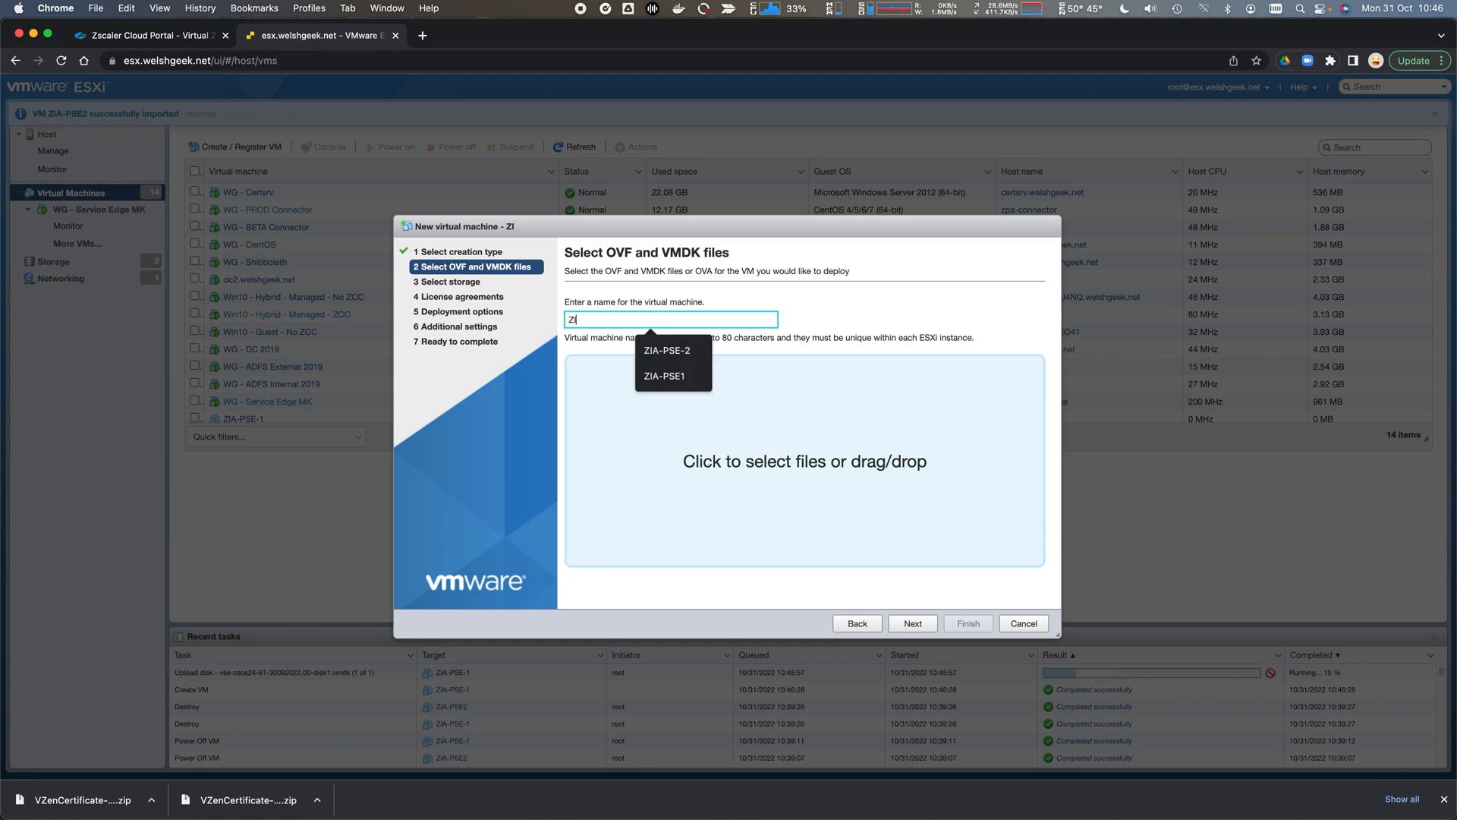
pyautogui.click(666, 350)
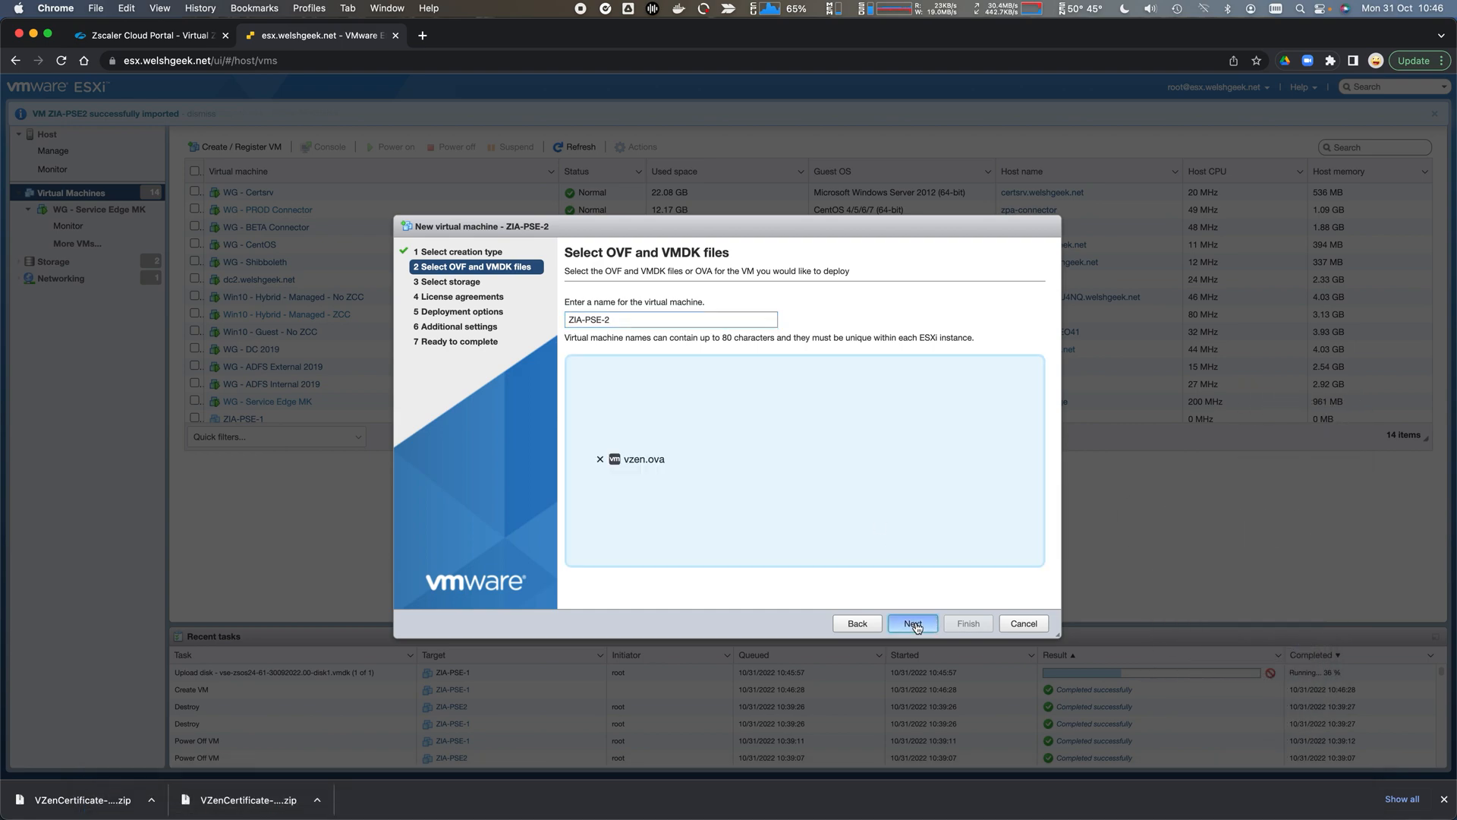
pyautogui.click(911, 622)
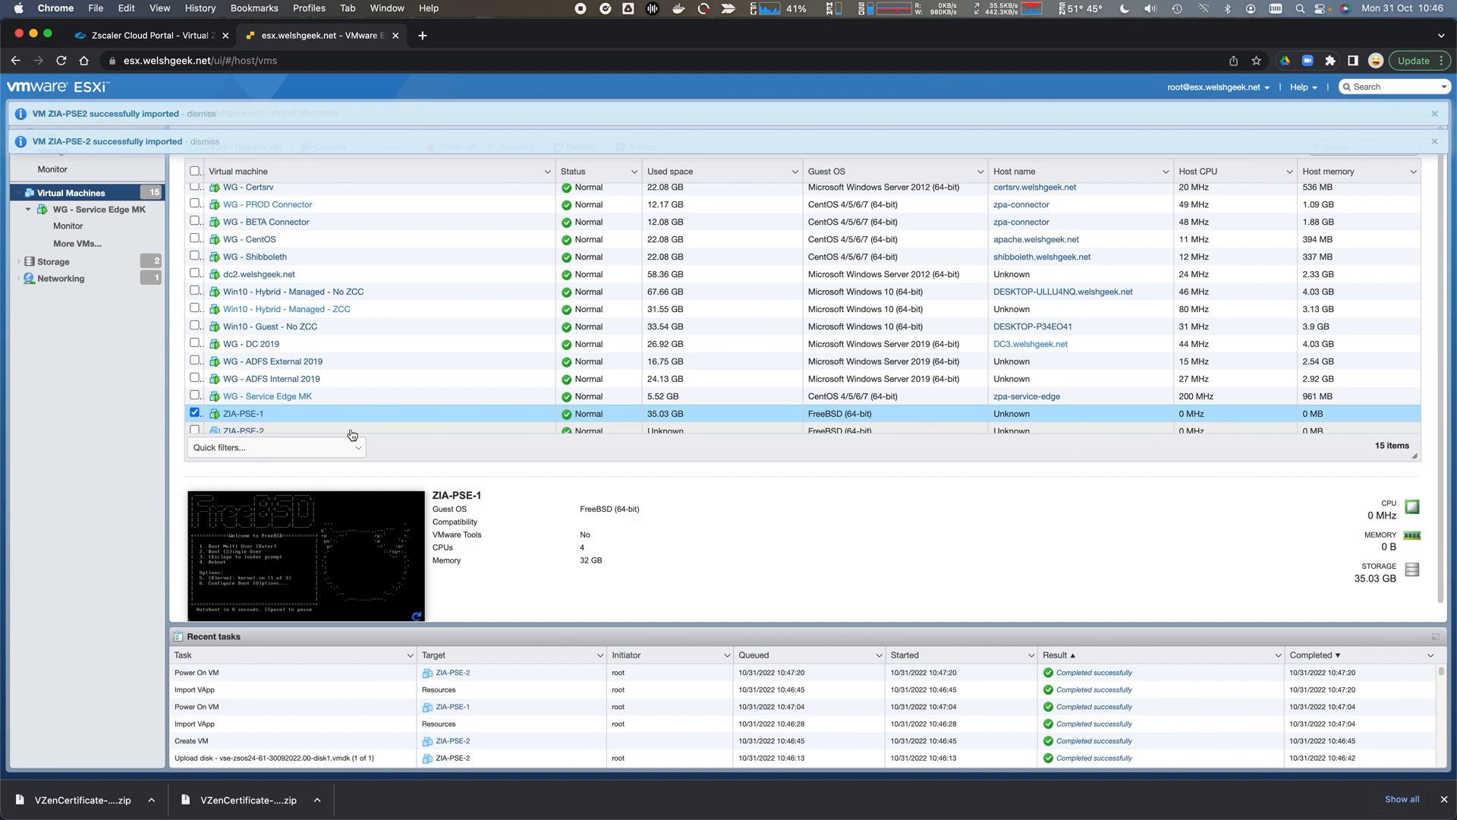
pyautogui.click(244, 425)
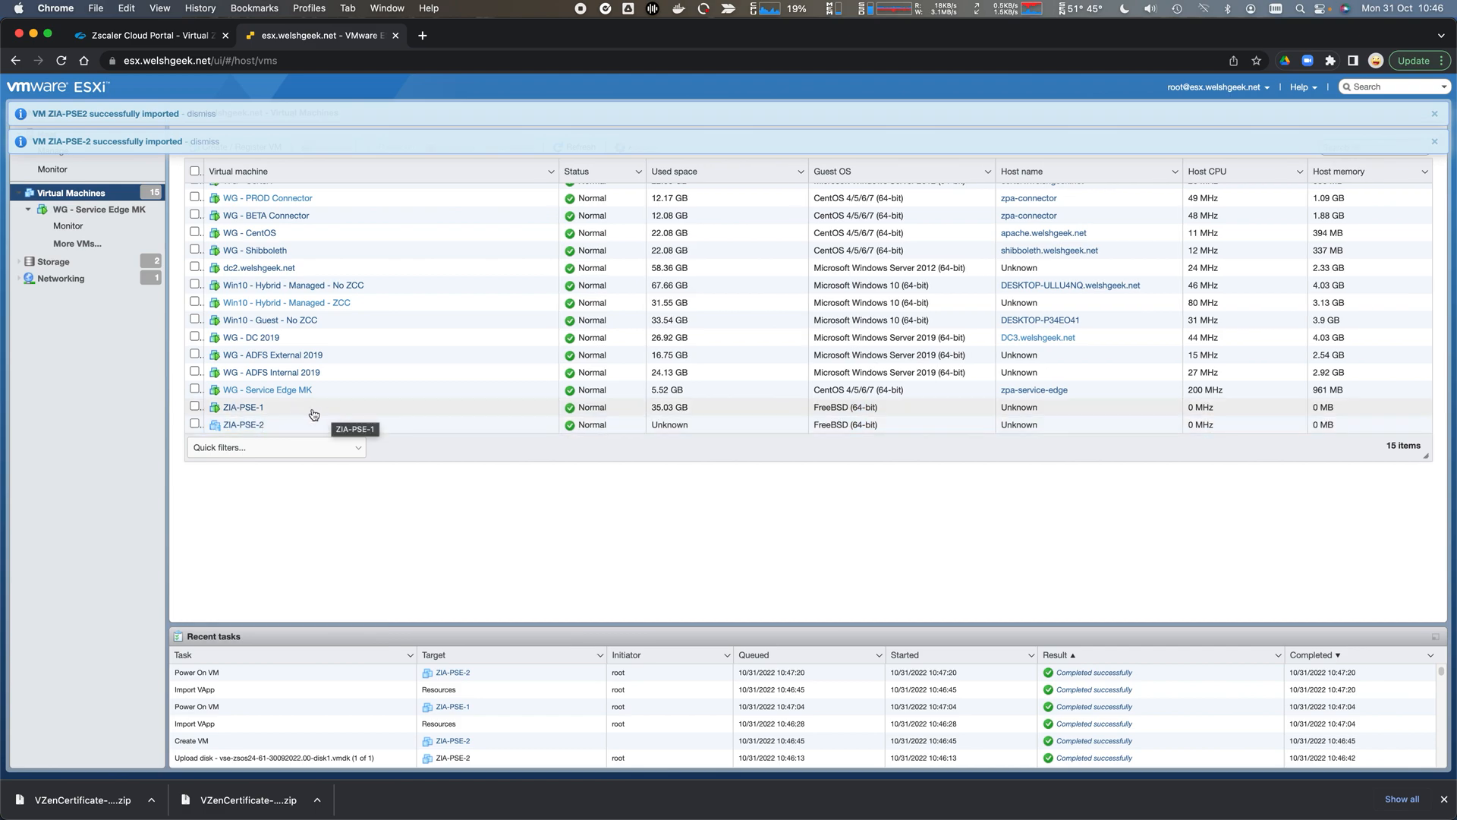
# Open the ZIA-PSE-1 console
pyautogui.click(244, 406)
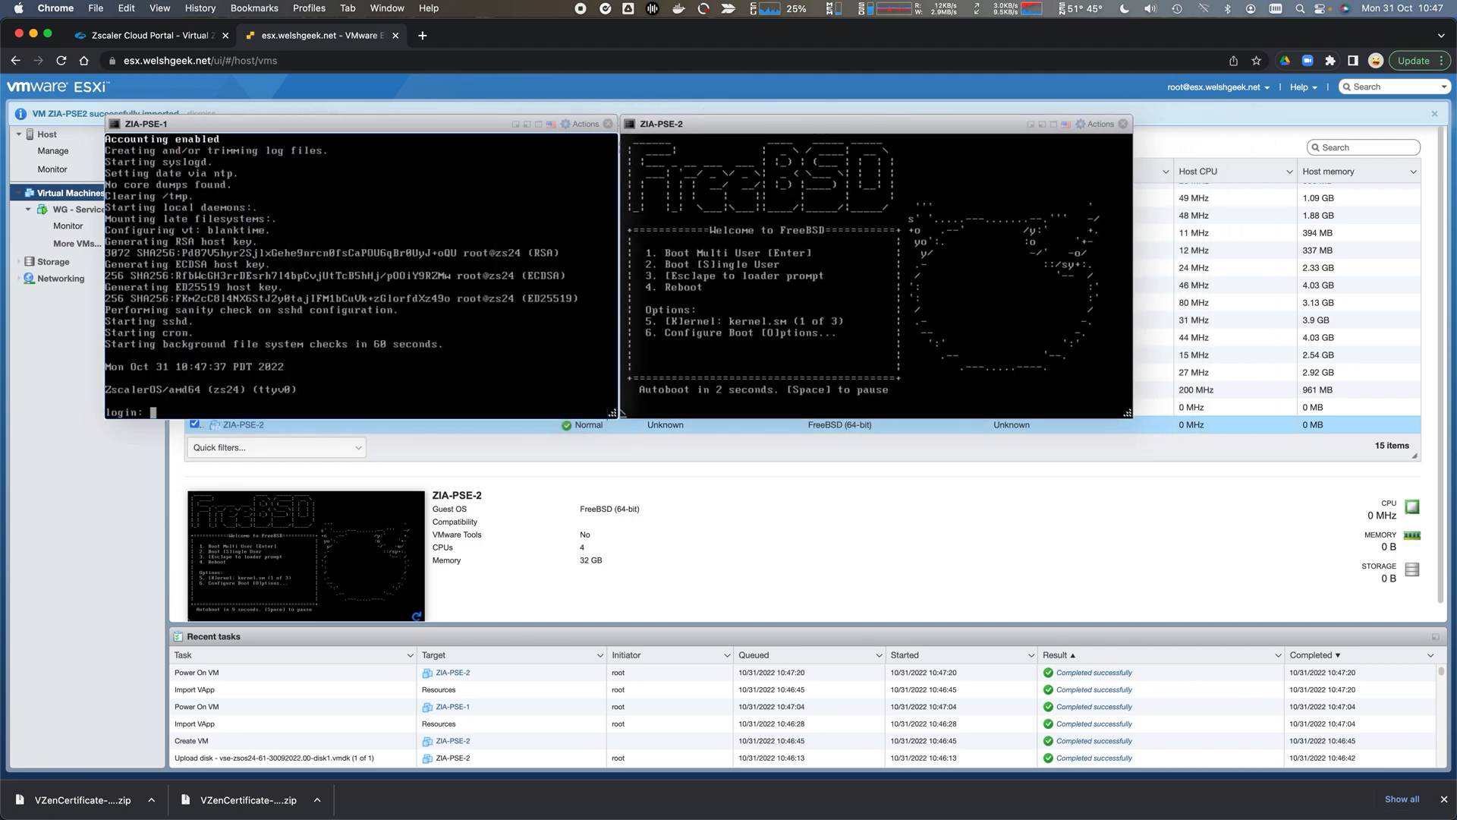
# Log in to ZIA-PSE-1 as zsroot and run sudo vzen configure-network
pyautogui.write('zsroot')
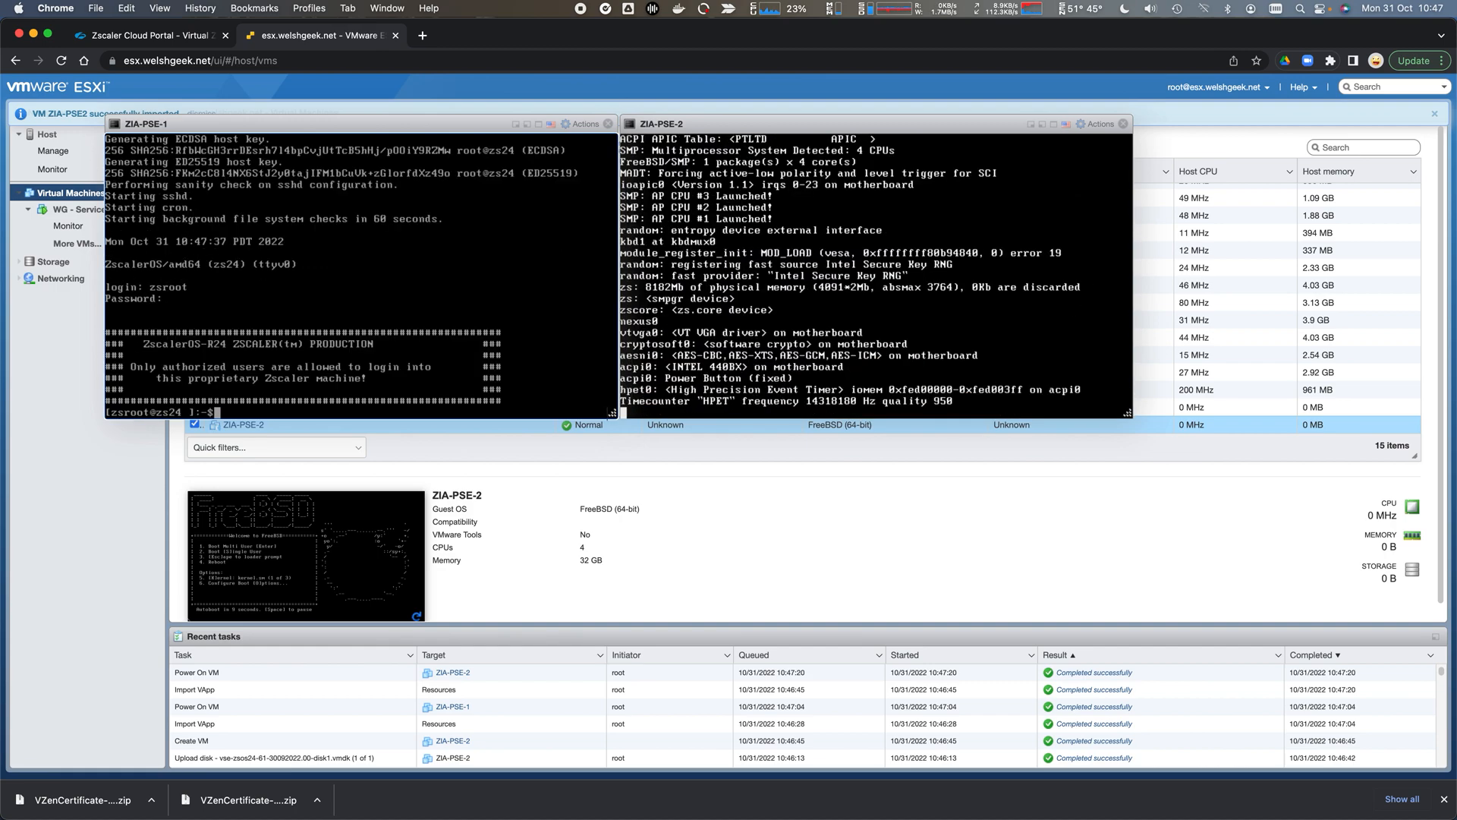
pyautogui.write('sudo vzen configuge-')
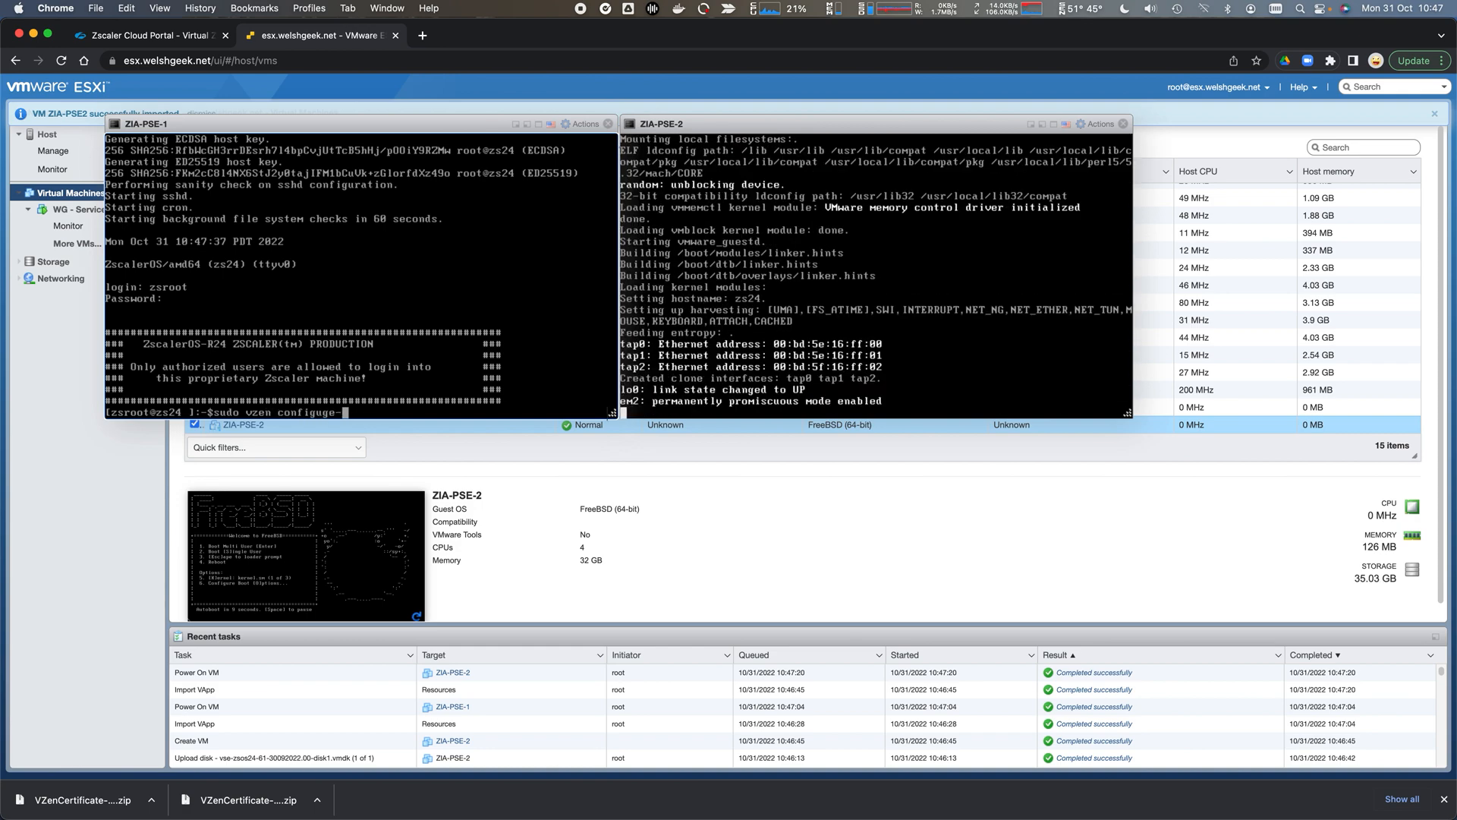
pyautogui.write('network')
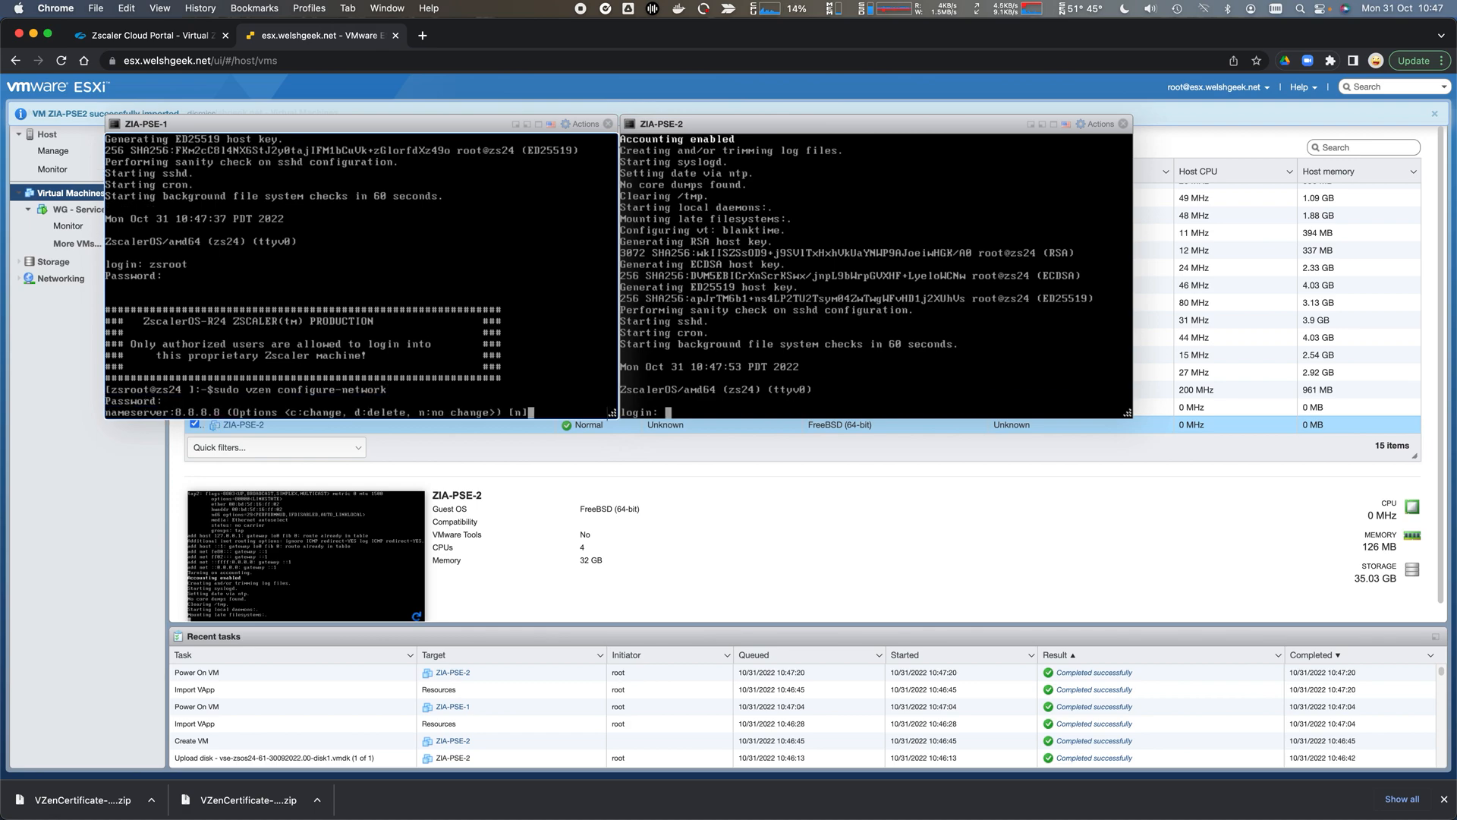
# Enter nameserver 192.168.1.2, address 192.168.1.191/24, gateway 192.168.1.254 and hostname zia-pse-1
pyautogui.write('192.168')
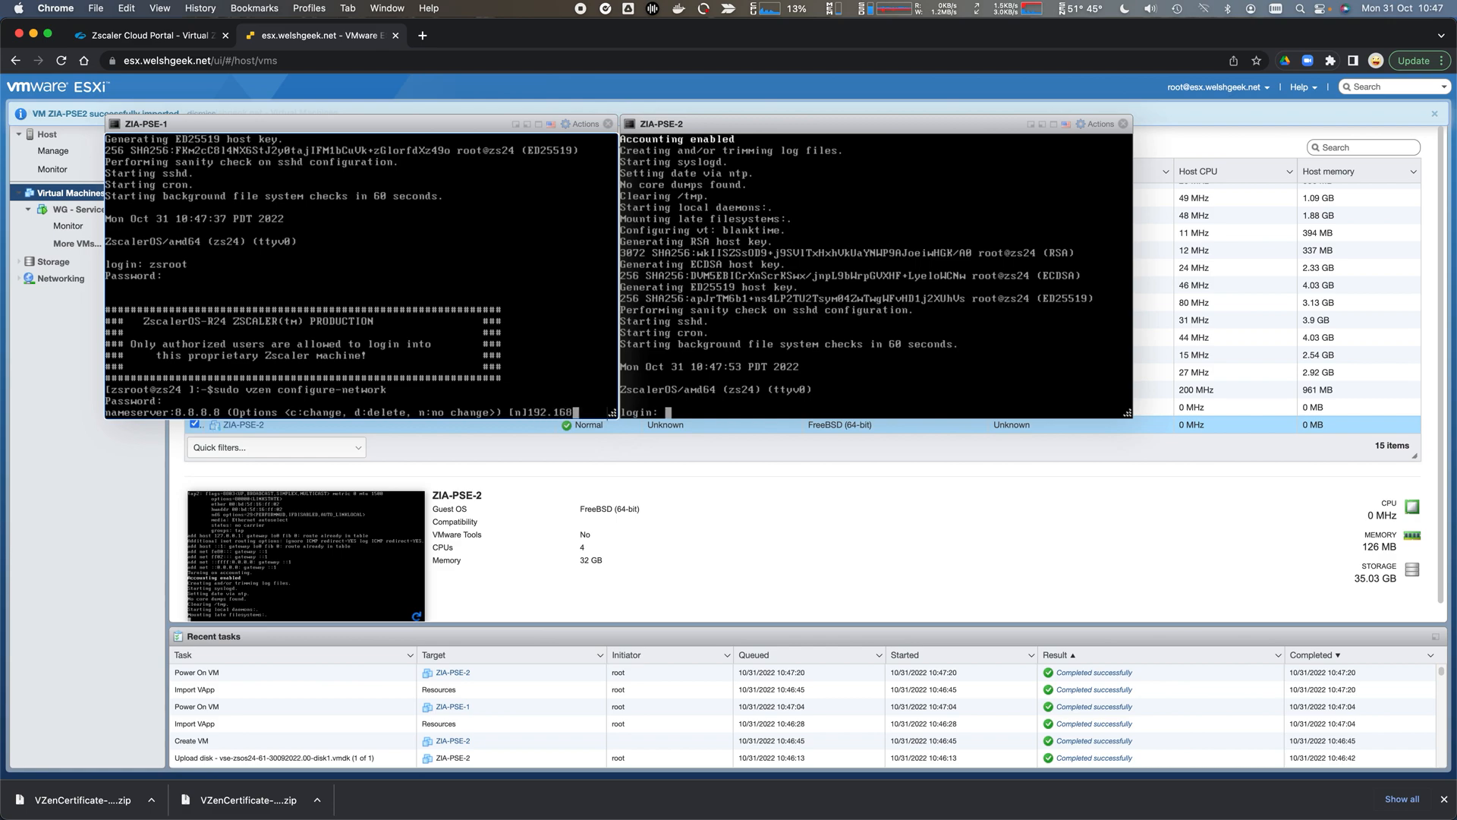
pyautogui.write('1.2')
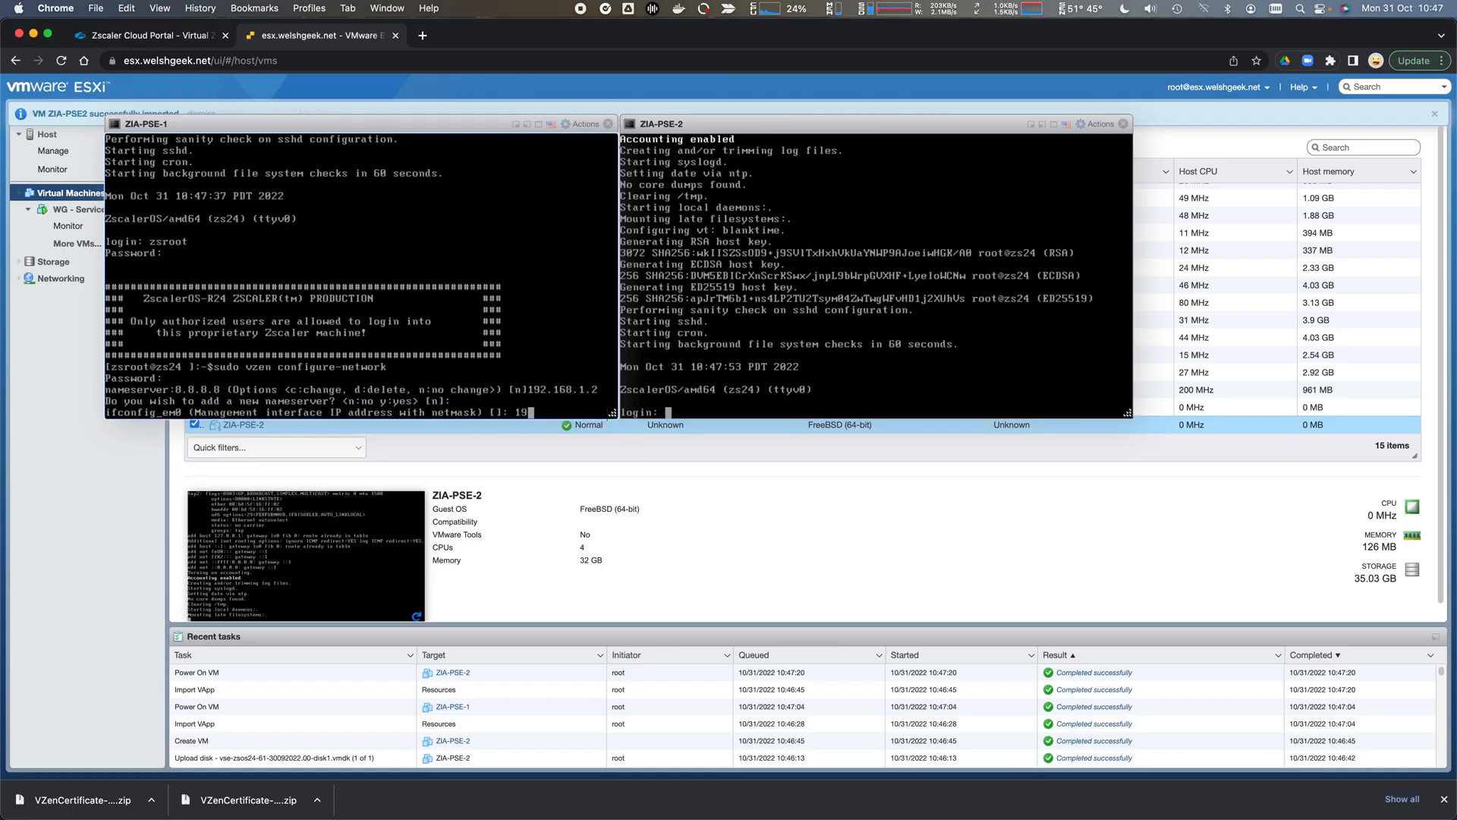
pyautogui.write('192.168.1.192')
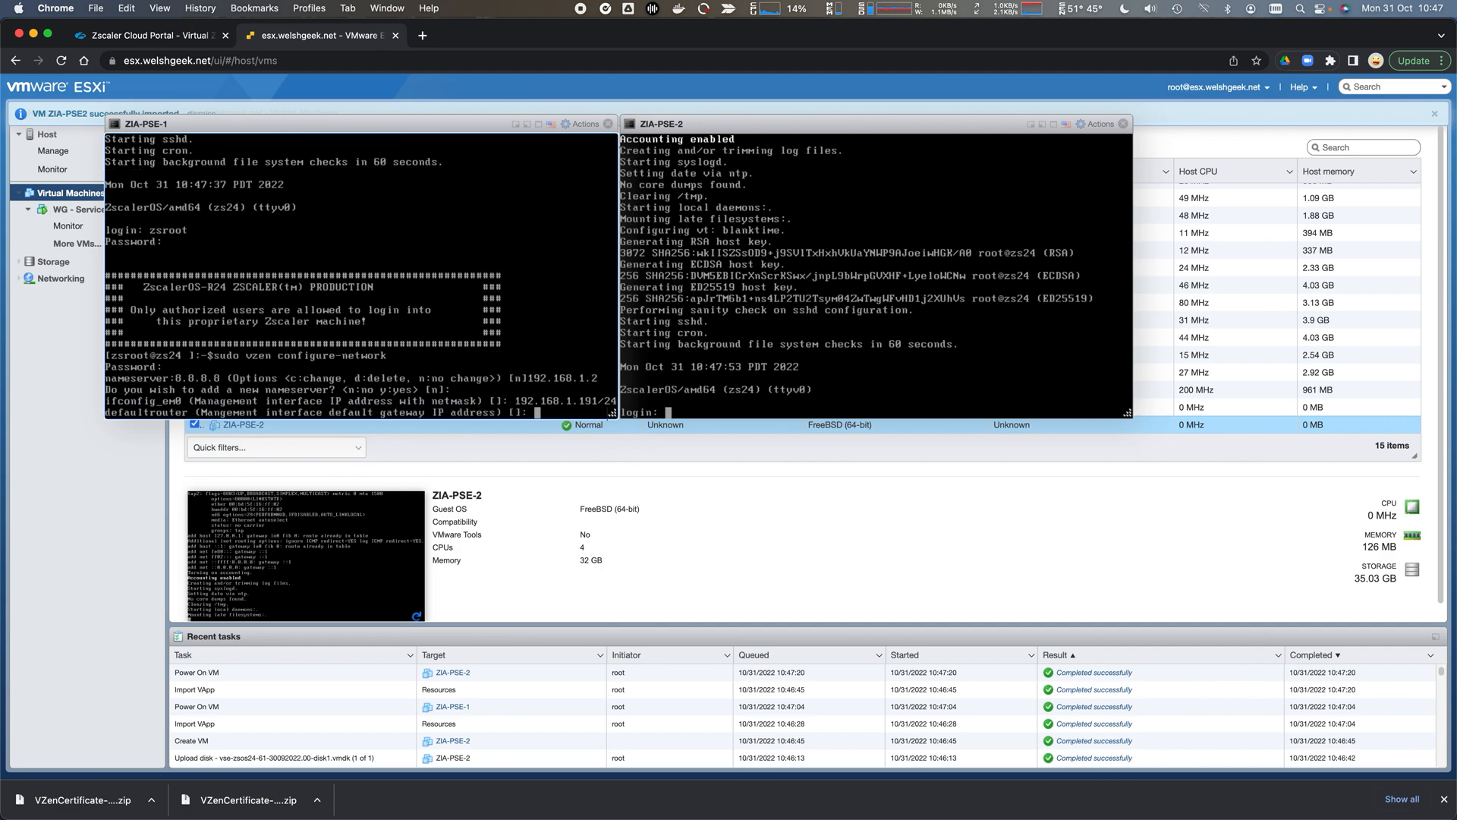
pyautogui.write('192.168.1.254')
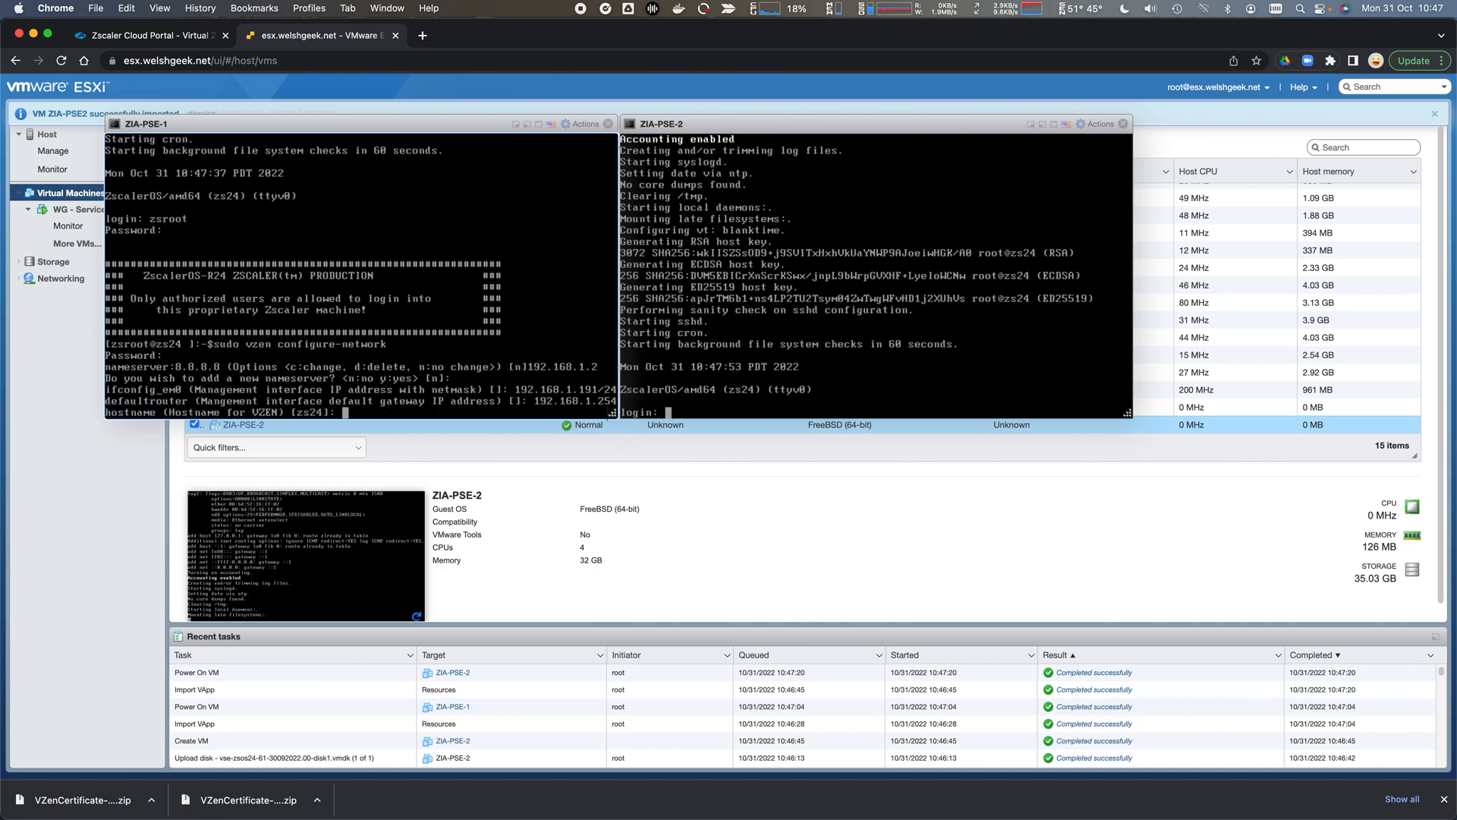
pyautogui.write('zia-pse-1')
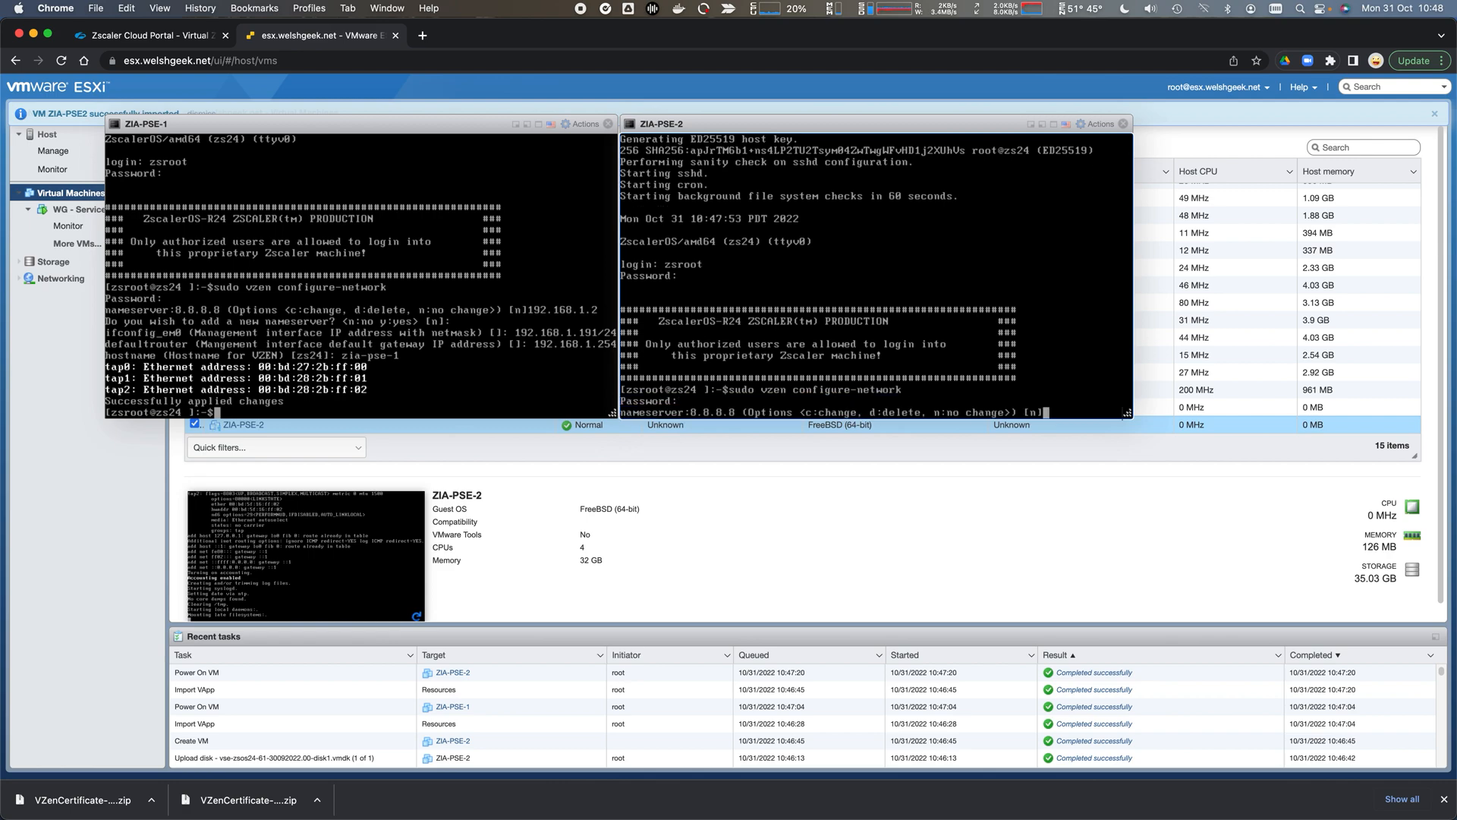
# Enter nameserver 192.168.1.2, address 192.168.1.192/24, gateway 192.168.1.254 and hostname zia-pse-2
pyautogui.write('192.168.1.2')
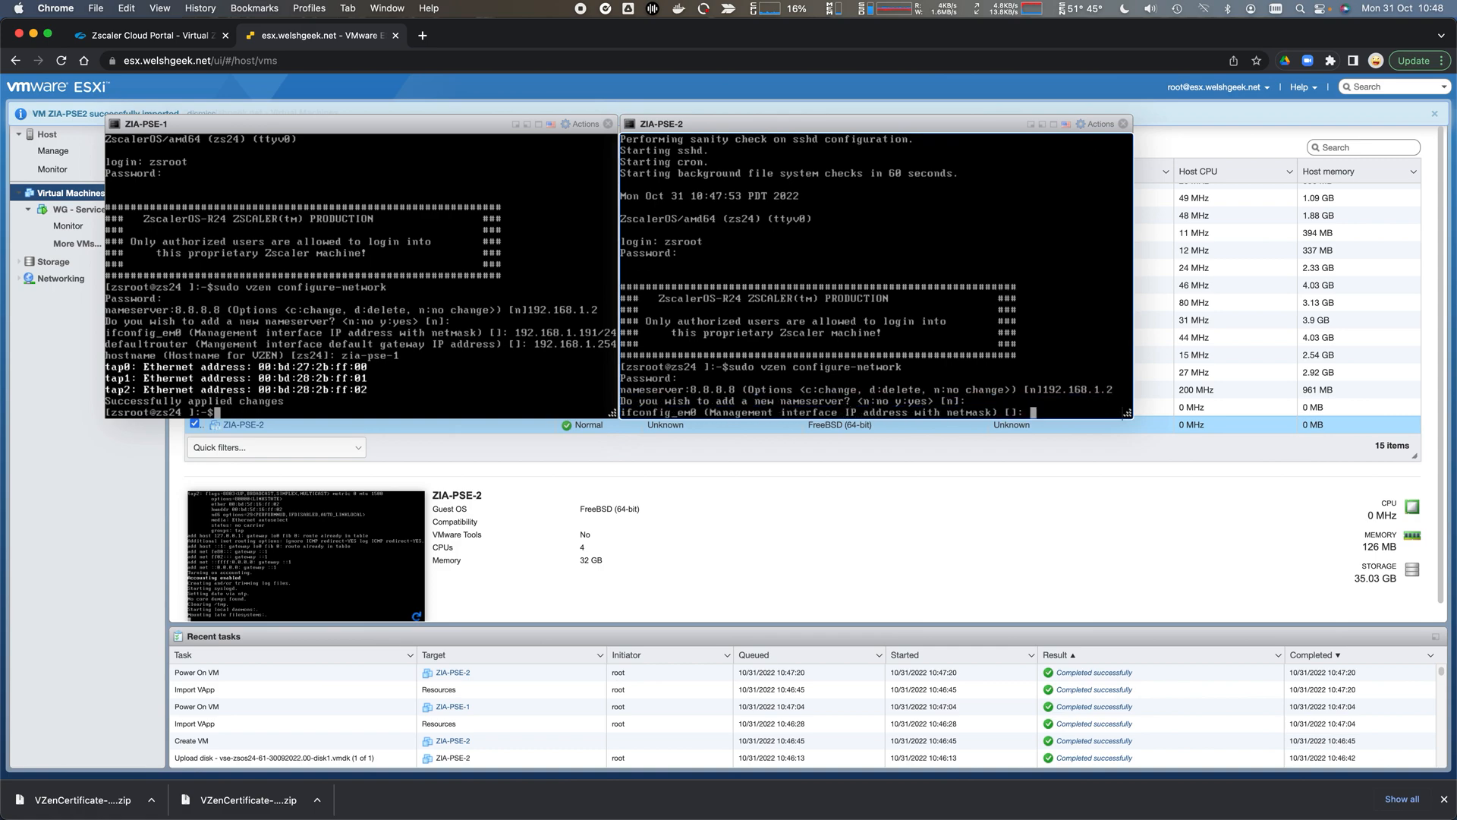
pyautogui.write('192.168.1.192/24')
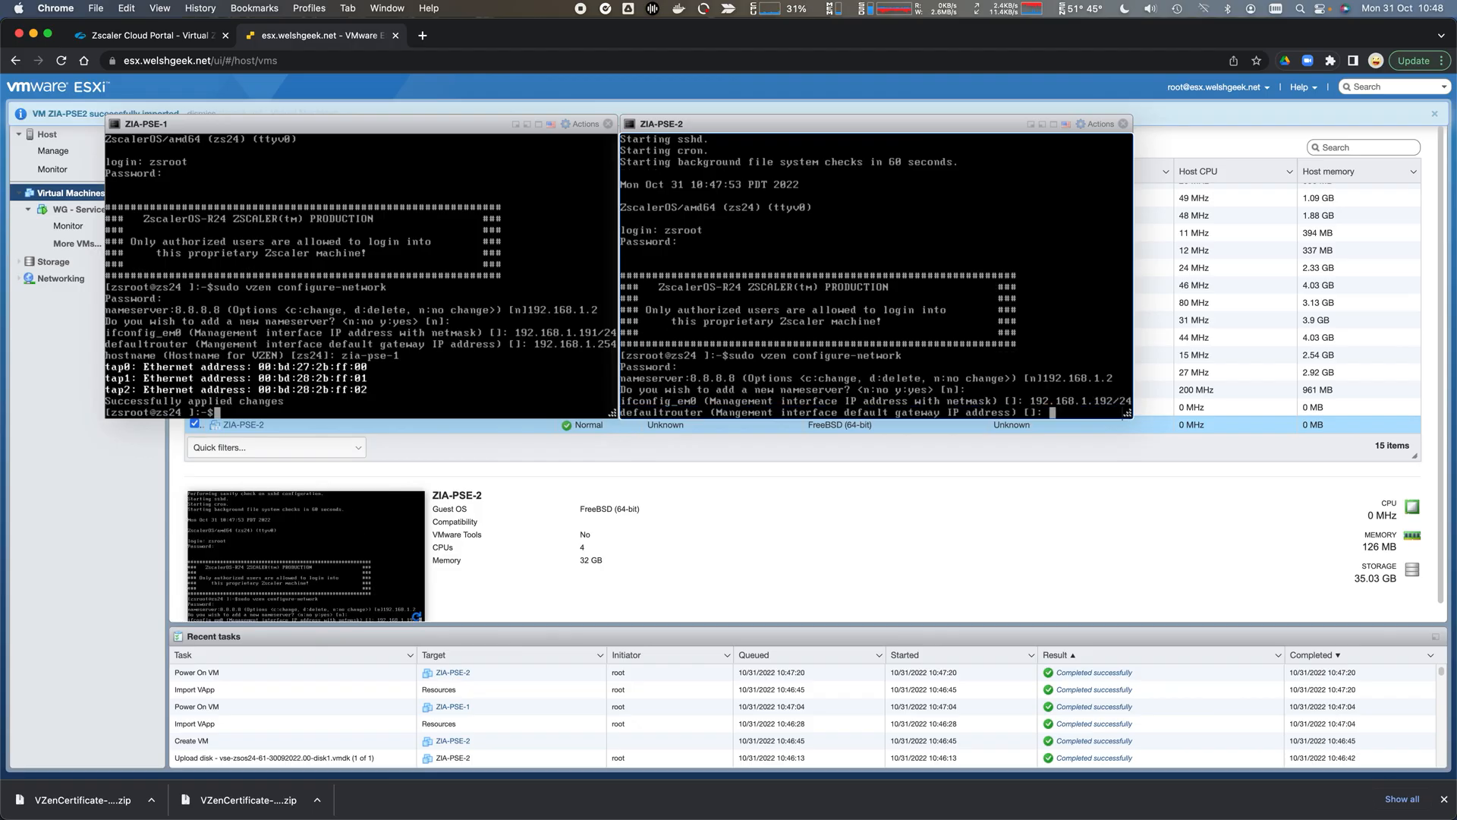
pyautogui.write('192.168.1.254')
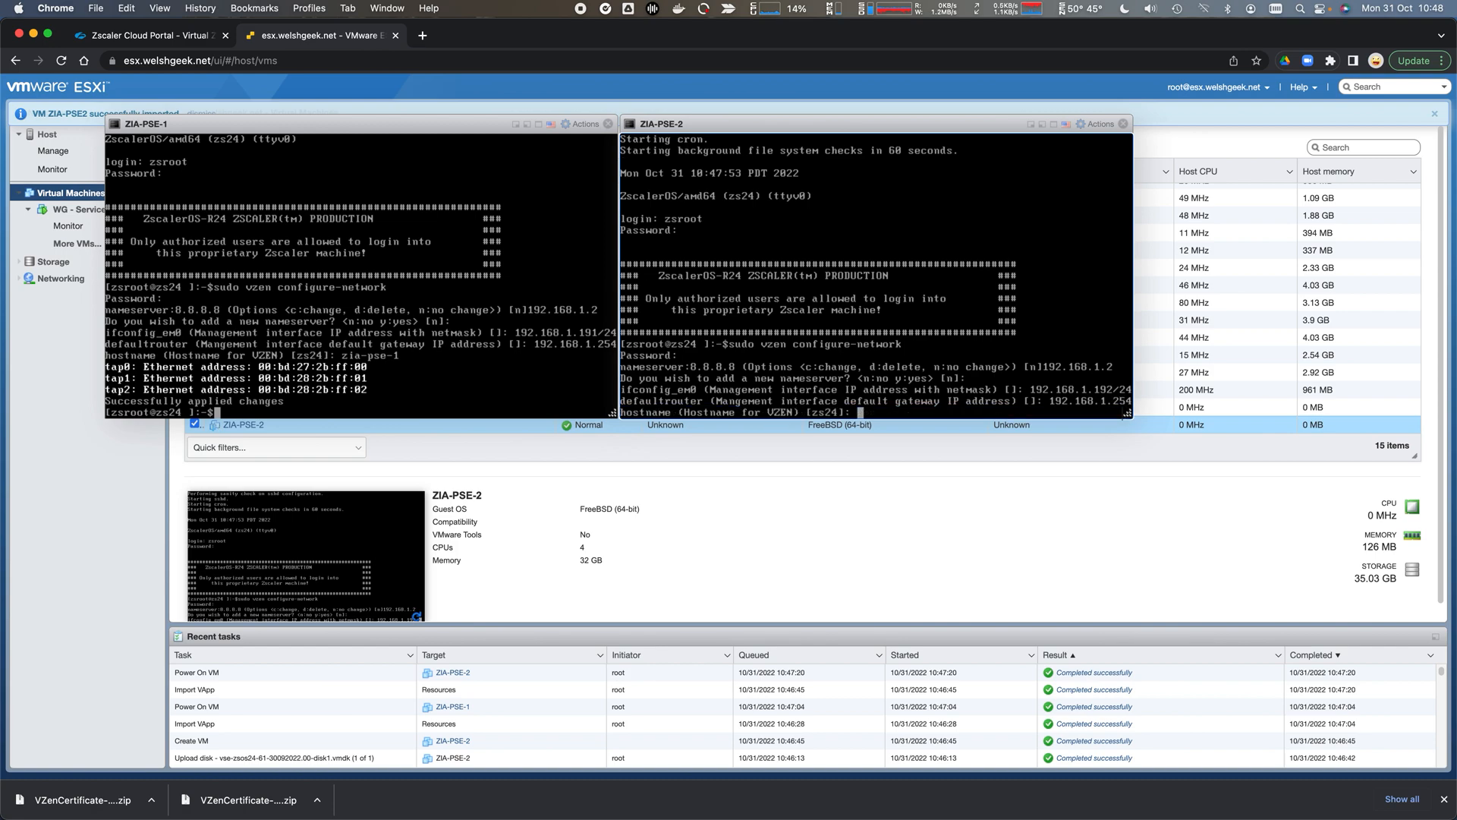
pyautogui.write('zia-pse-2')
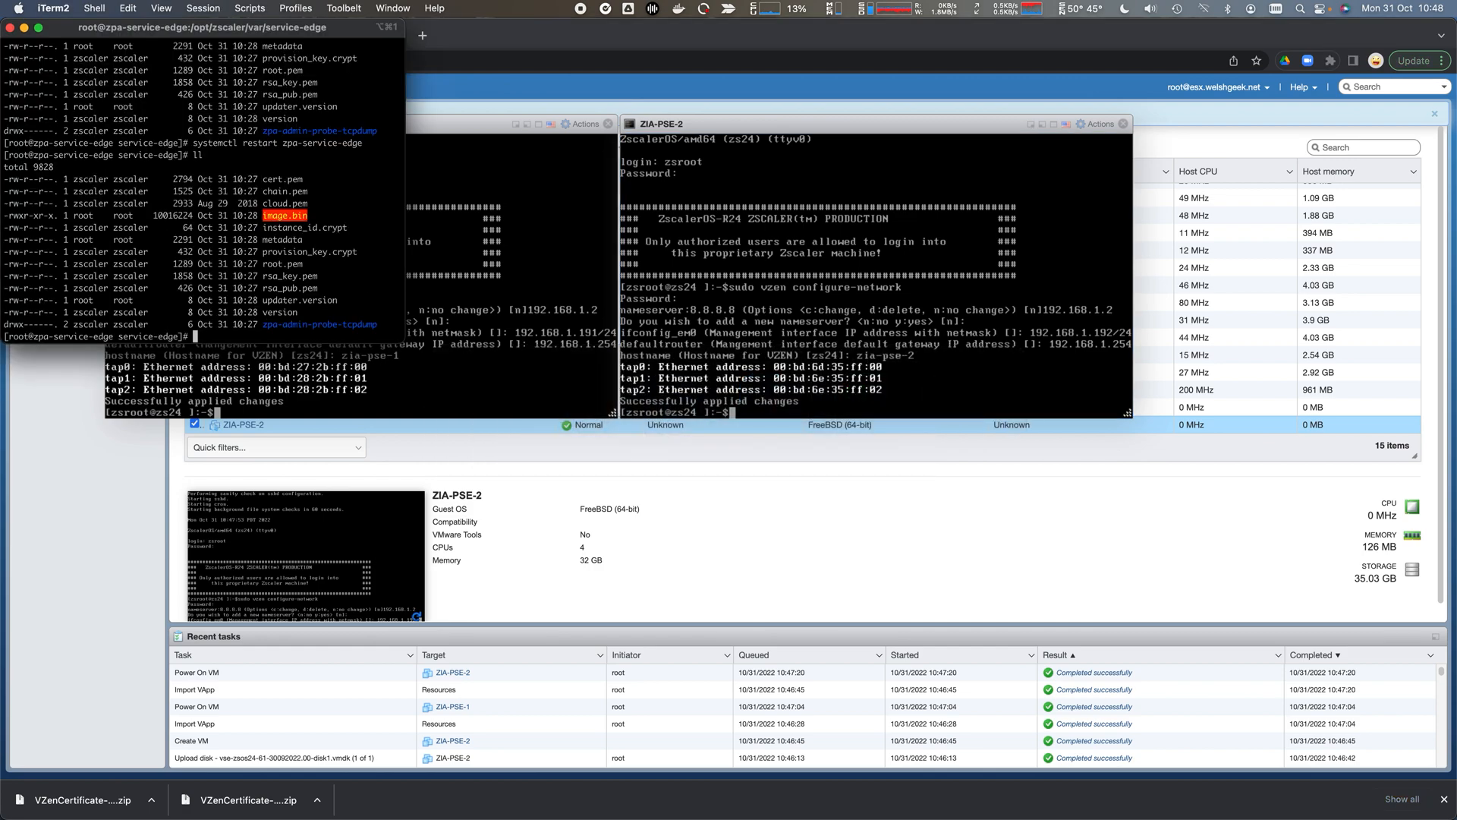
# Start a fresh local shell and remove the outdated host key from ~/.ssh/known_hosts with vi
pyautogui.write('exit')
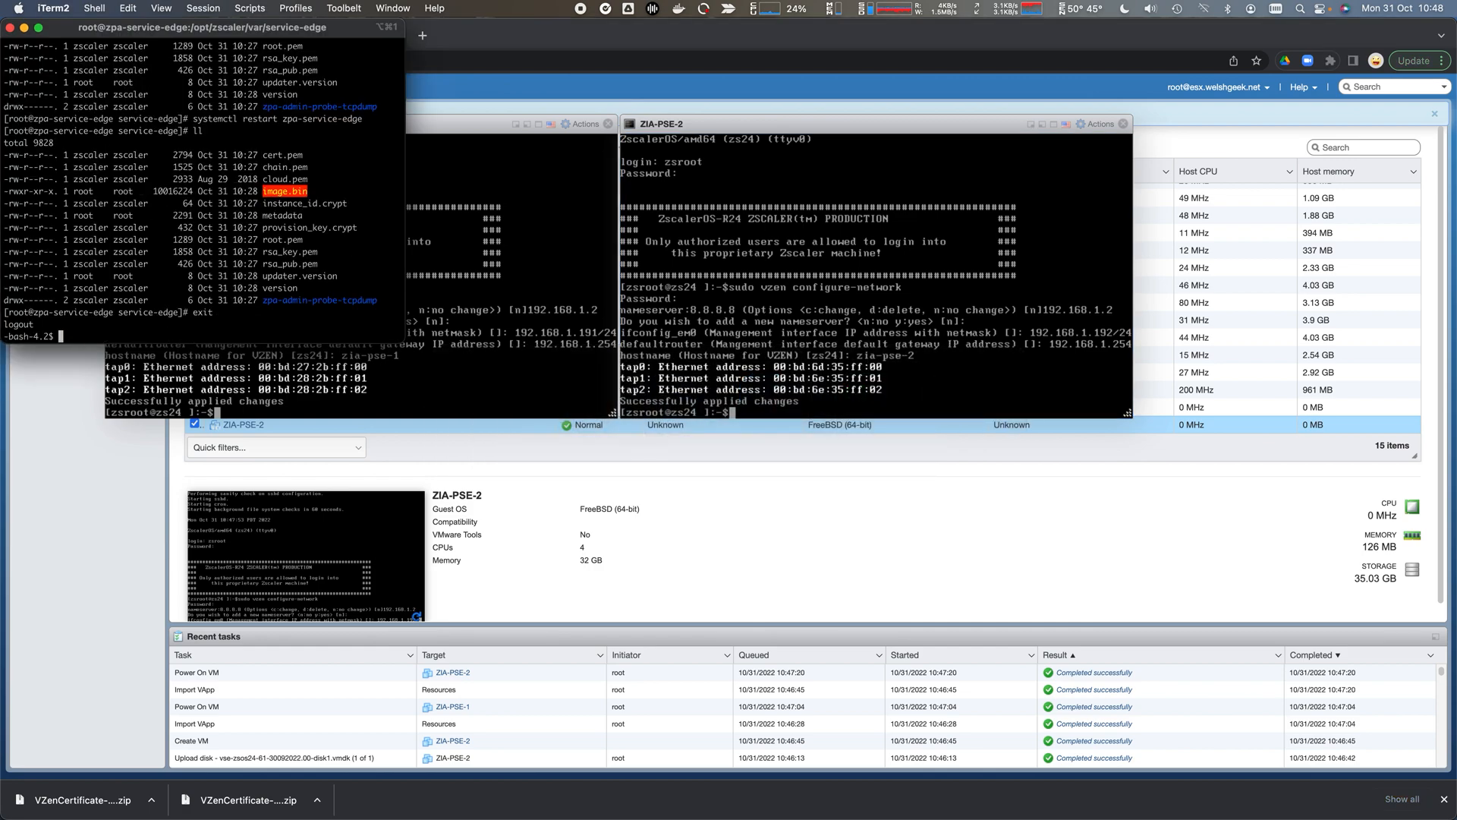
pyautogui.press('Return')
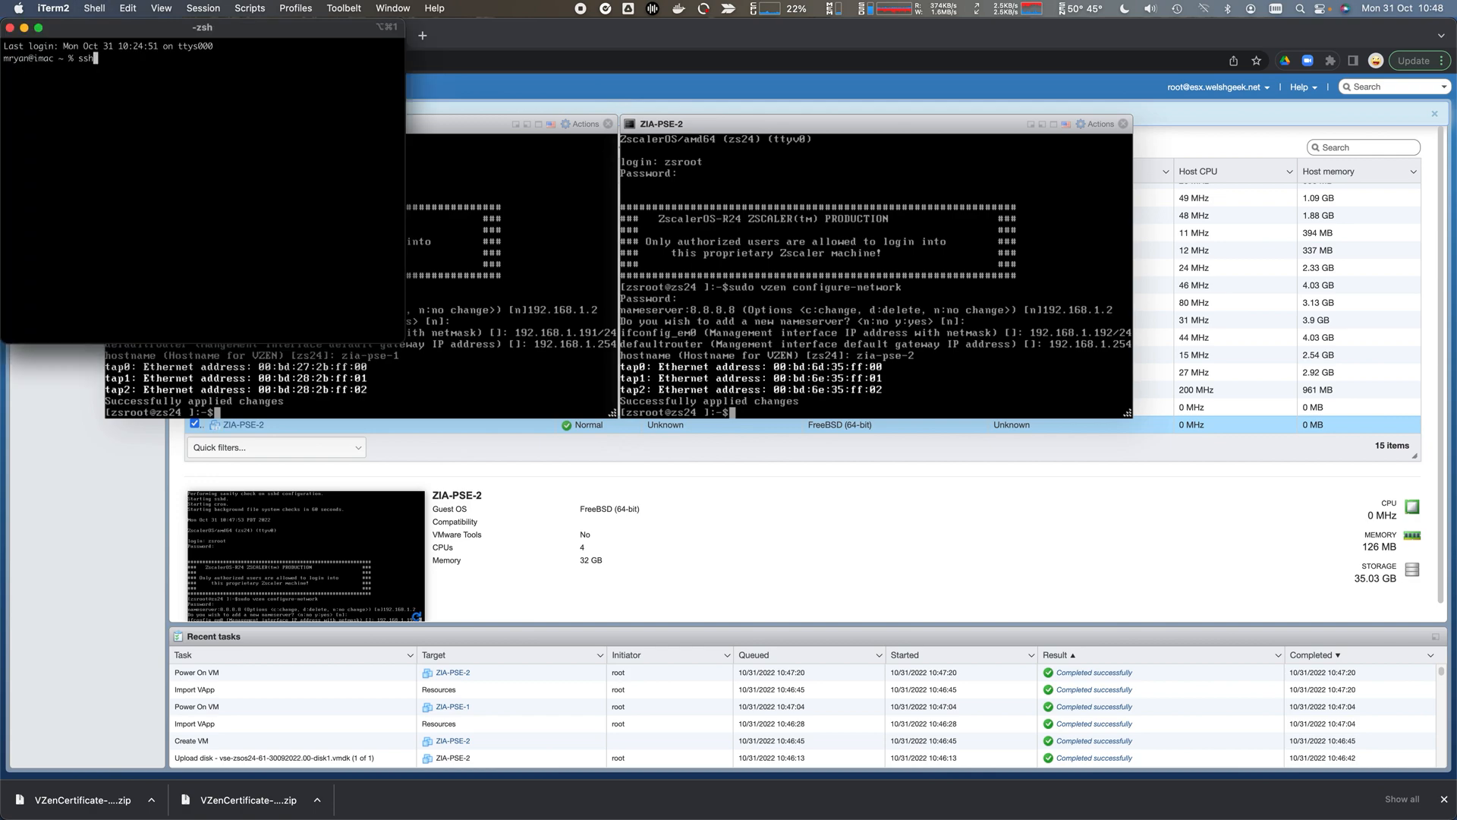
pyautogui.write('zsro')
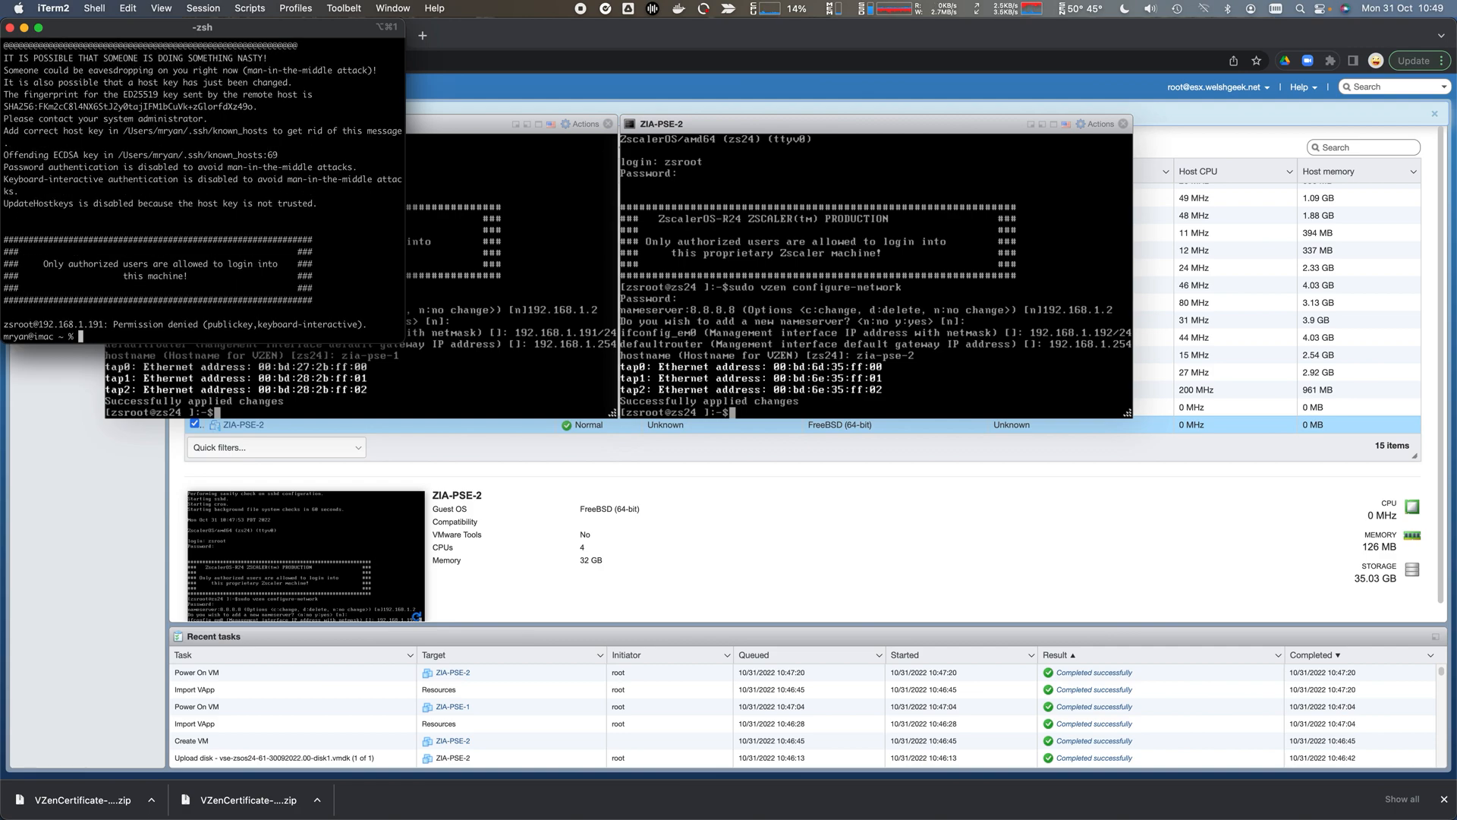
pyautogui.write('vi')
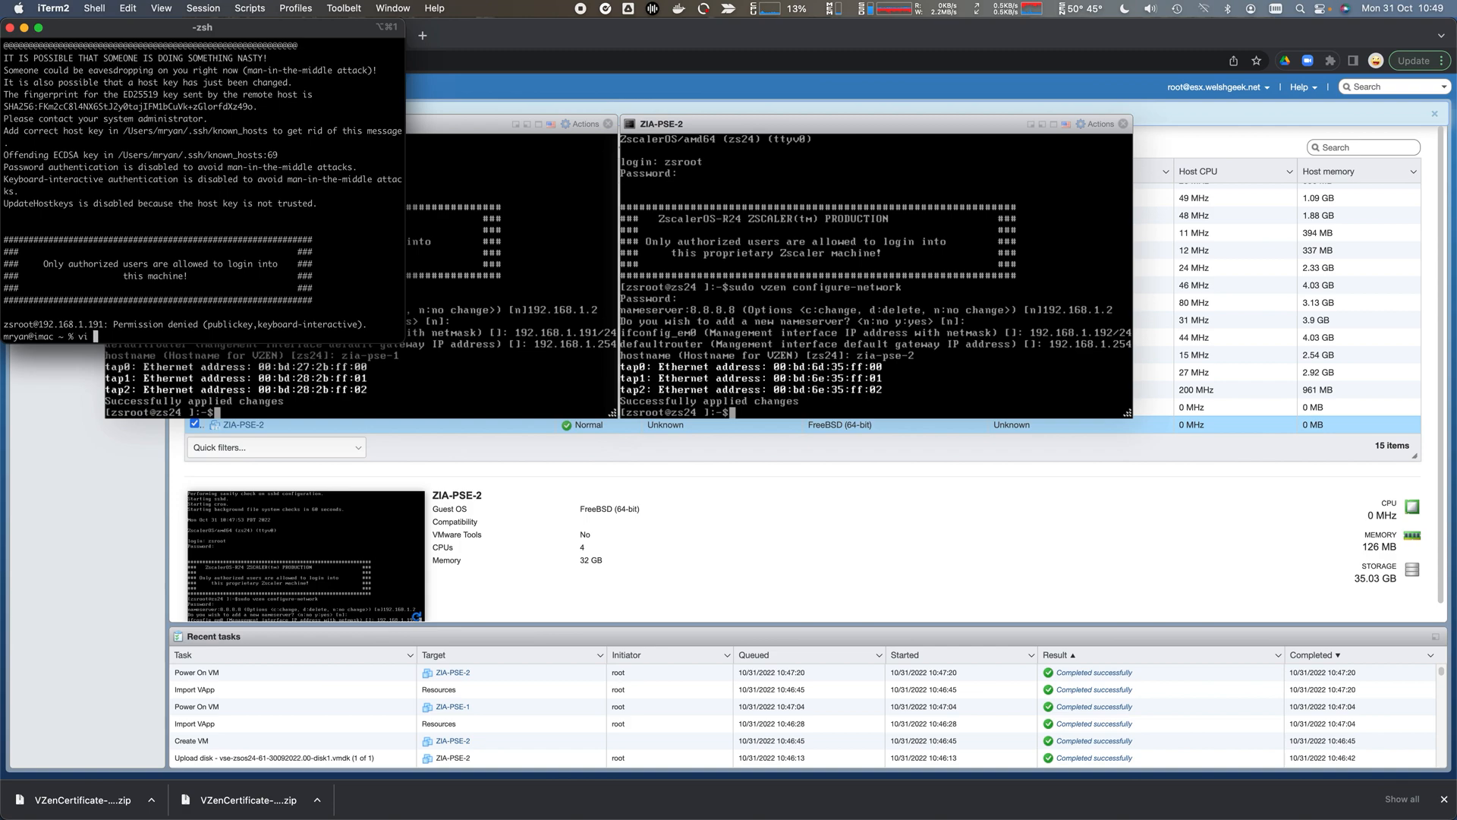
pyautogui.write('~/.ssh/')
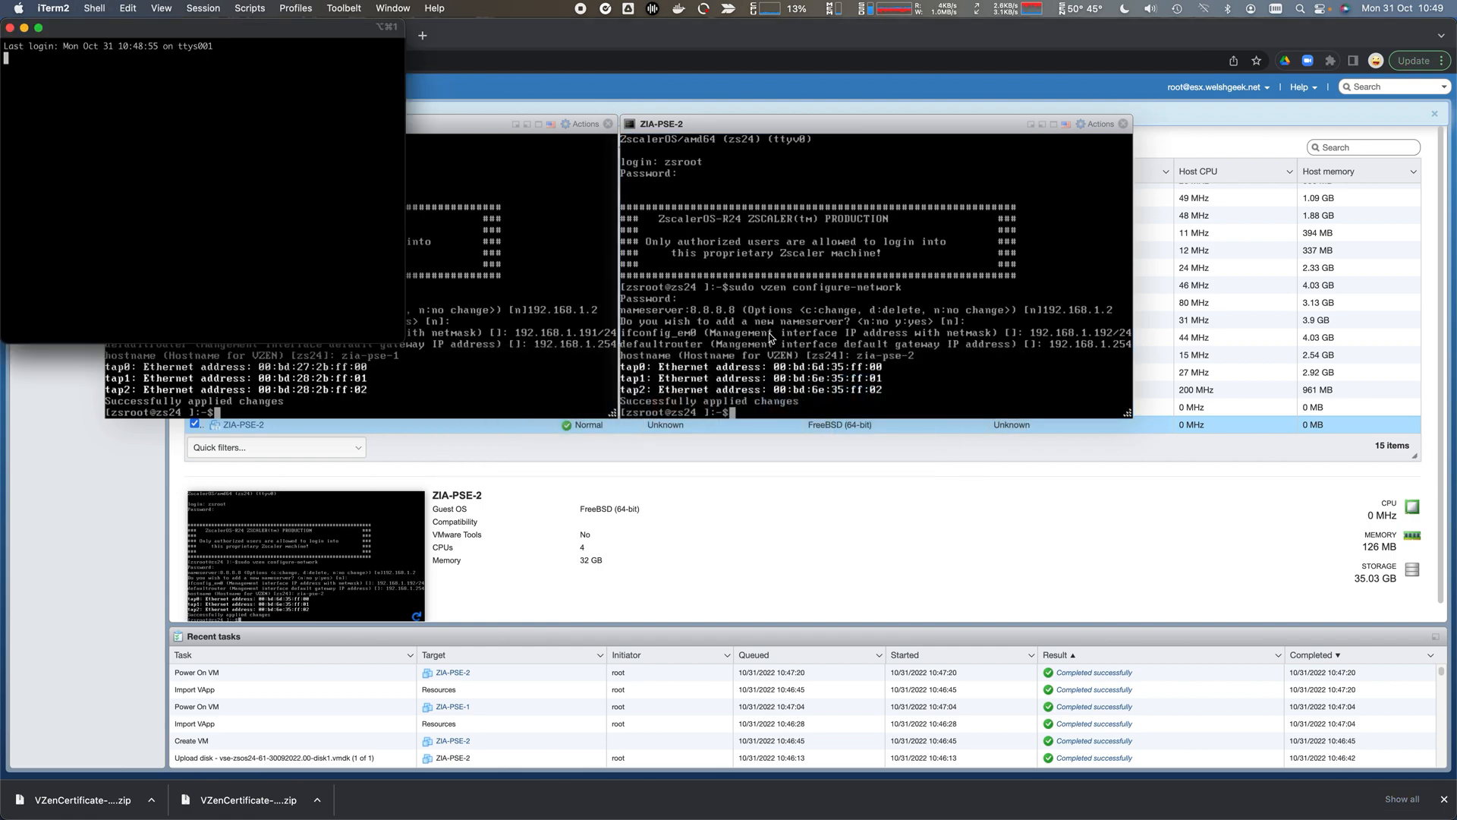
# SSH as zsroot to zia-pse-1 at 192.168.1.191
pyautogui.write('ssh')
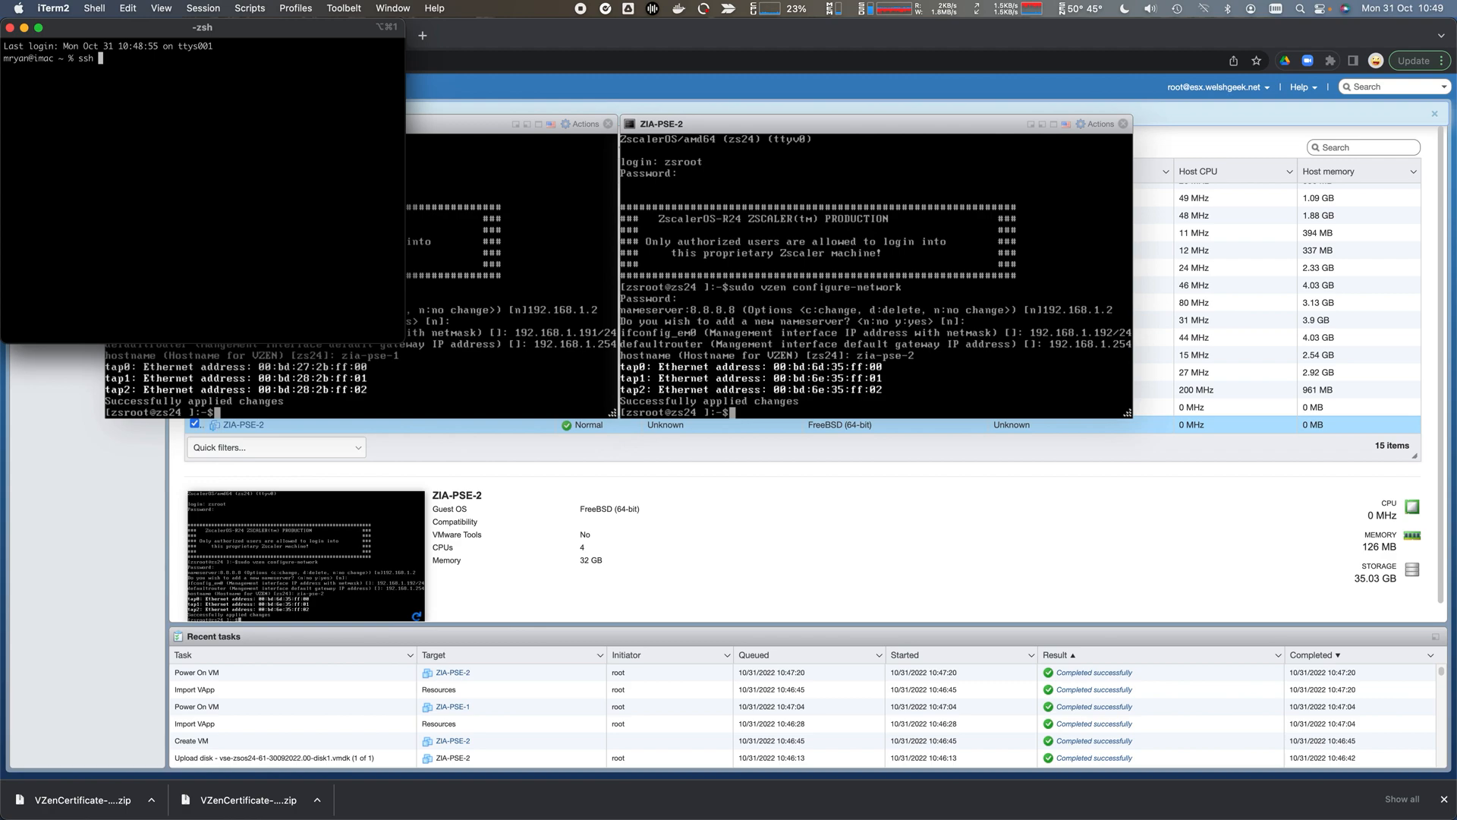
pyautogui.write('zsroot@12')
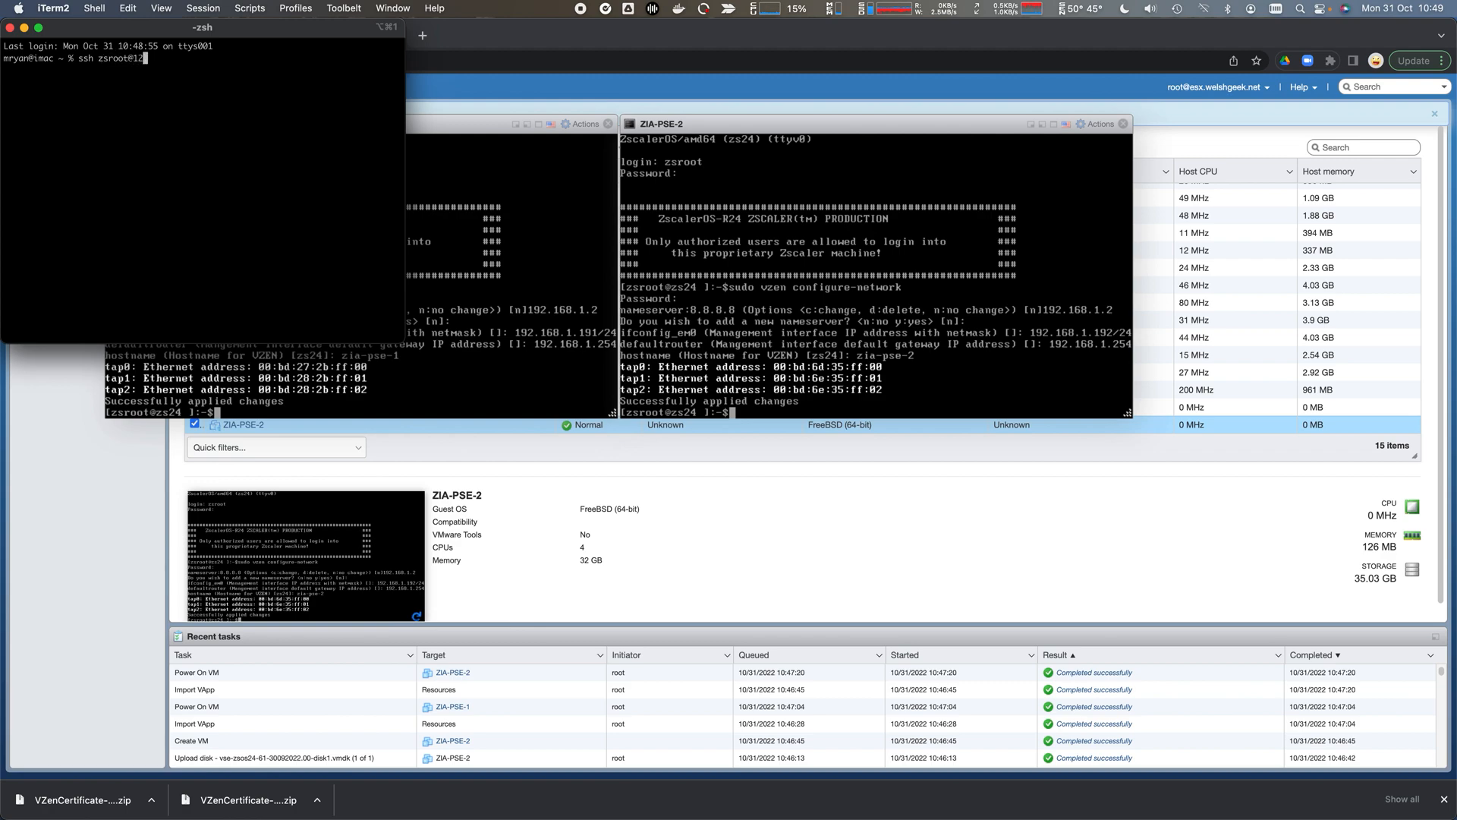
pyautogui.write('192.168.1.191')
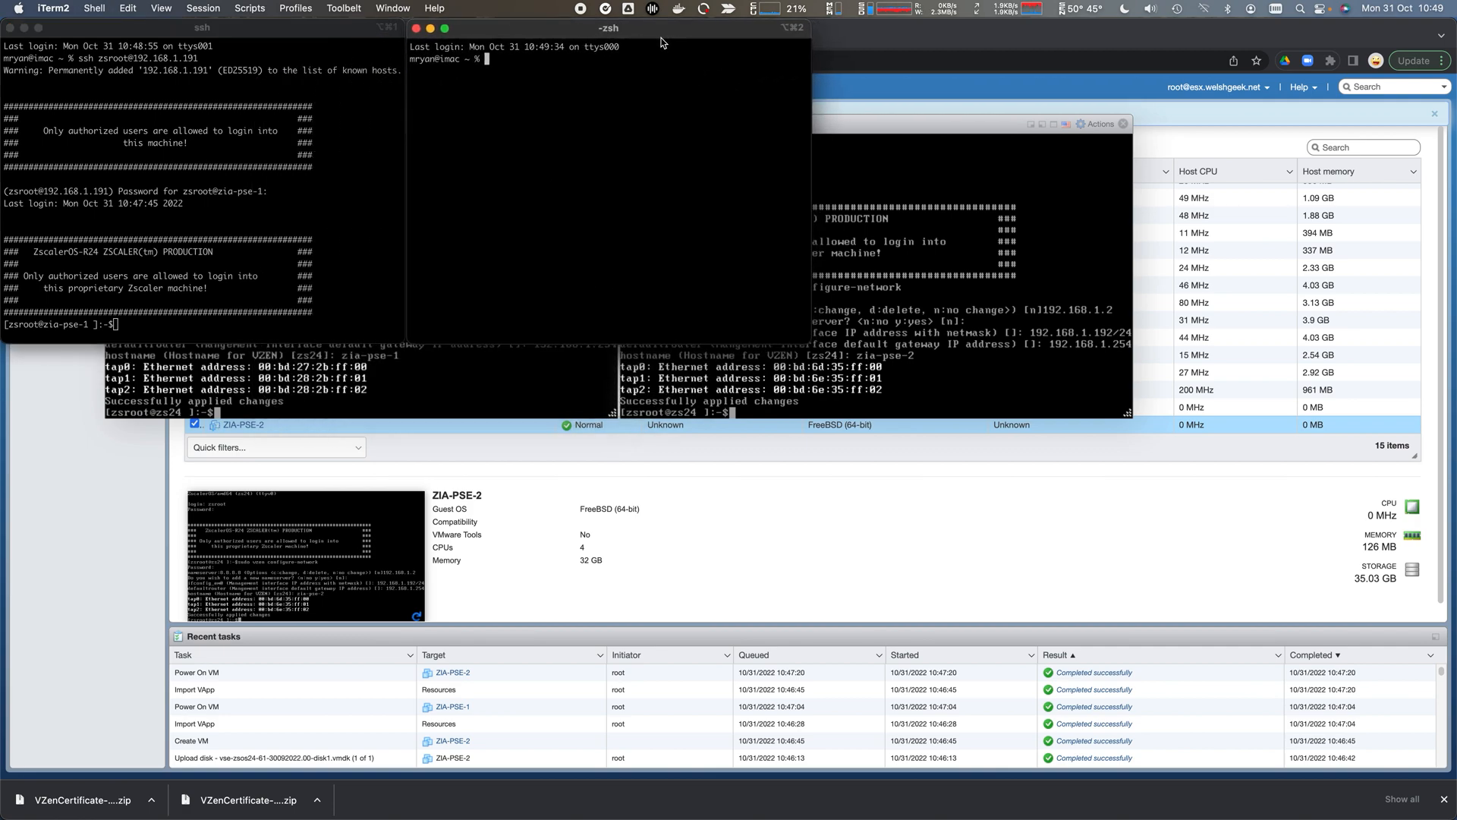
pyautogui.write('ssh')
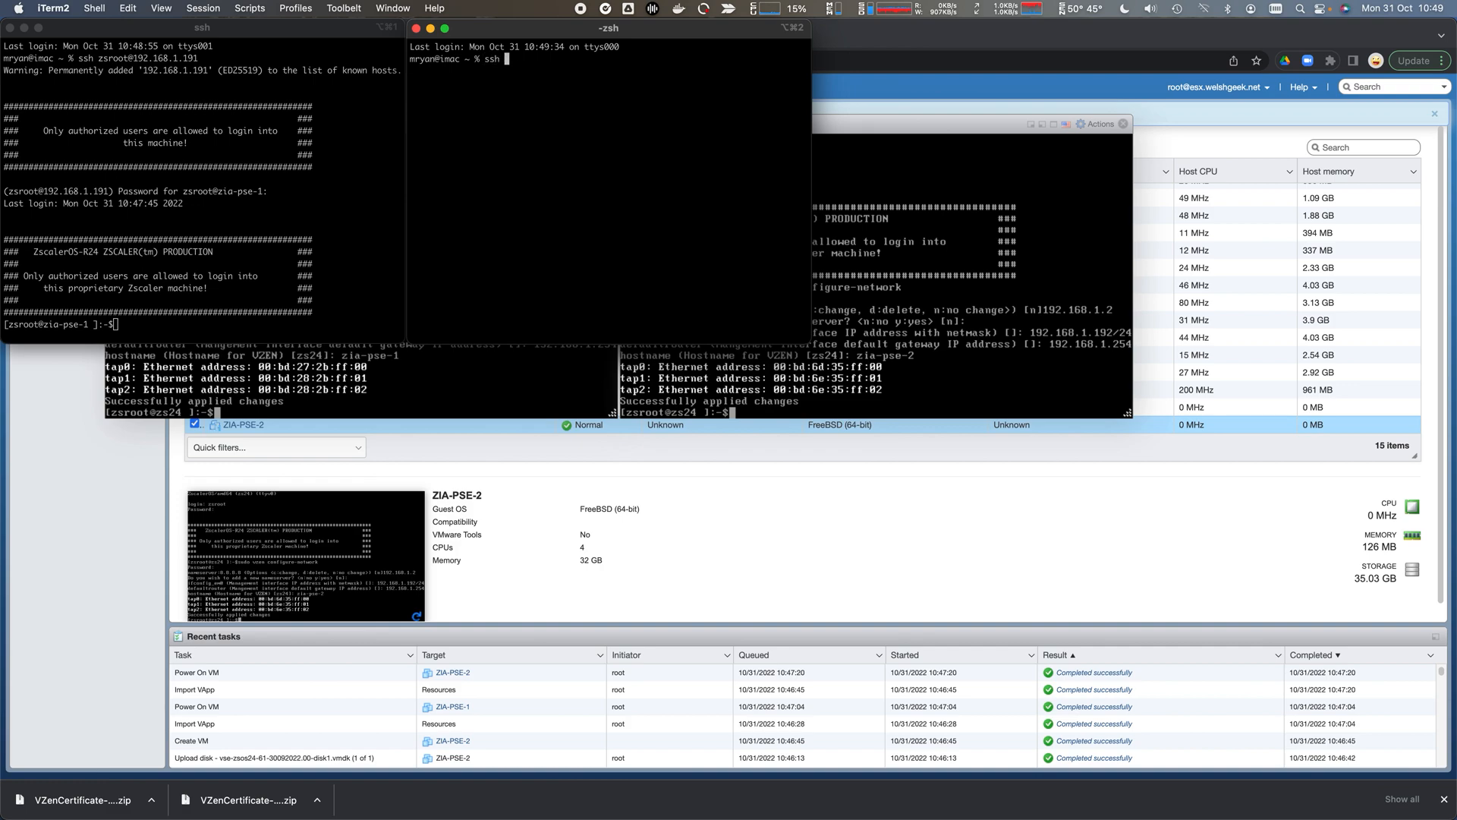
pyautogui.write('zsroot@192.168.1.192')
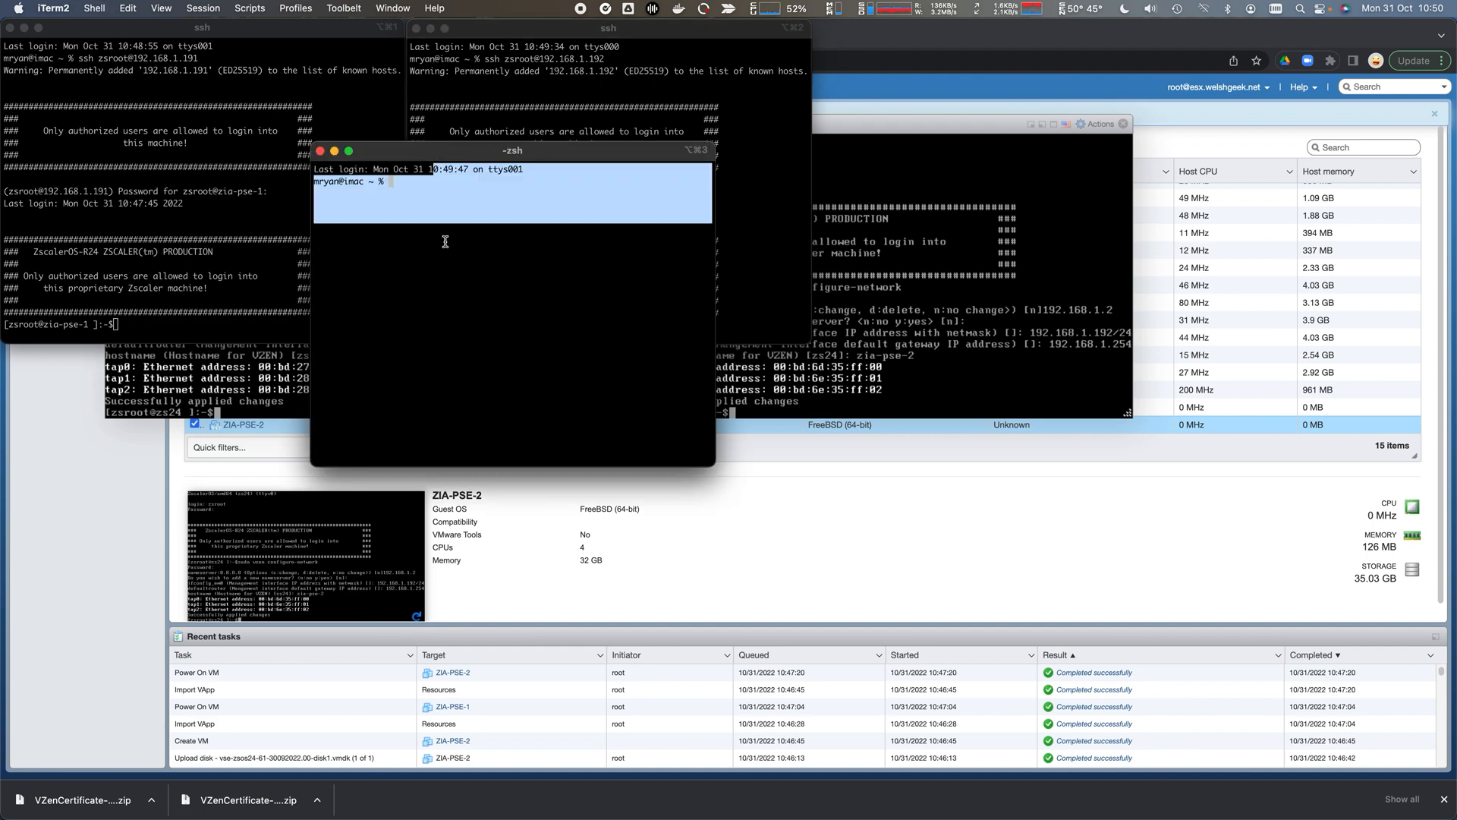
# From Downloads, scp the VZenCertificate-ZIA-PSE zips to zsroot's /tmp on each edge, then close the window
pyautogui.moveTo(512, 149); pyautogui.dragTo(558, 373)
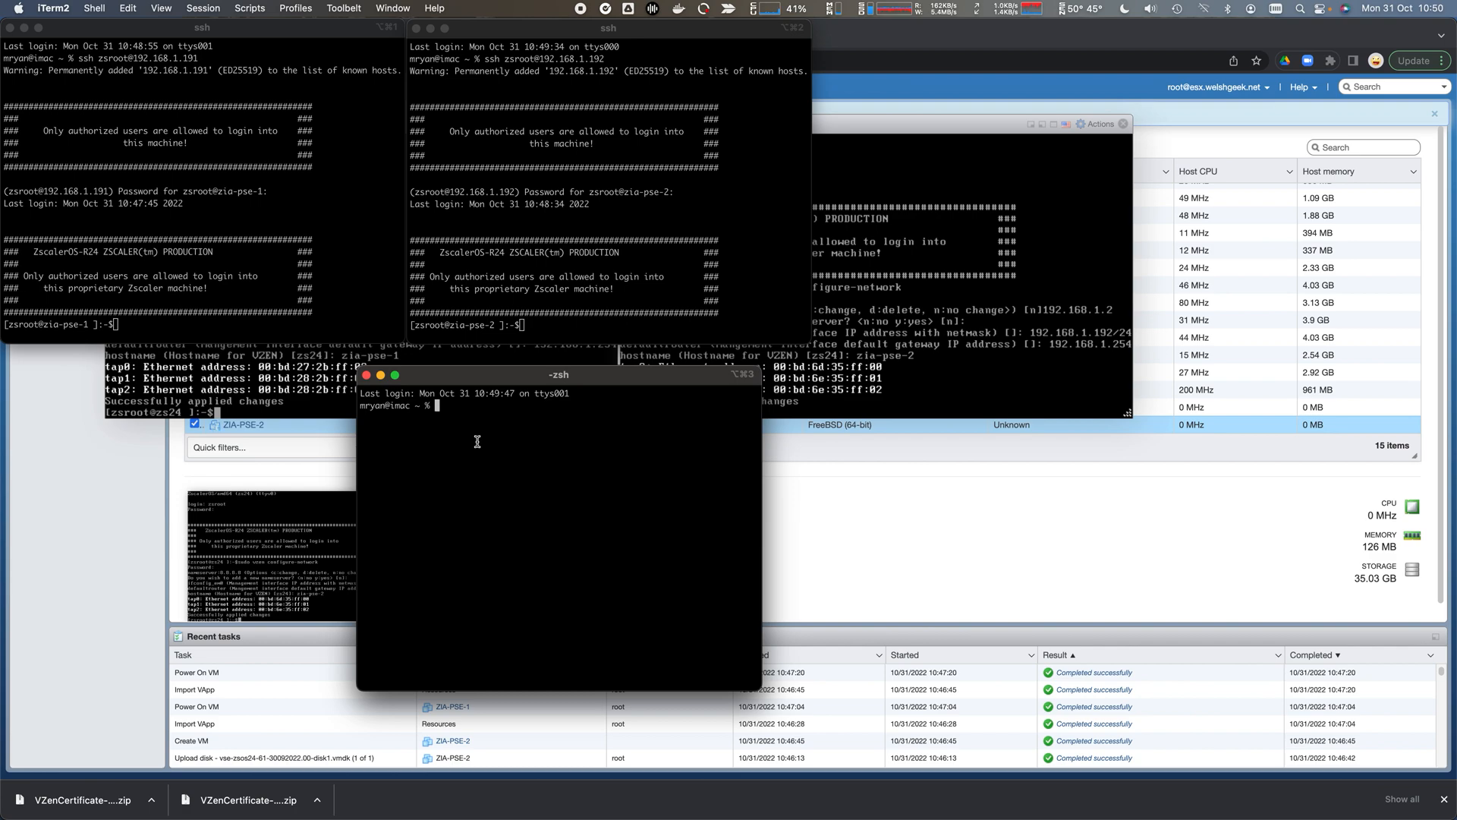
pyautogui.write('cd Downloads/')
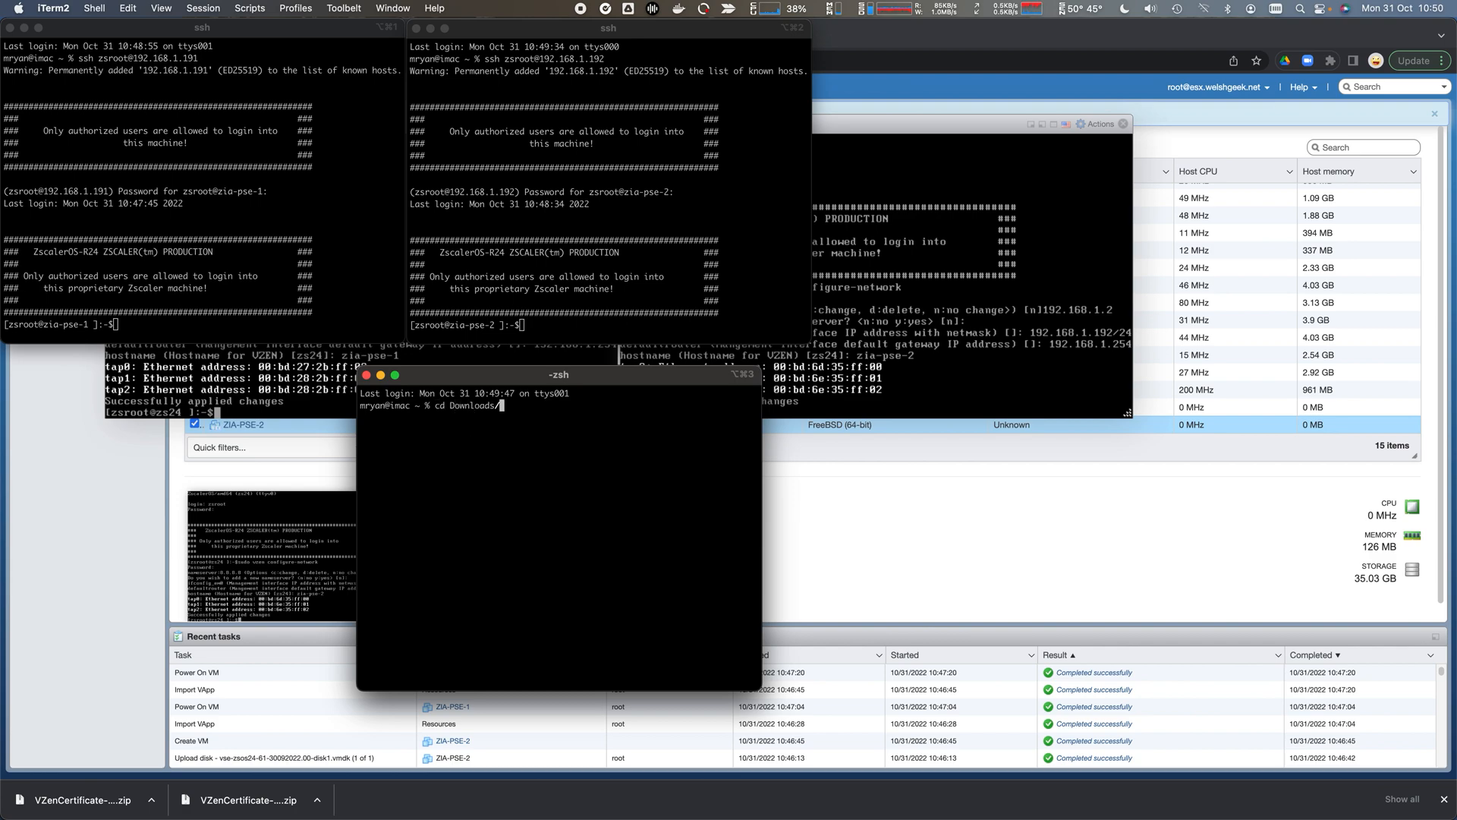
pyautogui.write('scp')
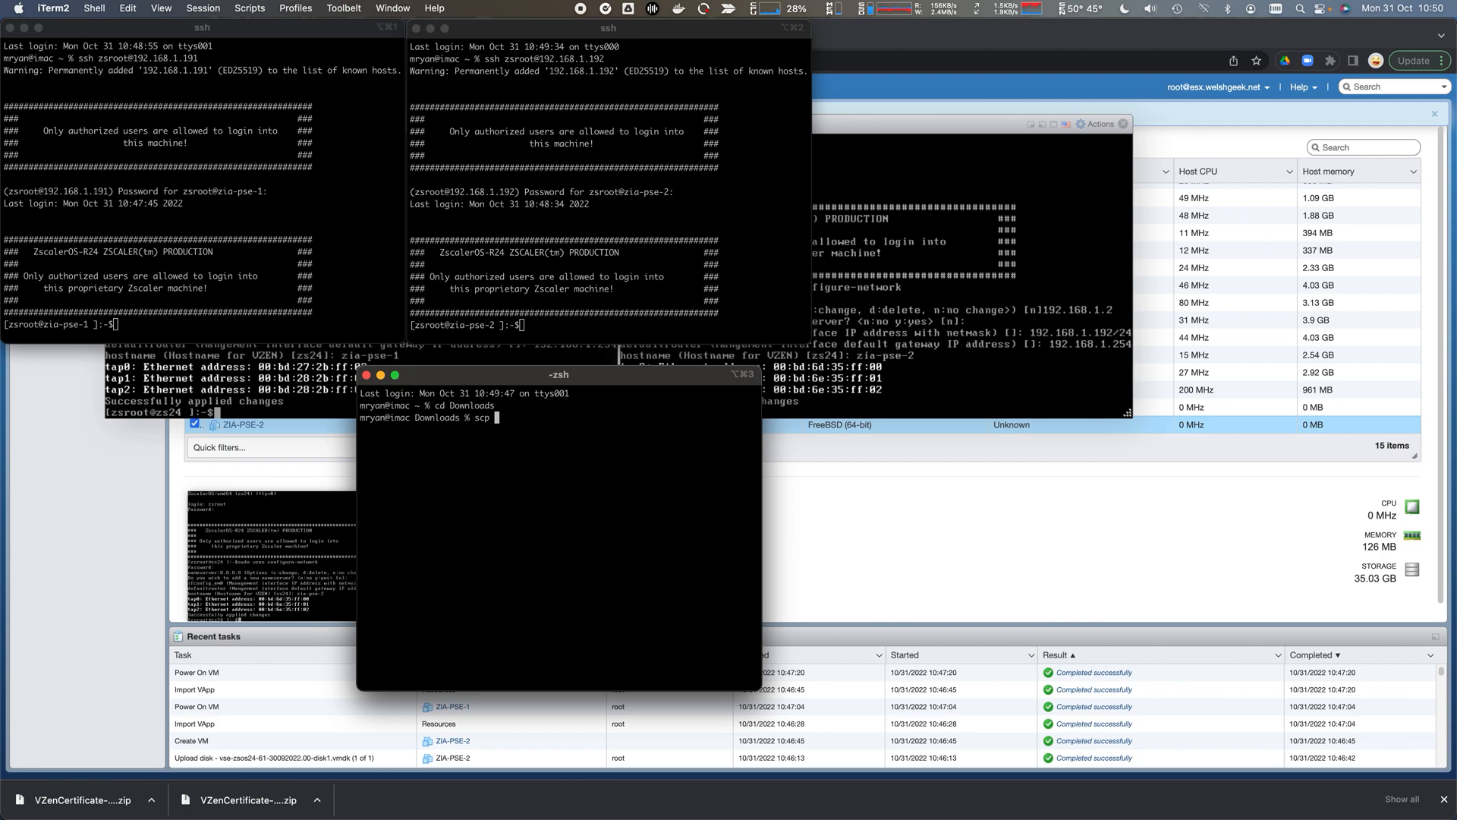
pyautogui.write('VZenCertificate-ZIA-PSE-')
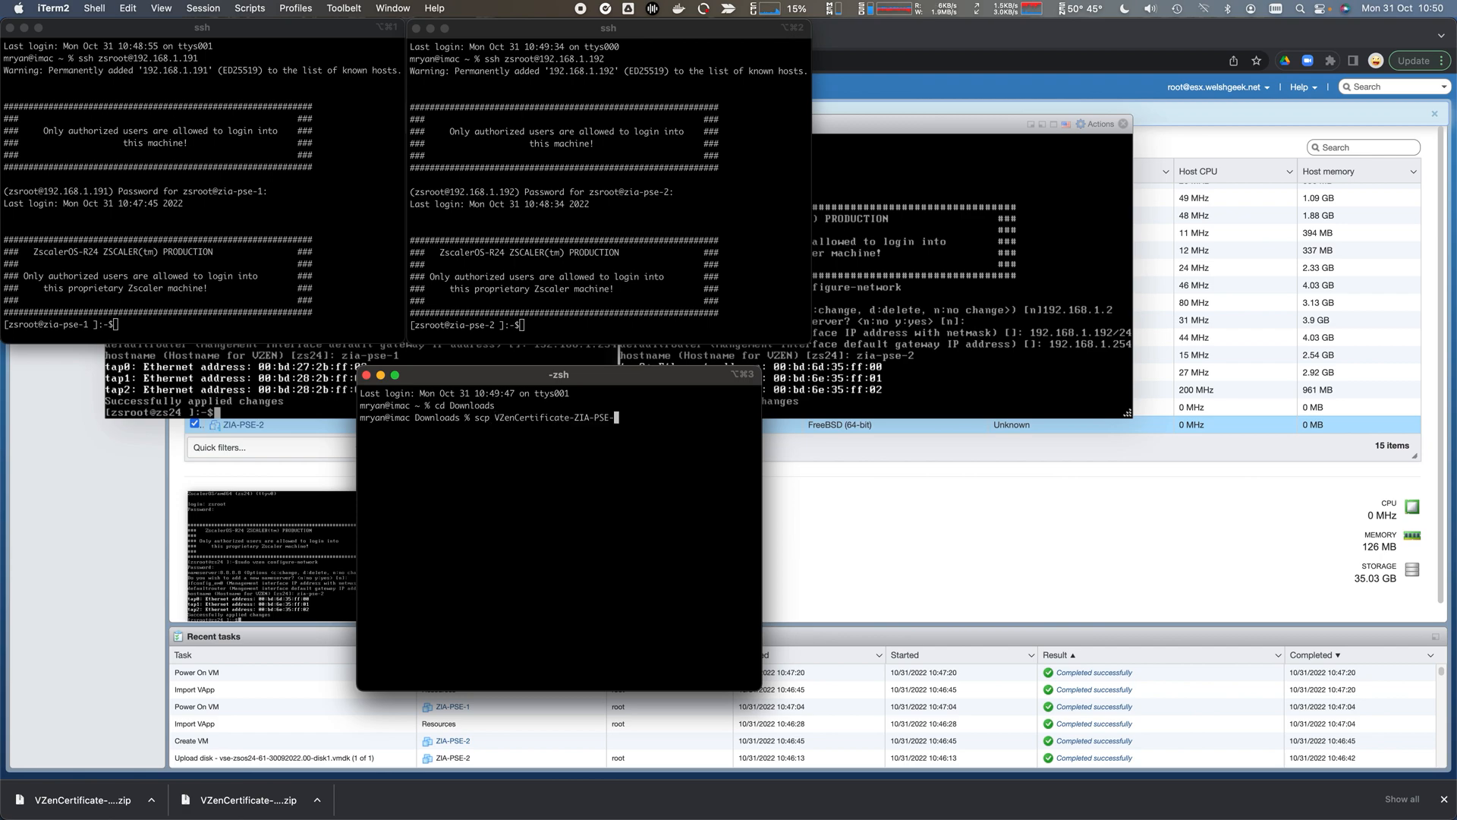
pyautogui.write('1.zip')
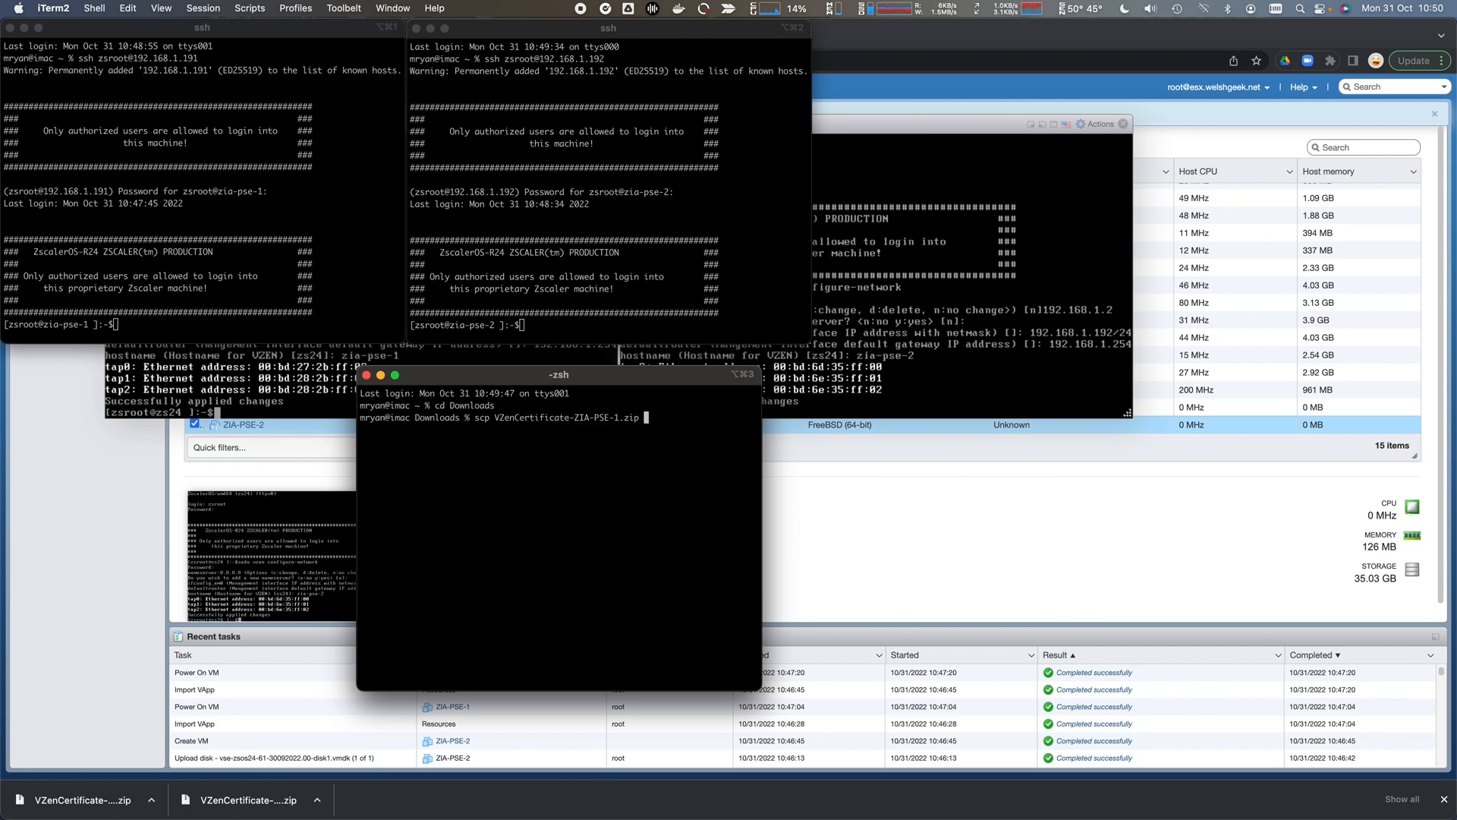
pyautogui.write('zsroo')
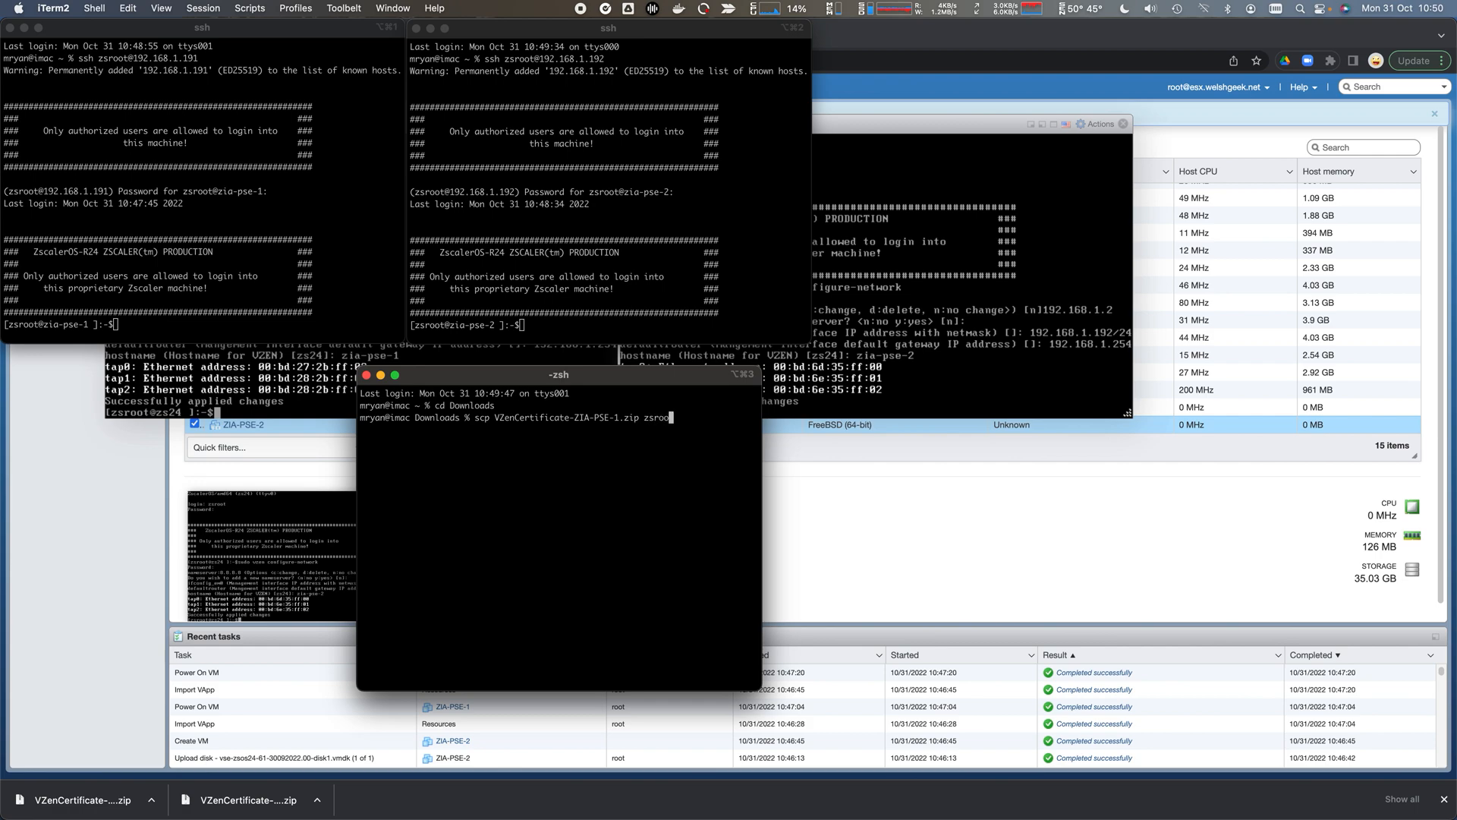
pyautogui.write('@192.1')
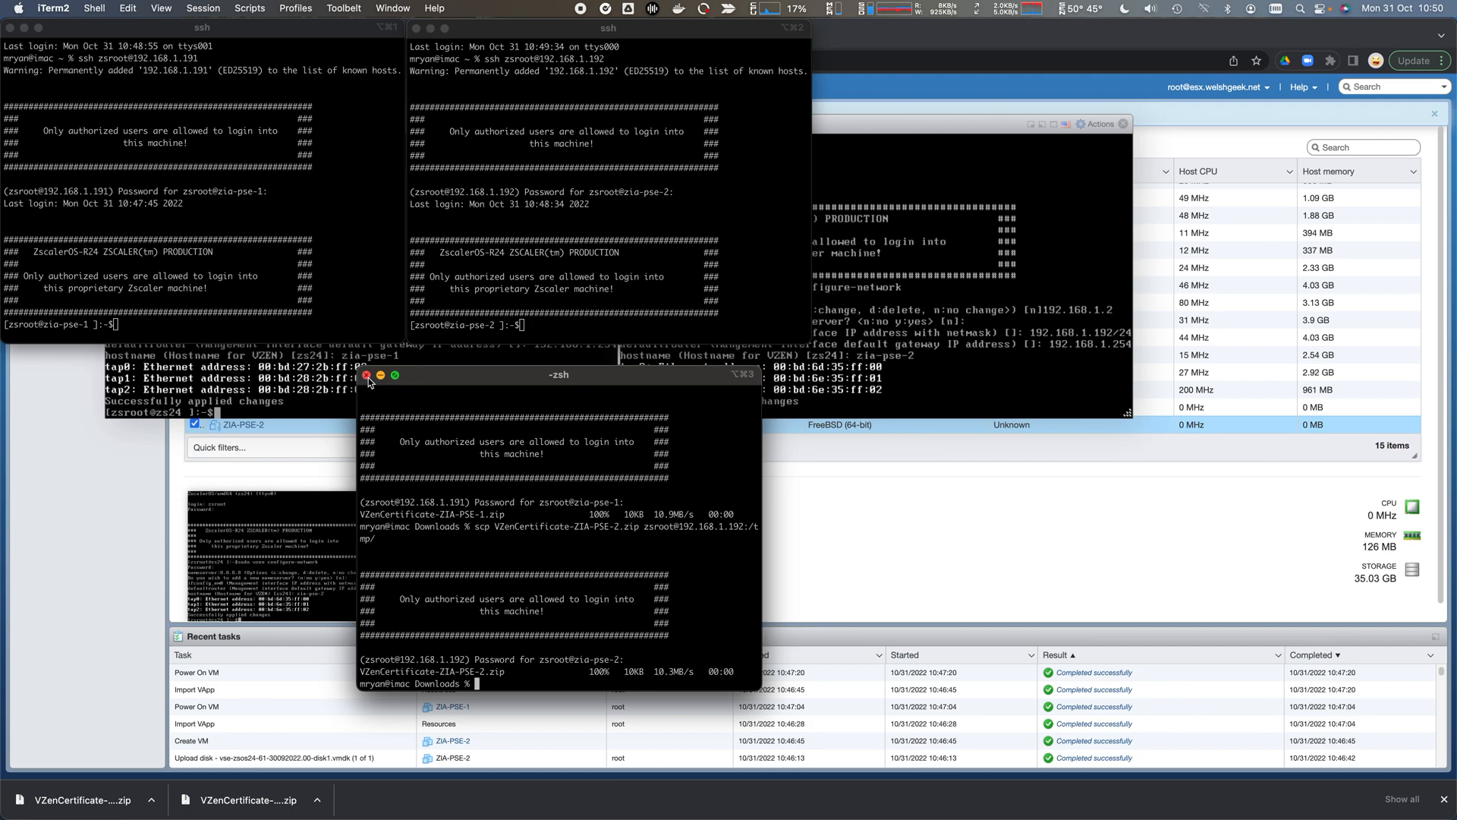
pyautogui.click(367, 376)
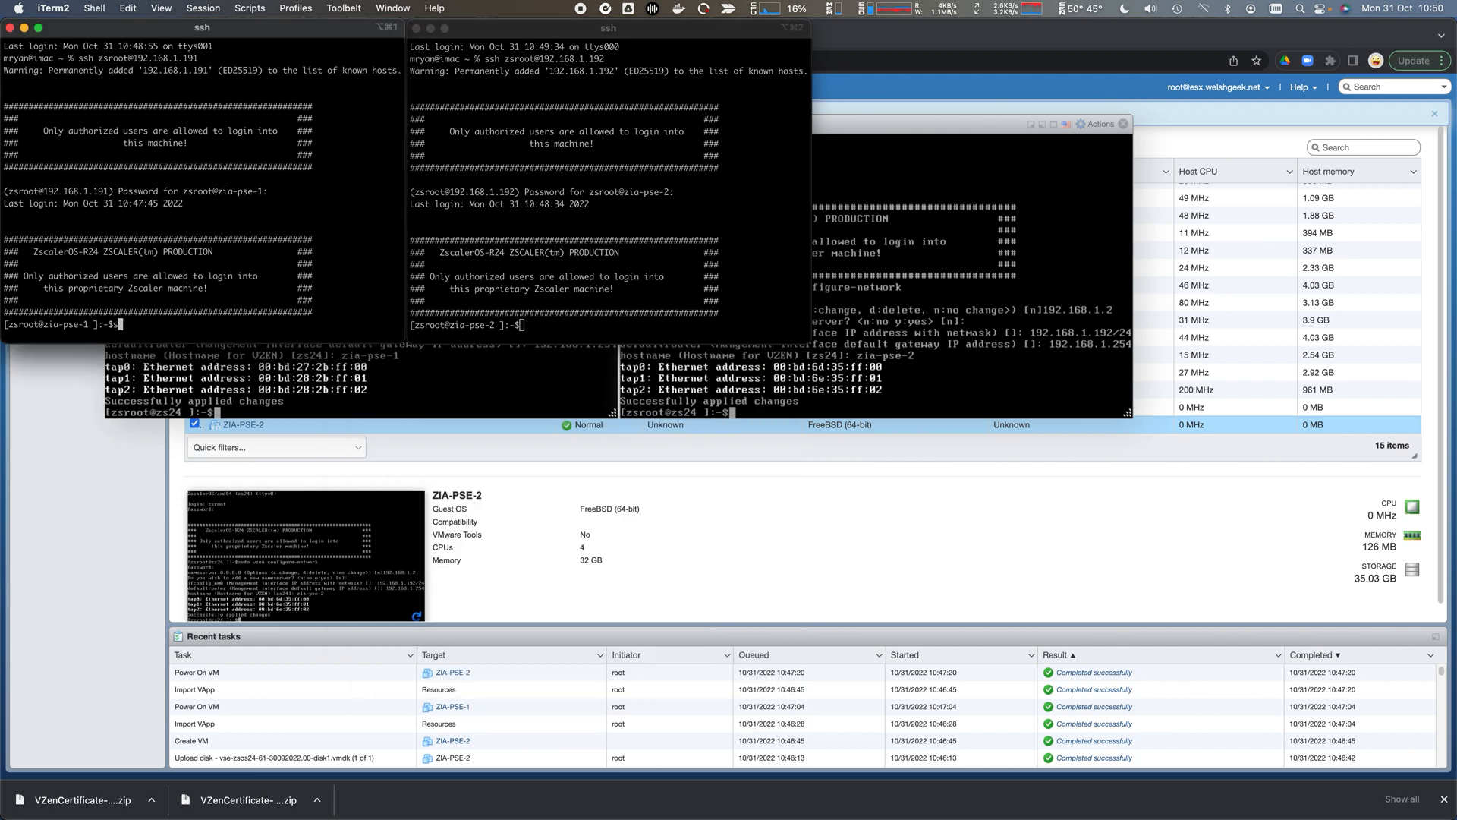
# Run sudo vzen install-cert with each VZenCertificate zip on zia-pse-1 and zia-pse-2
pyautogui.write('sudo vzen install-cert /tmp/VZenCertificate-ZIA-PSE-1.zip')
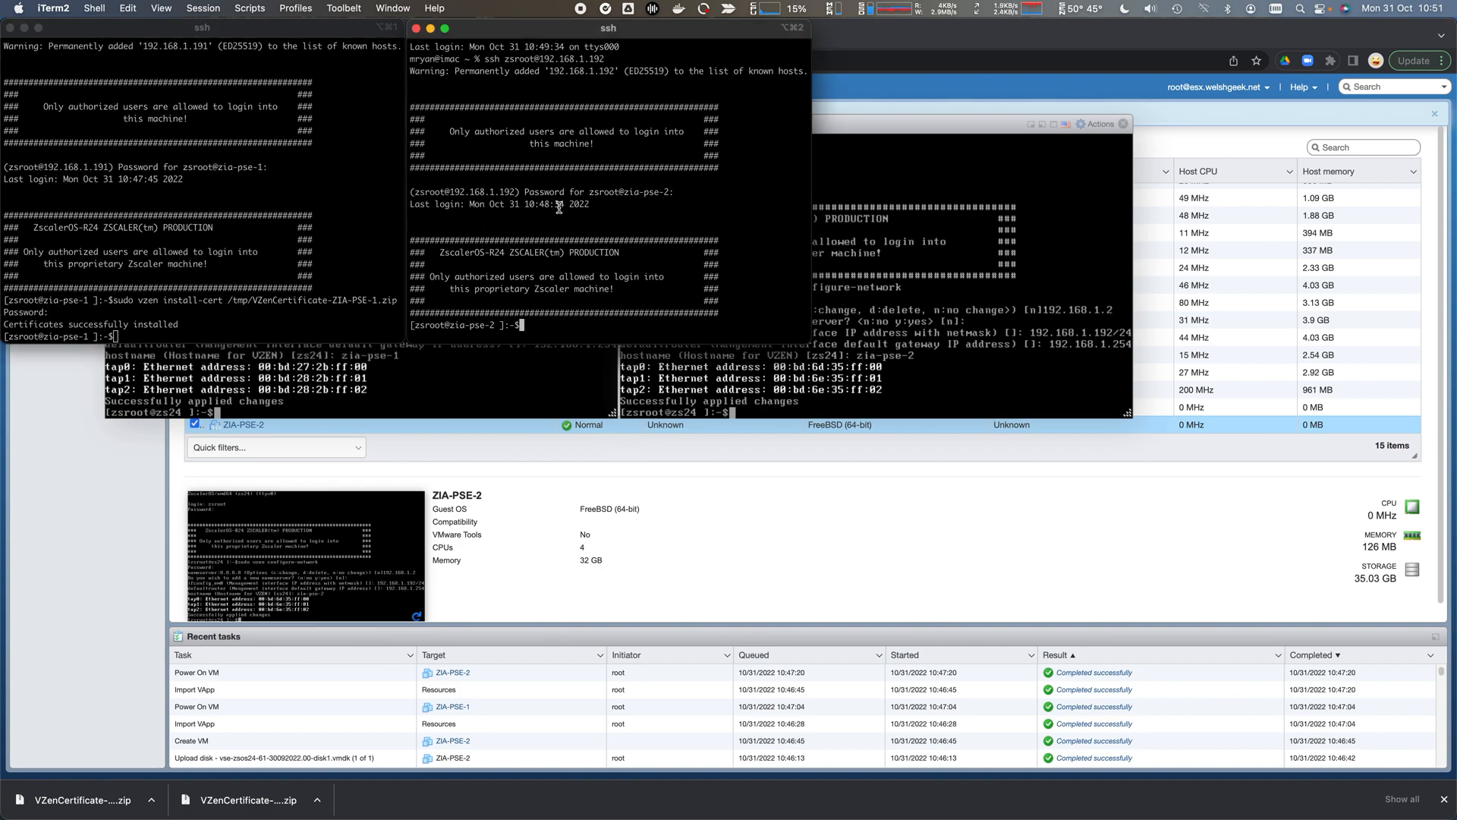
pyautogui.write('sudo vzen install-cert /tmp/VZenCertificate-ZIA-PSE-2.zip')
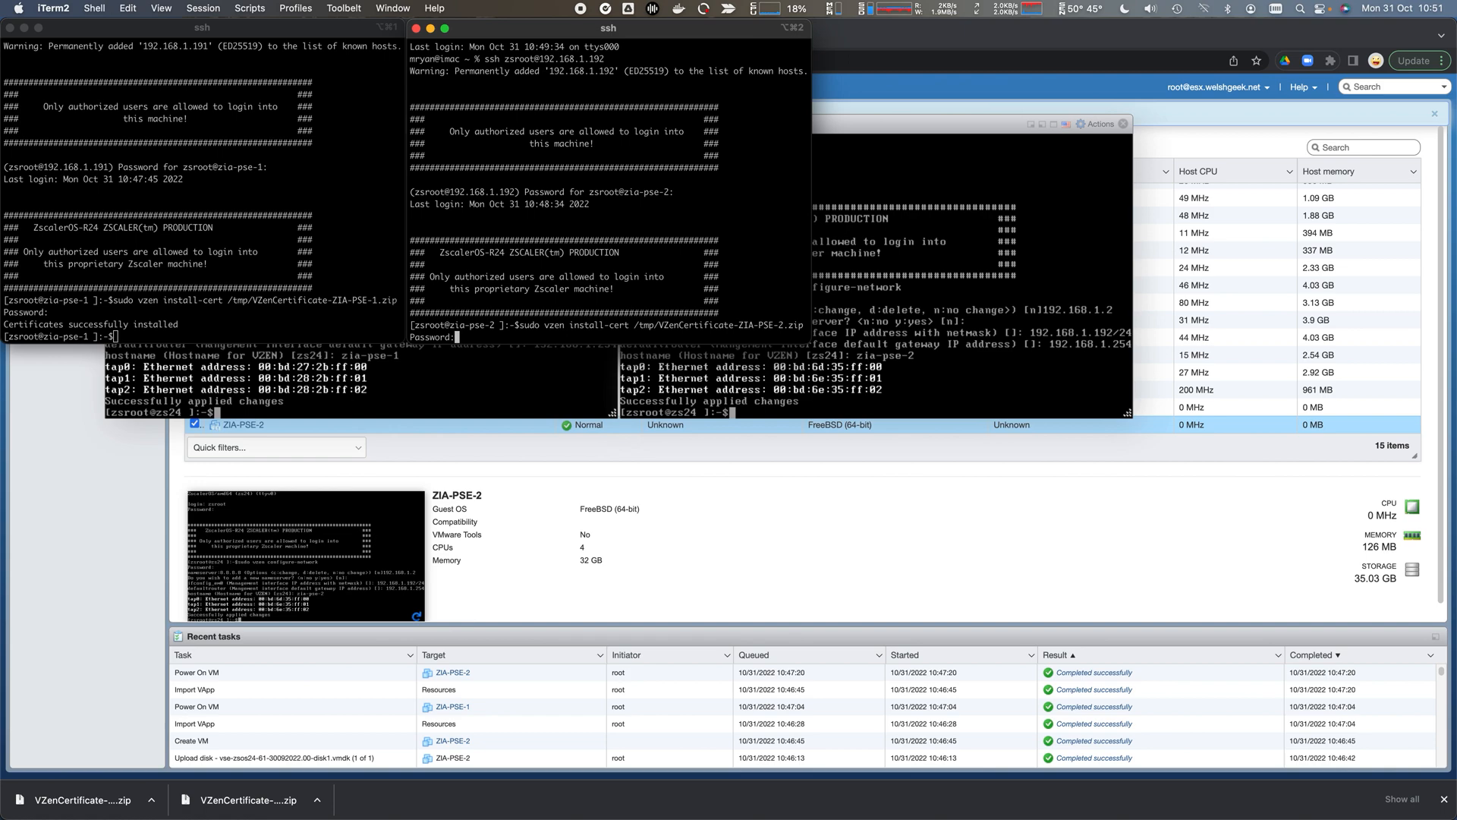
pyautogui.press('enter')
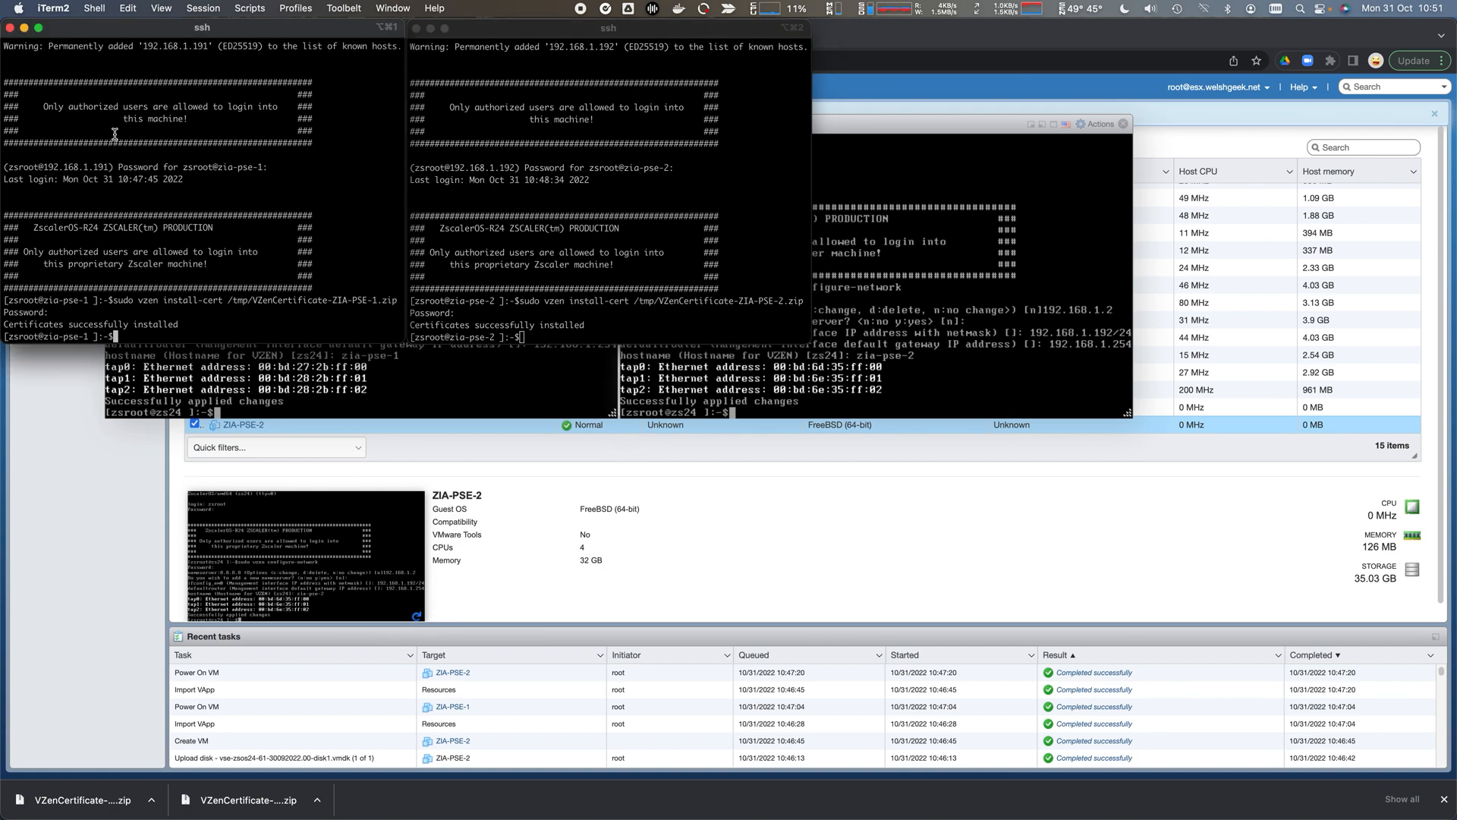
pyautogui.write('sudo')
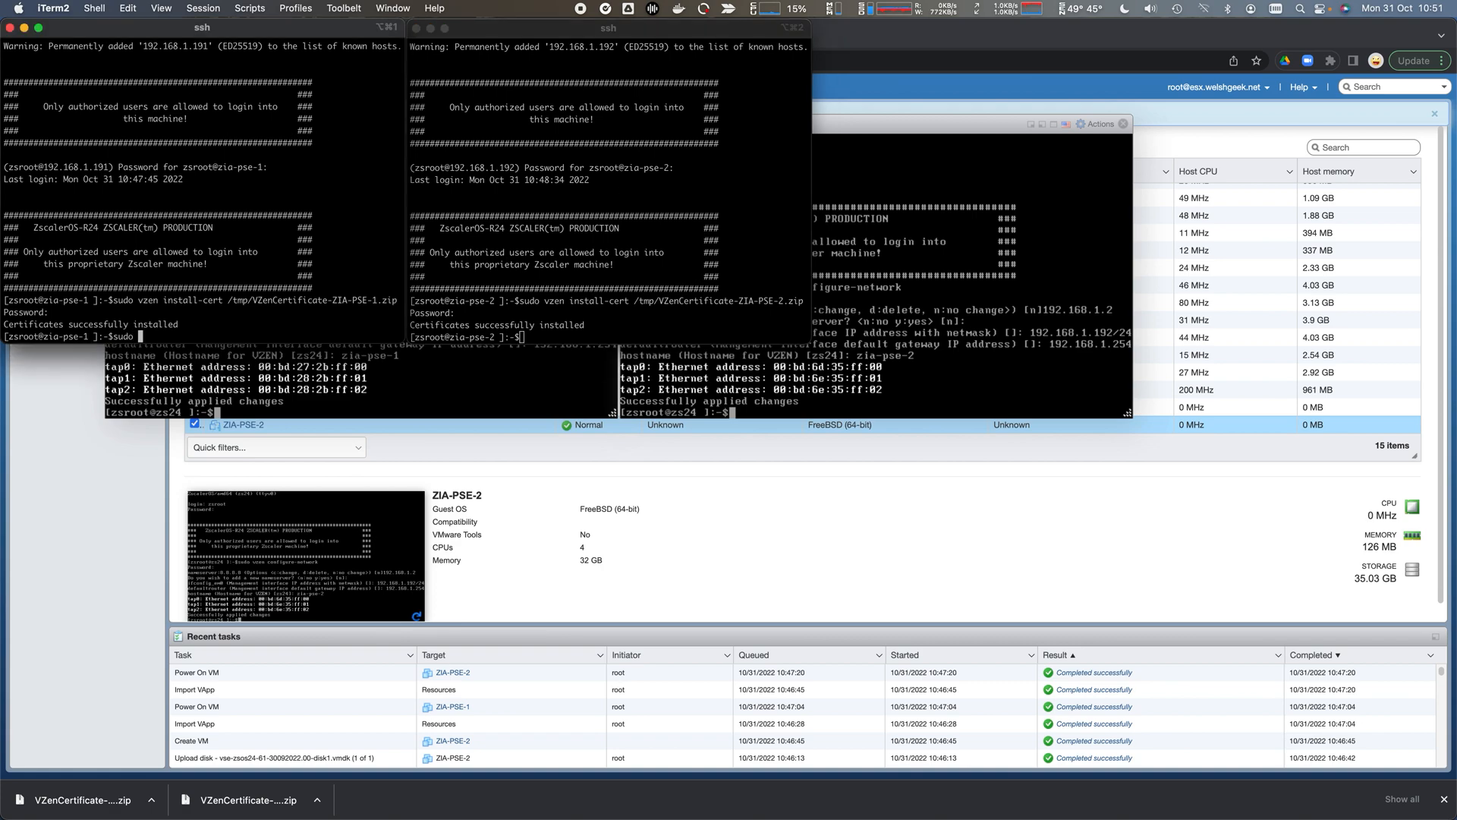
pyautogui.write('vze')
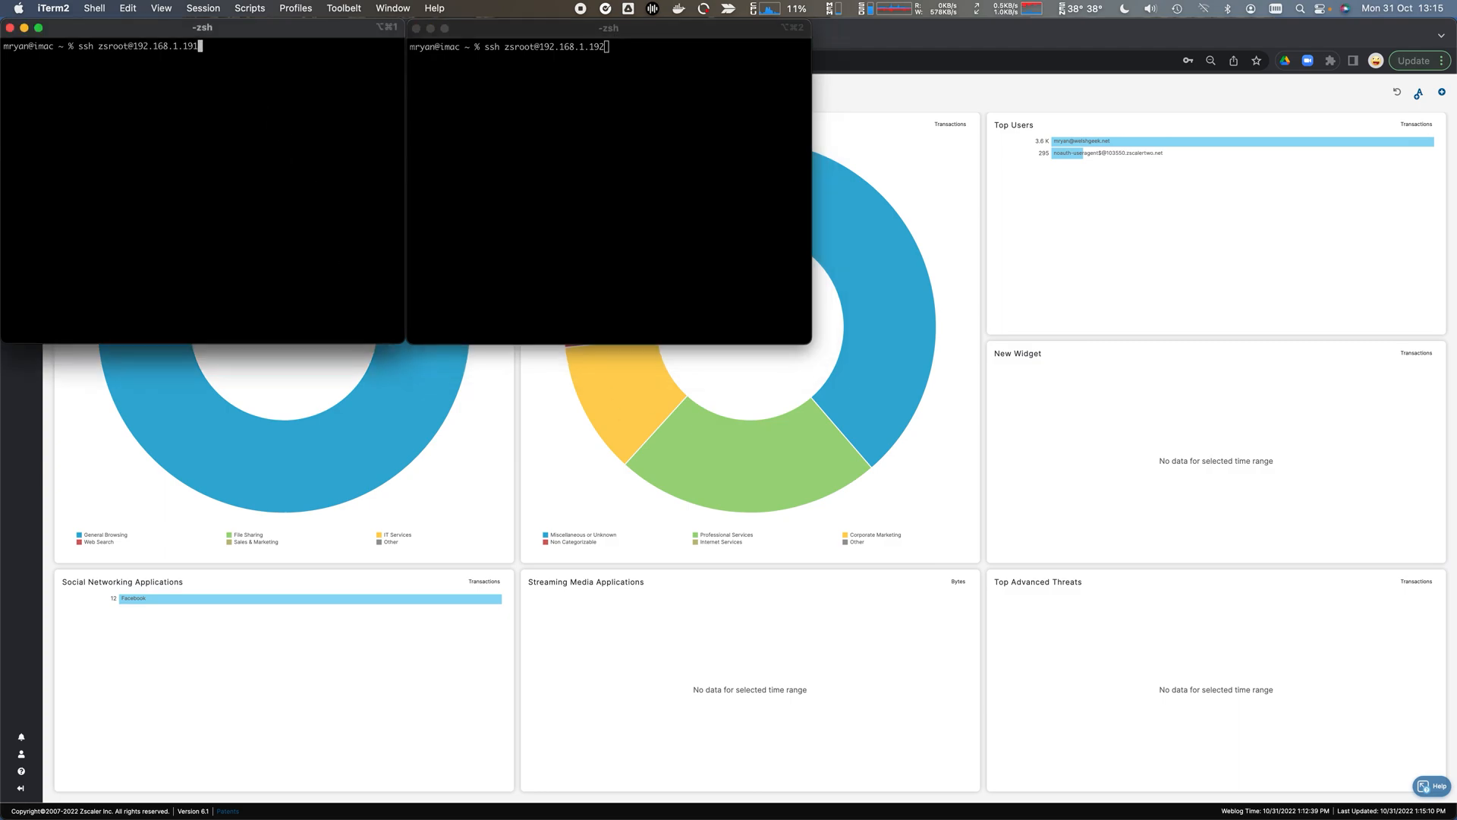
# SSH to 192.168.1.191 and .192 and run sudo vzen status on zia-pse-1
pyautogui.press('Return')
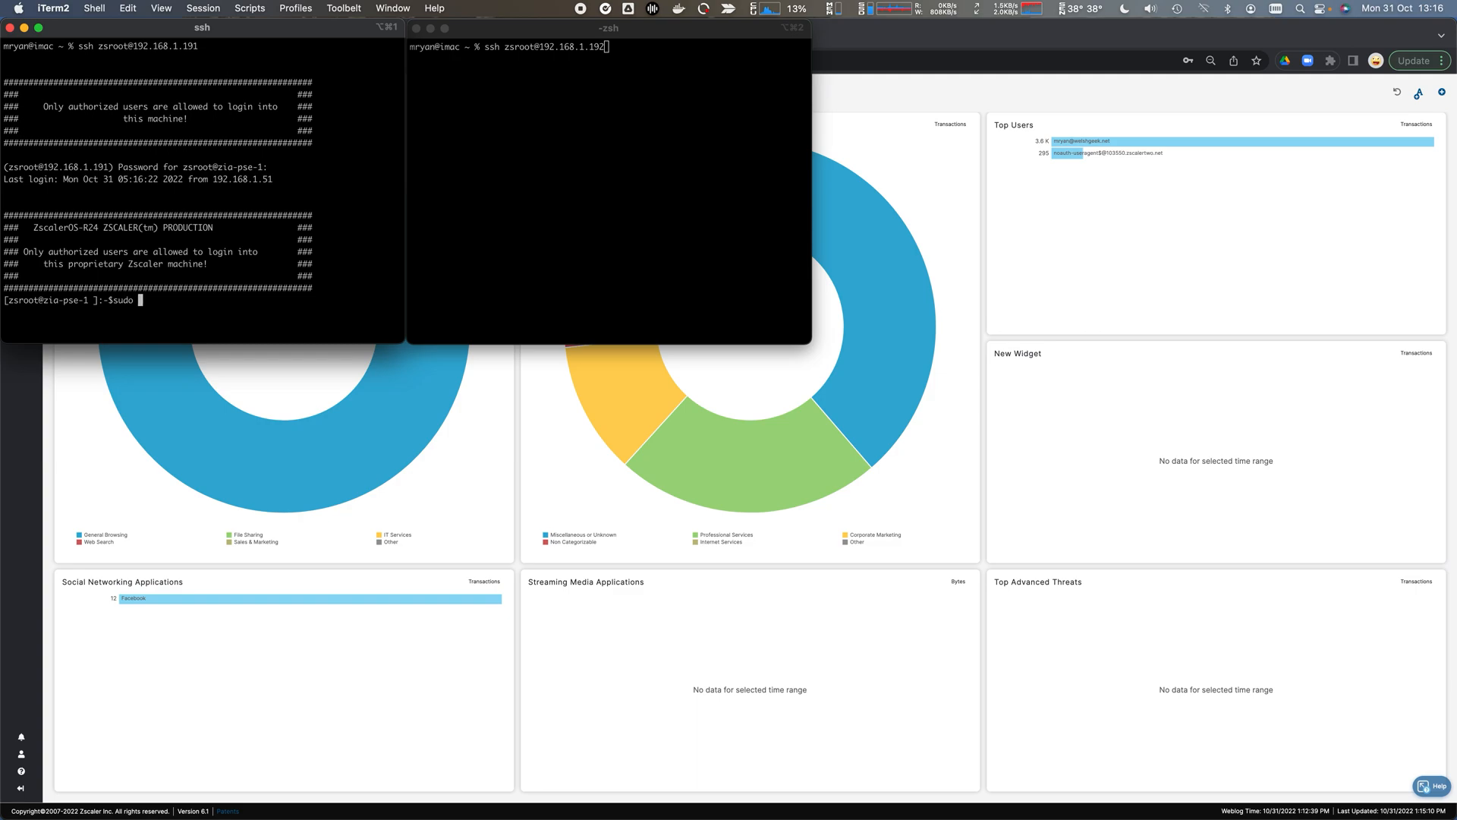
pyautogui.write('vzen statu')
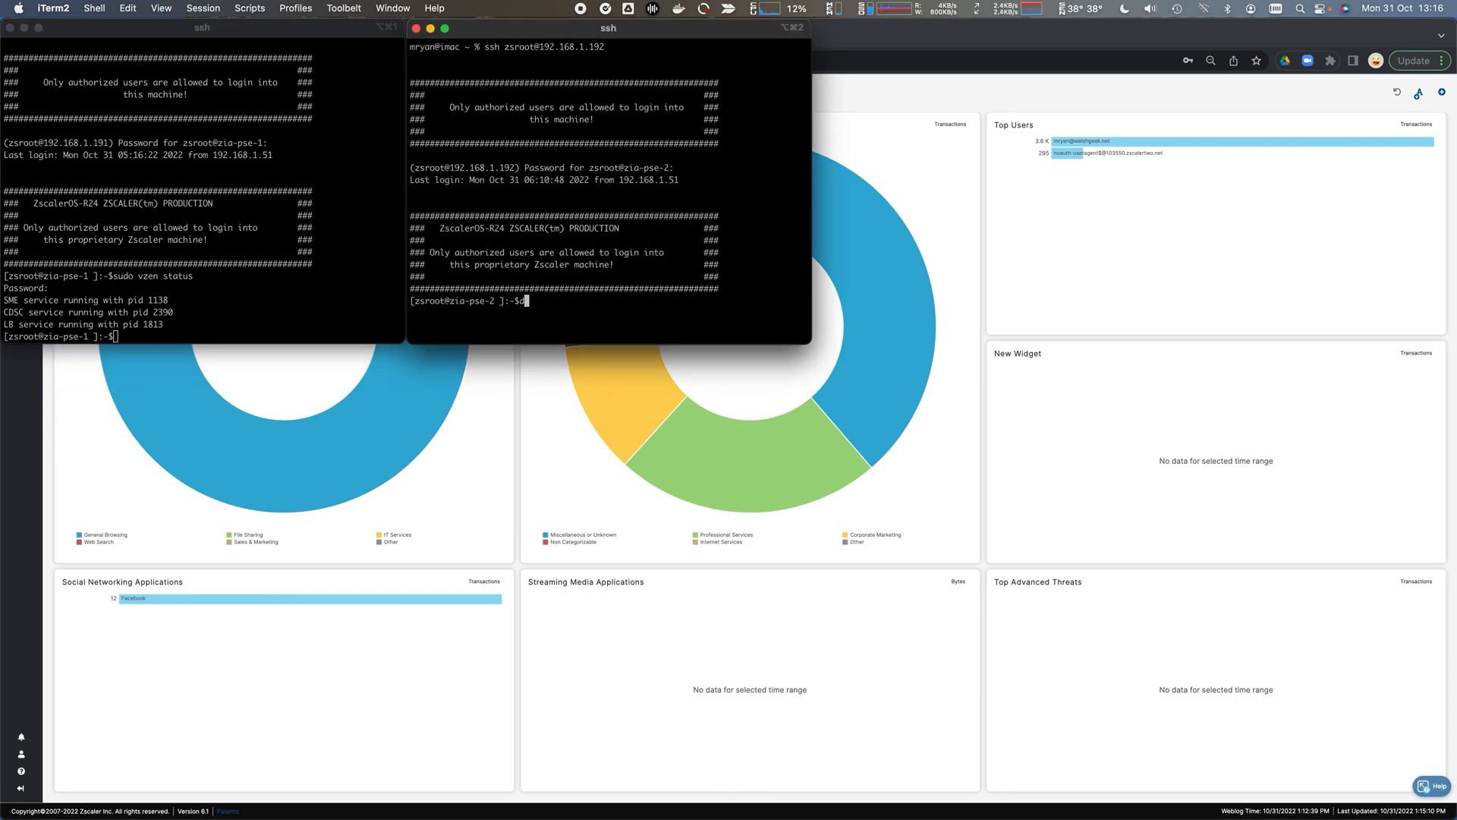
pyautogui.write('sudo vzen status')
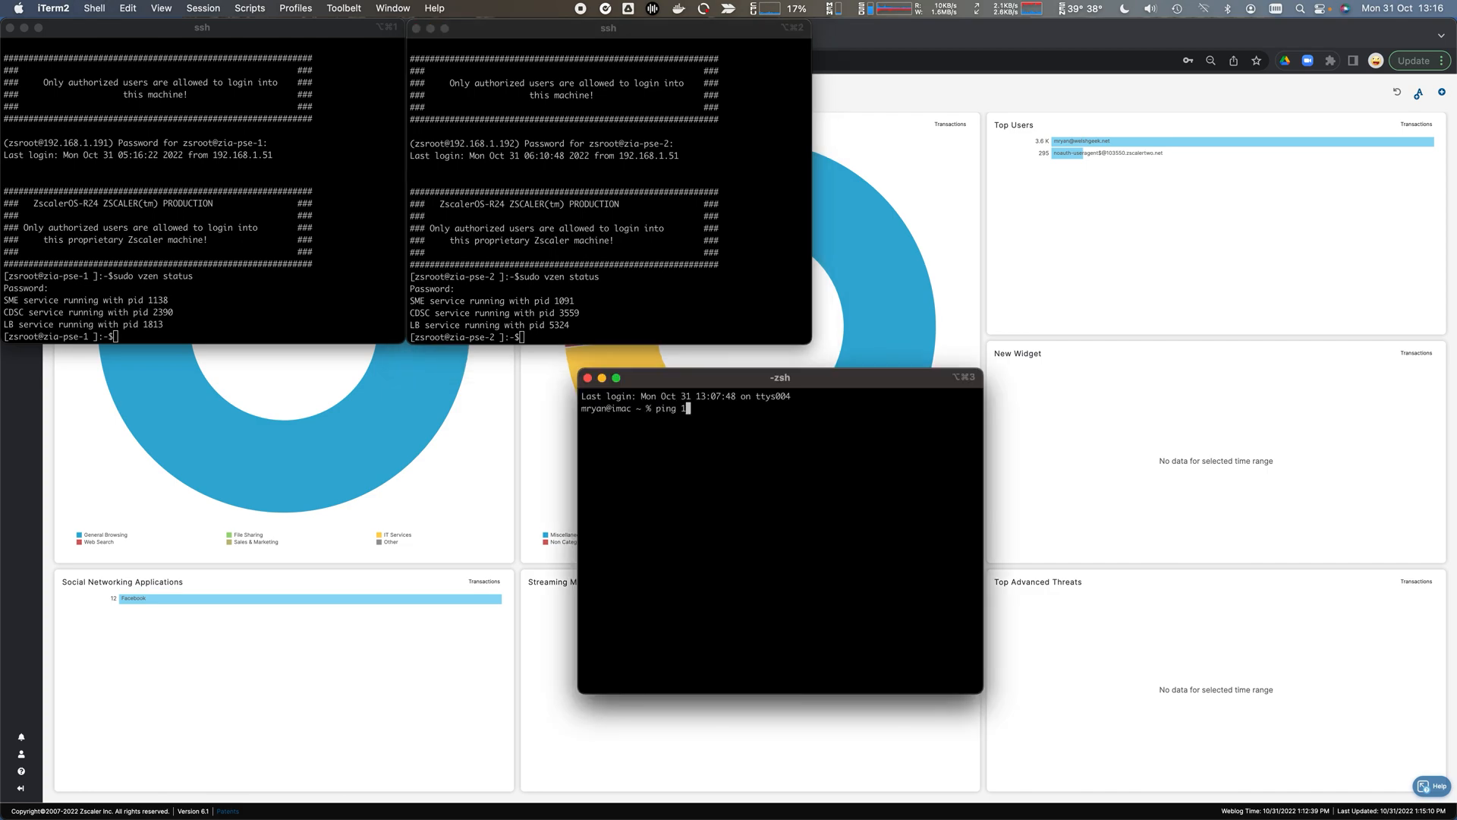
# Ping 192.168.1.191 and 192.168.1.192, stopping with Ctrl+C
pyautogui.write('92.16')
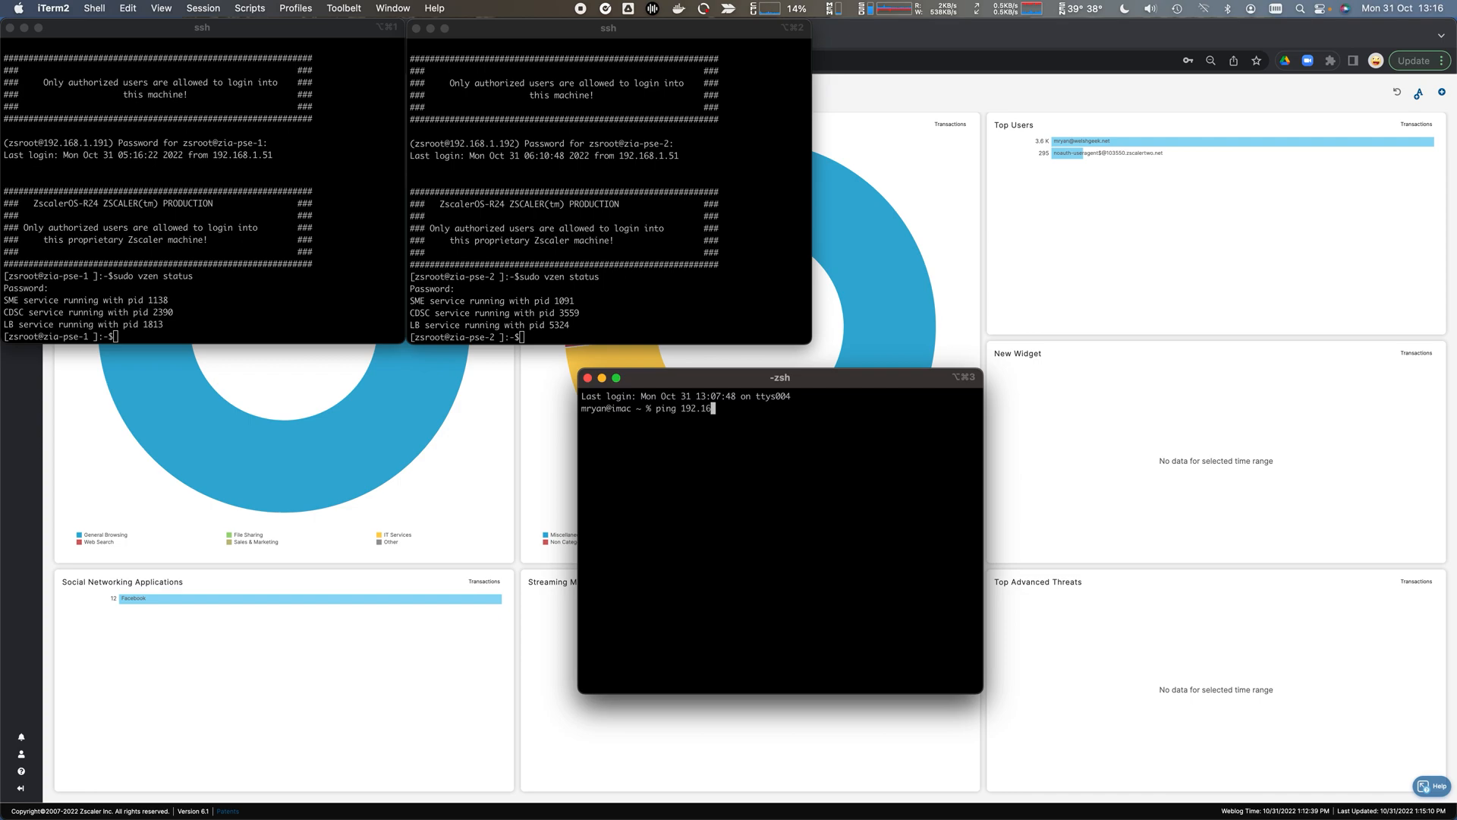
pyautogui.write('8.1.191')
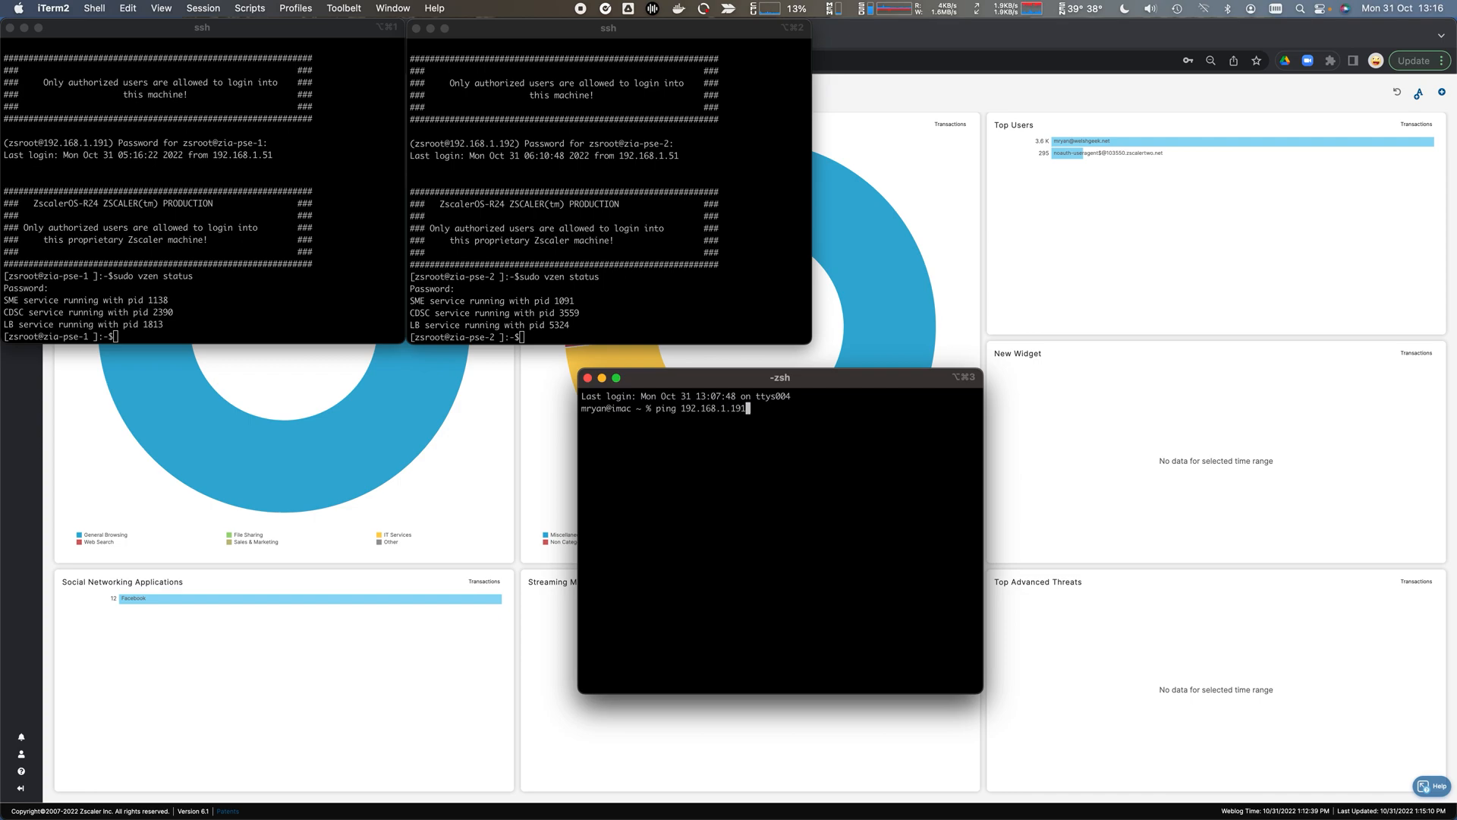
pyautogui.press('Return')
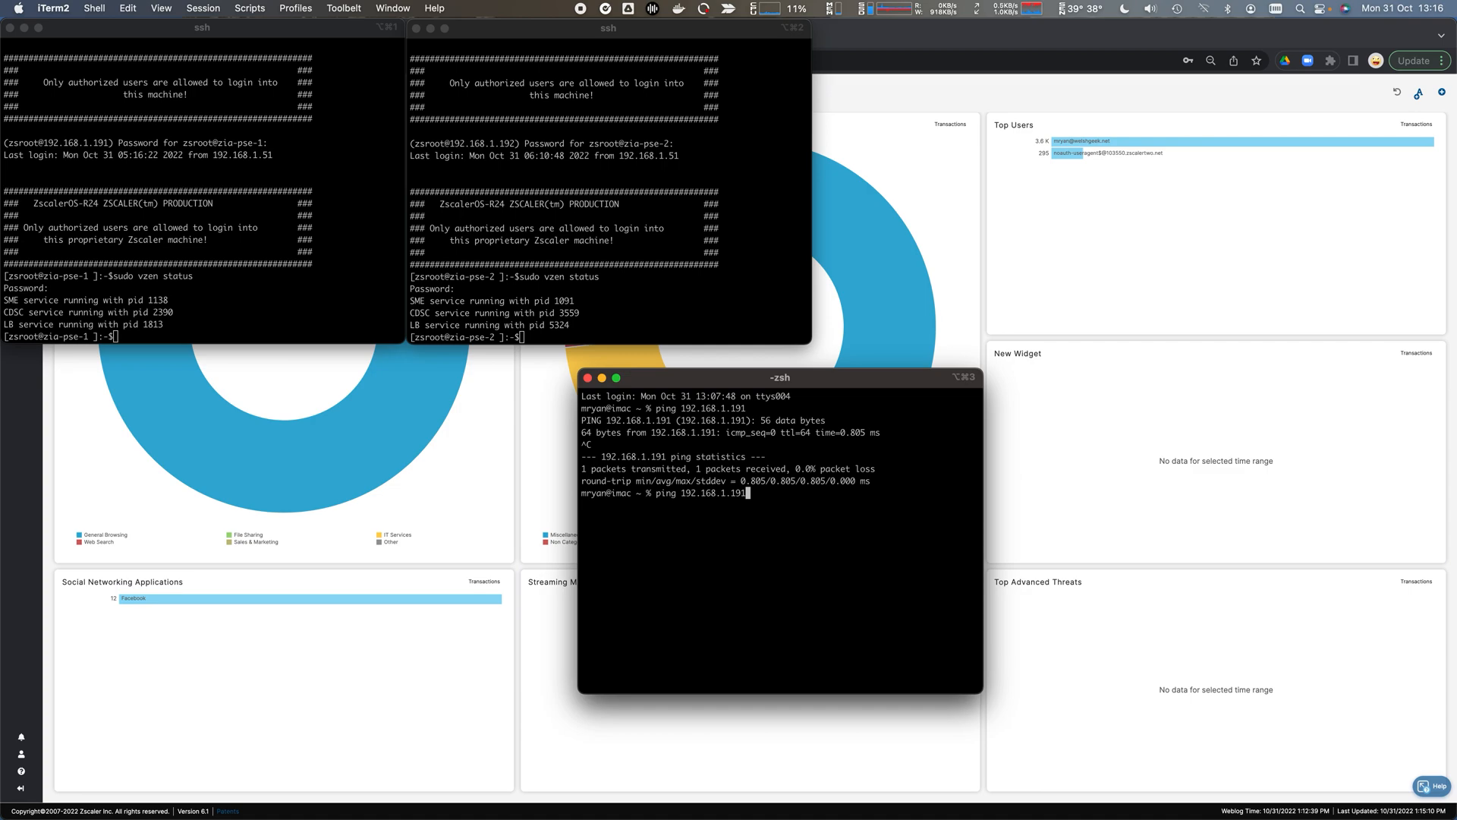
pyautogui.press('Return')
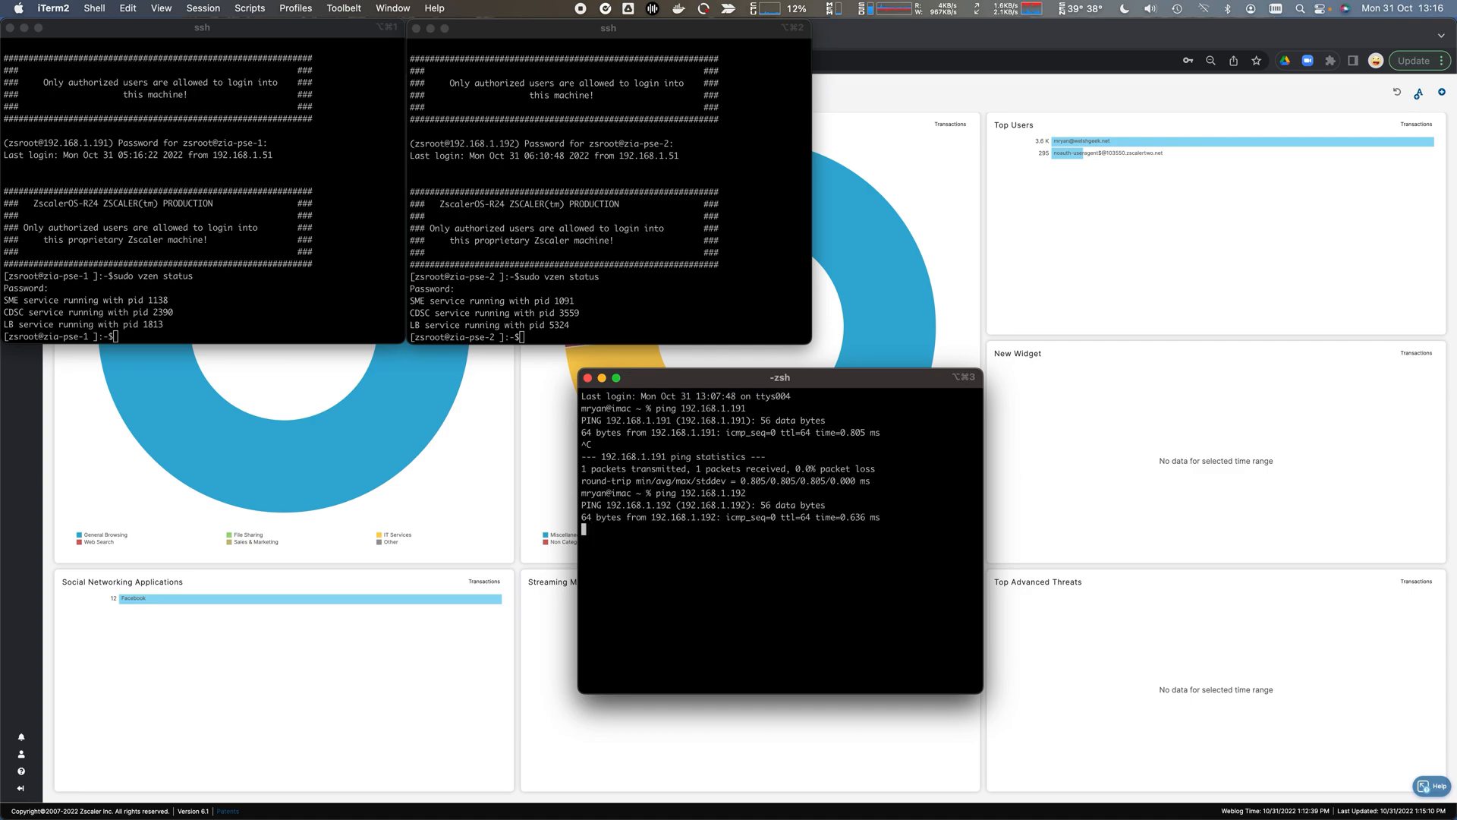
pyautogui.press('ctrl+c')
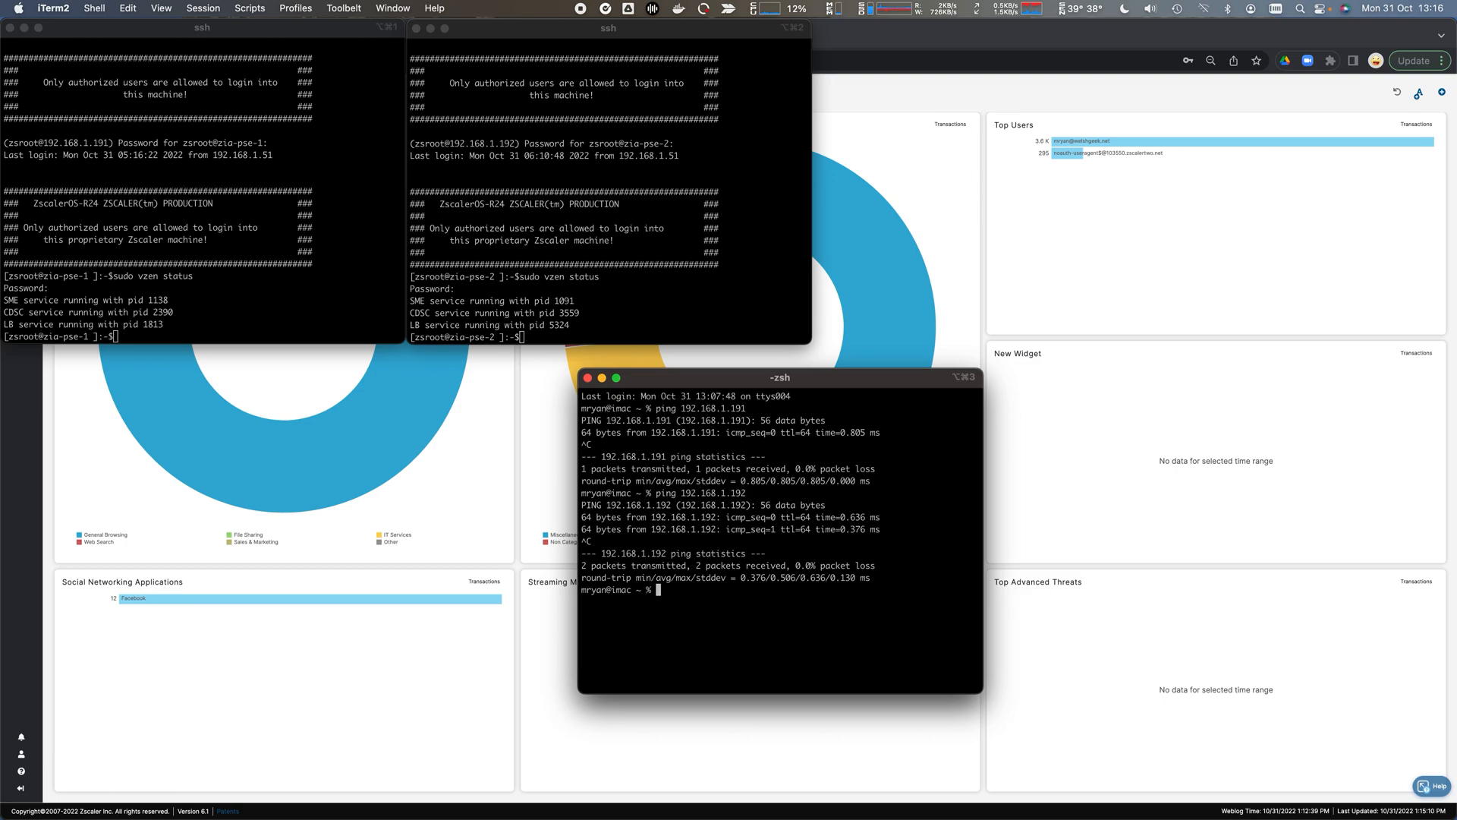
# Ping the remaining edge addresses such as 192.168.1.194, then the VIP 192.168.1.190
pyautogui.write('ping 192.168.1.193')
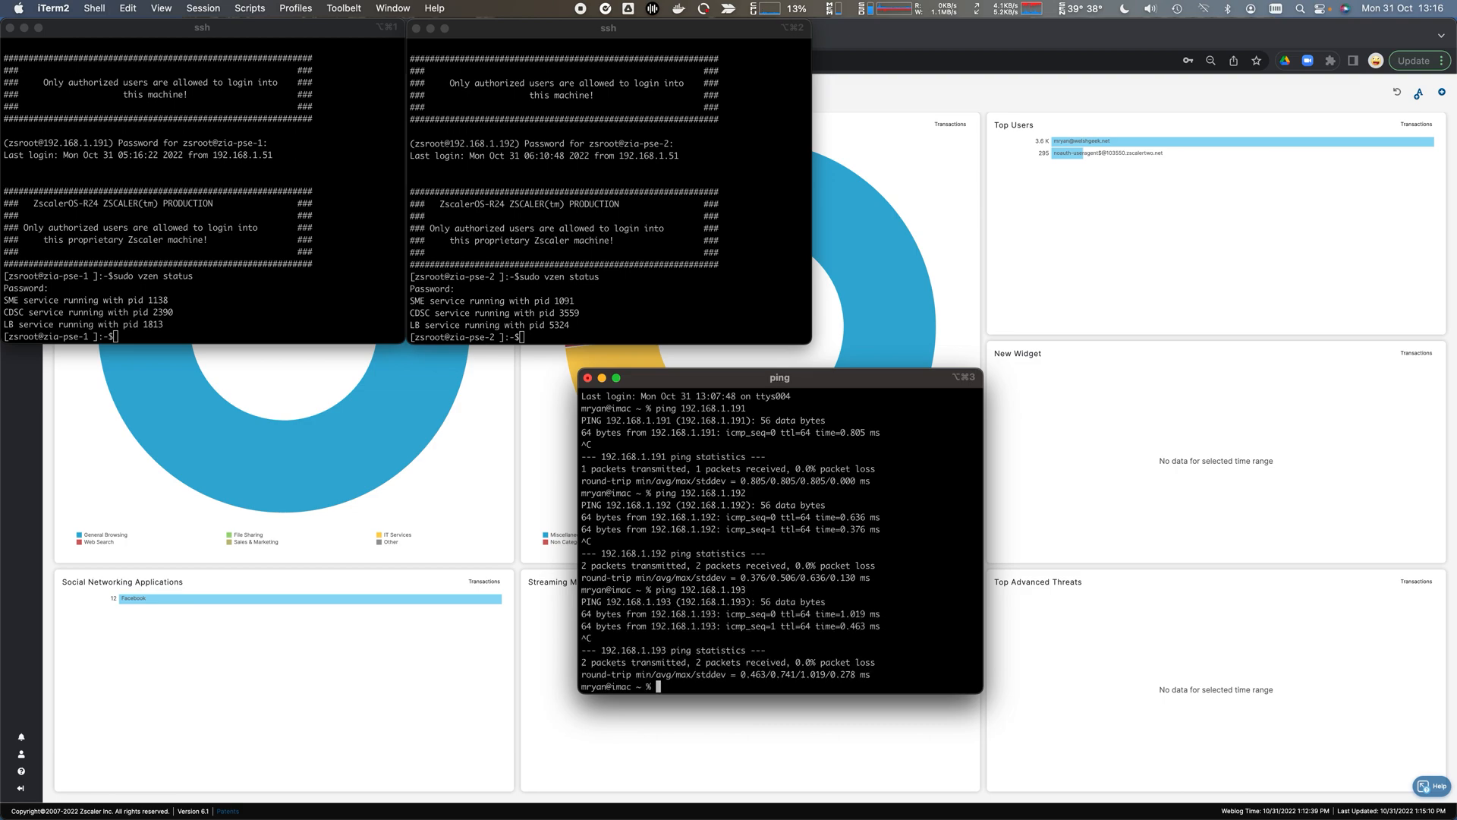
pyautogui.write('ping 192.168.1.194')
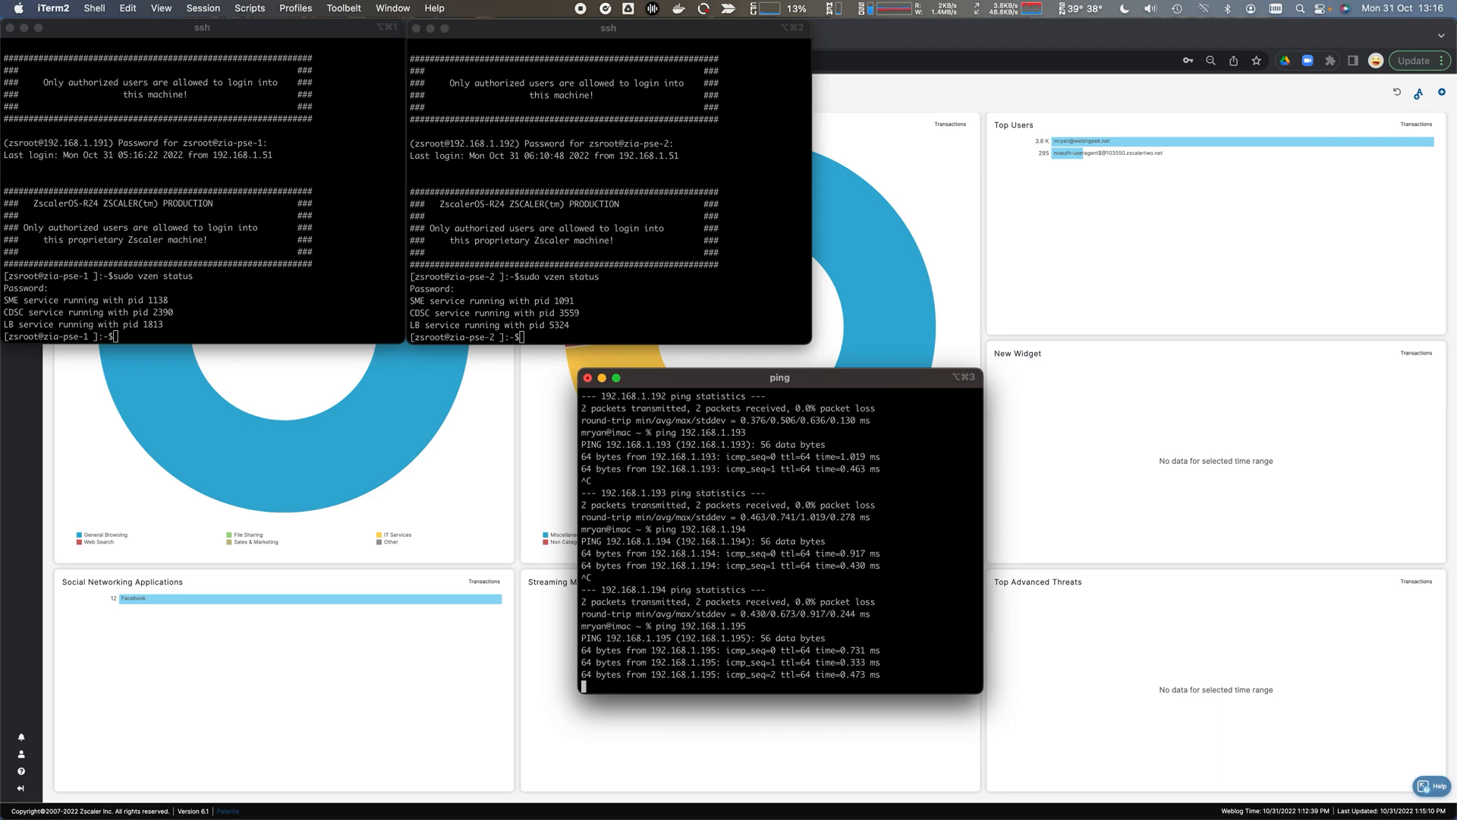
pyautogui.write('192.168.1.196')
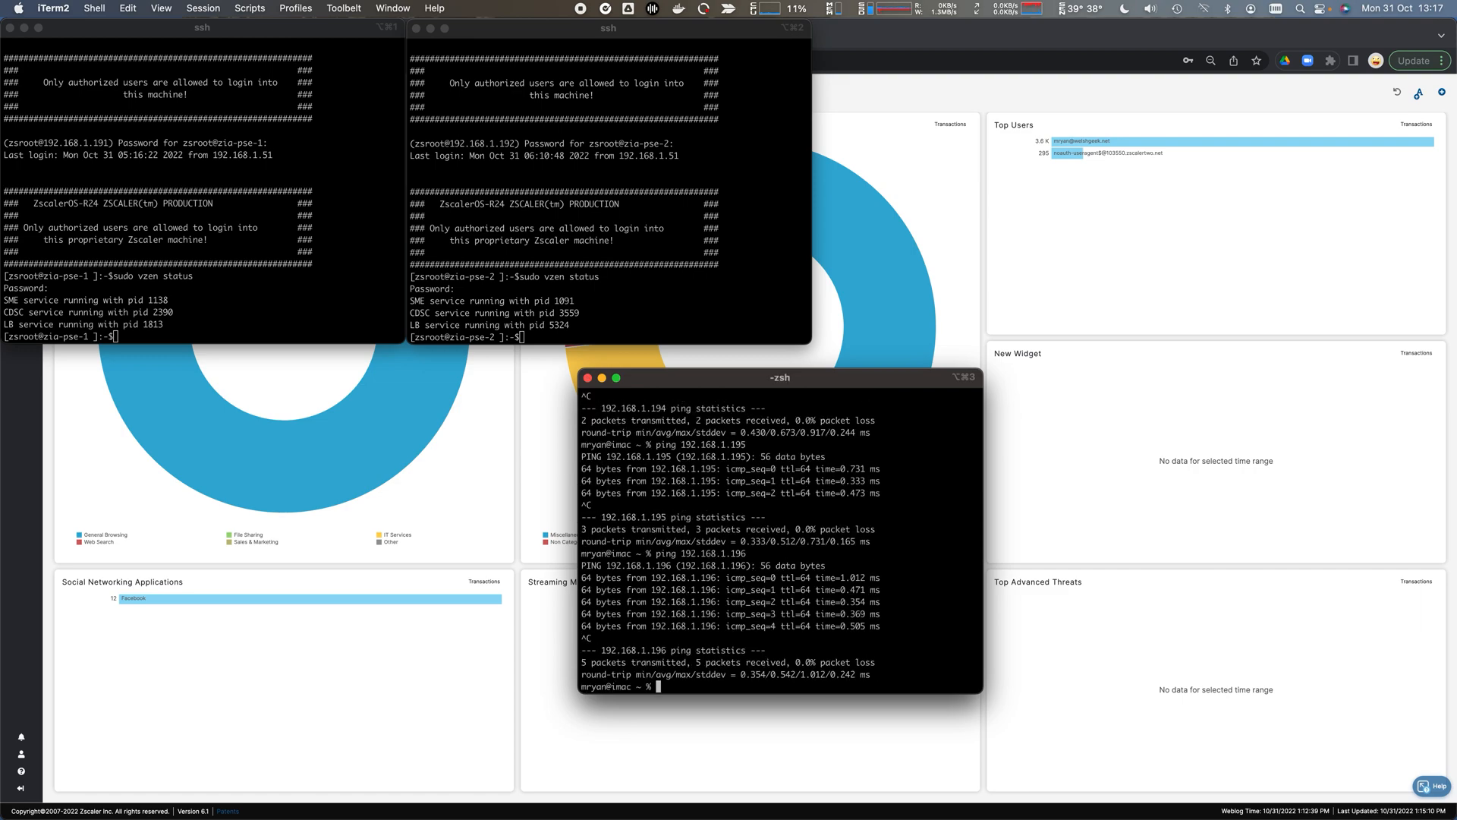
pyautogui.write('ping 192.168.1.190')
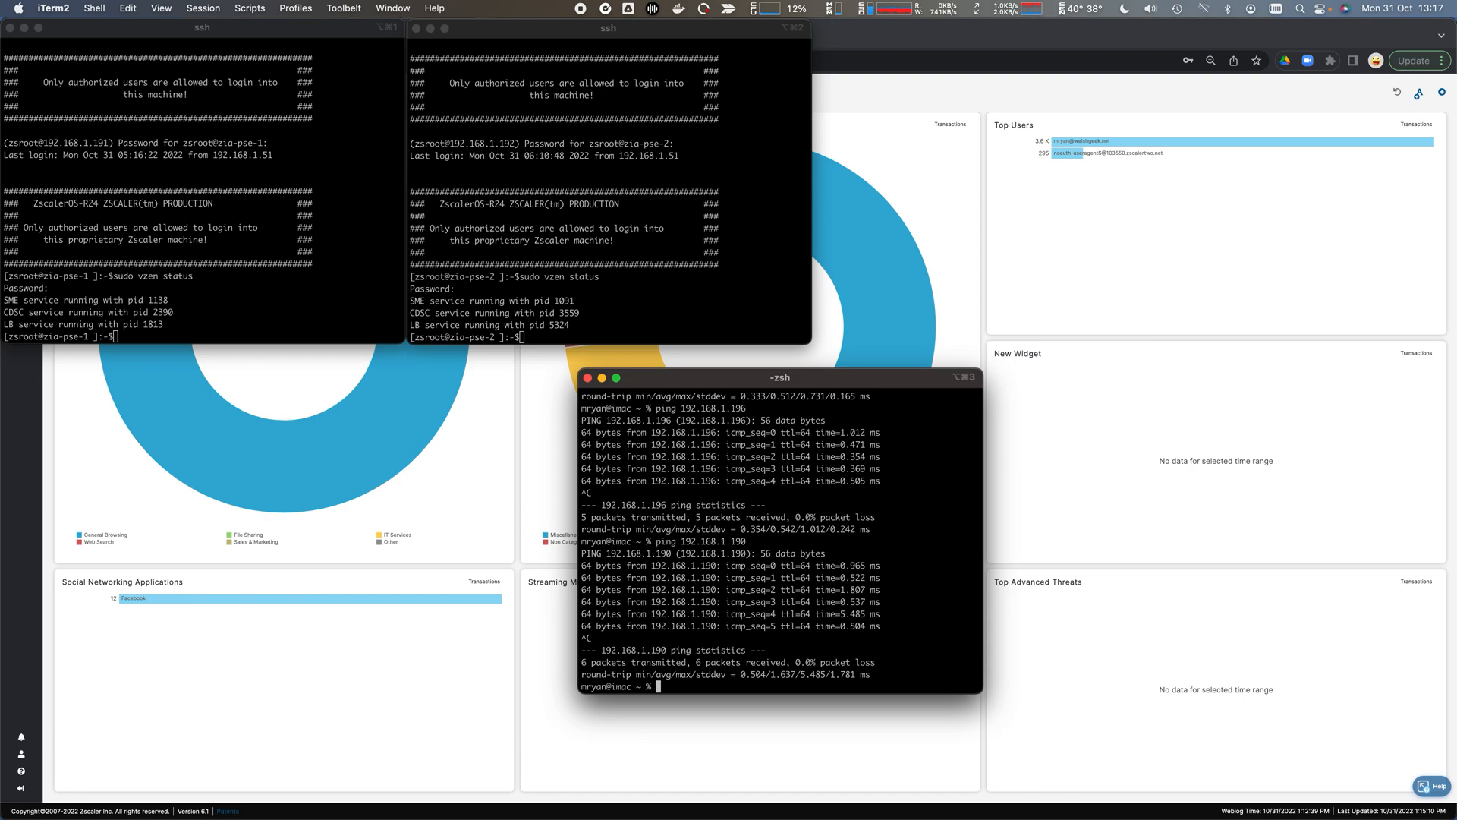
# Run arp -a and highlight the vzen 192.168.1.190 and .191–.196 entries
pyautogui.write('a')
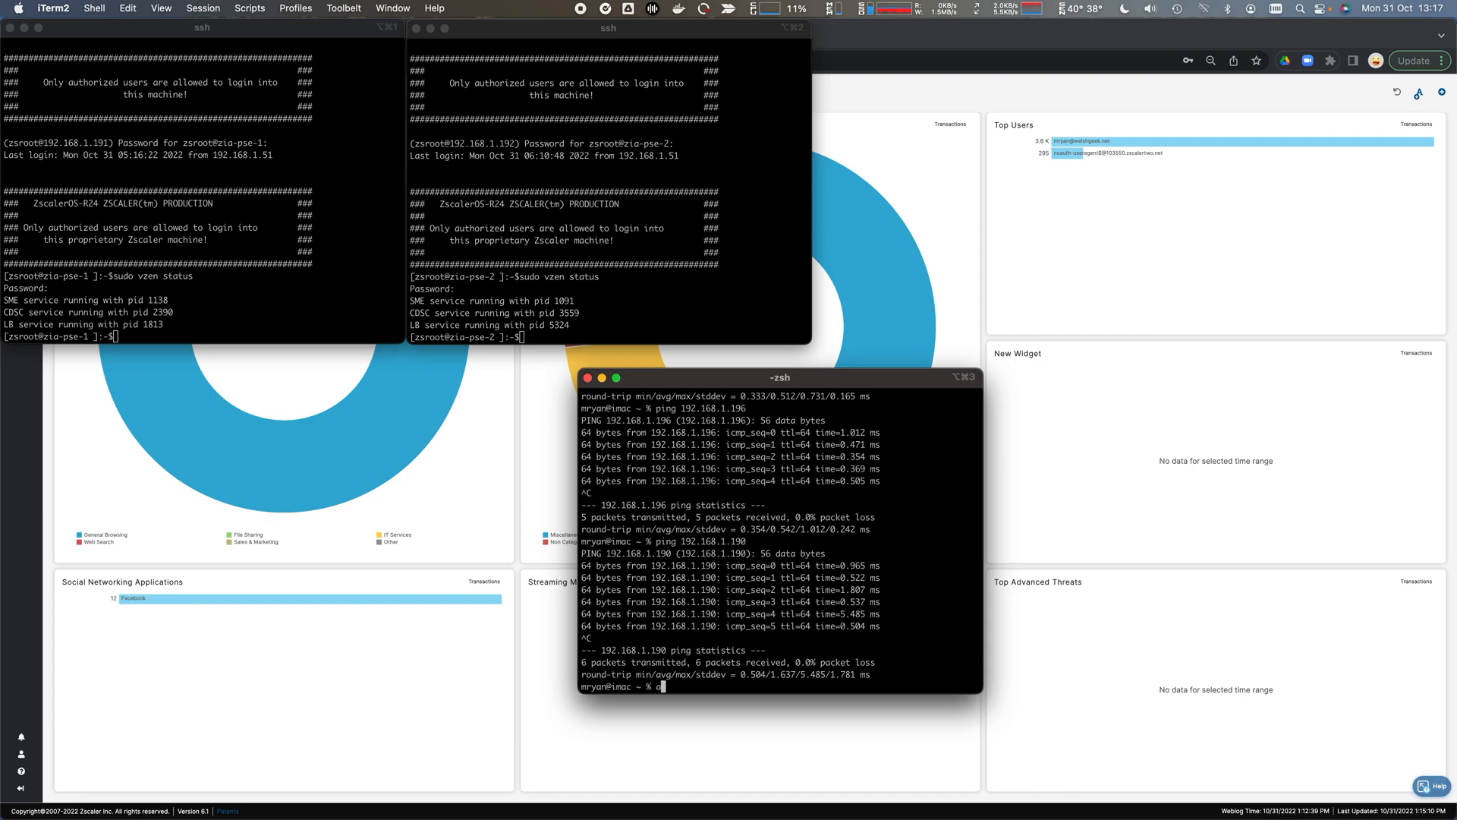
pyautogui.write('rp -a')
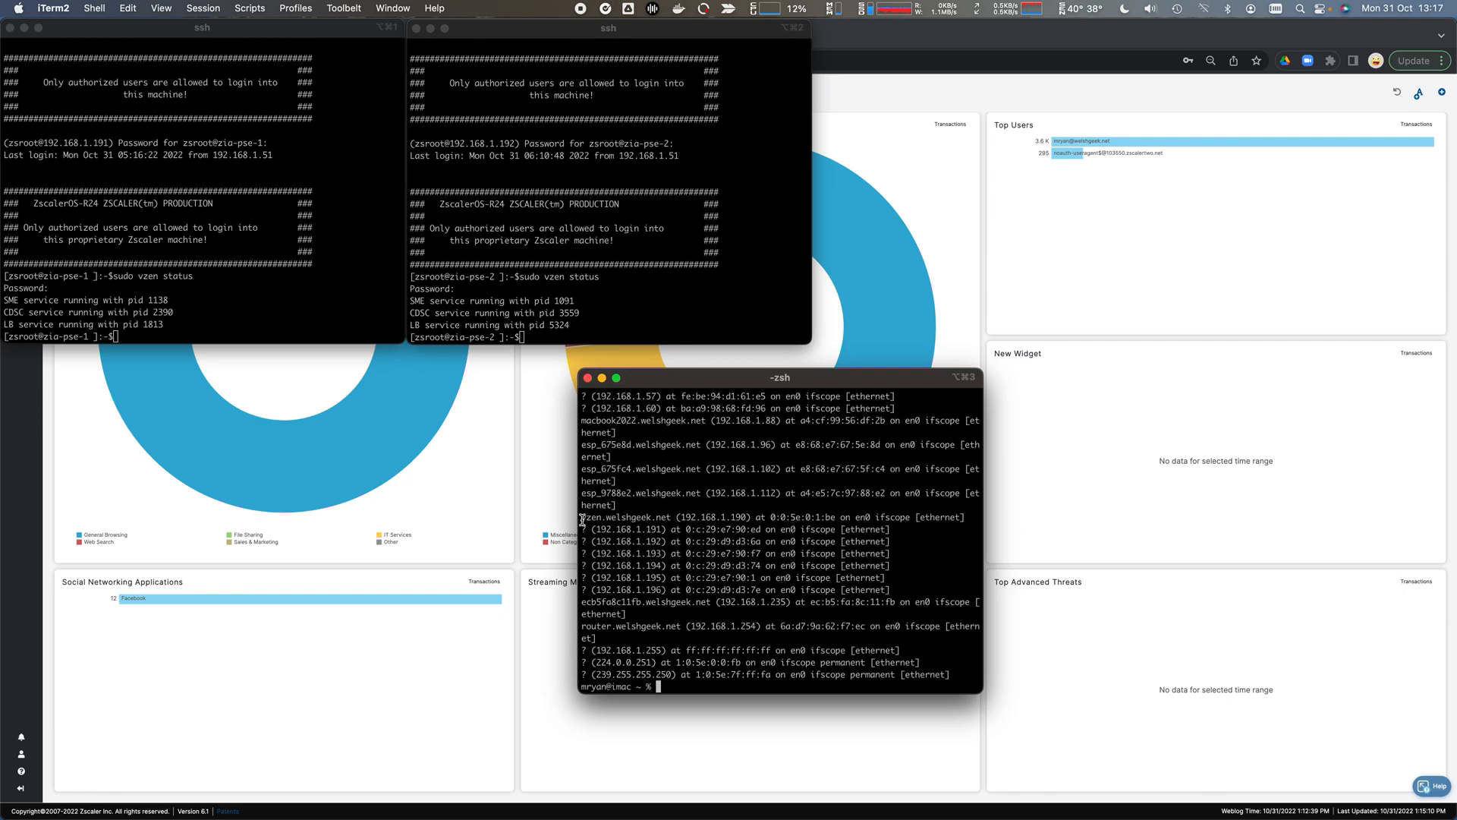
pyautogui.moveTo(581, 517); pyautogui.dragTo(961, 591)
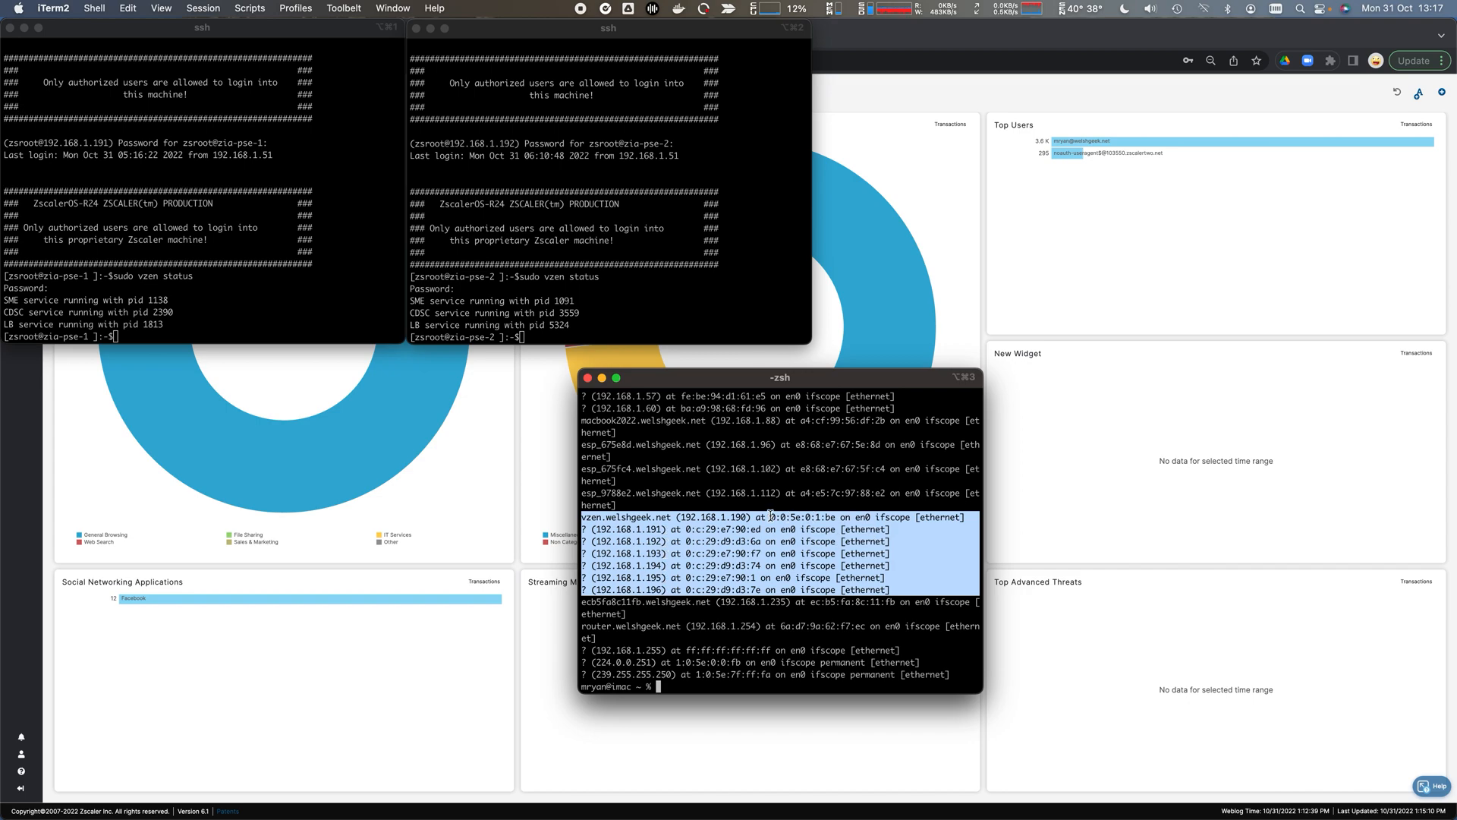
pyautogui.doubleClick(806, 517)
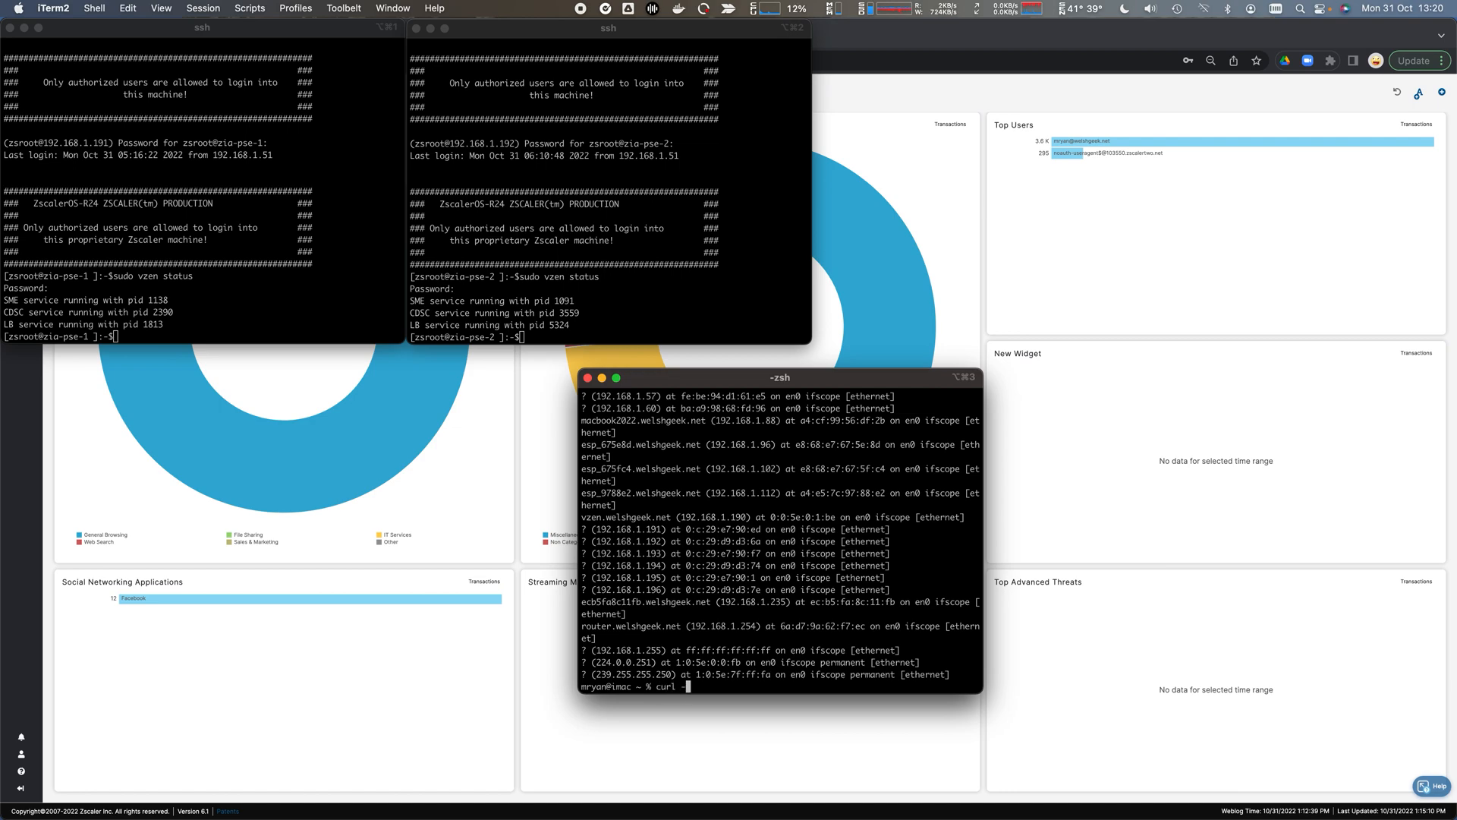
pyautogui.write('http://www')
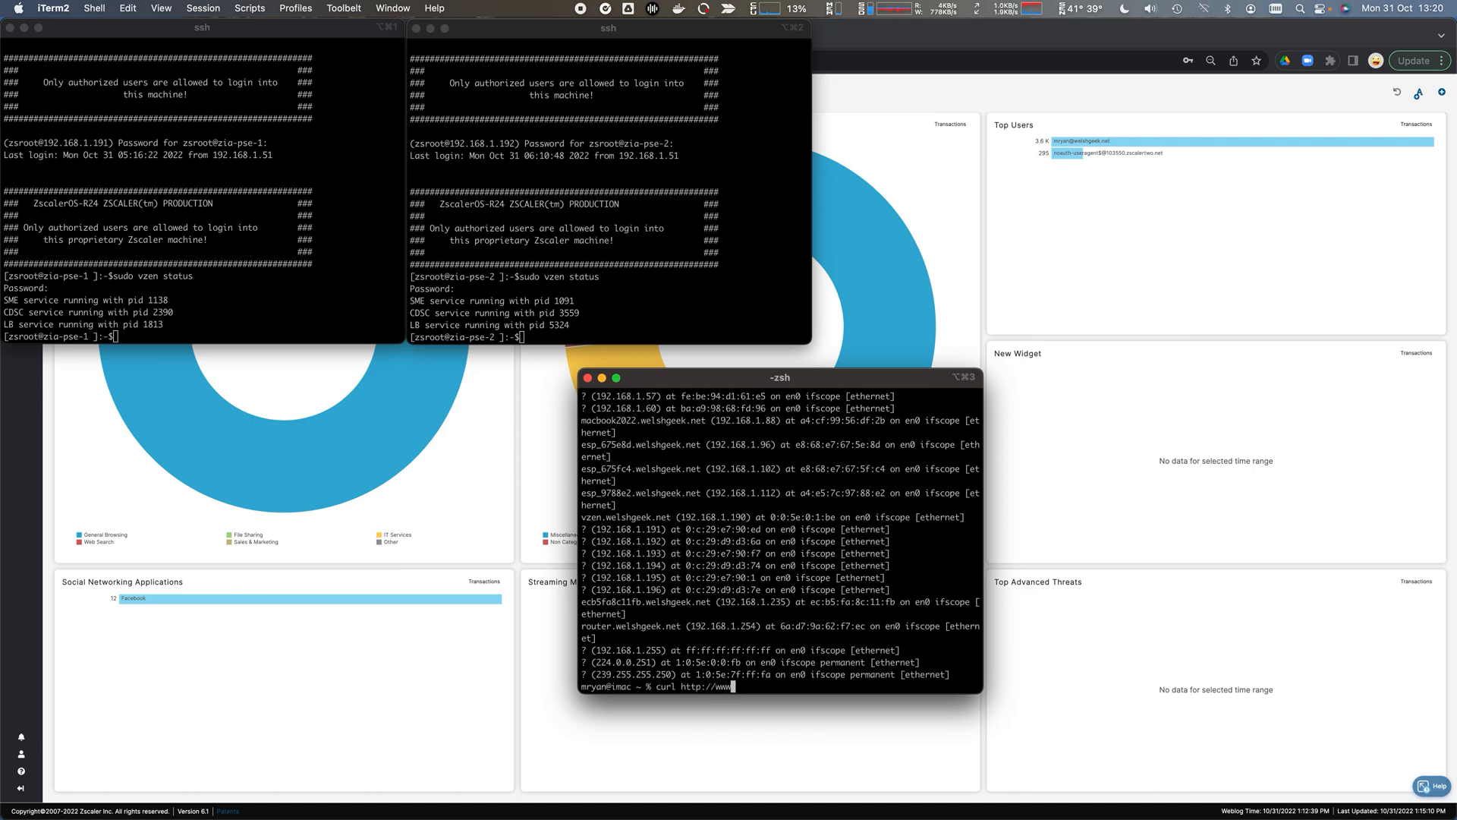
pyautogui.write('888.co')
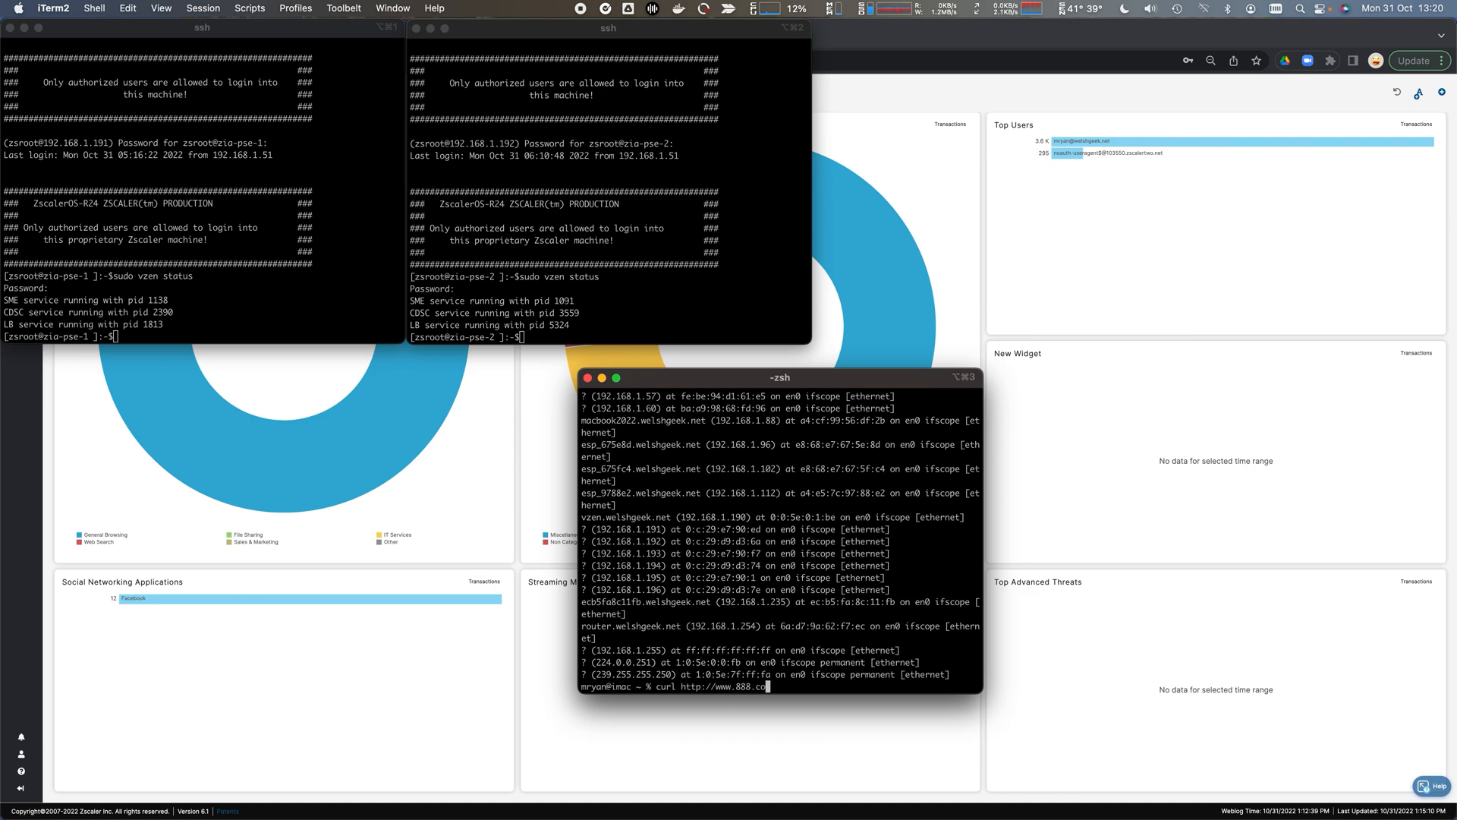
pyautogui.write('/')
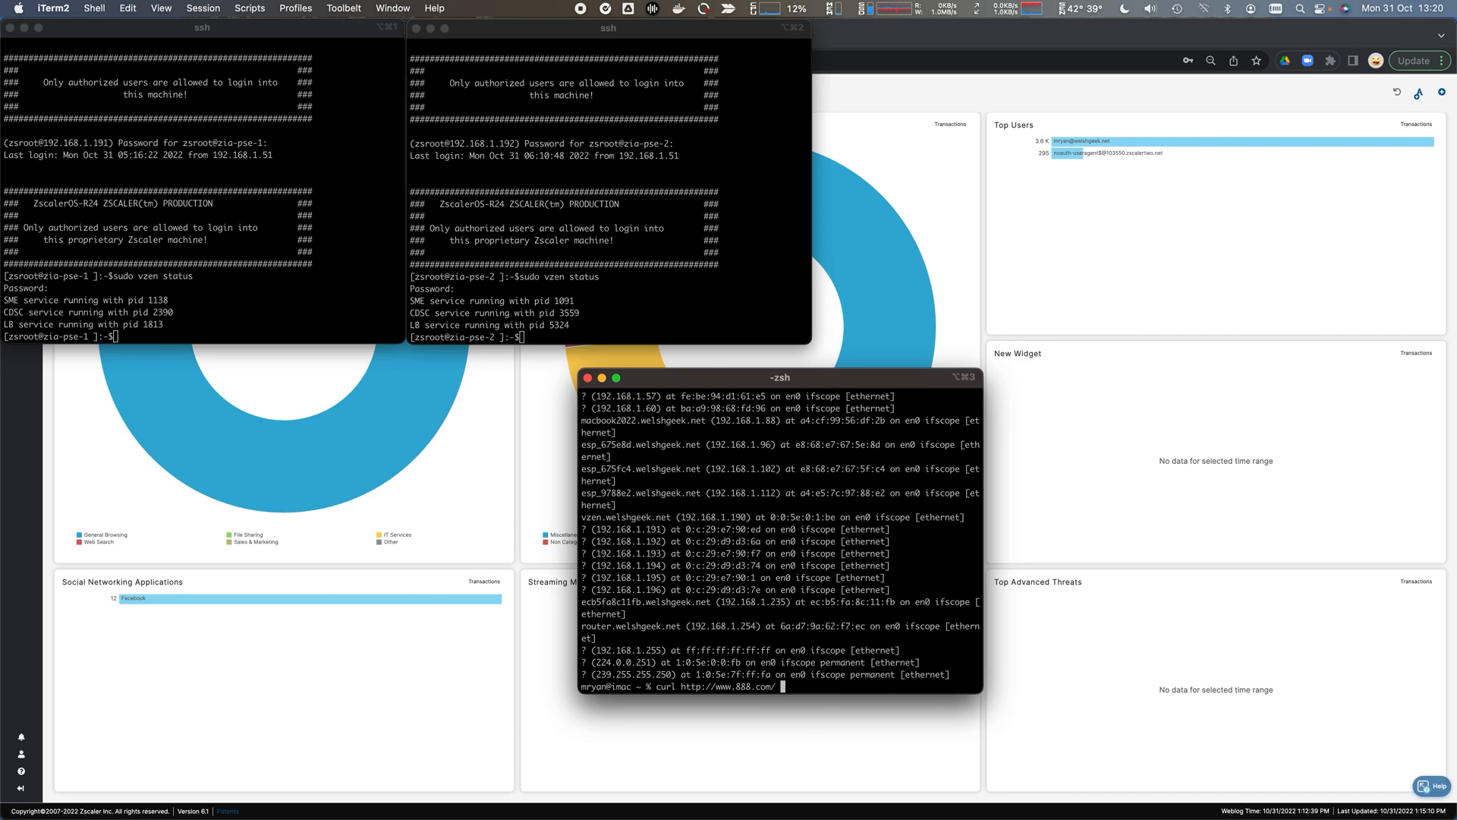
pyautogui.write('-L')
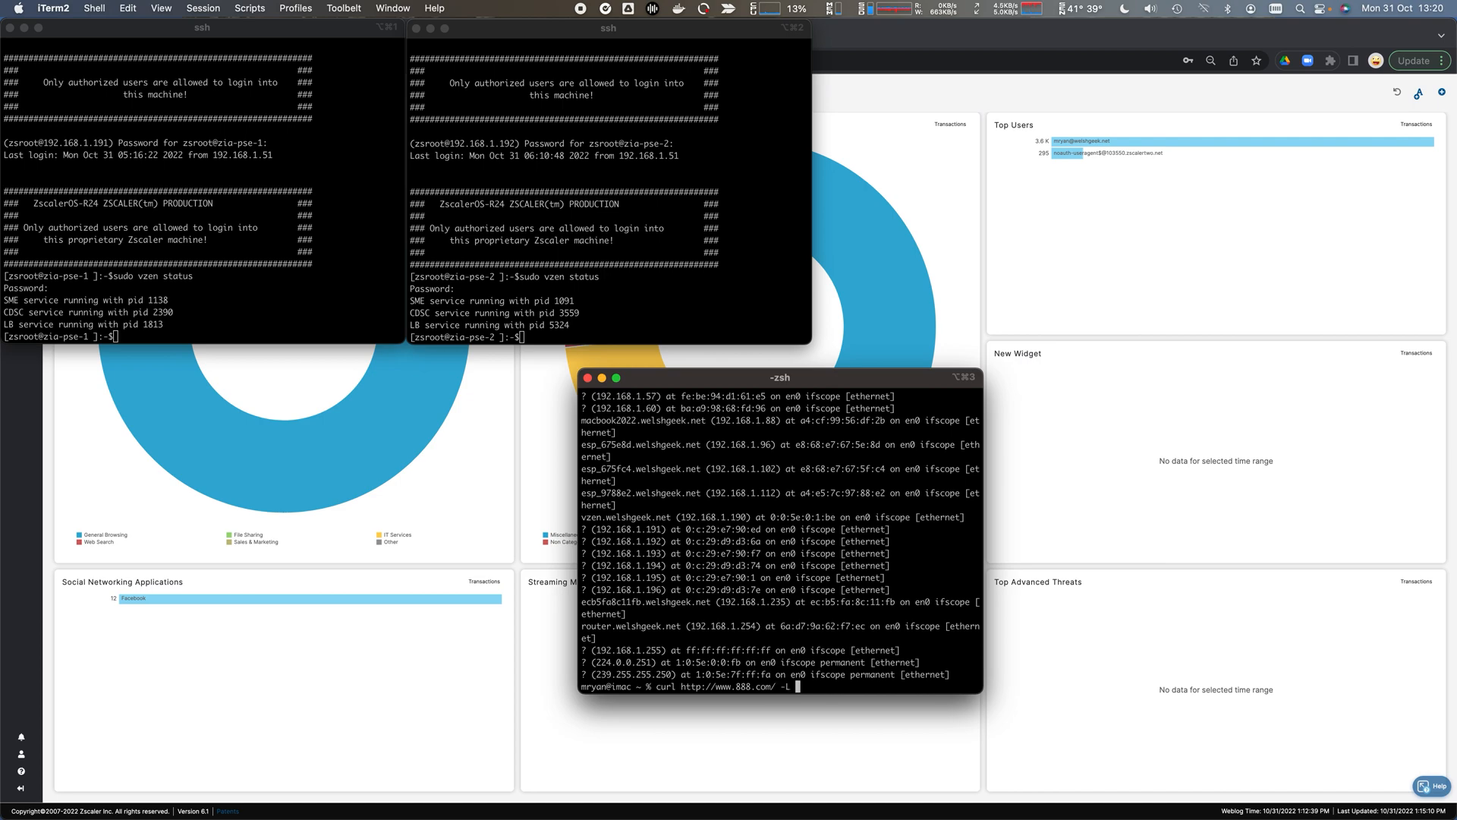
pyautogui.write('x')
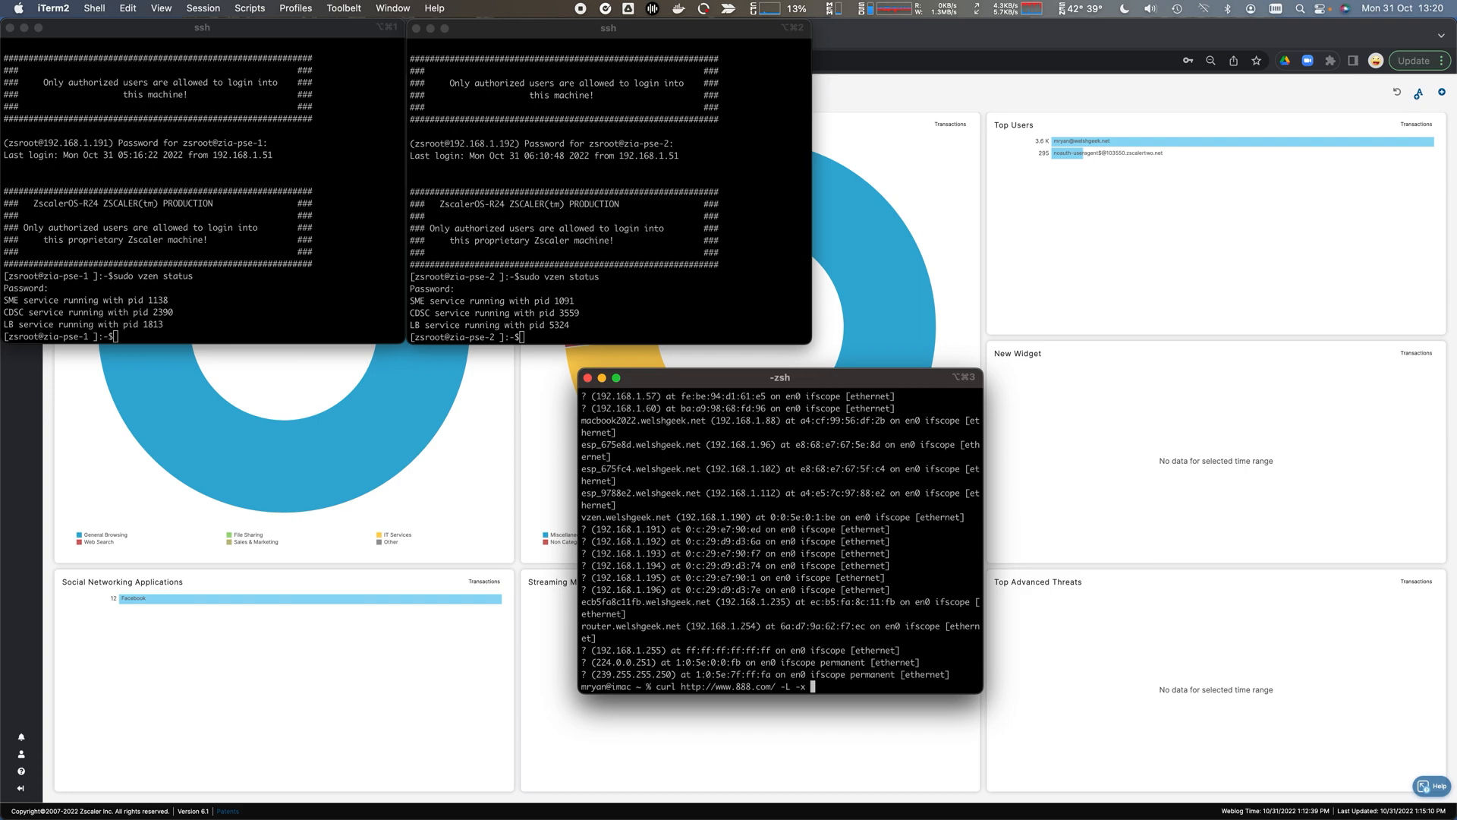
pyautogui.write('192.168.1.19')
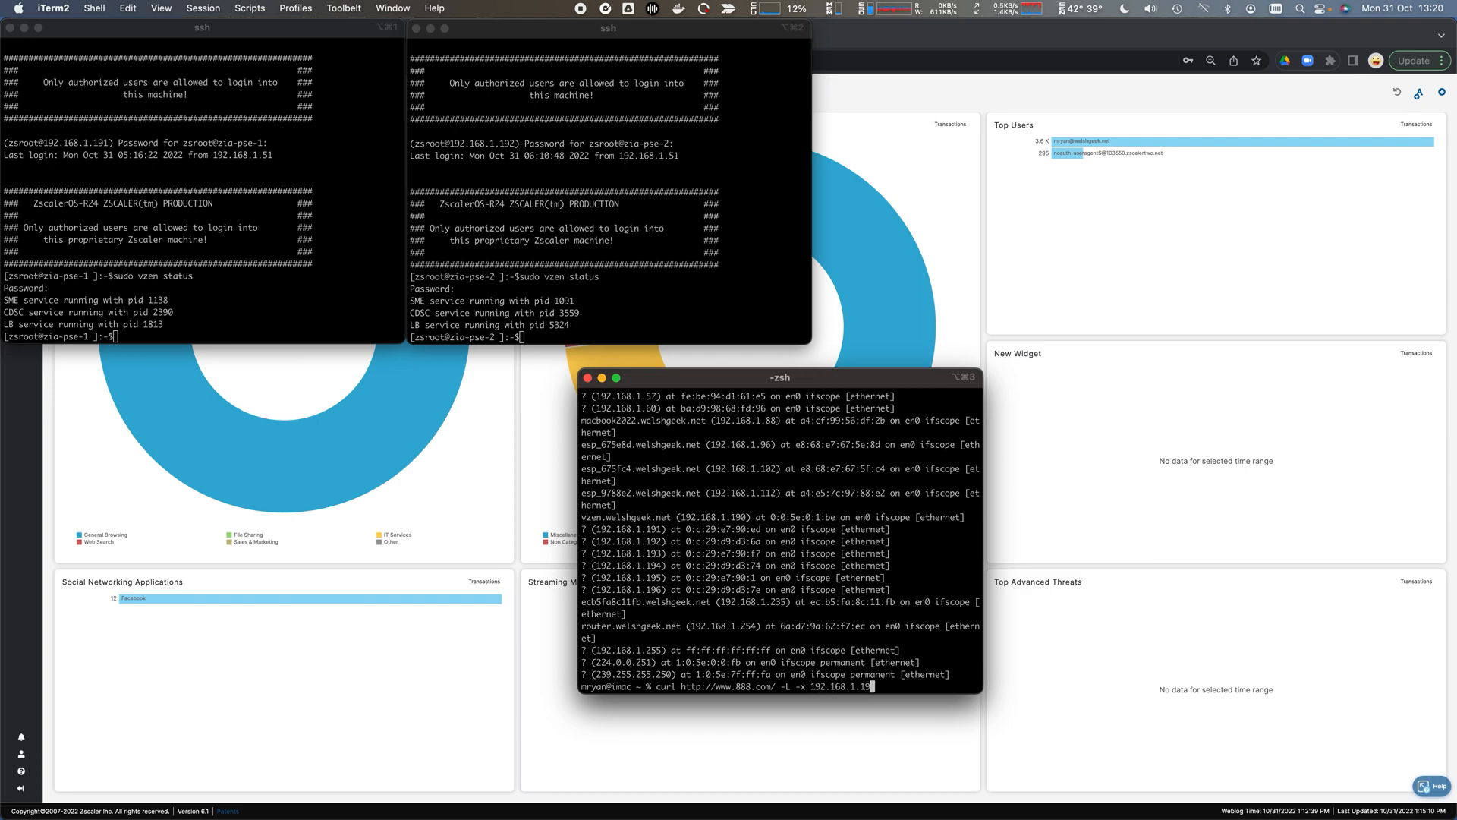
pyautogui.write('3:80')
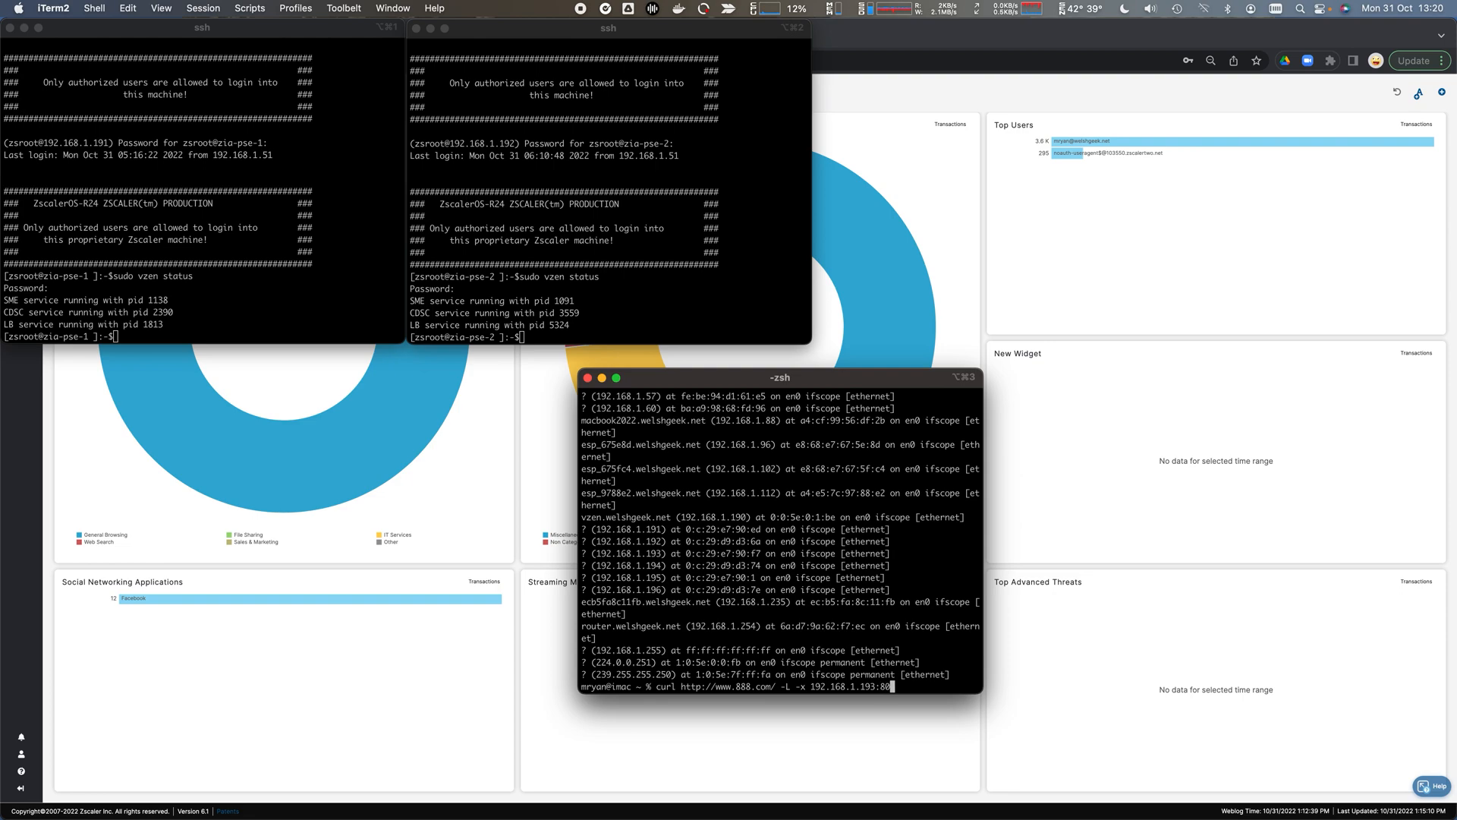
pyautogui.press('Return')
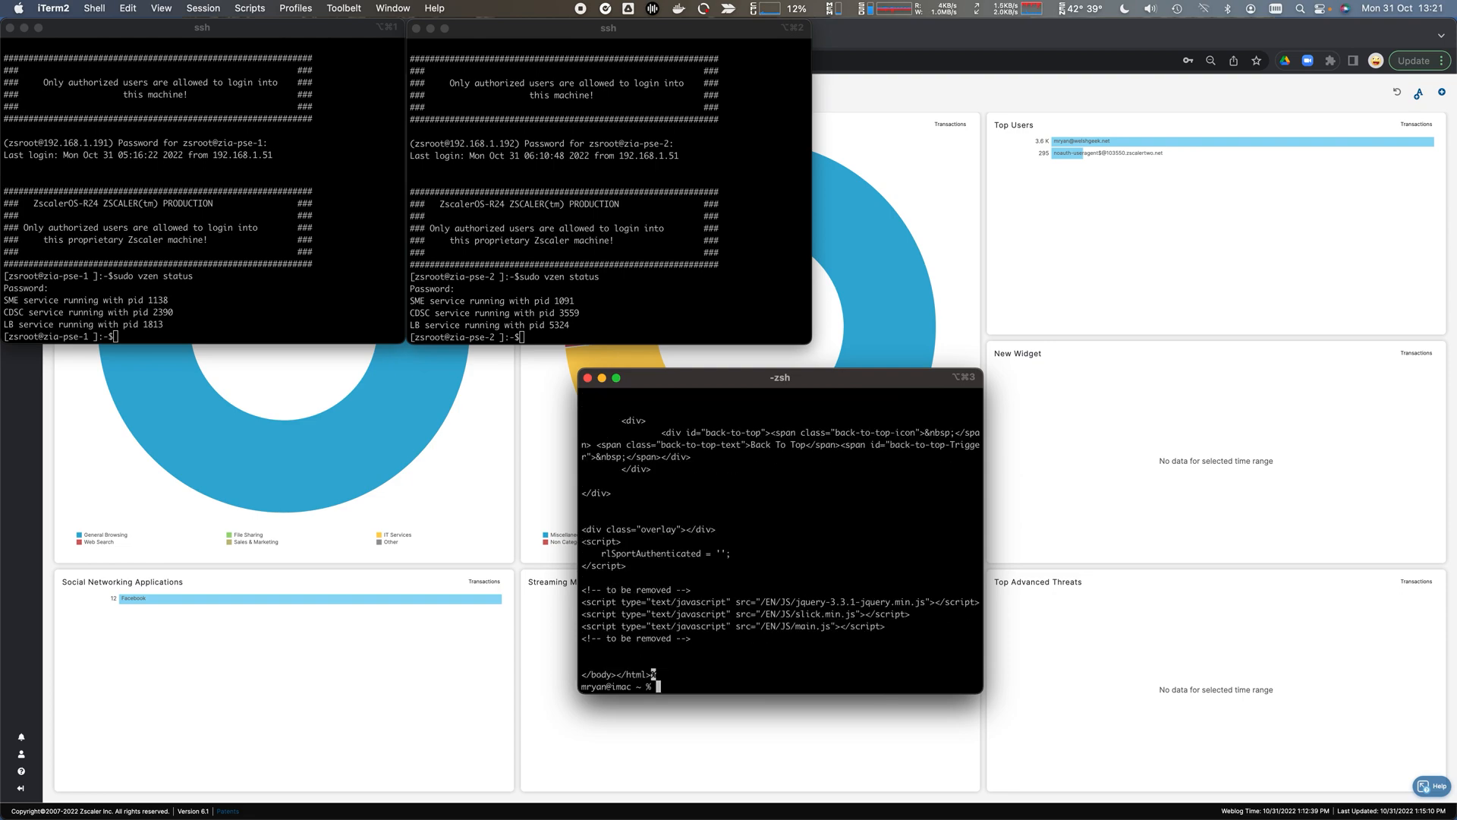
pyautogui.write('curl http://www.888.com/ -L -x 192.168.1.193:80')
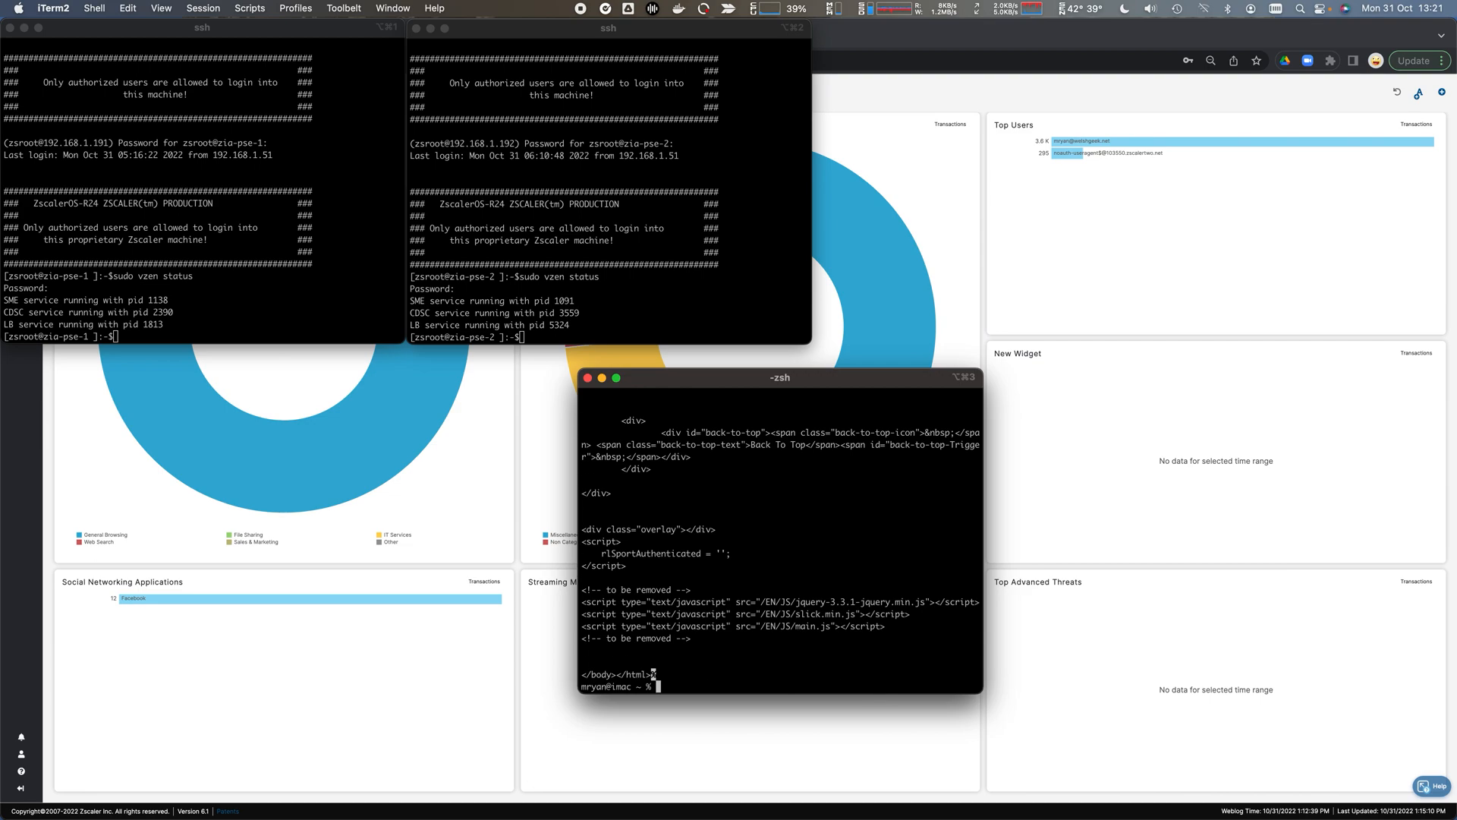
pyautogui.write('curl http://www.888.com/ -L -x 192.168.1.190 80')
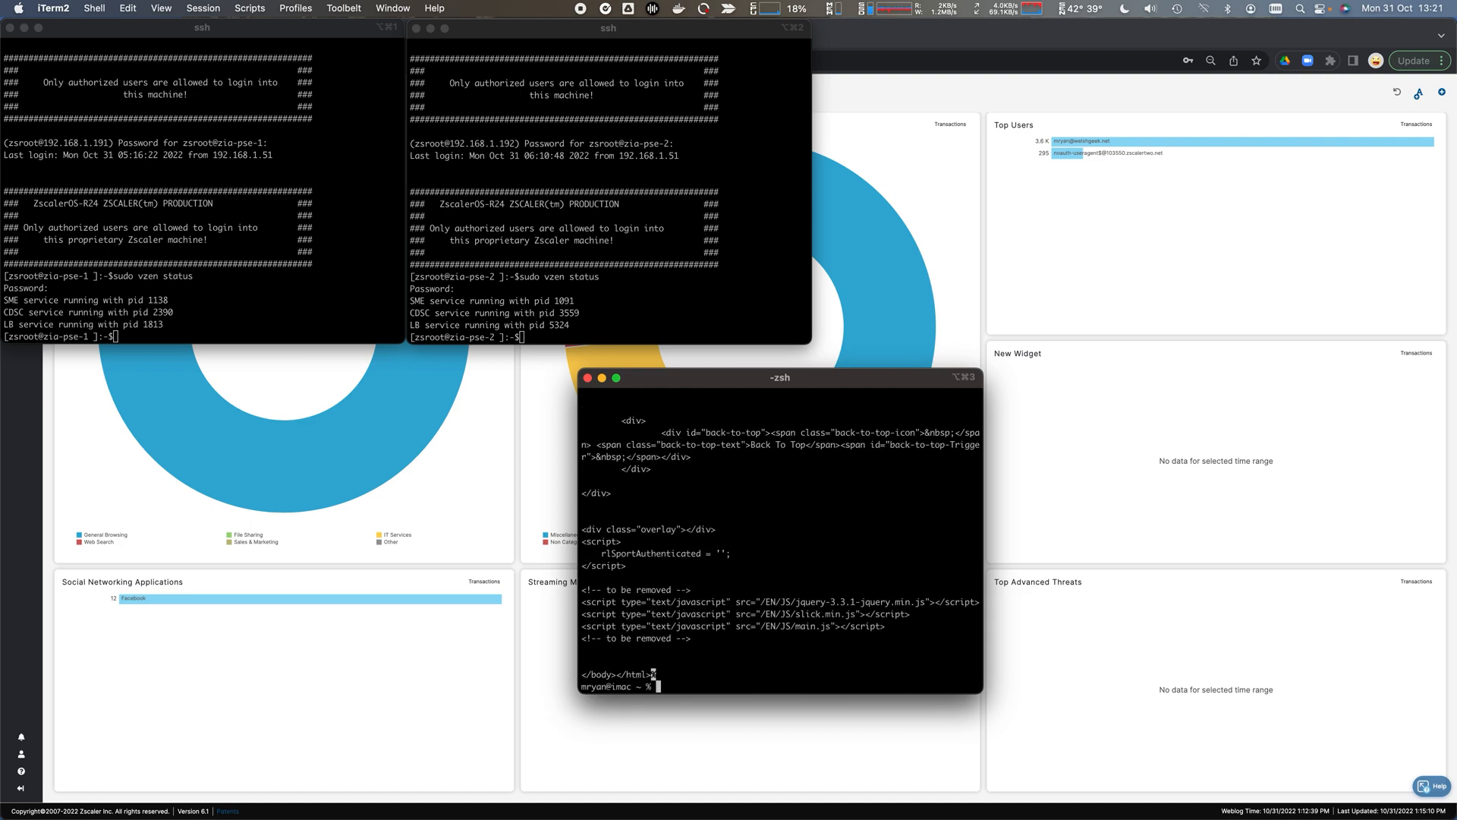
pyautogui.moveTo(858, 128)
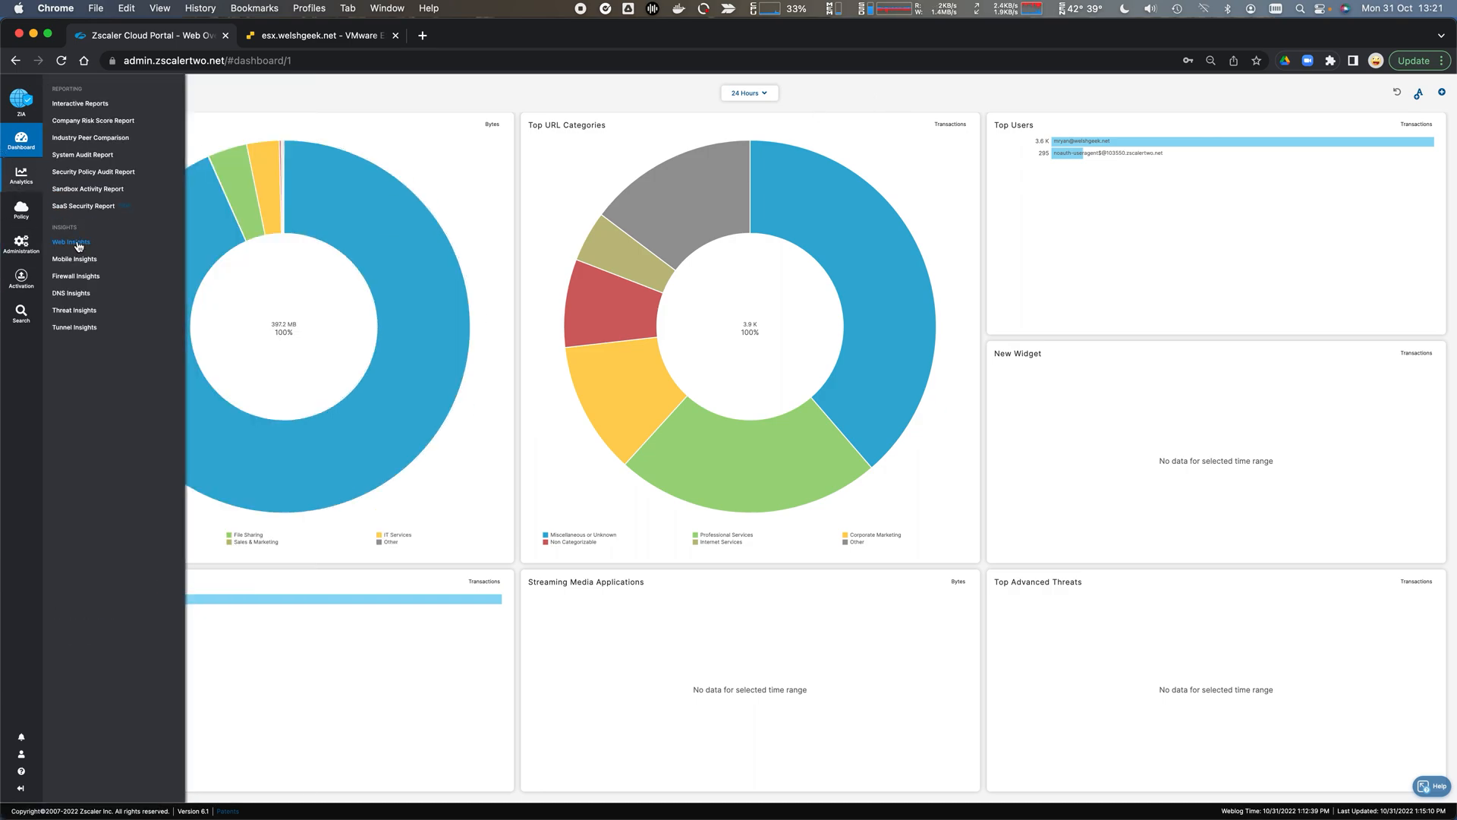
pyautogui.click(70, 243)
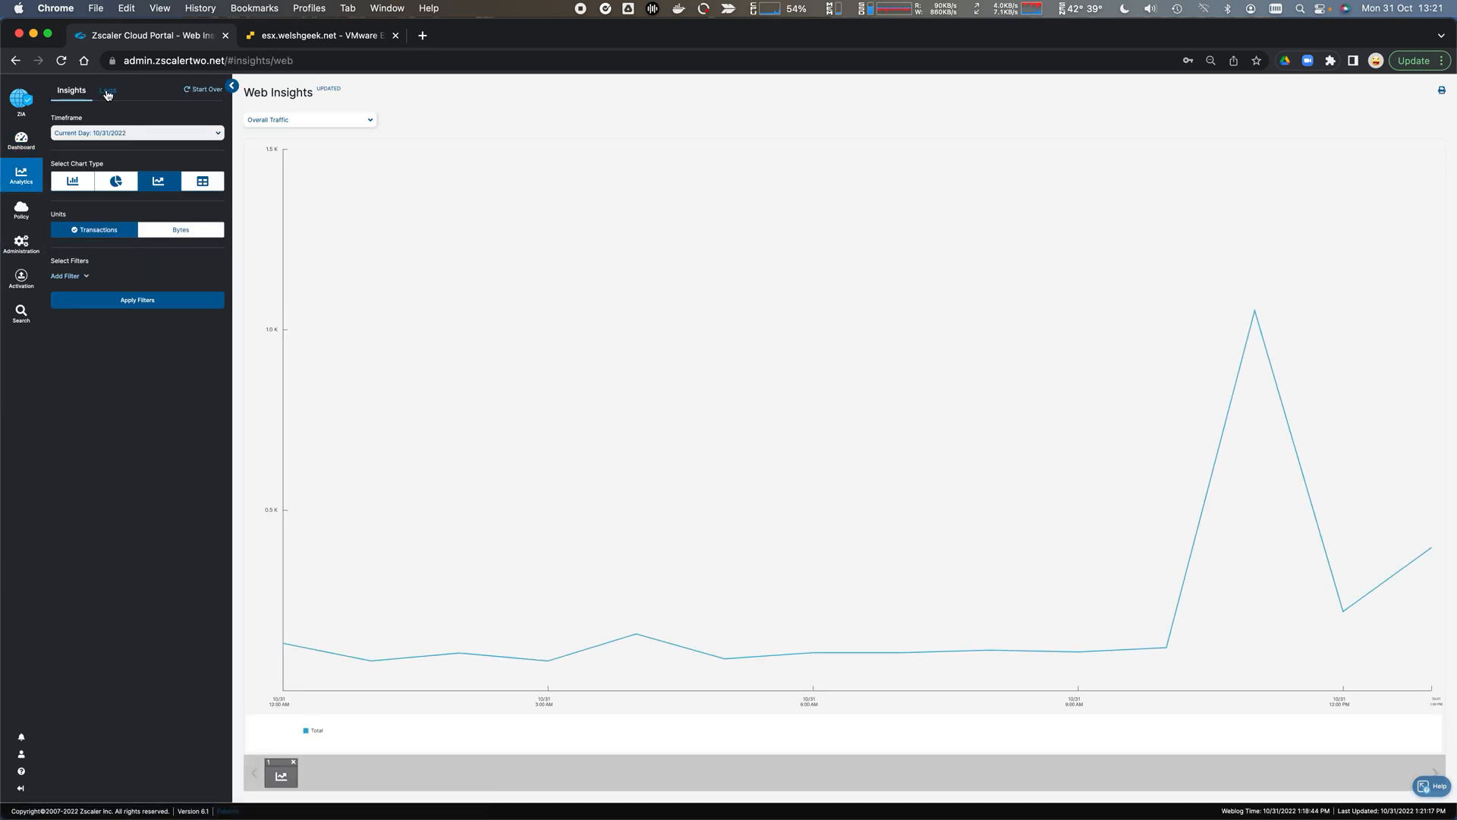
pyautogui.click(107, 91)
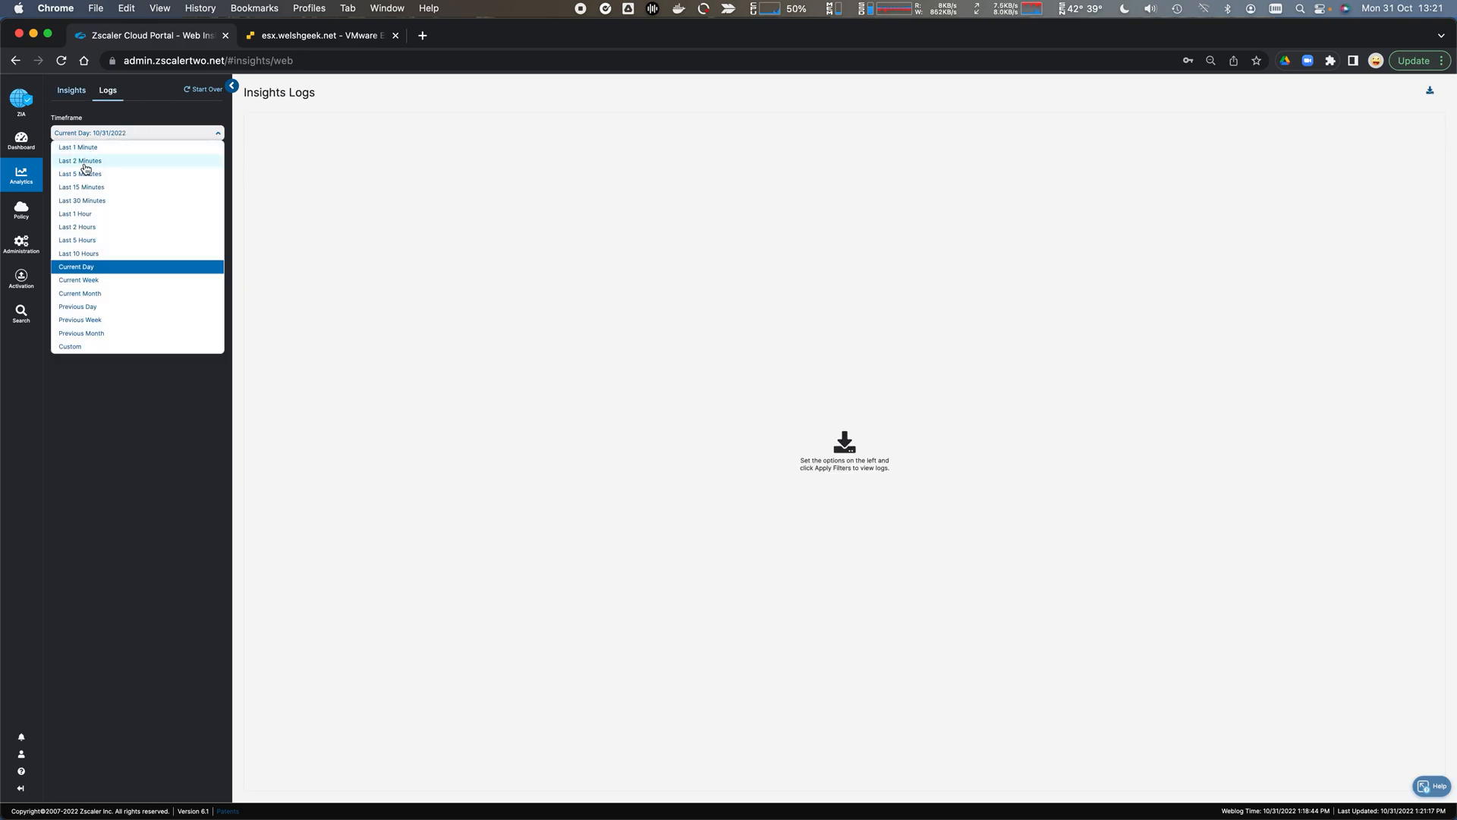
pyautogui.click(79, 174)
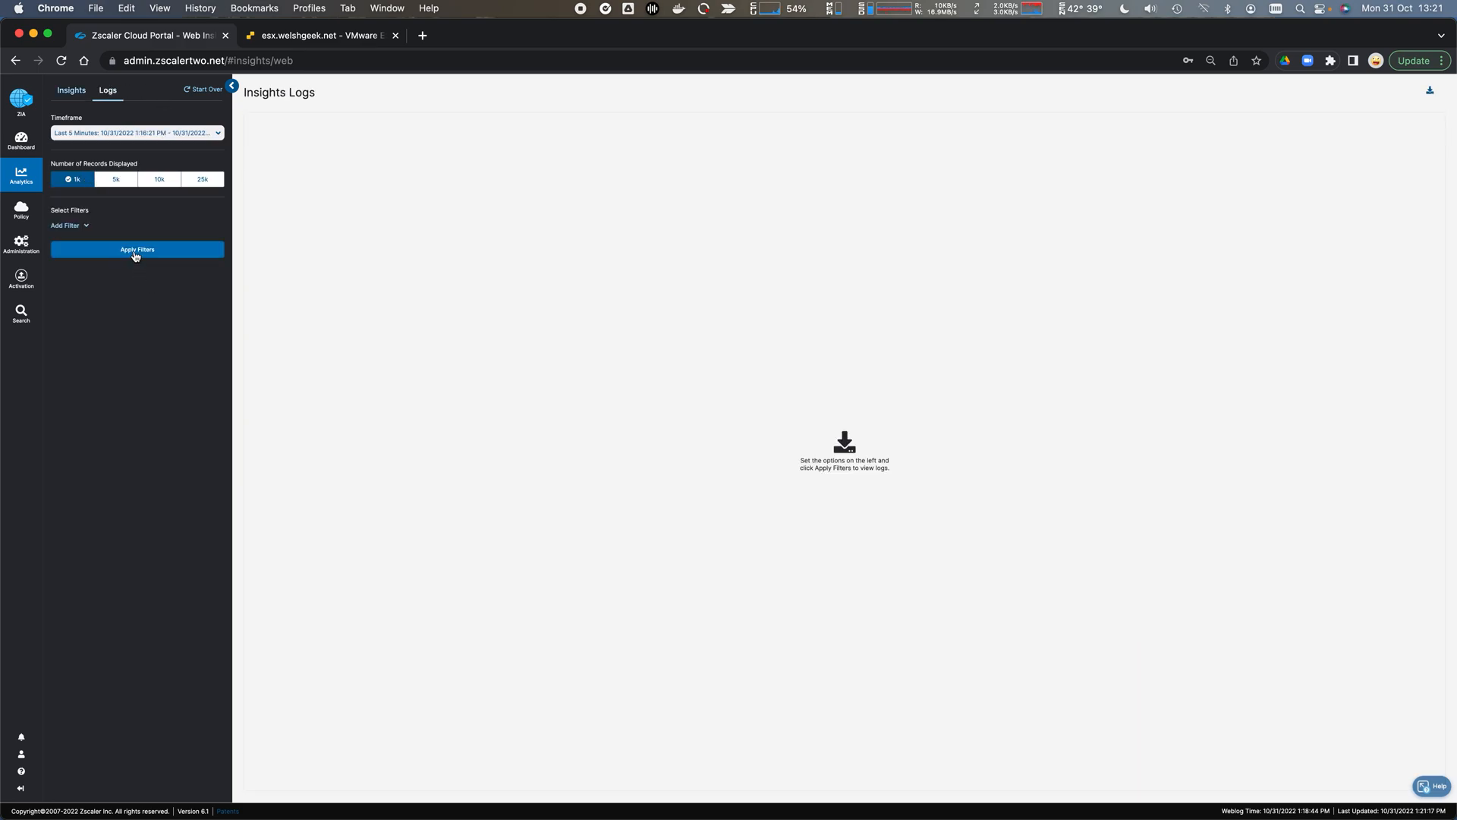
pyautogui.click(137, 248)
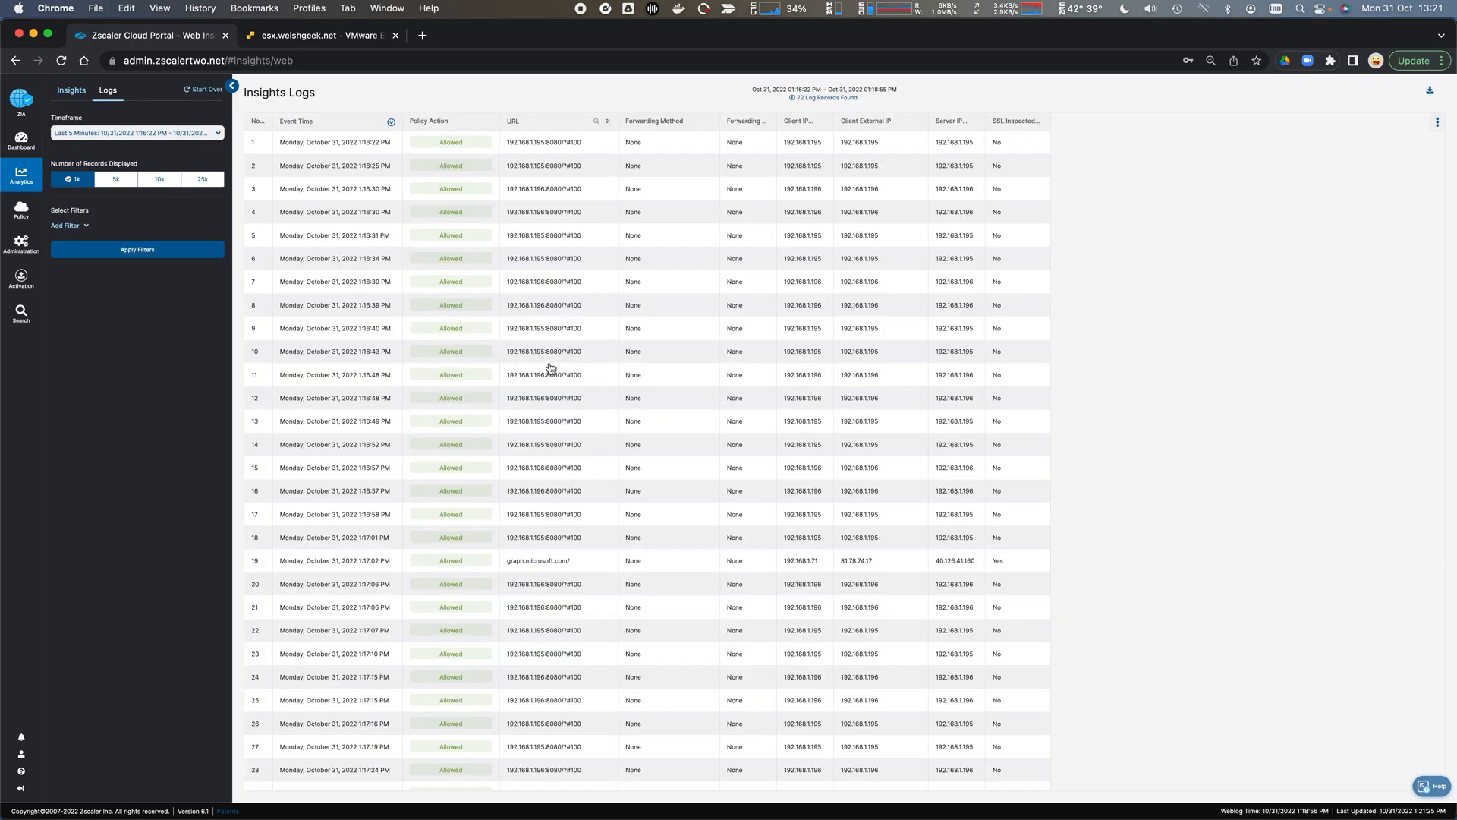
pyautogui.scroll(-3)
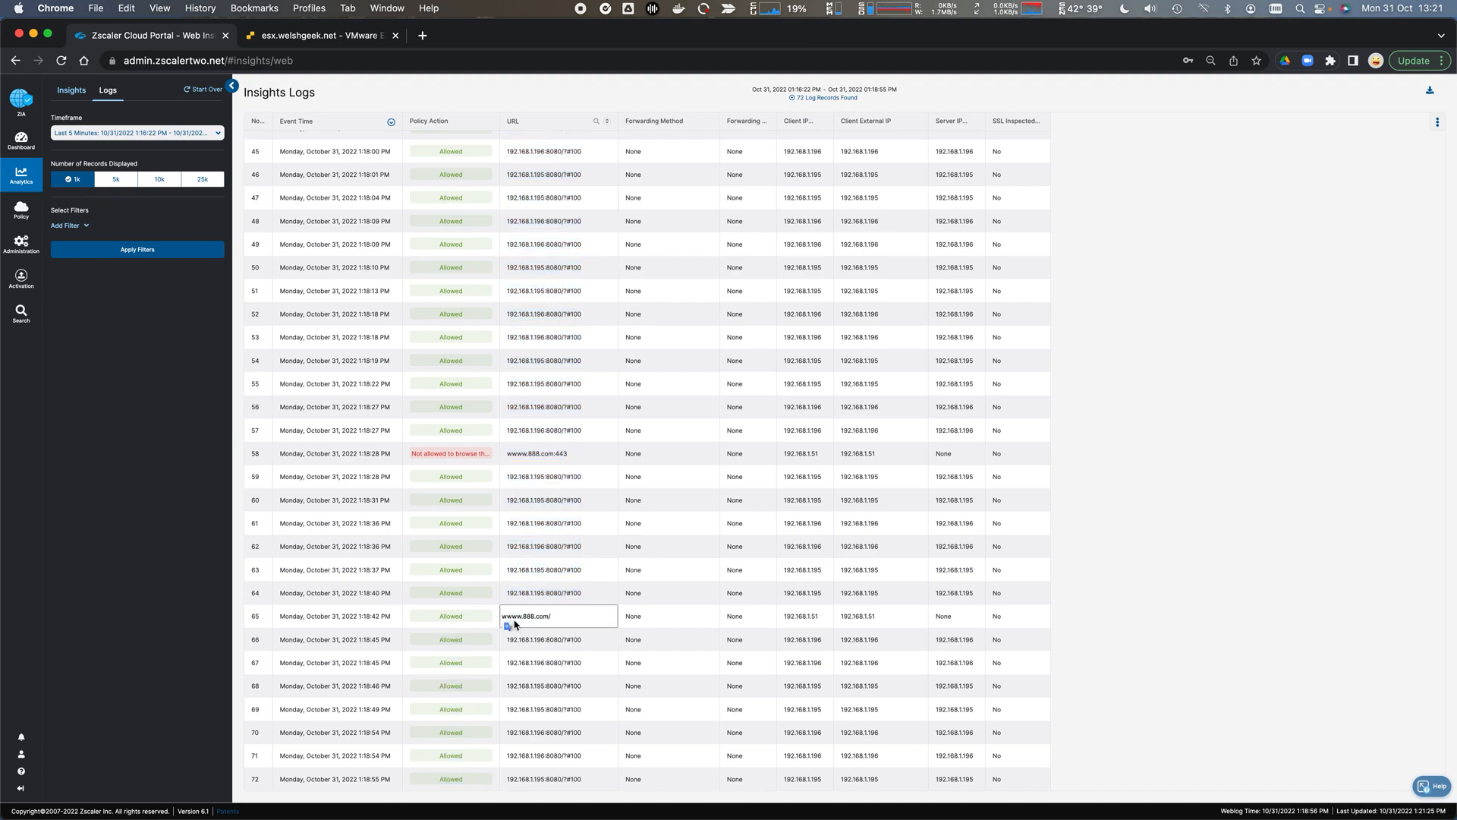
pyautogui.moveTo(779, 629)
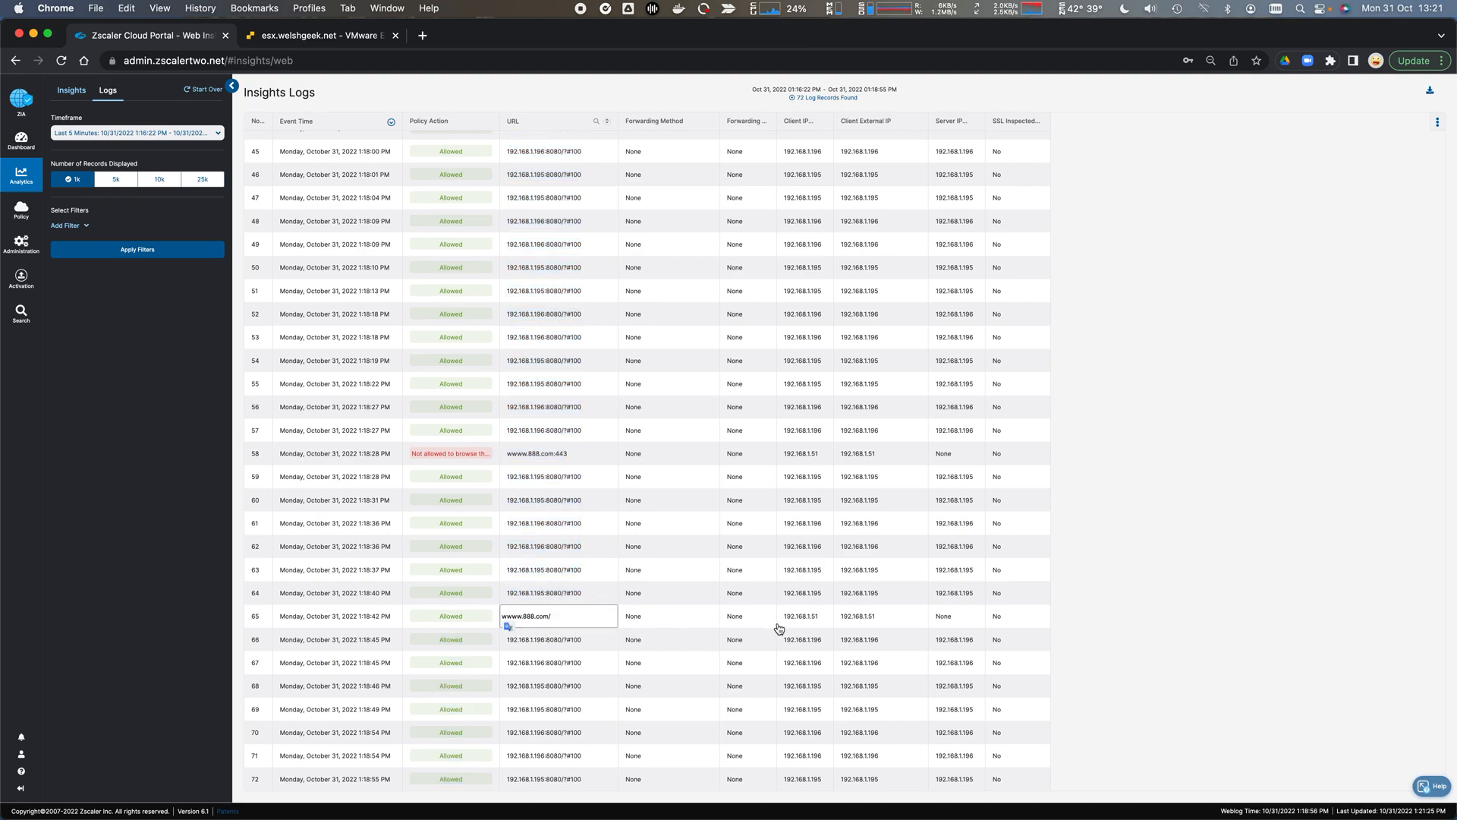
pyautogui.moveTo(816, 625)
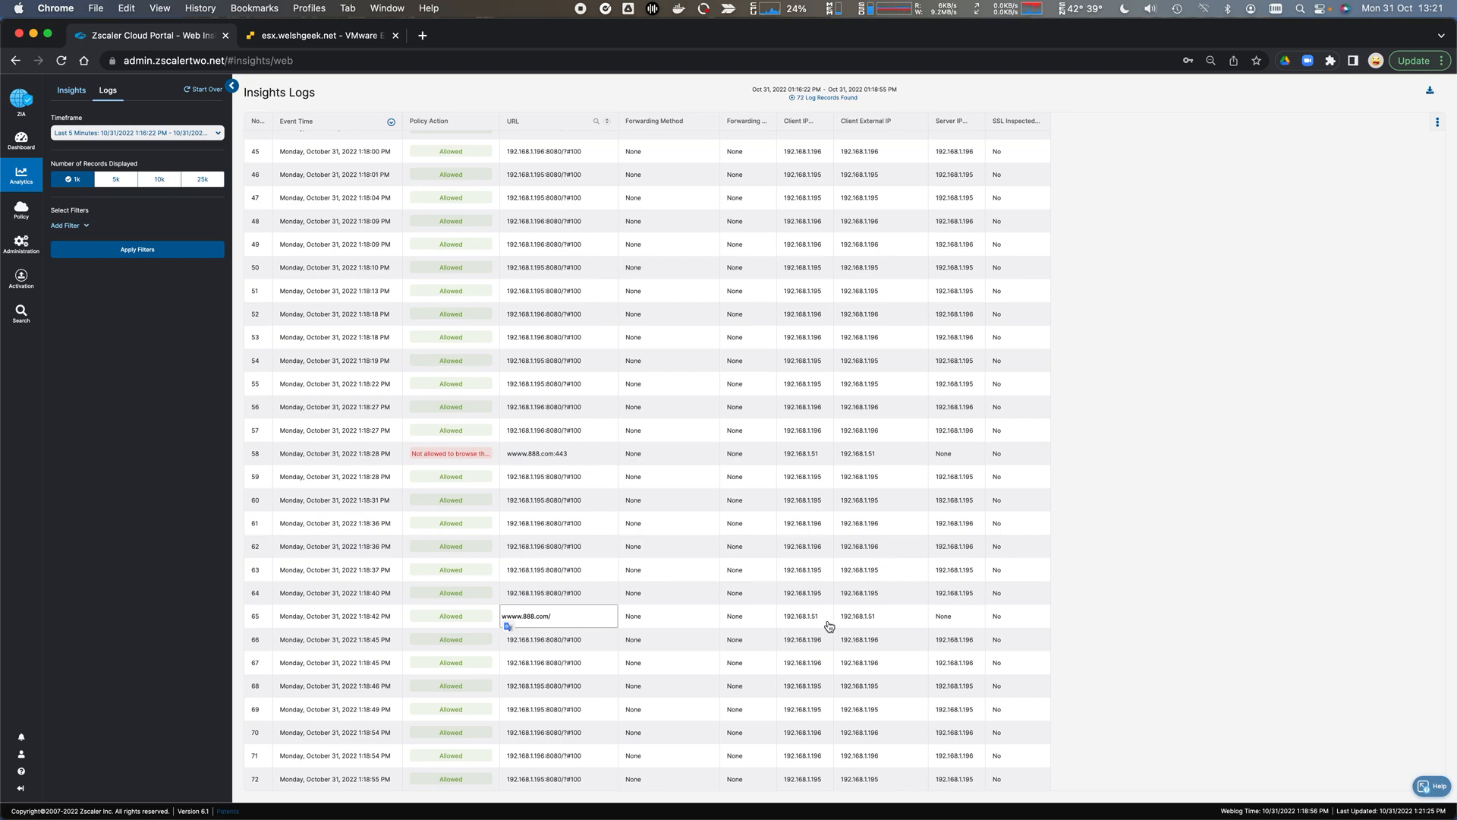
pyautogui.moveTo(611, 632)
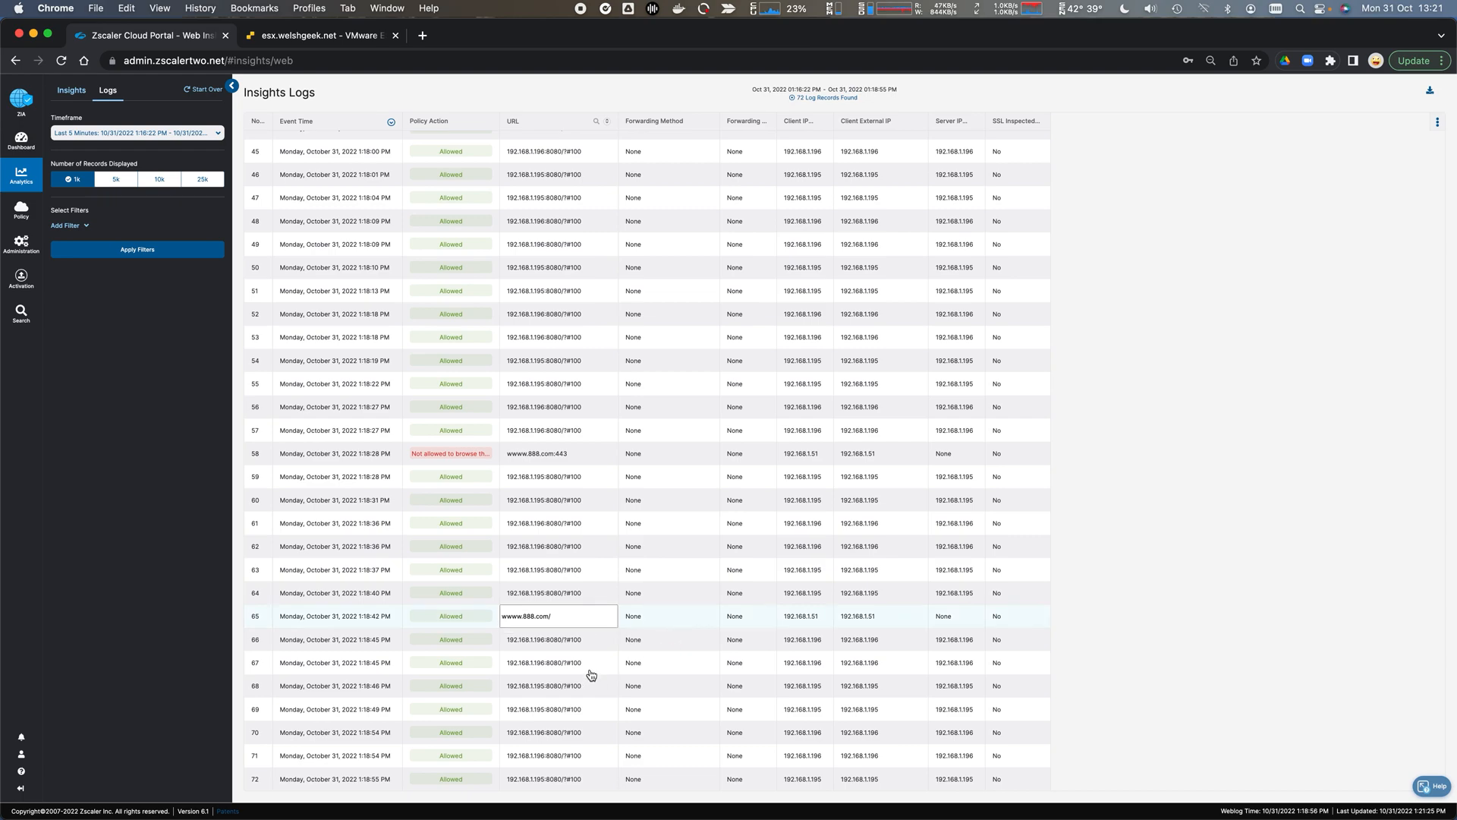
pyautogui.moveTo(589, 733)
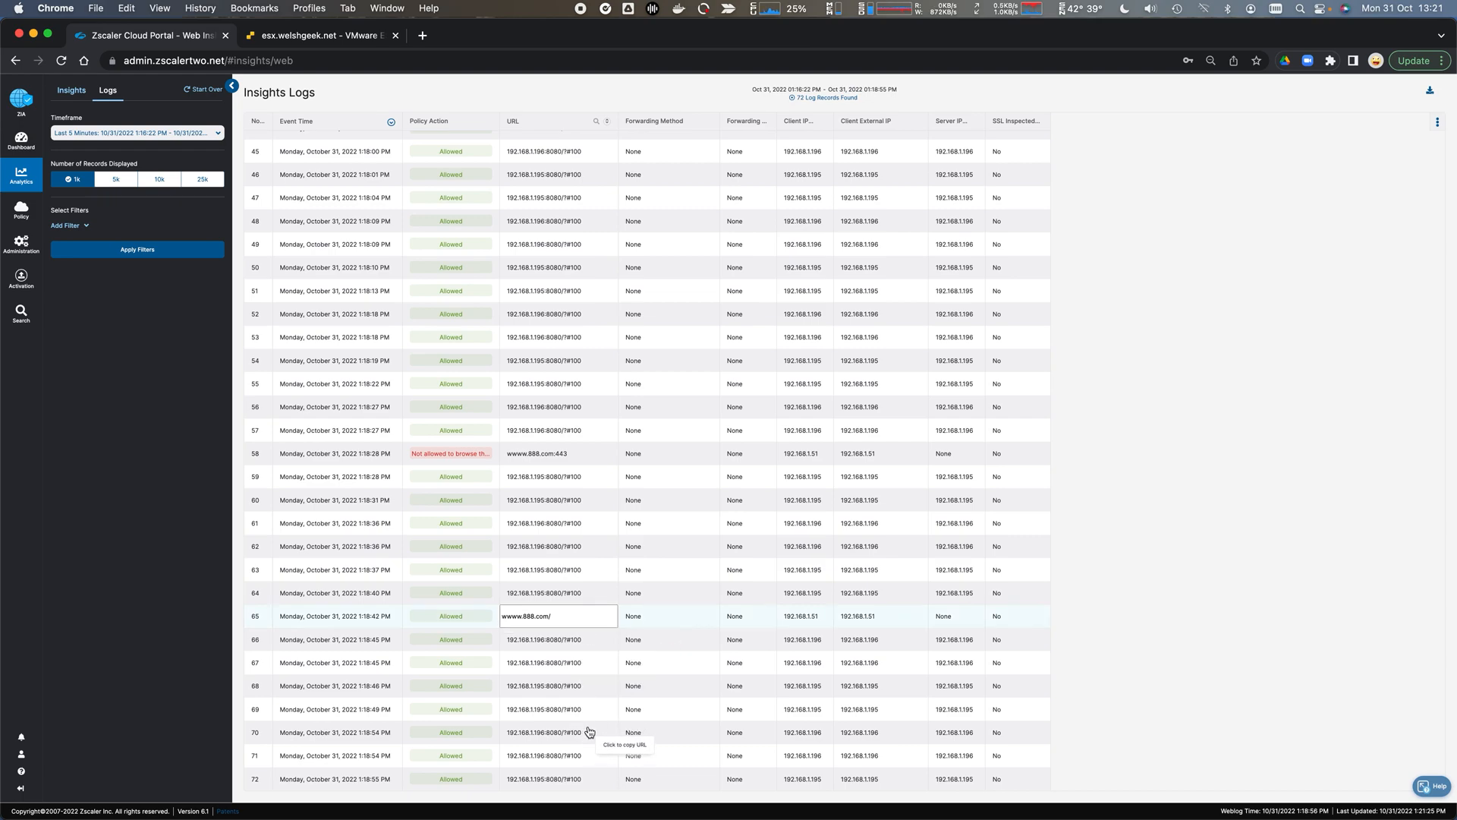
pyautogui.moveTo(699, 671)
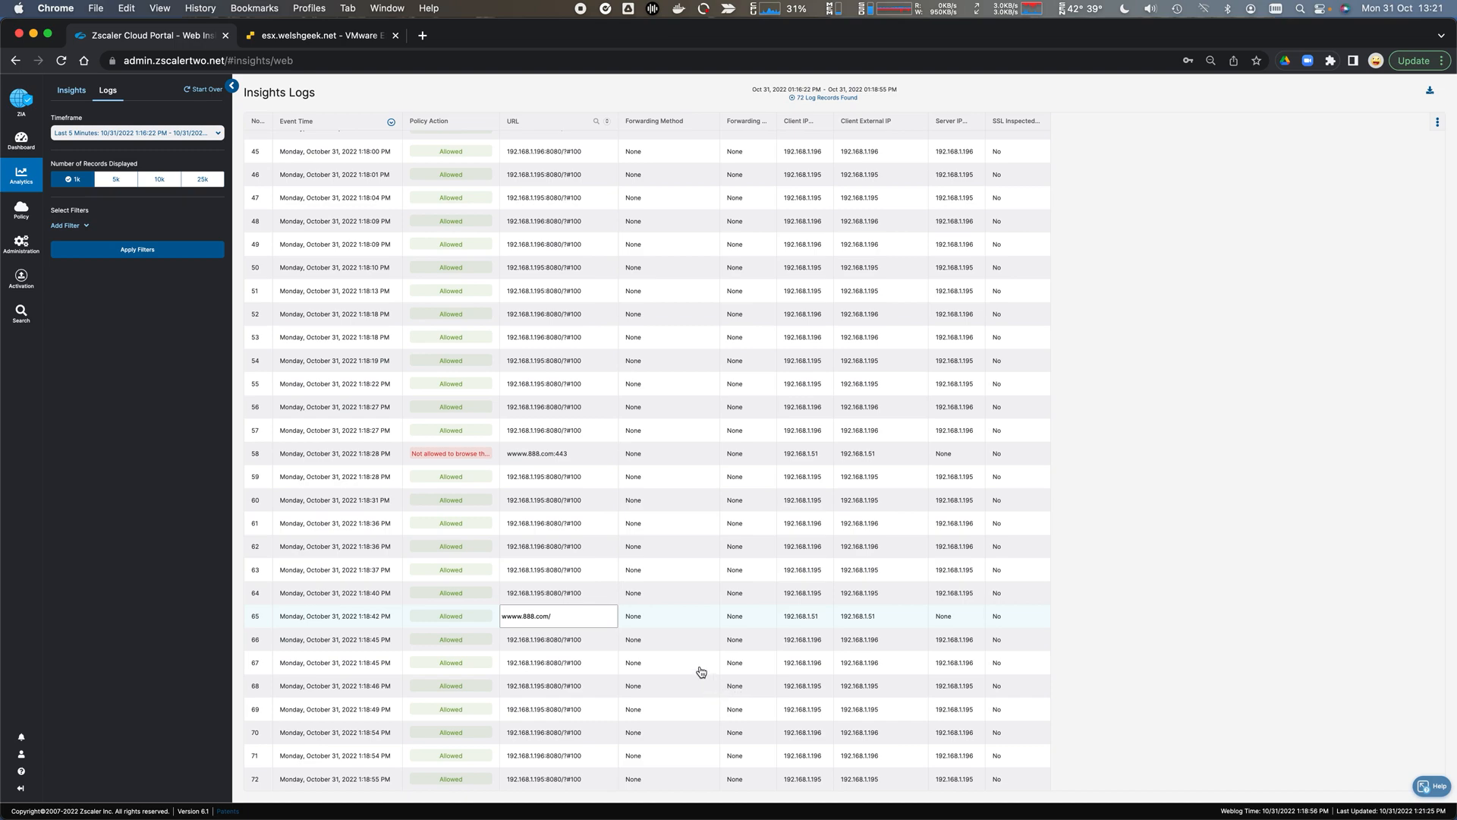
pyautogui.moveTo(575, 733)
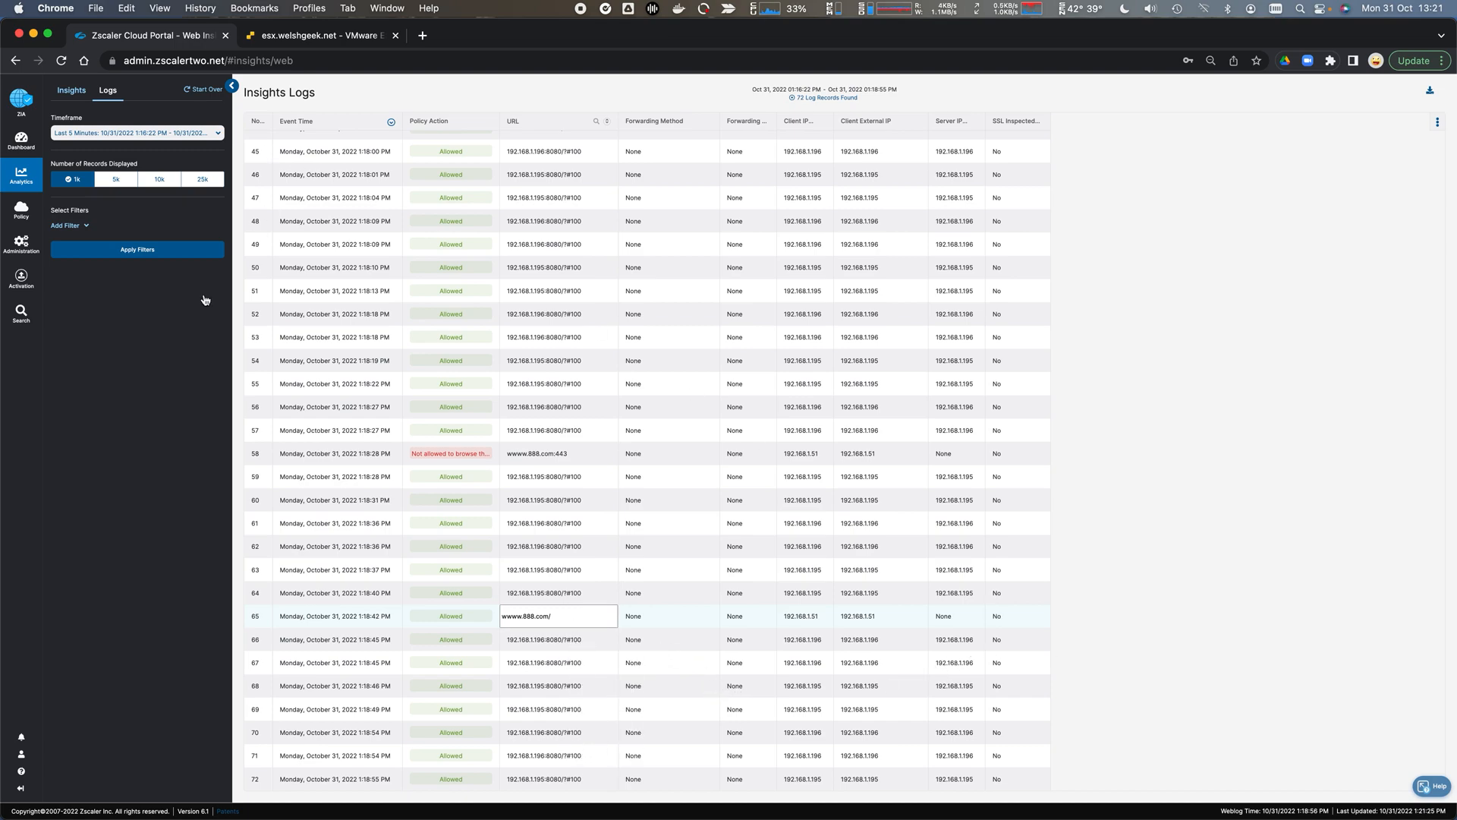
pyautogui.moveTo(322, 89)
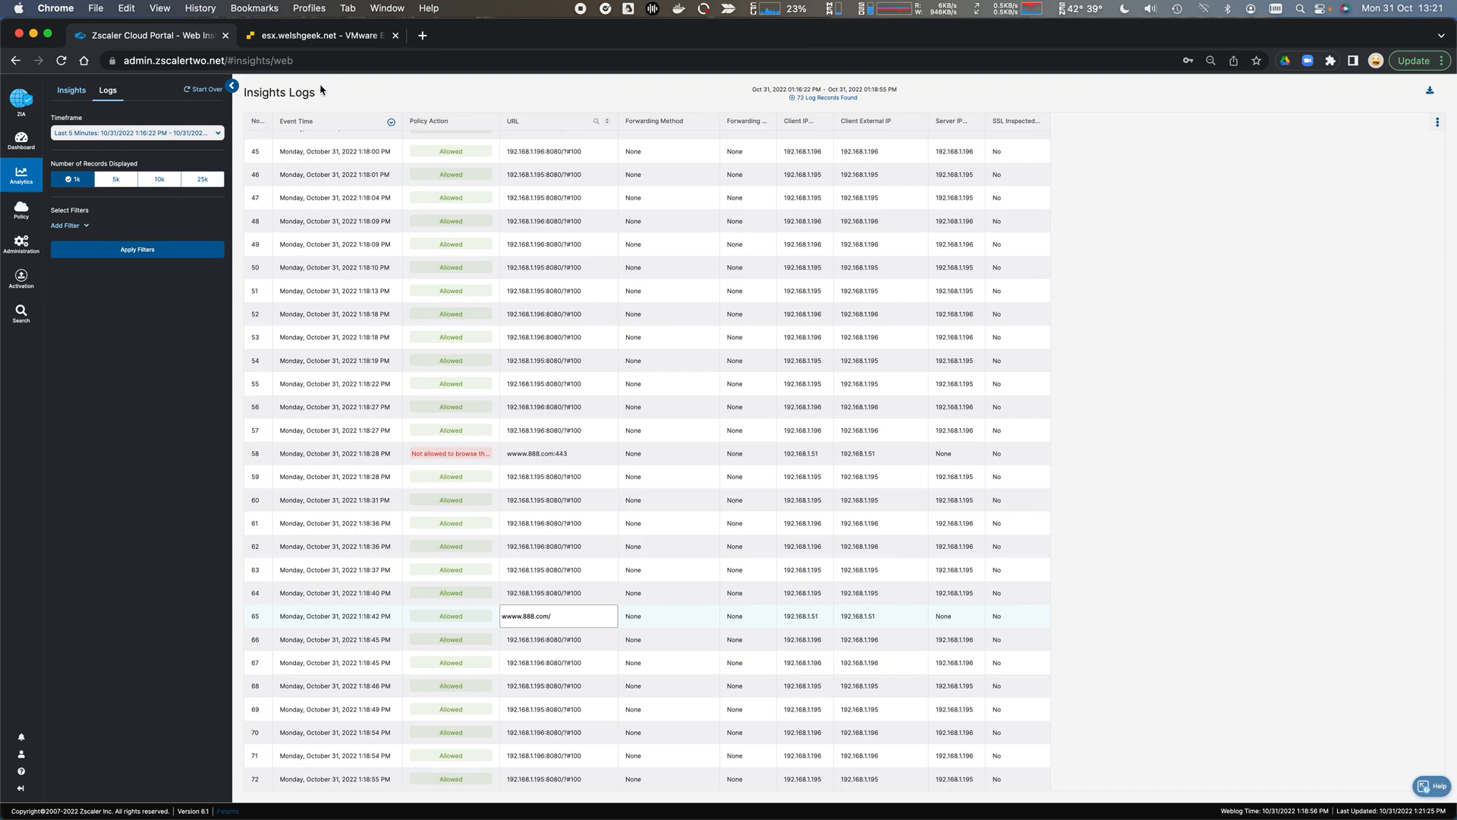
pyautogui.moveTo(466, 42)
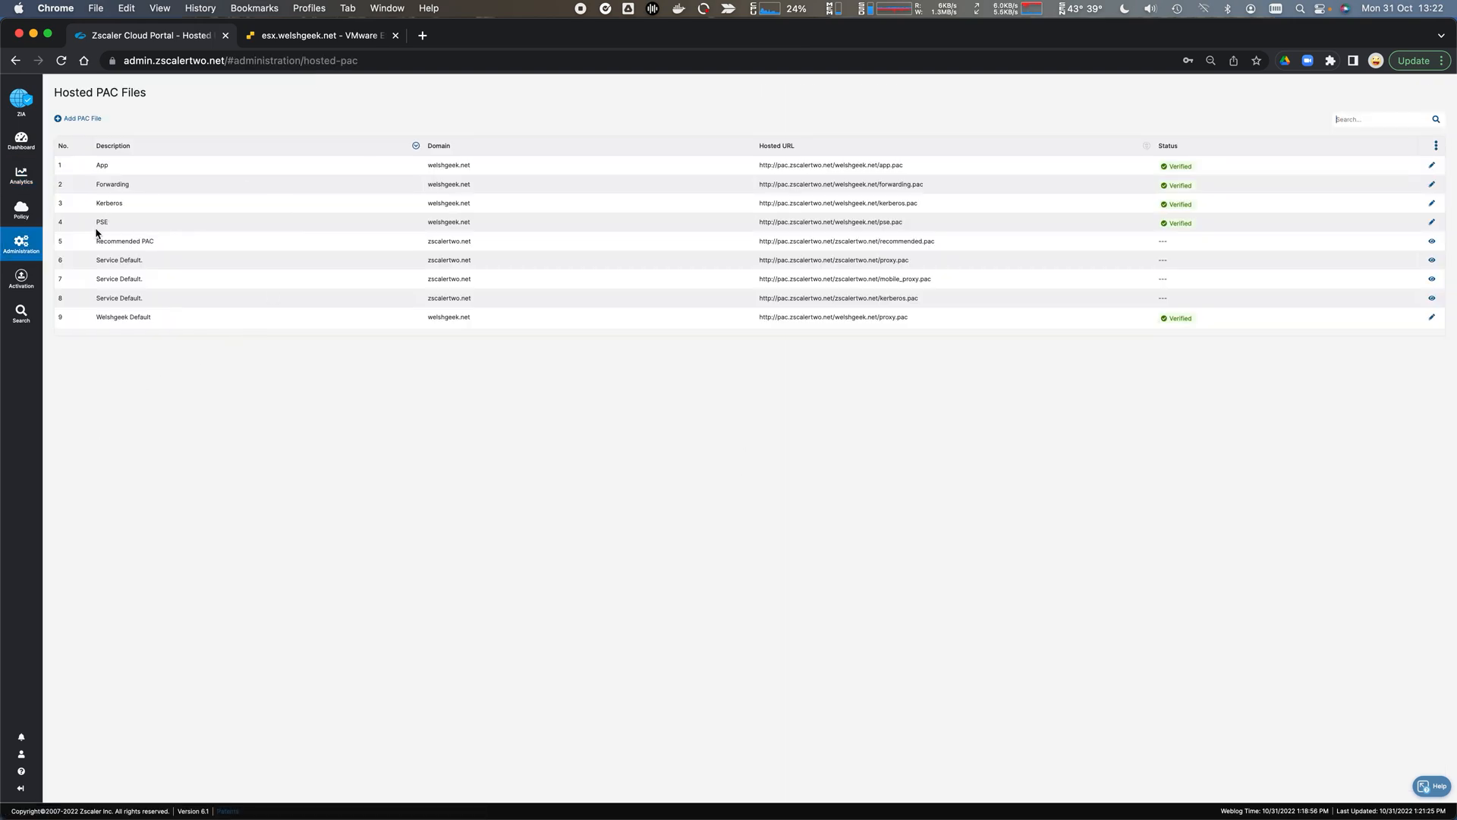
pyautogui.moveTo(1065, 229)
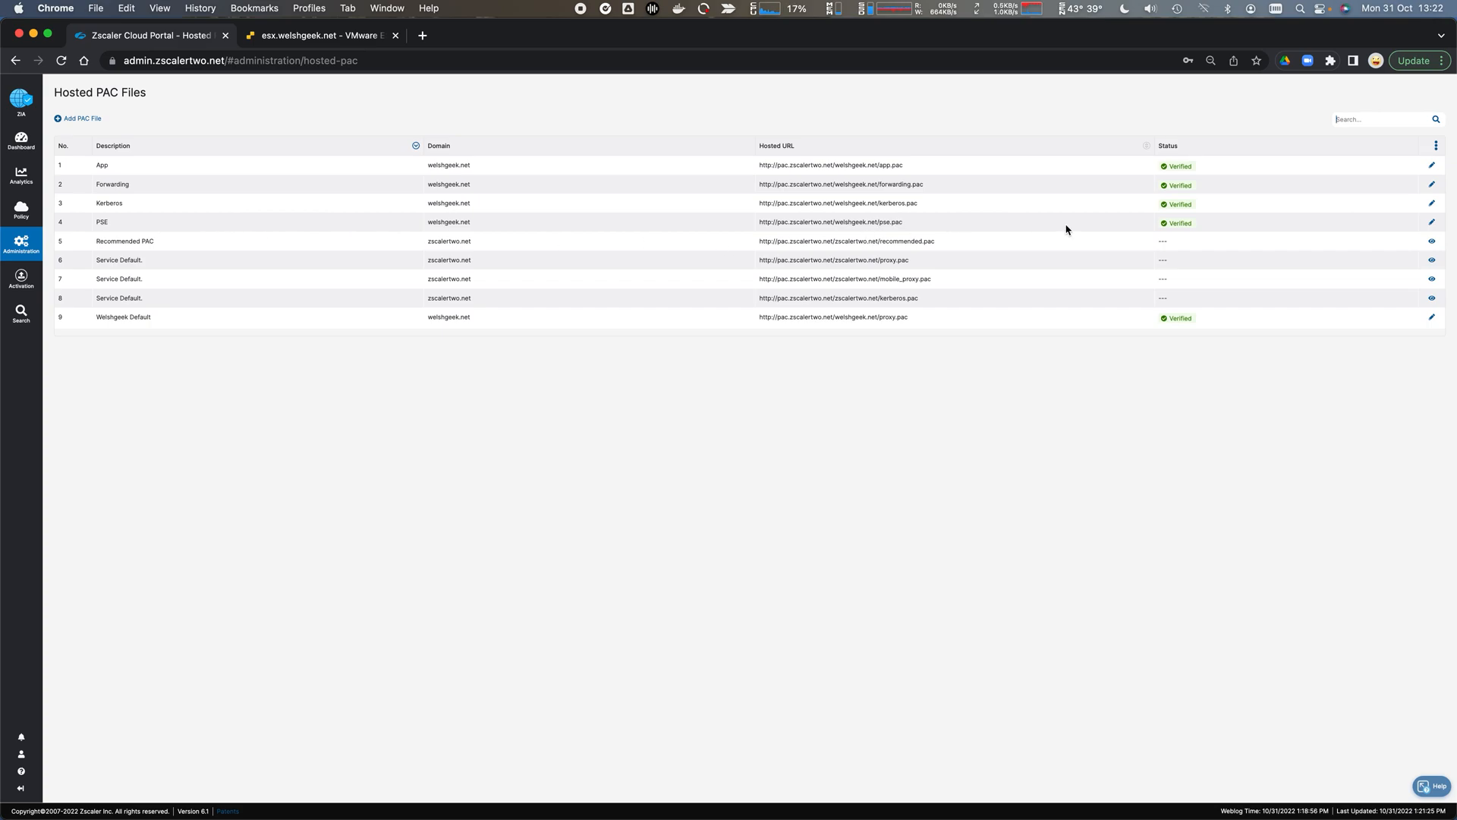
# Review the PSE PAC file proxying to 192.168.1.190:80 and cancel without saving
pyautogui.click(1431, 223)
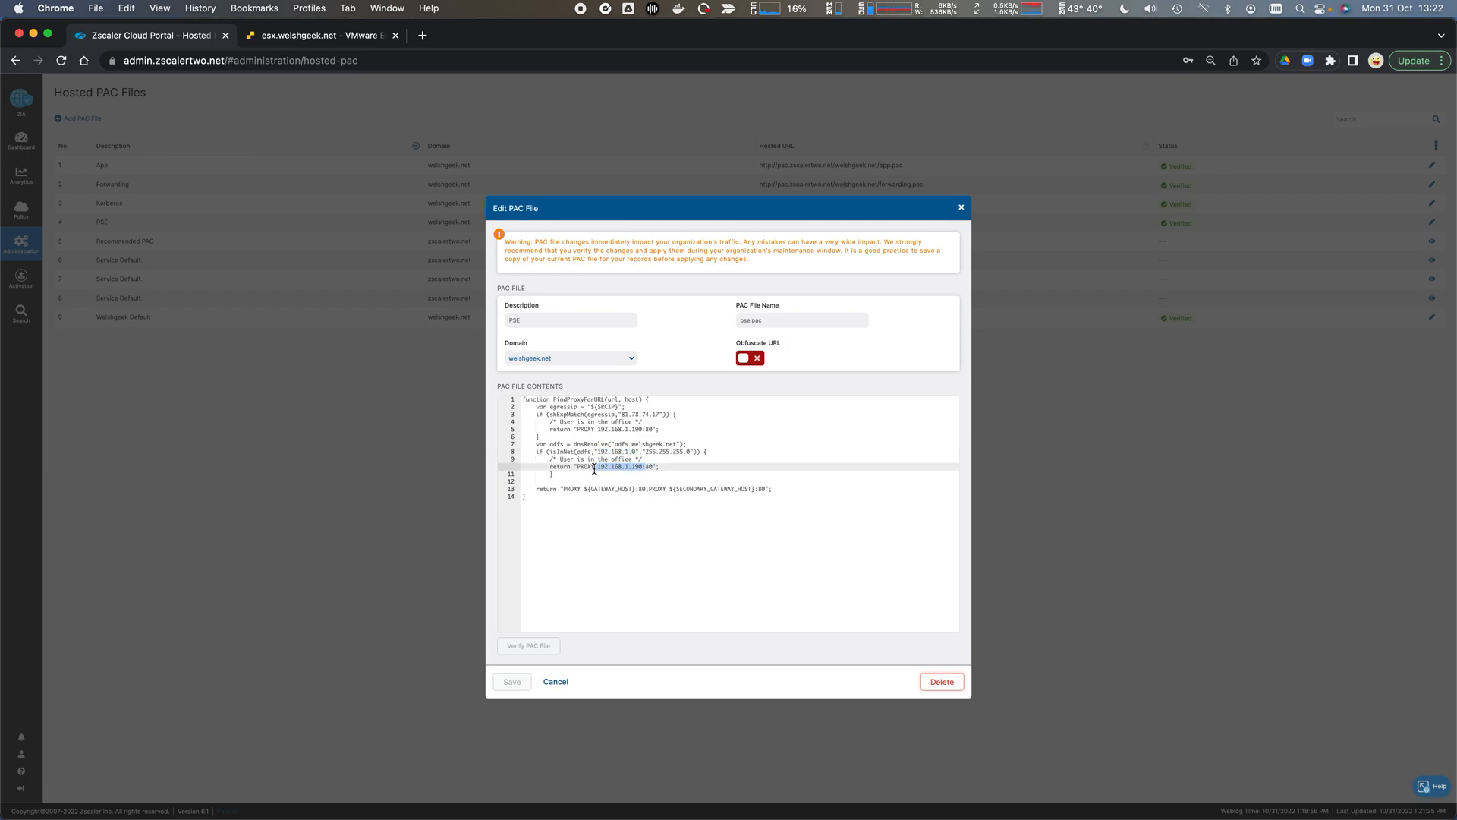
pyautogui.moveTo(667, 471)
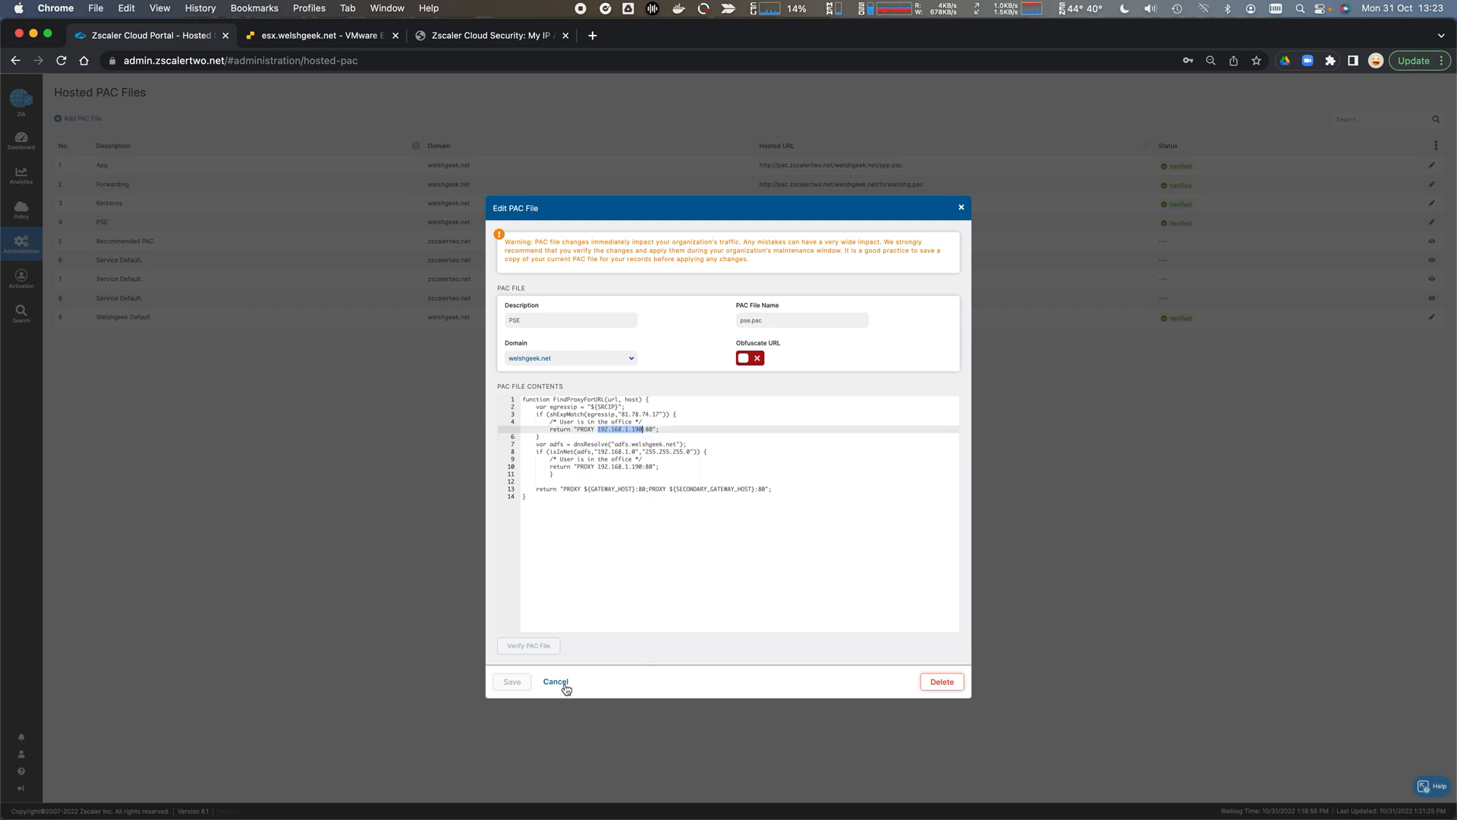
pyautogui.click(555, 681)
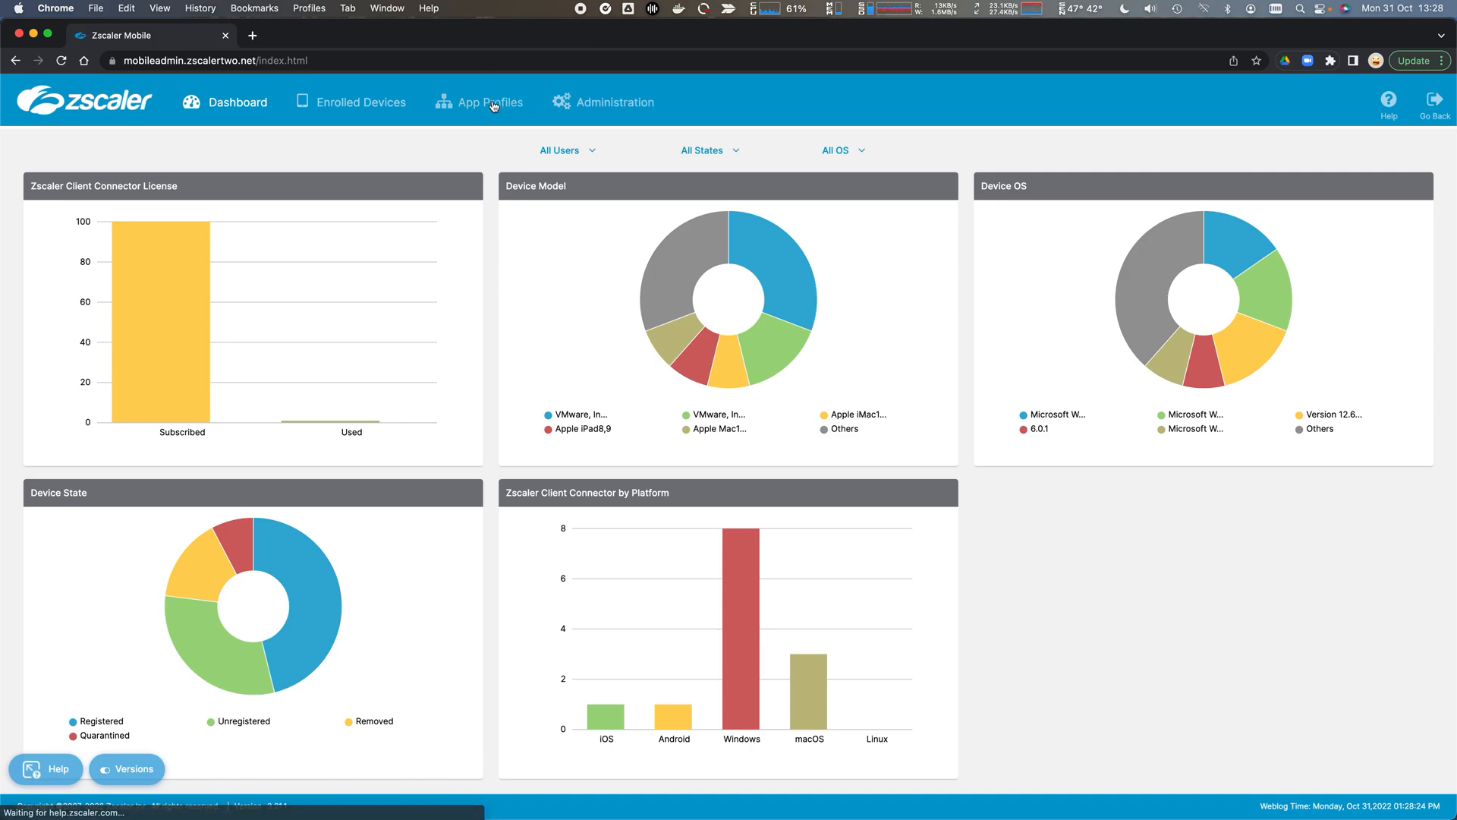
# Change the Welshgeek macOS app profile's custom PAC URL to pse.pac and save the policy
pyautogui.click(489, 102)
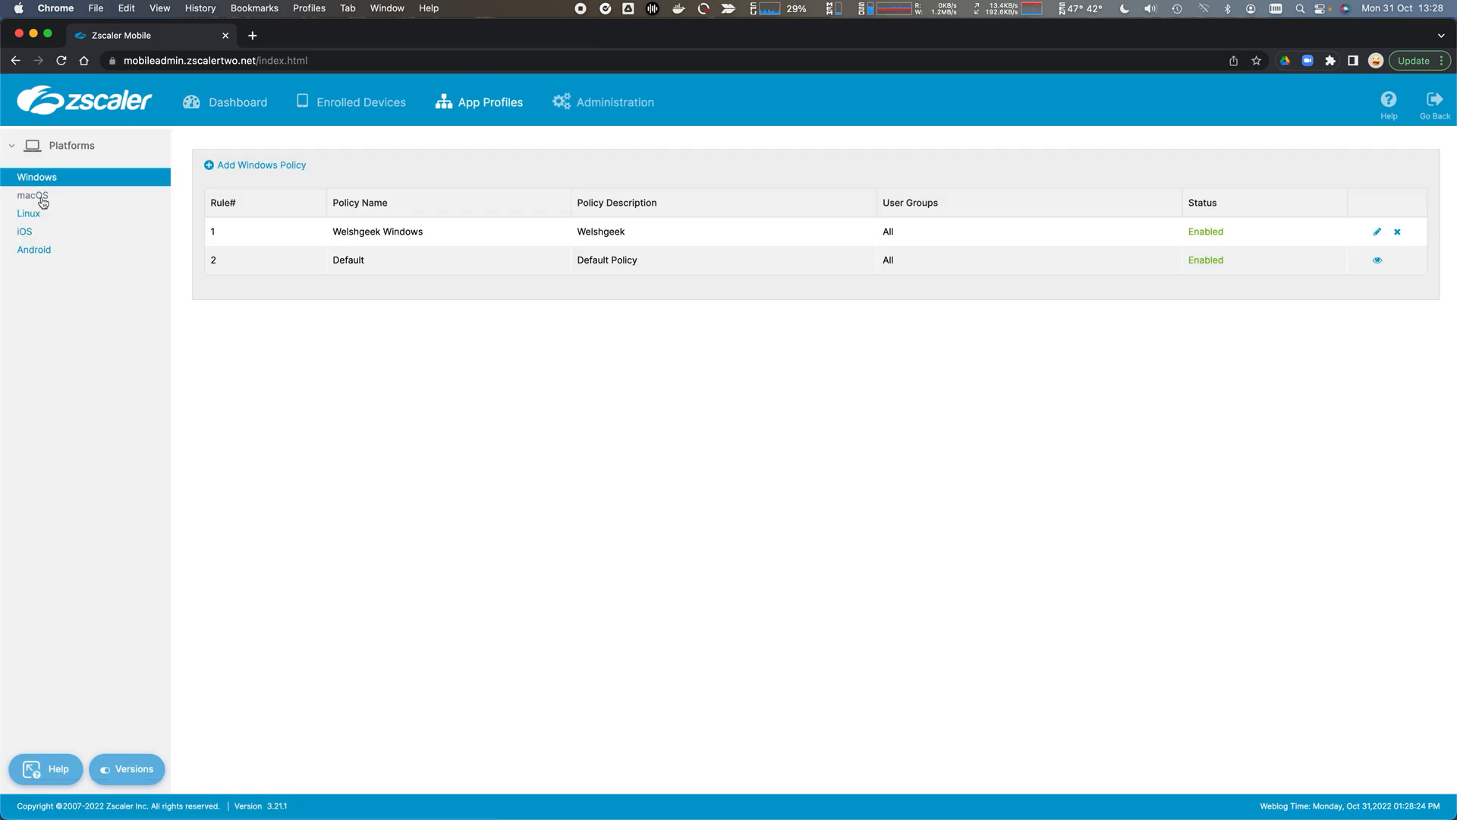
pyautogui.click(32, 195)
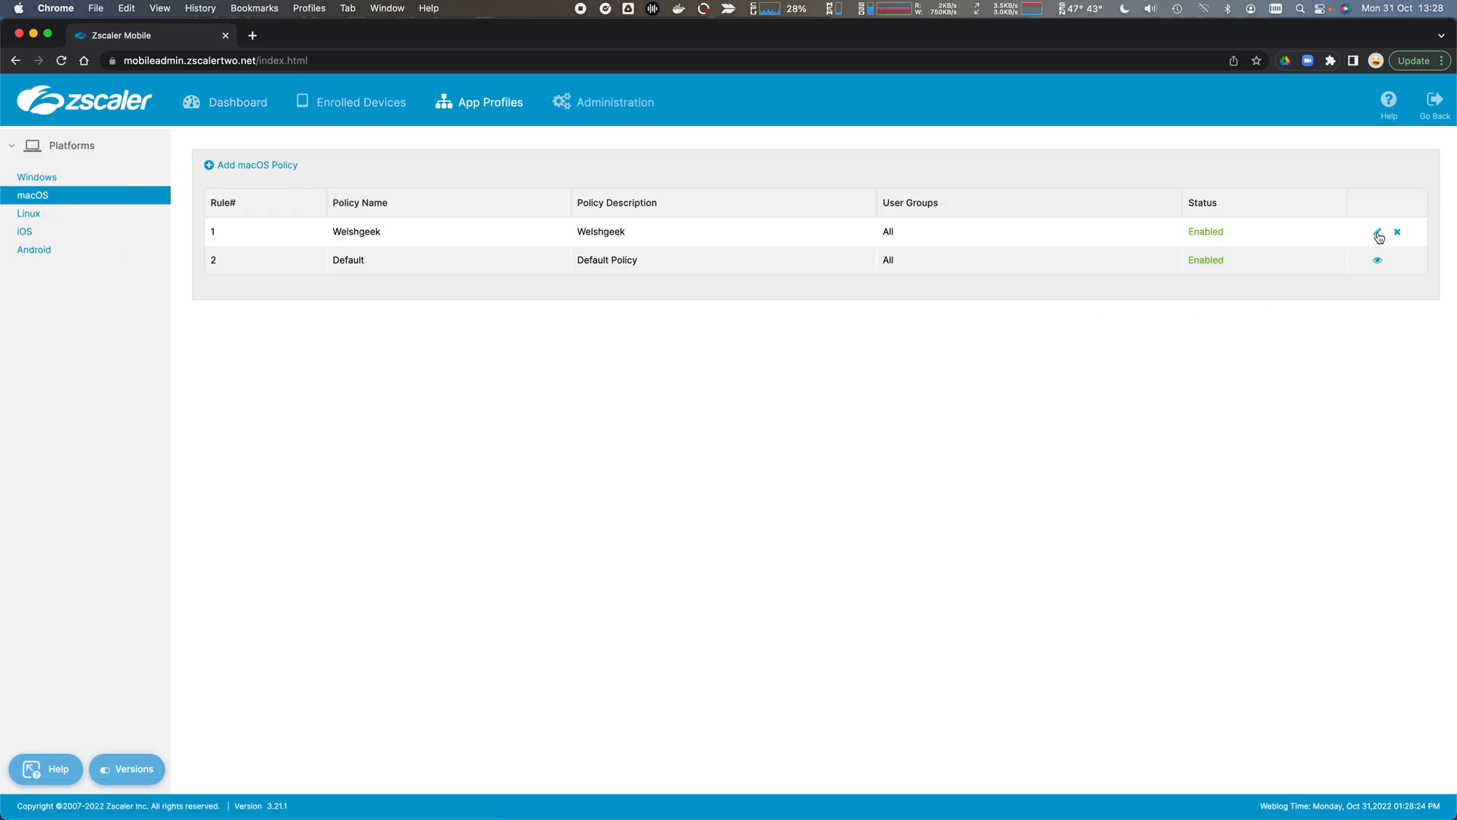
pyautogui.click(1378, 231)
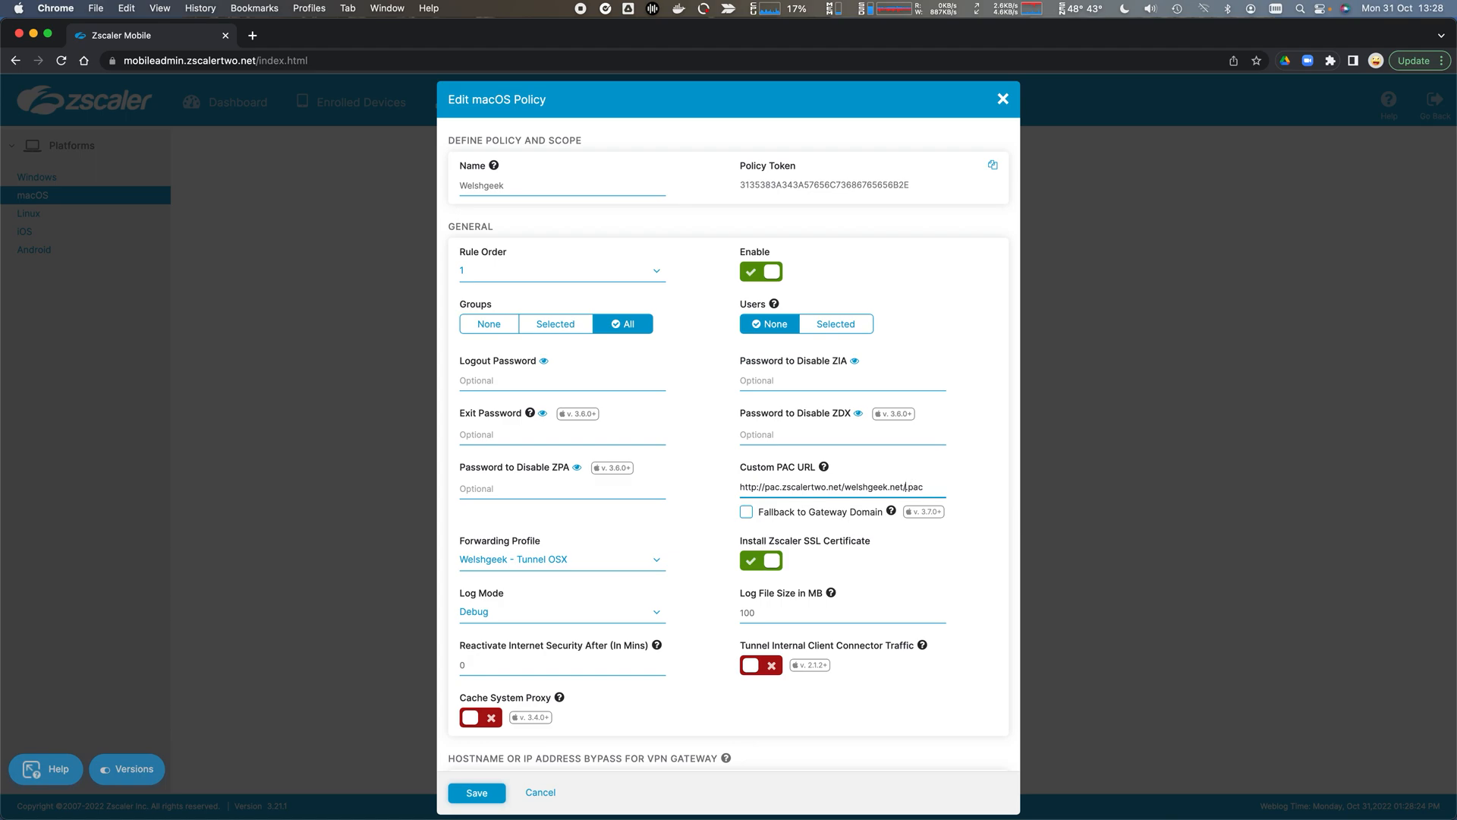
pyautogui.write('psd')
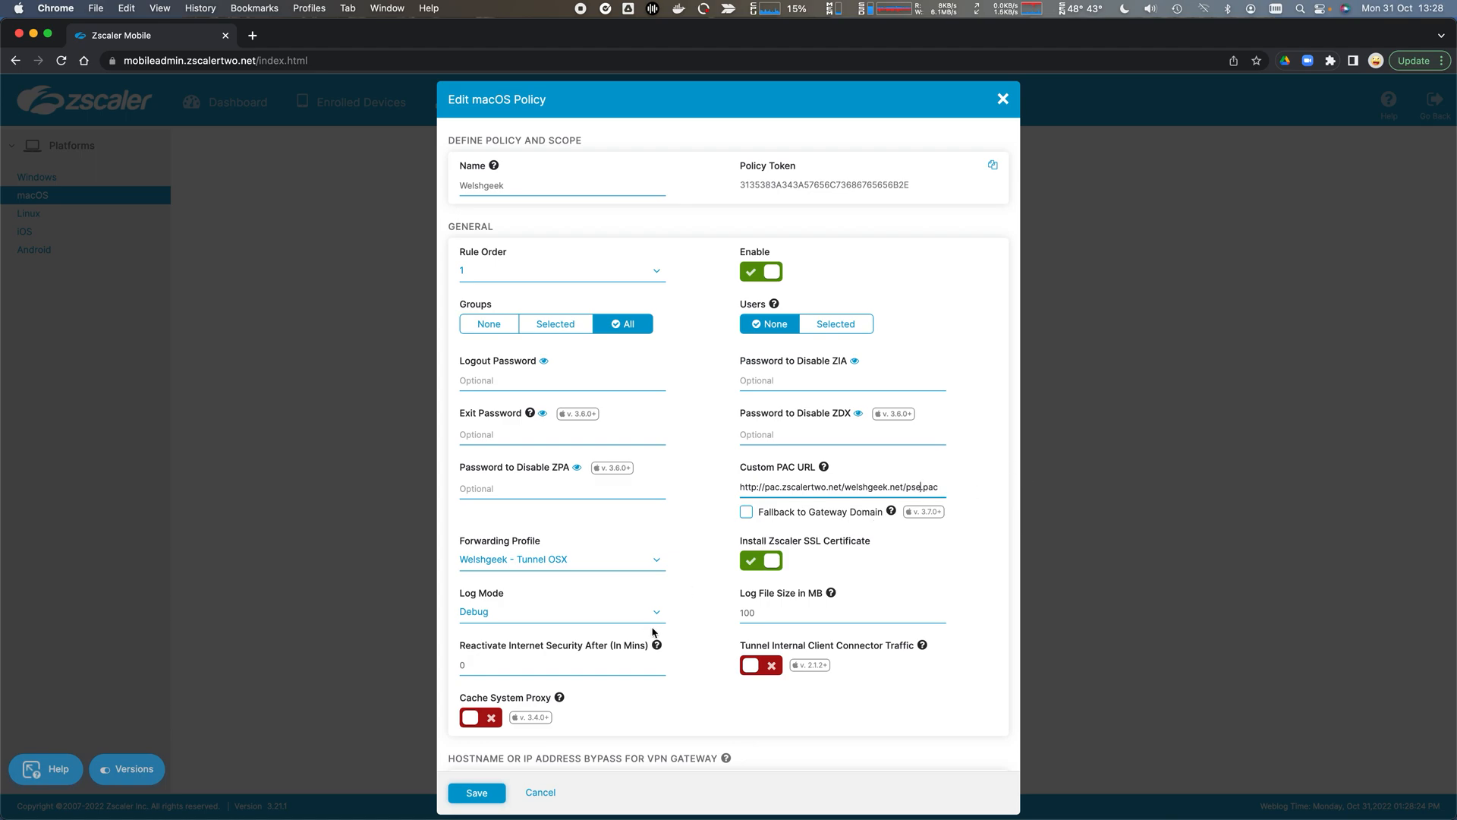
pyautogui.click(475, 792)
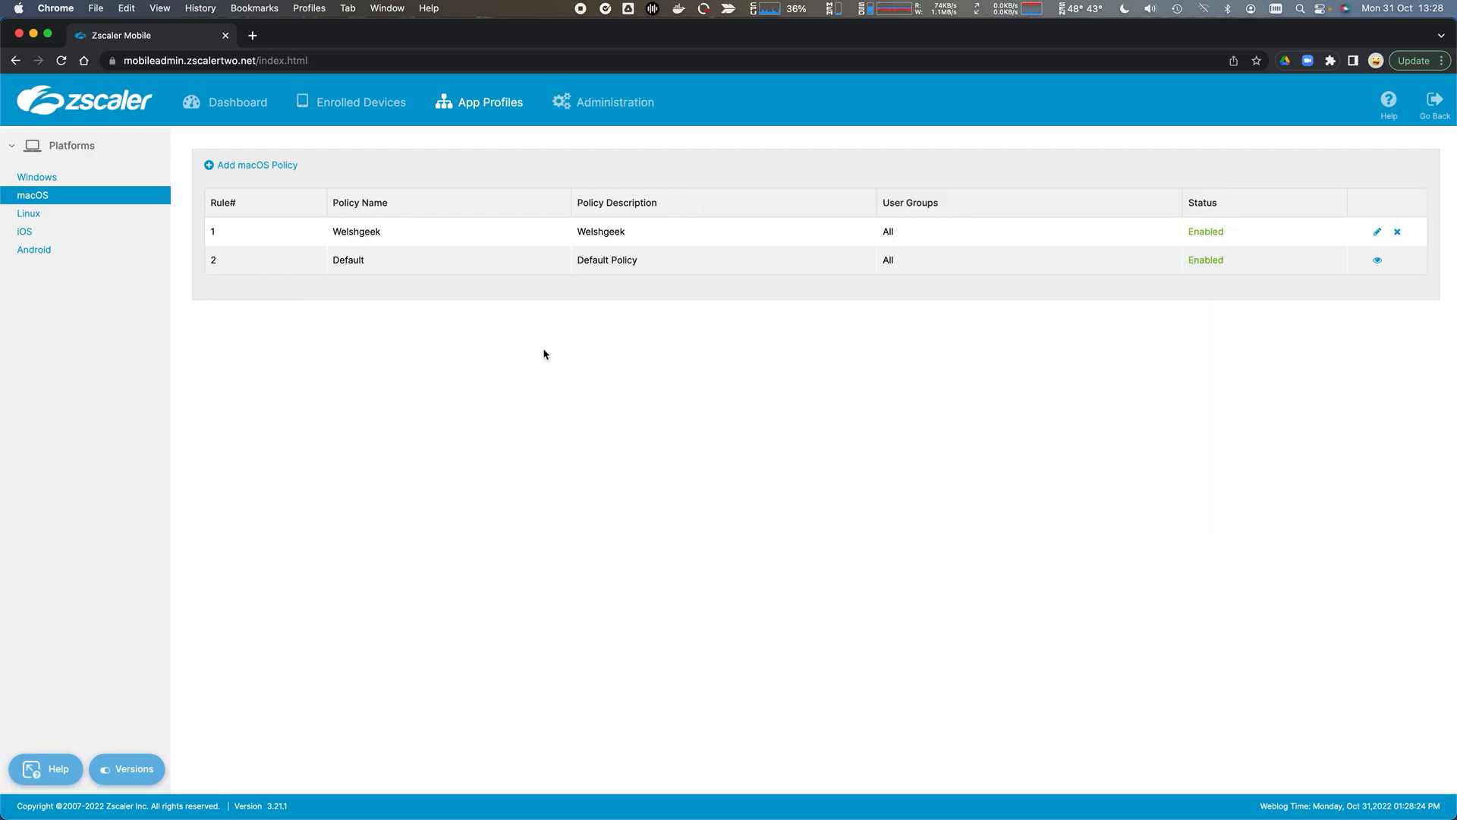
# View Internet Security in Client Connector: ON, server 192.168.1.190:443, client IP 192.168.1.51
pyautogui.click(554, 9)
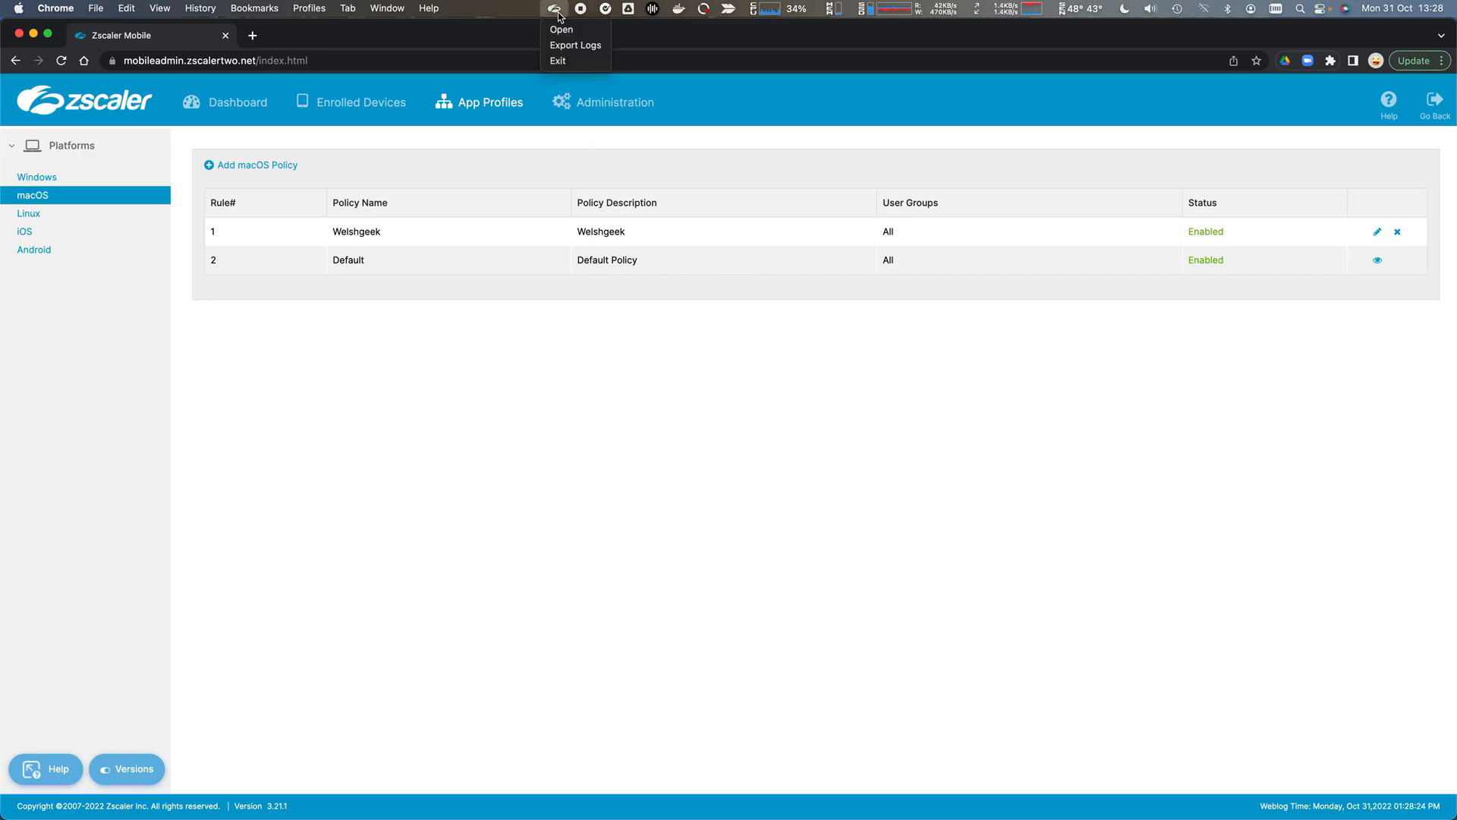
pyautogui.click(562, 29)
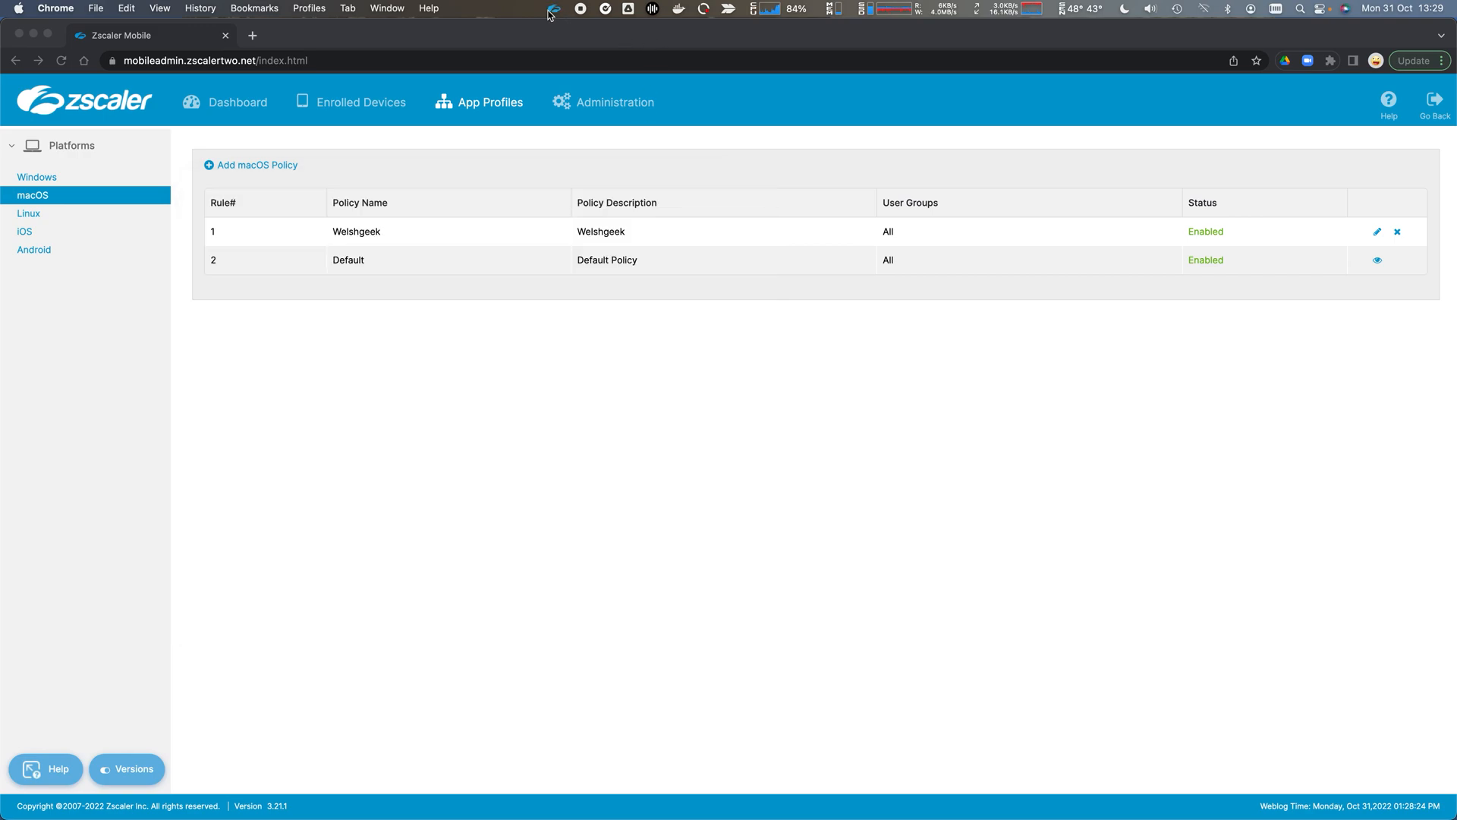
pyautogui.click(554, 8)
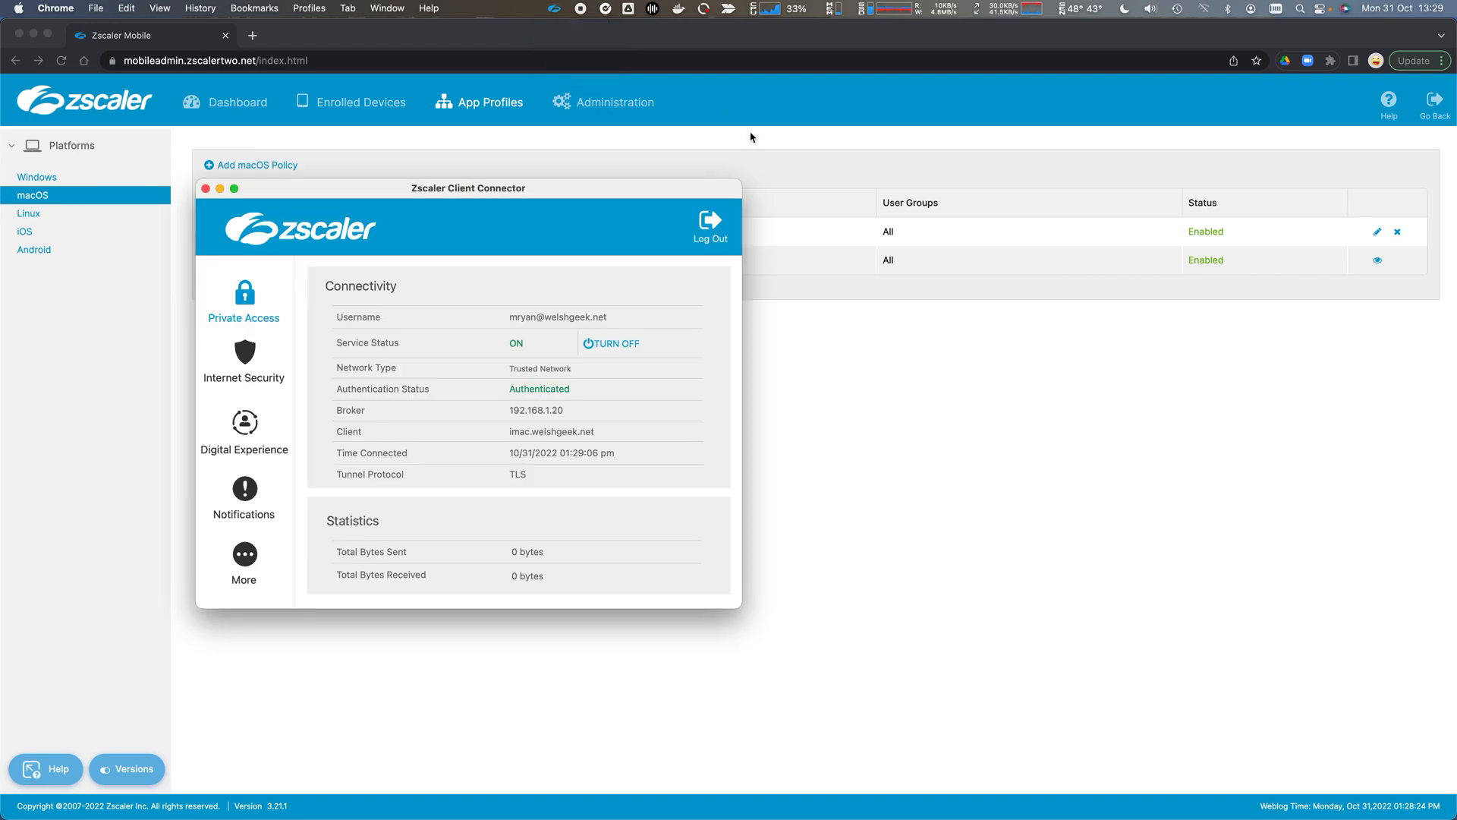
pyautogui.moveTo(242, 293)
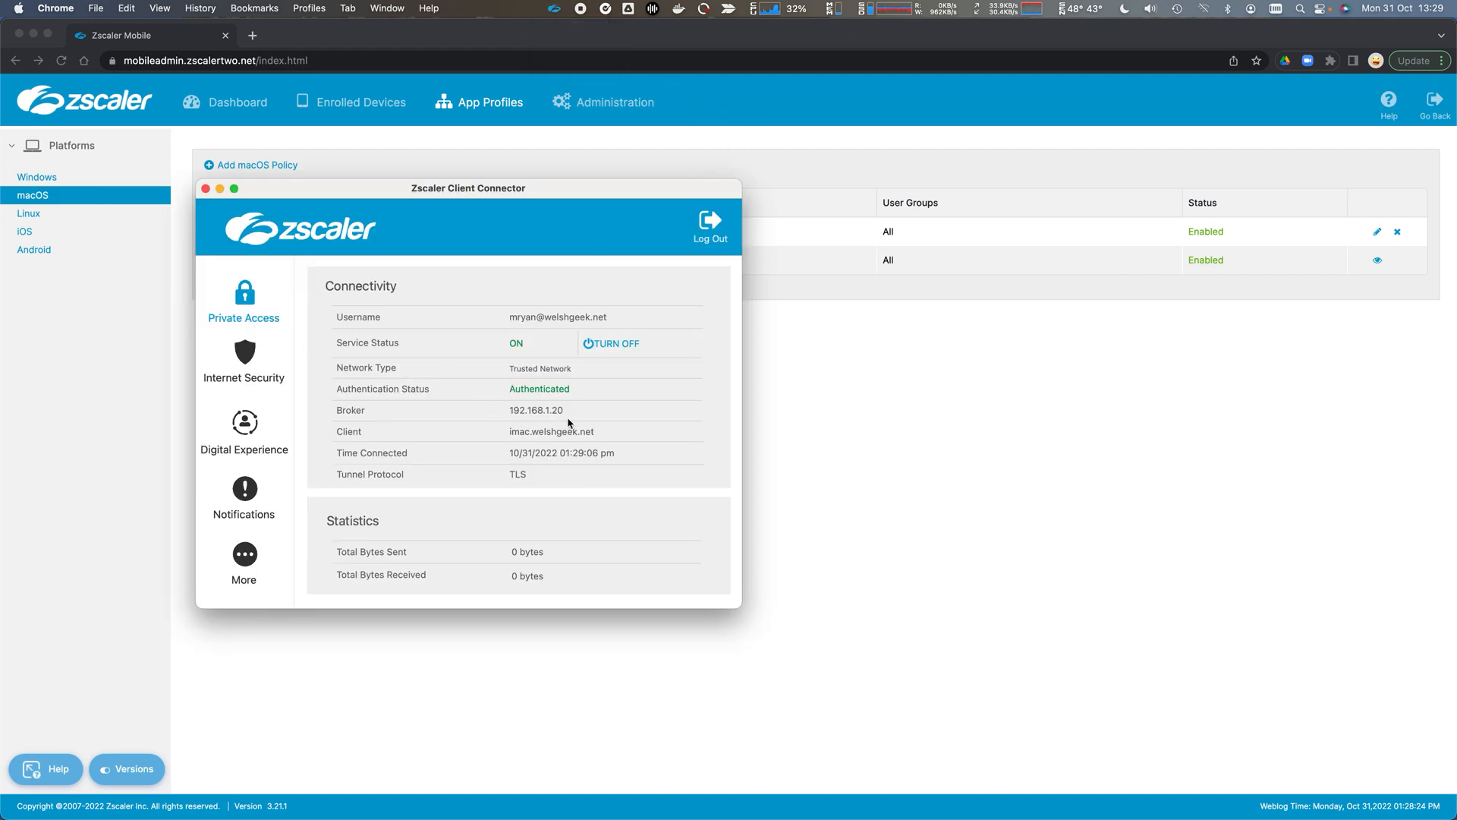
pyautogui.click(243, 361)
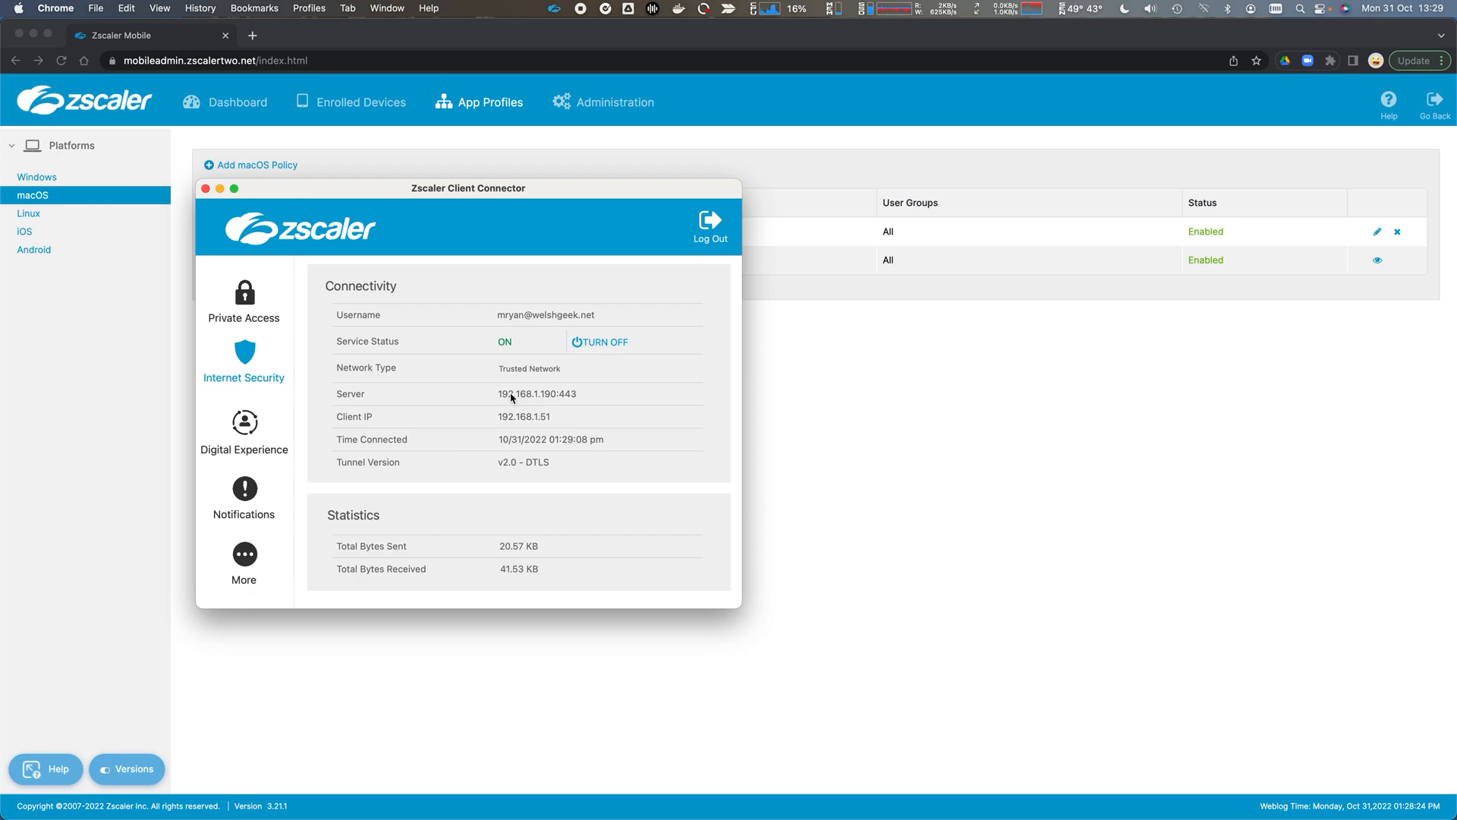
pyautogui.moveTo(536, 417)
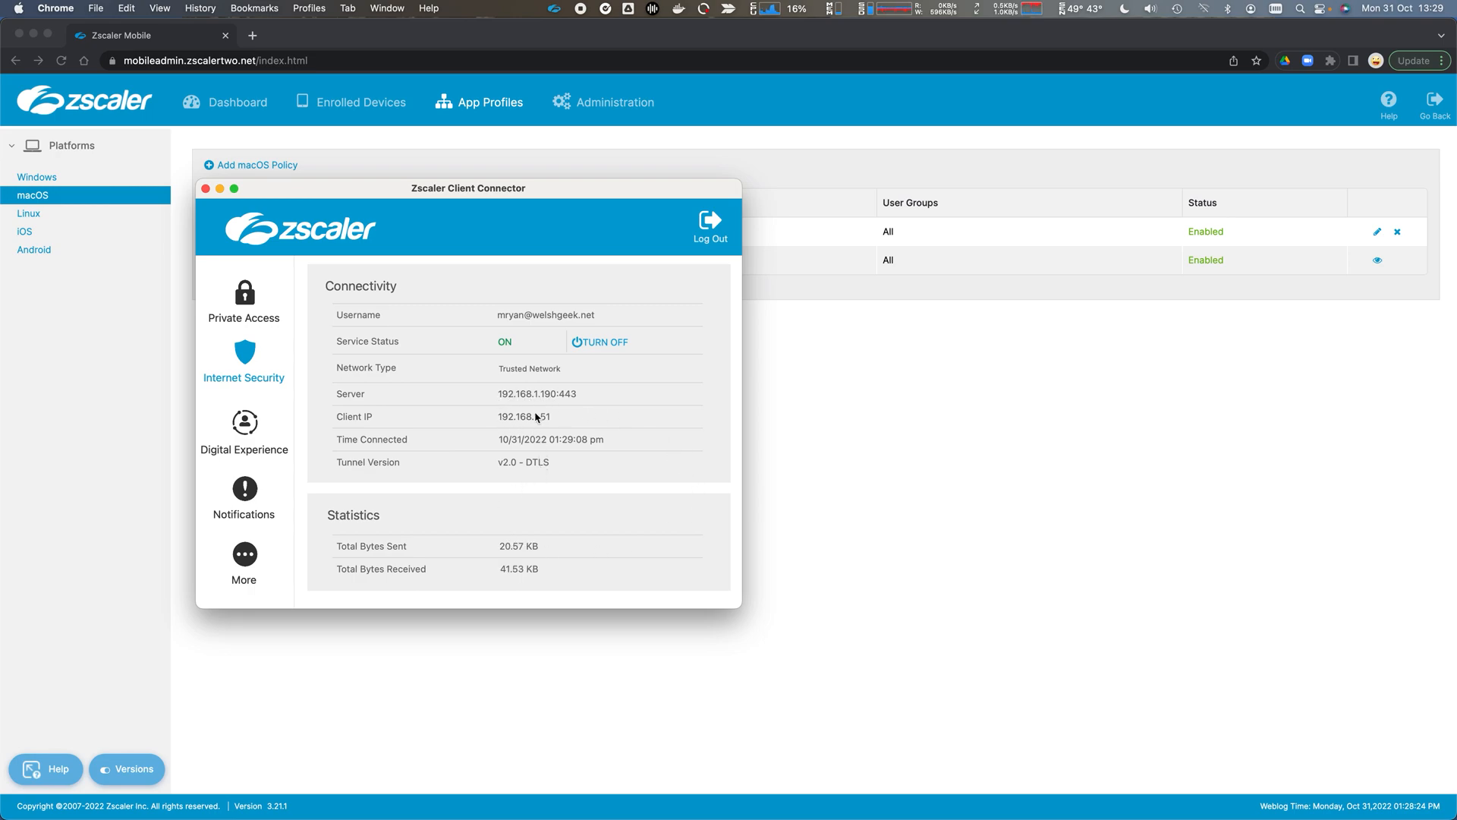
pyautogui.moveTo(583, 485)
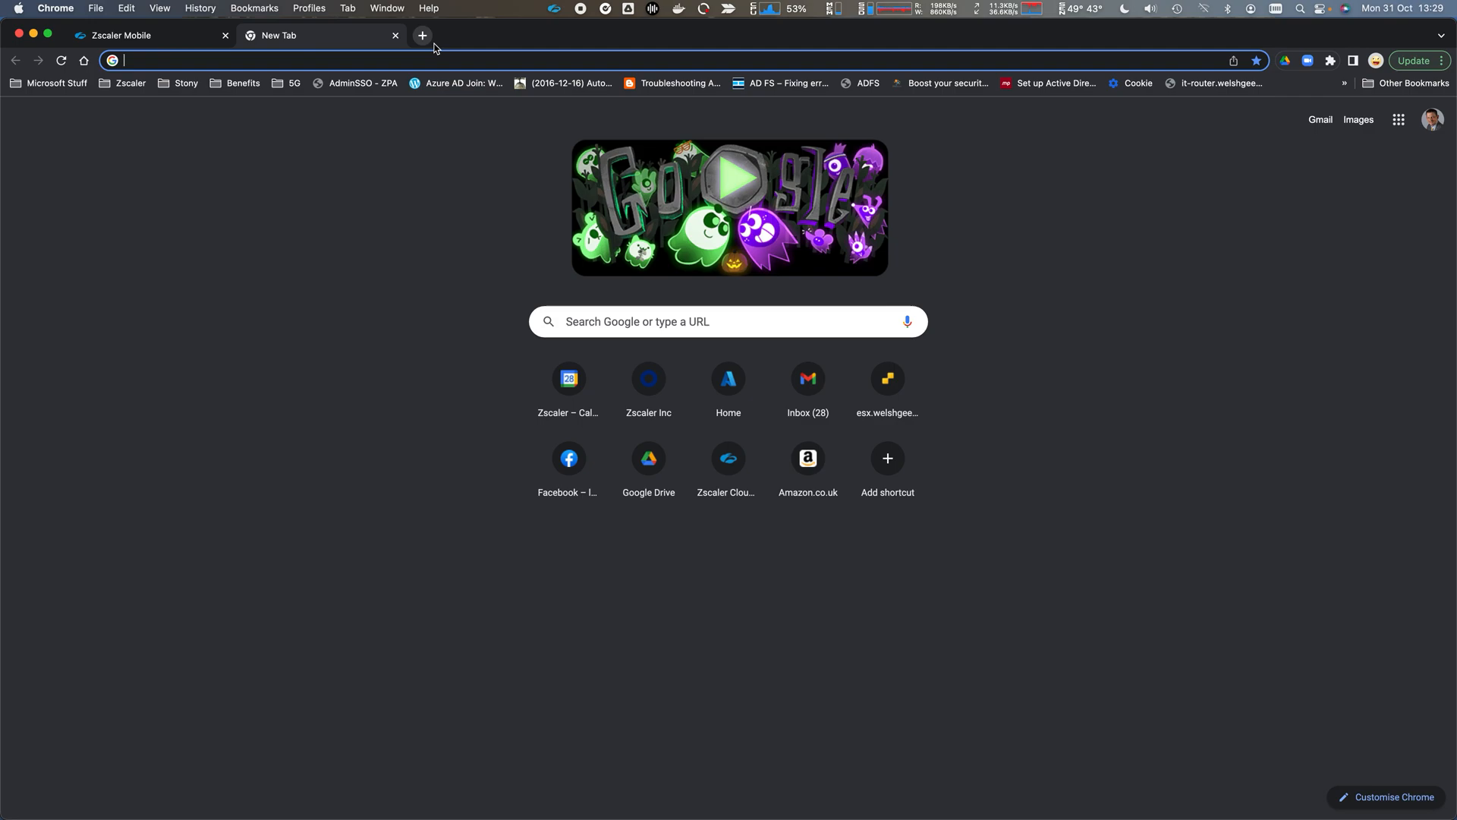
# Browse to 888.com and get the Gambling category block page
pyautogui.write('888.com/?_sm_ovs=kF0vnqv5DjvD6q50vnqv33qVVVjHSvnqMVVVVVVsj')
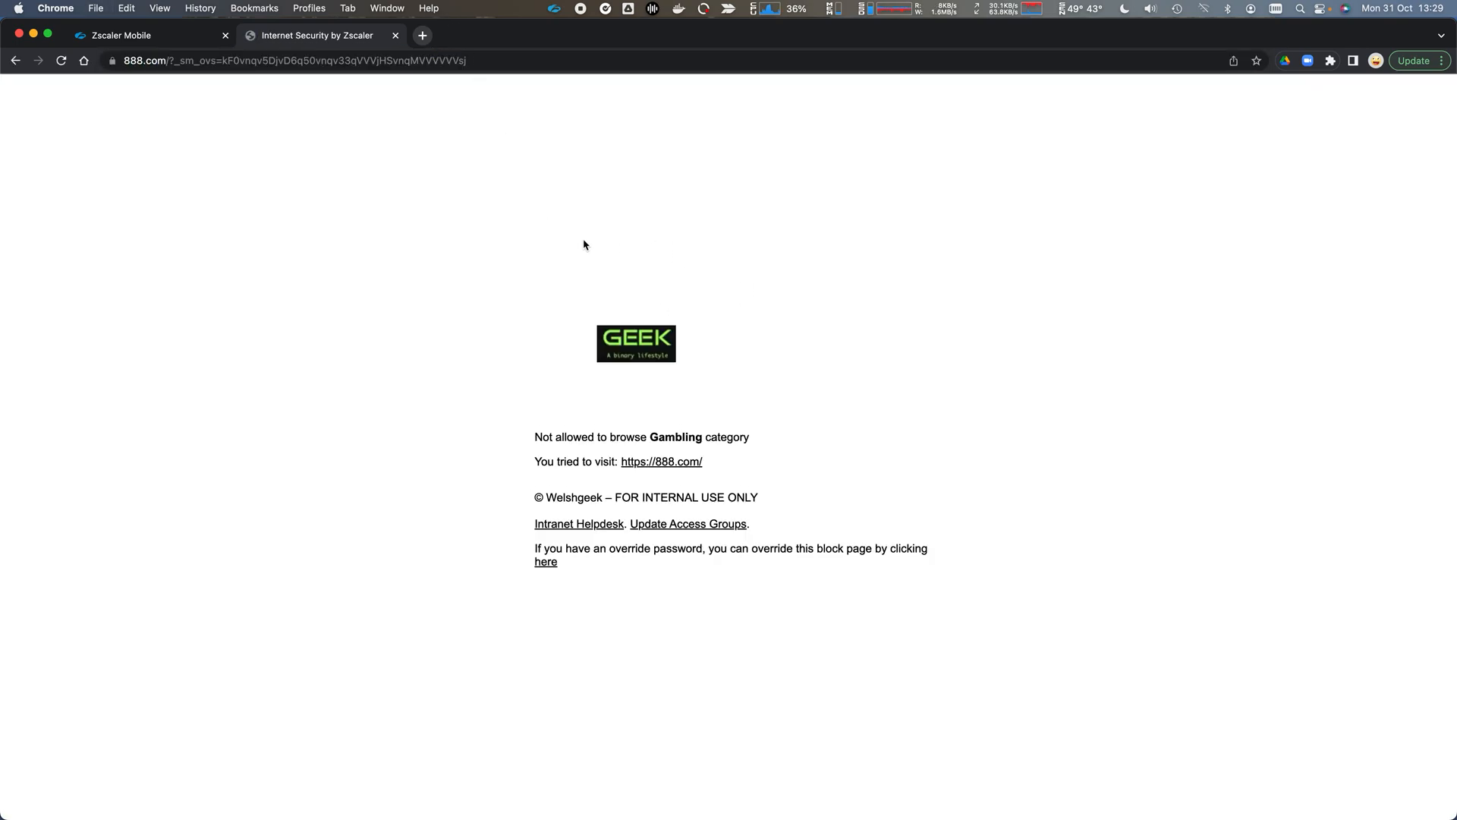
pyautogui.moveTo(852, 333)
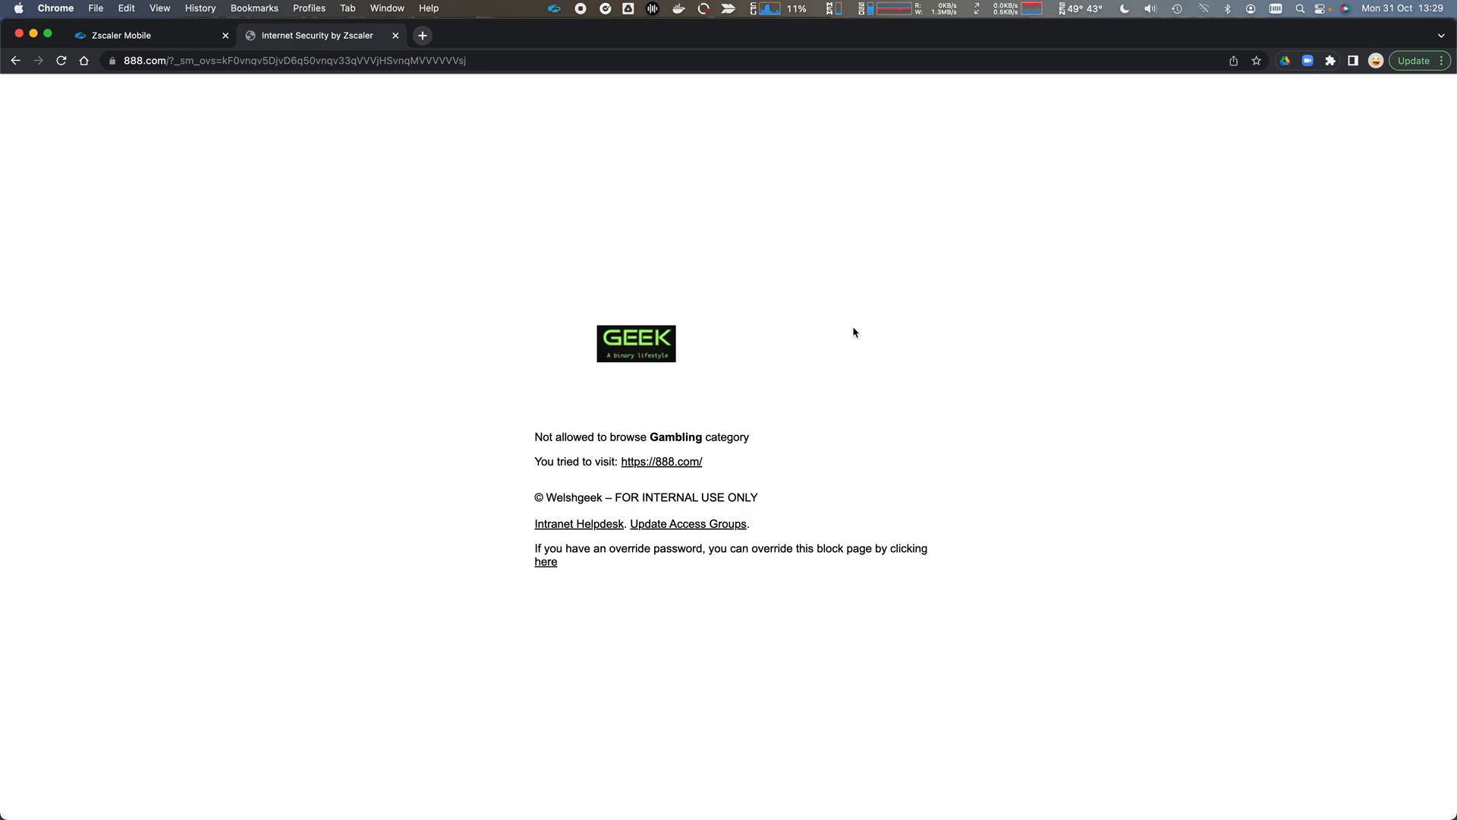
pyautogui.click(290, 61)
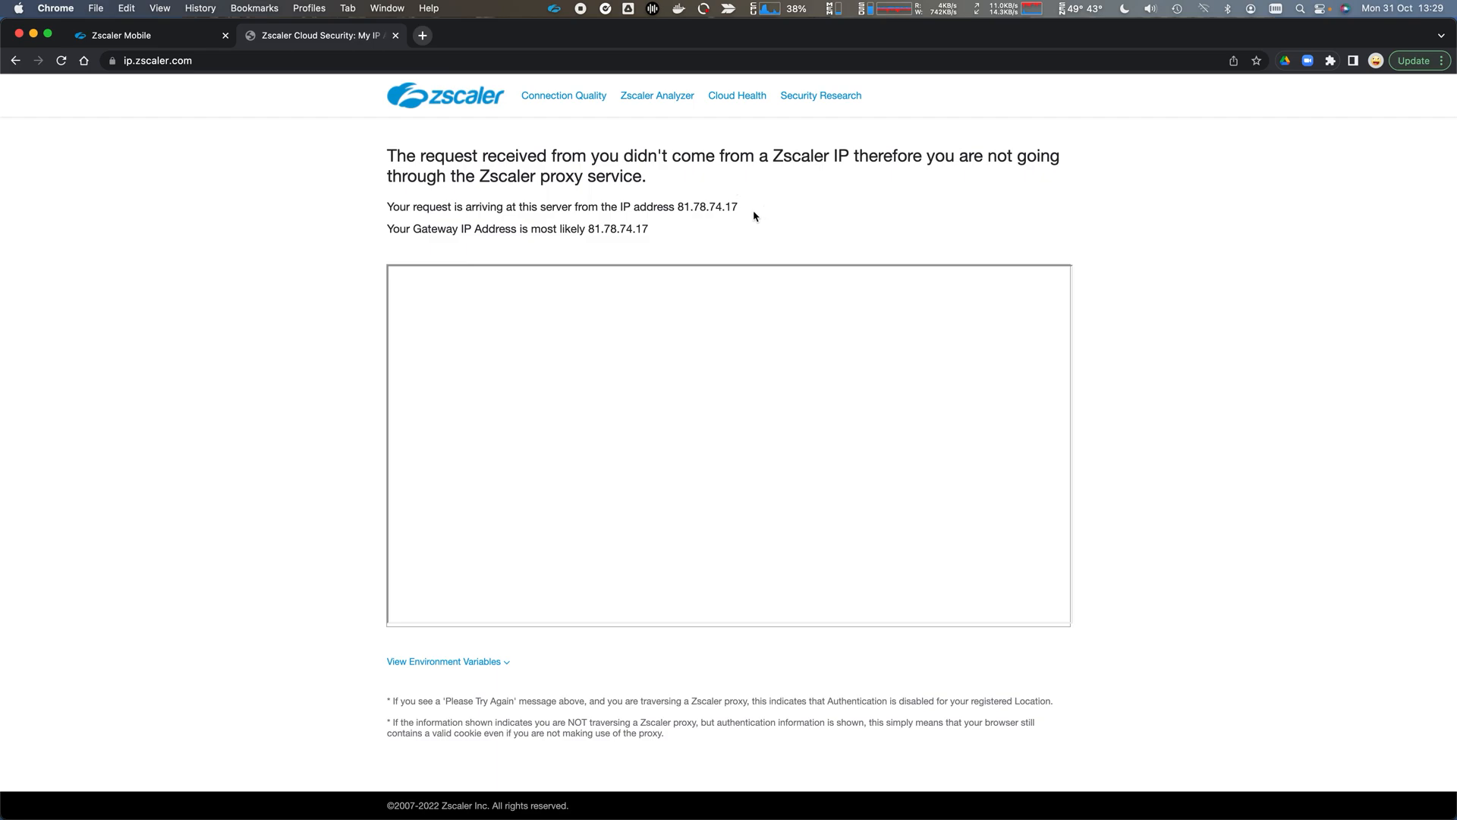
pyautogui.moveTo(678, 207); pyautogui.dragTo(737, 206)
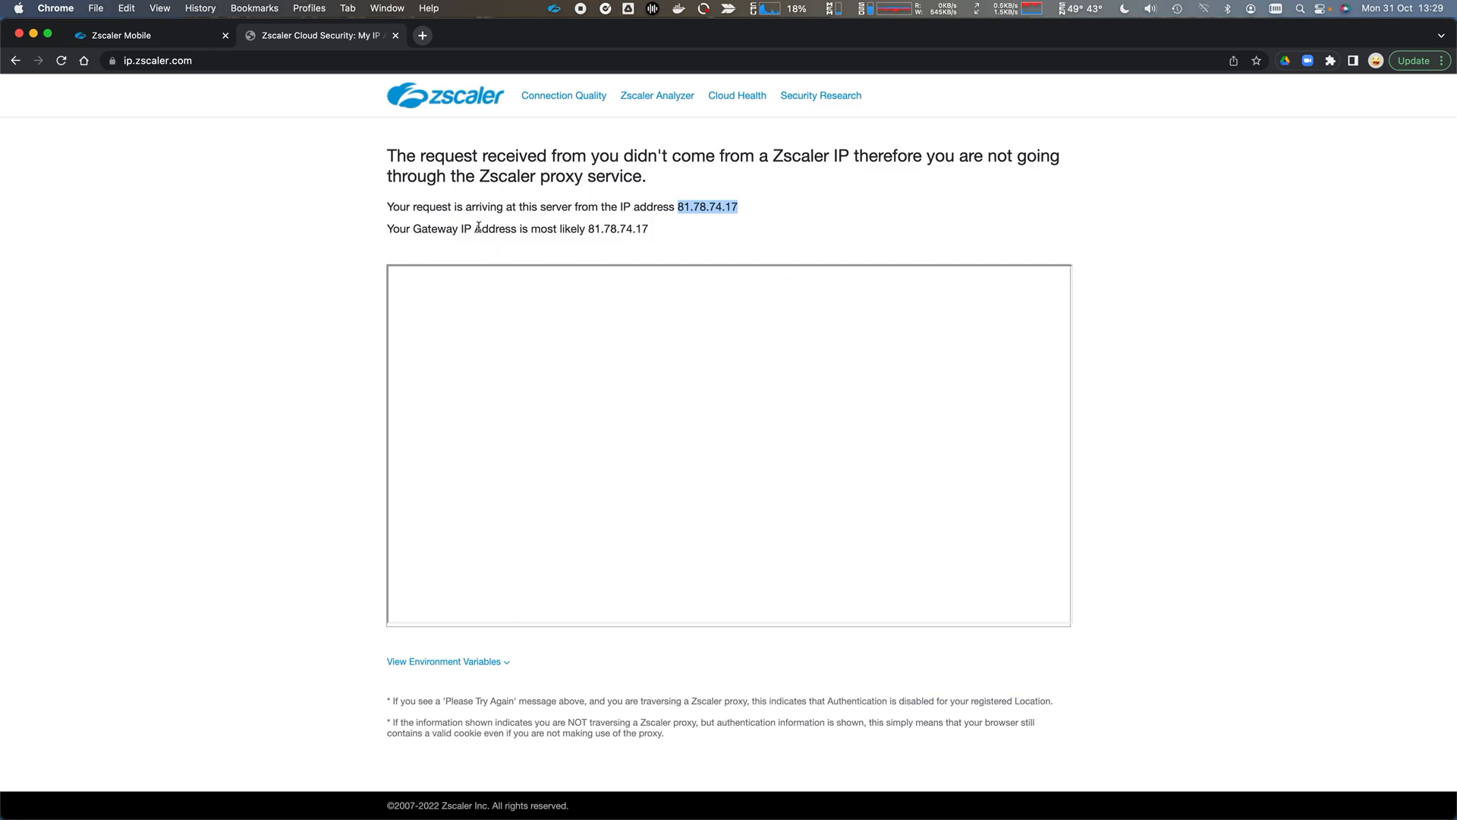
pyautogui.moveTo(876, 200)
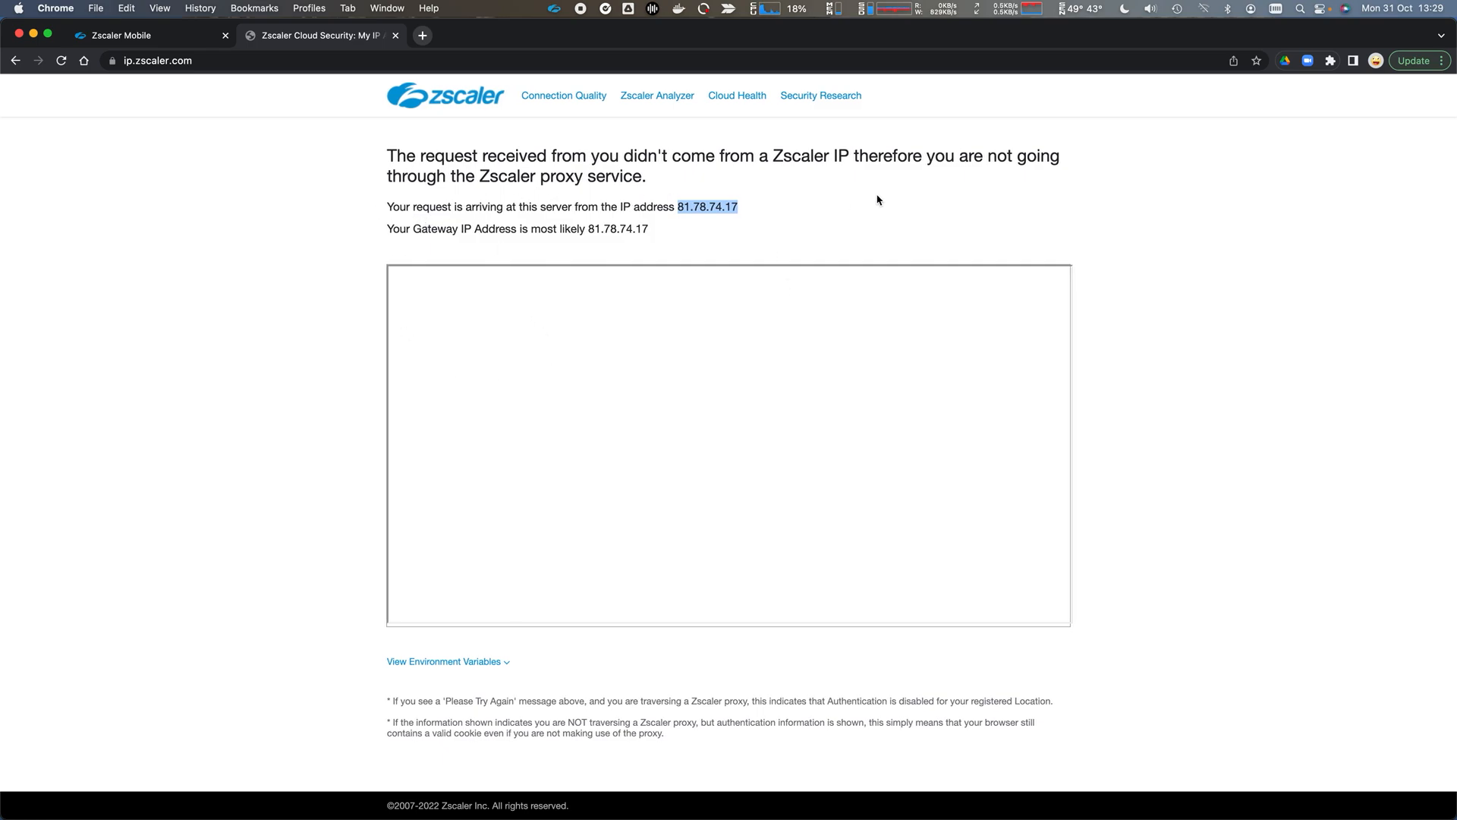
pyautogui.moveTo(291, 249)
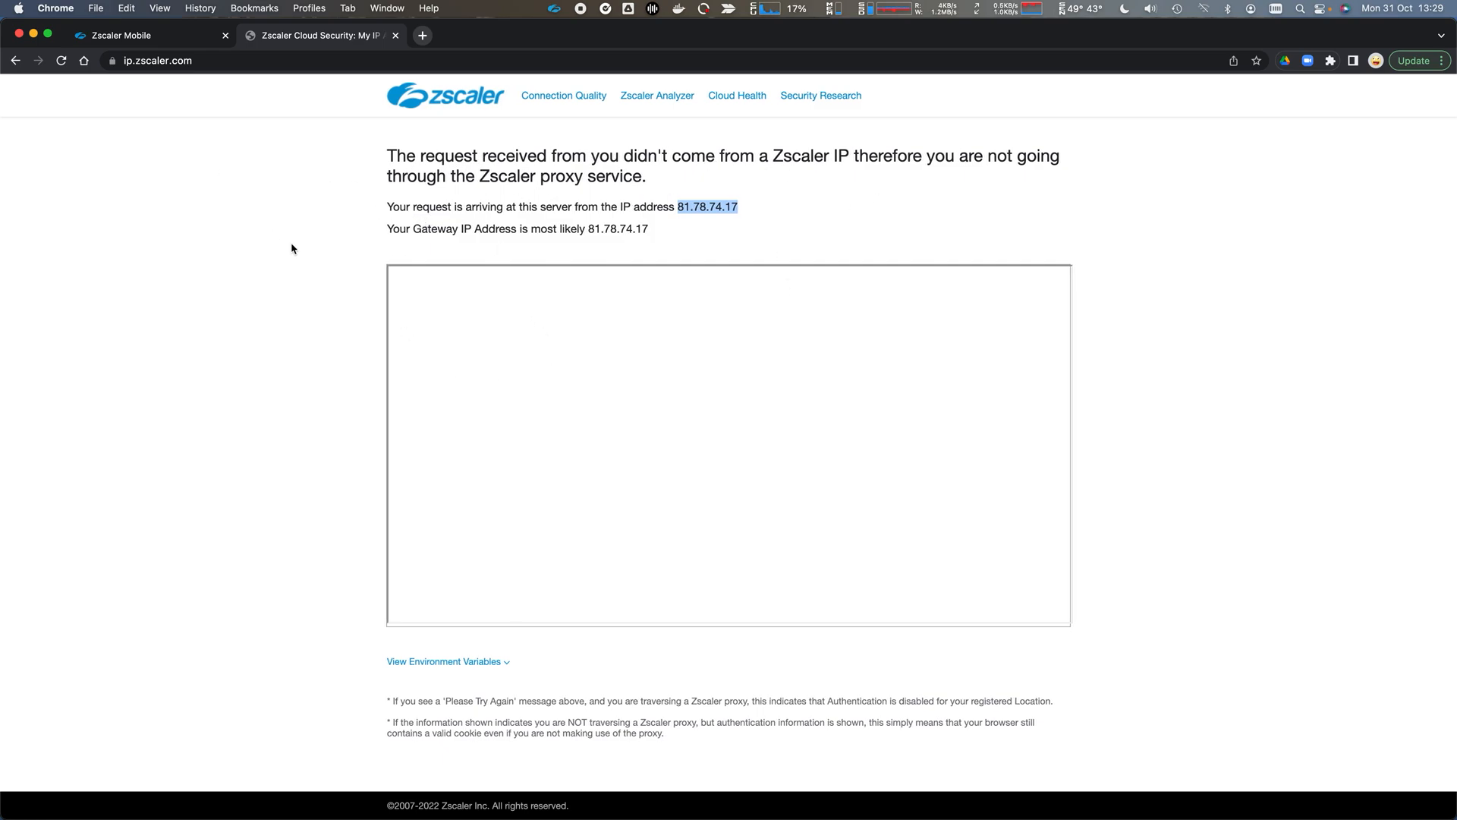
pyautogui.moveTo(466, 587)
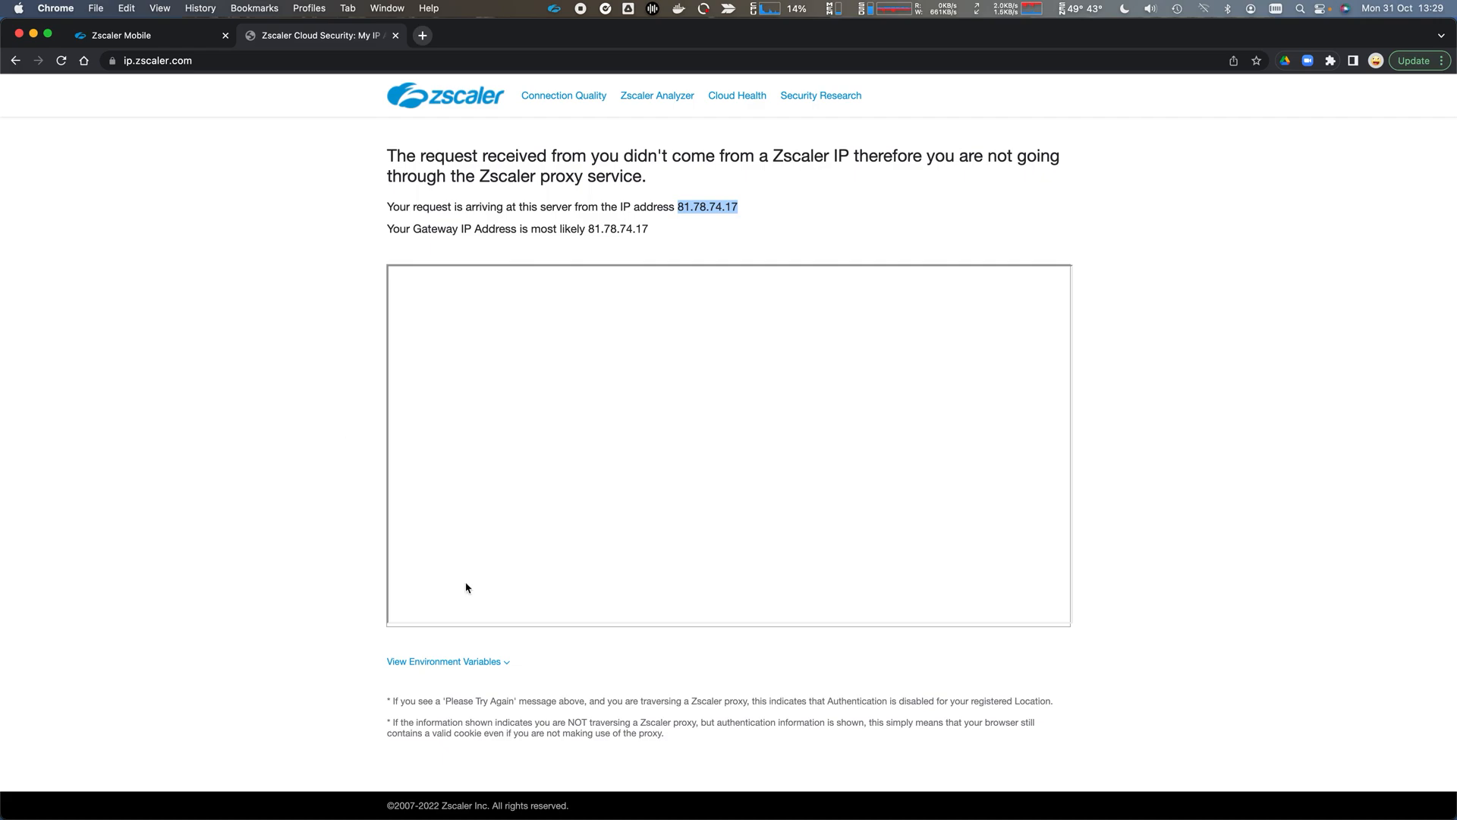
pyautogui.click(443, 661)
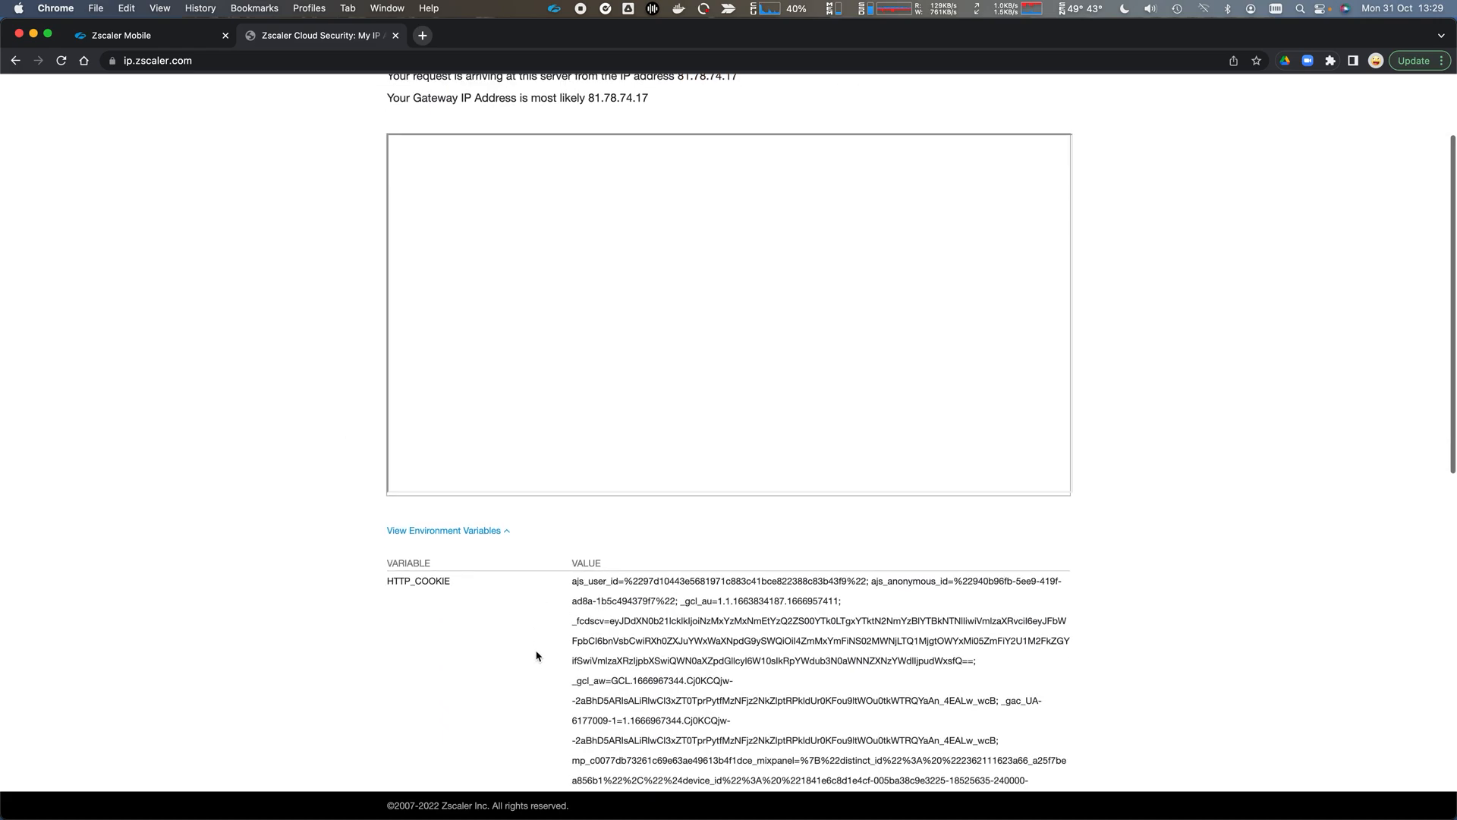
pyautogui.scroll(-3)
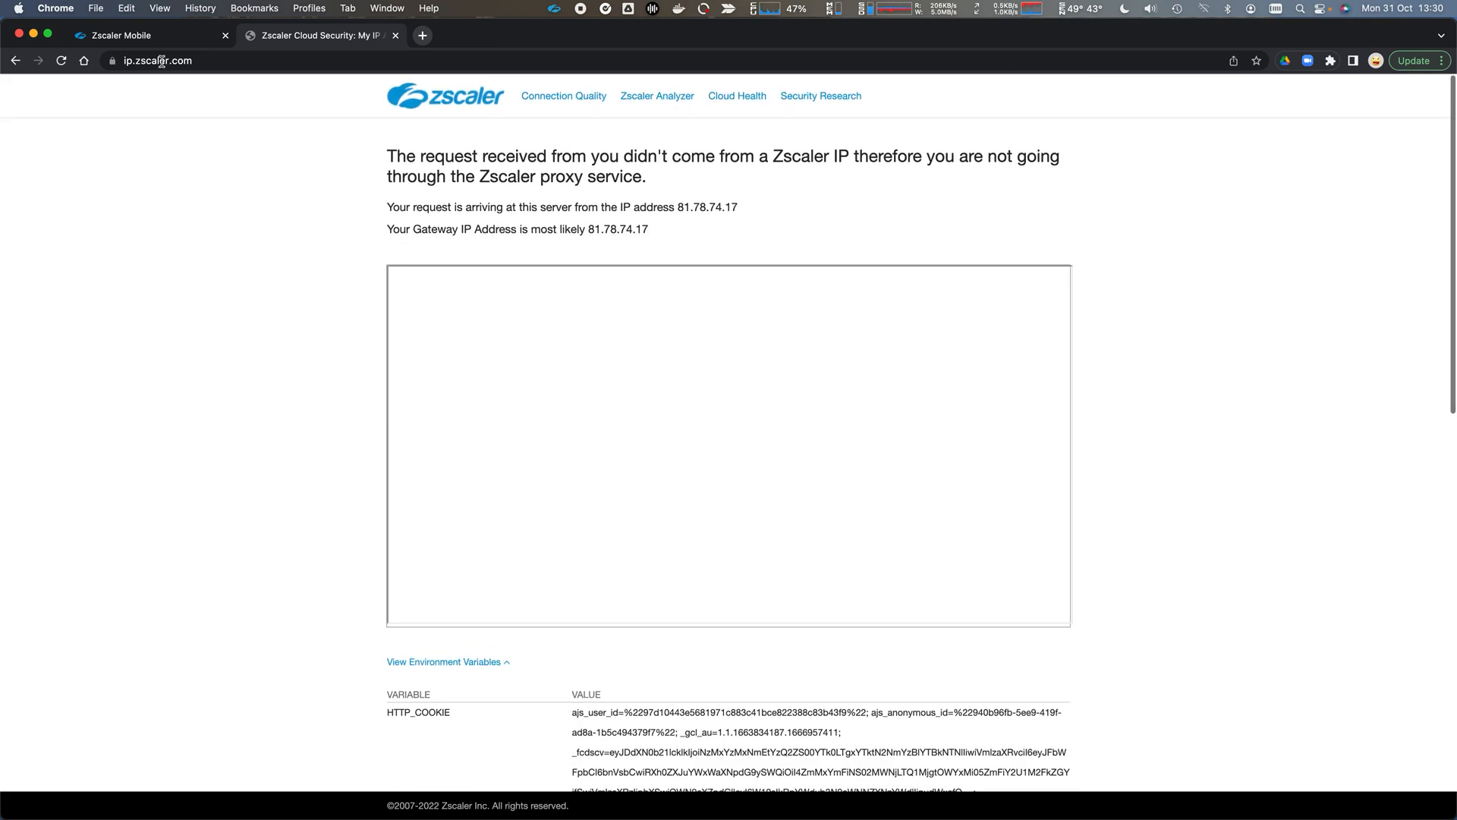
# Switch back to the Zscaler Client Connector Portal tab
pyautogui.click(140, 36)
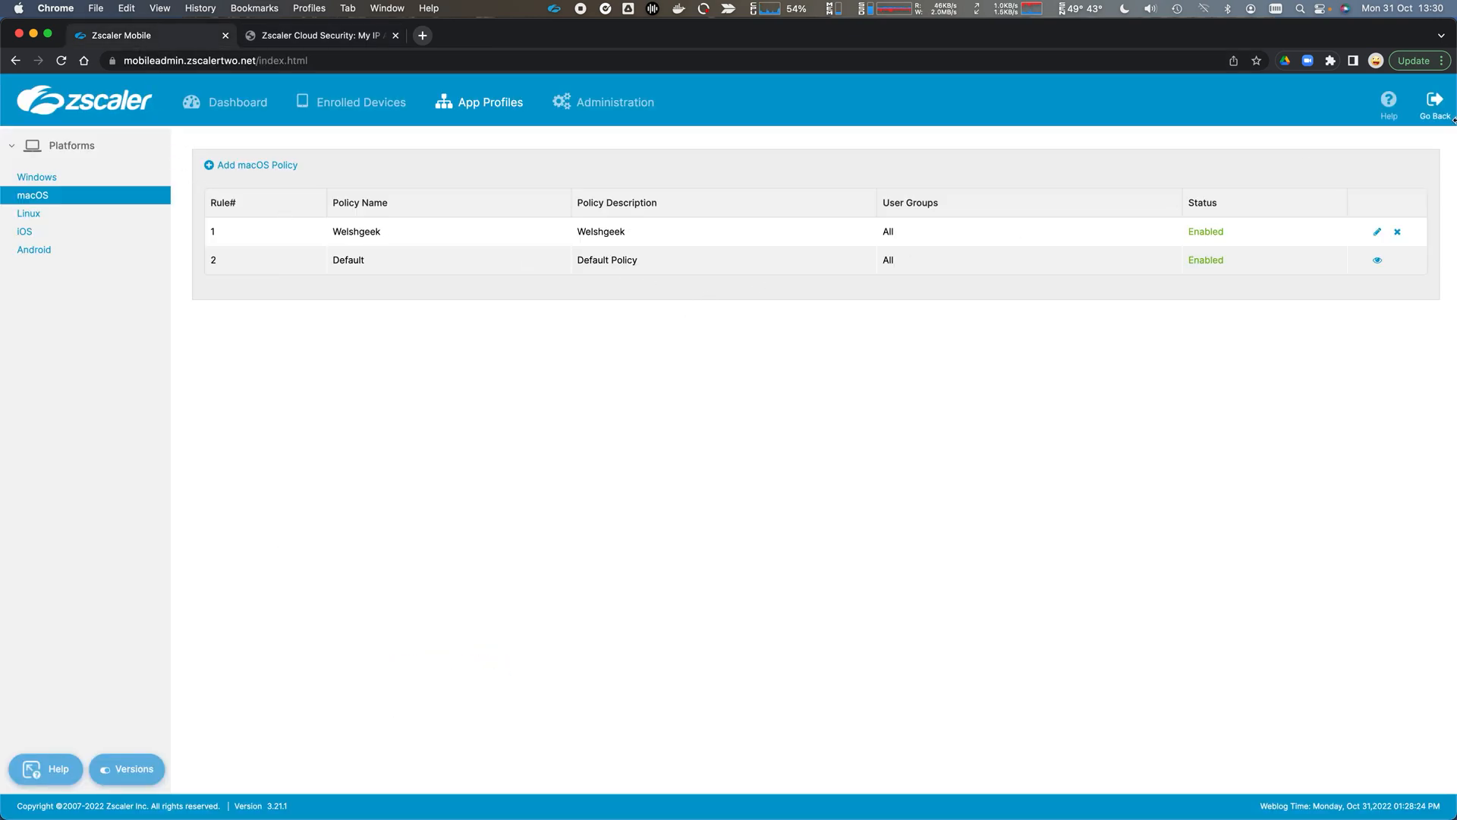
pyautogui.moveTo(566, 355)
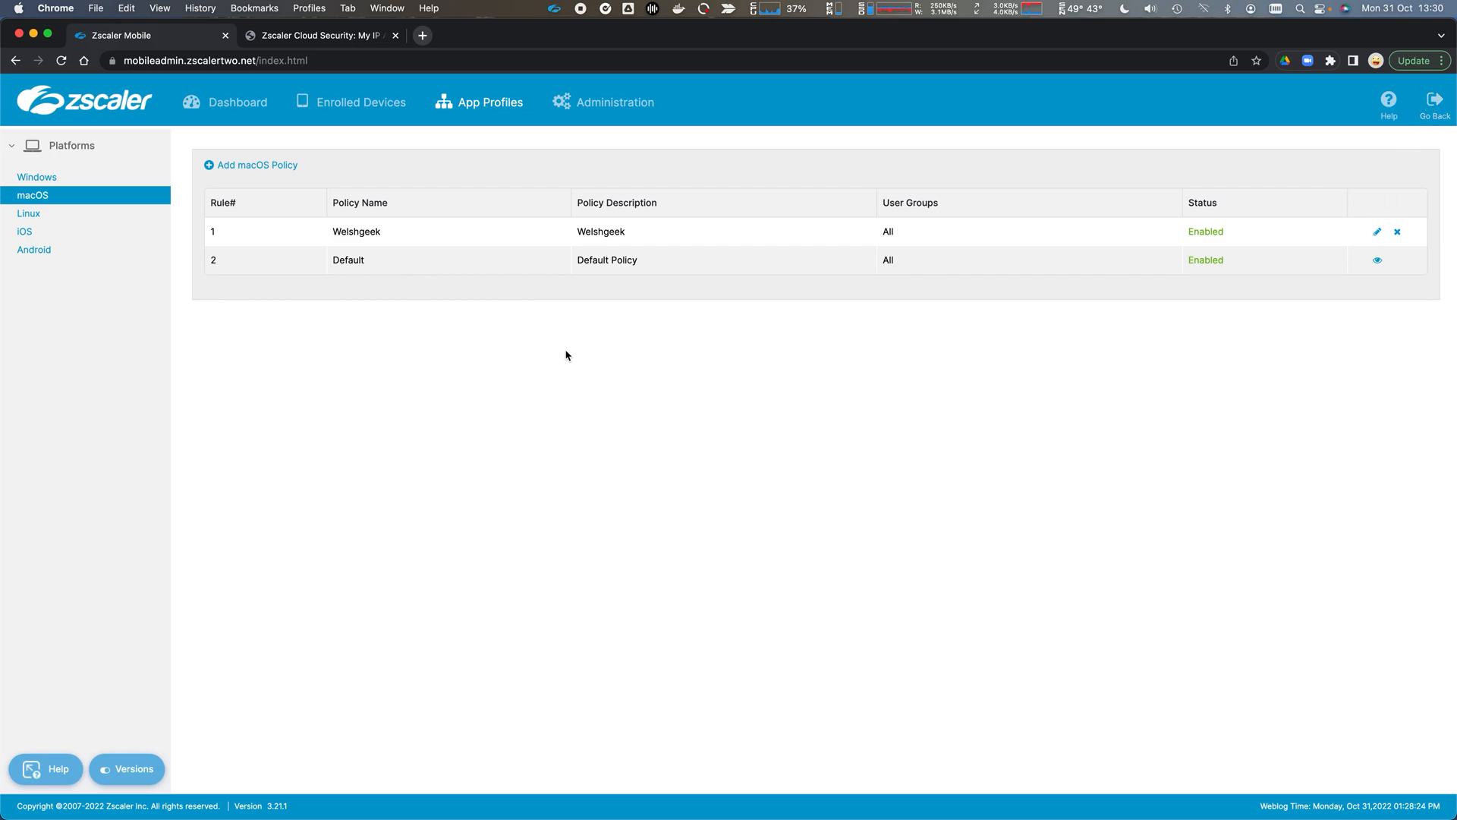
pyautogui.moveTo(570, 355)
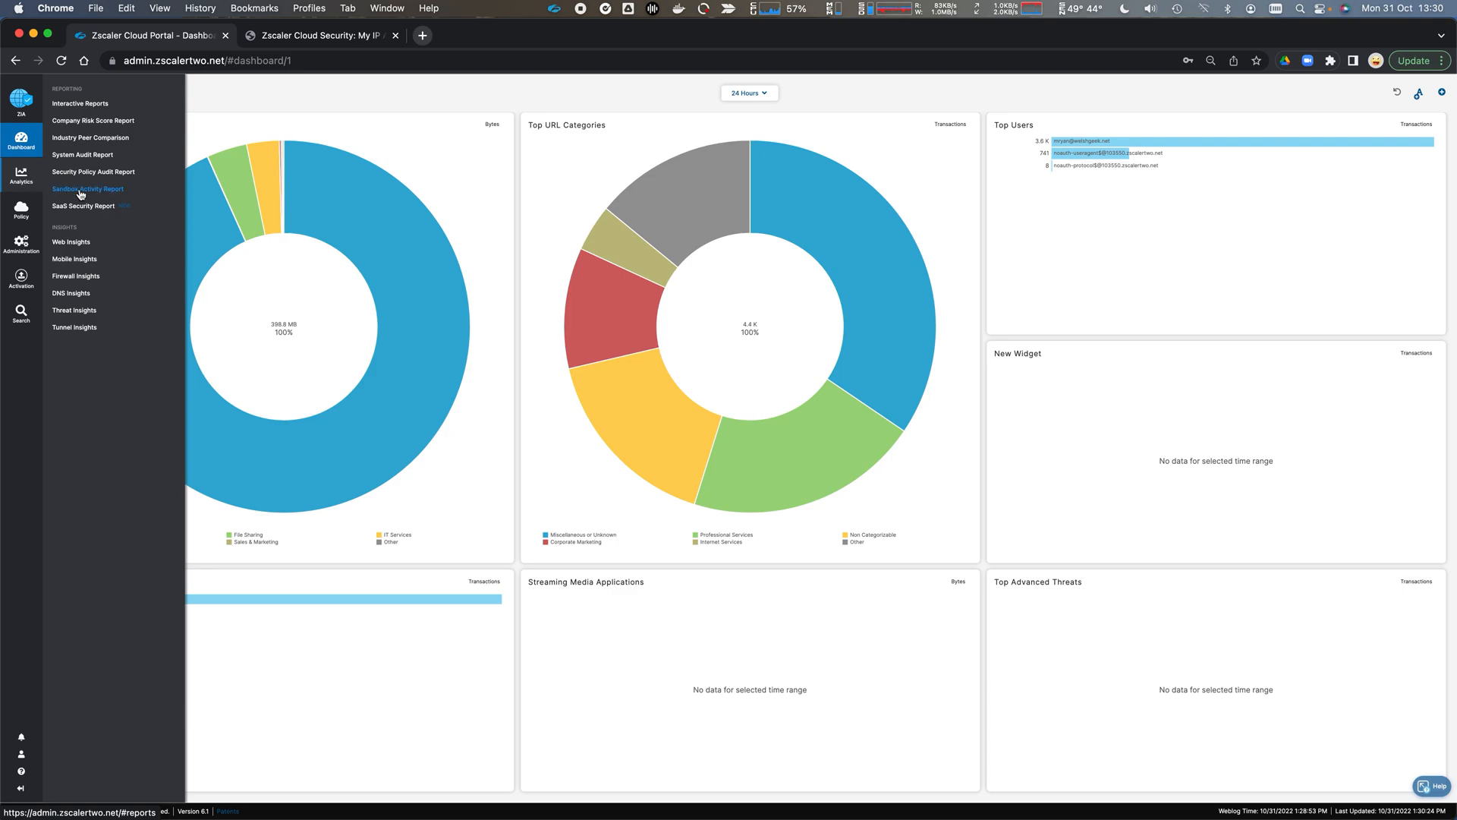
pyautogui.click(70, 242)
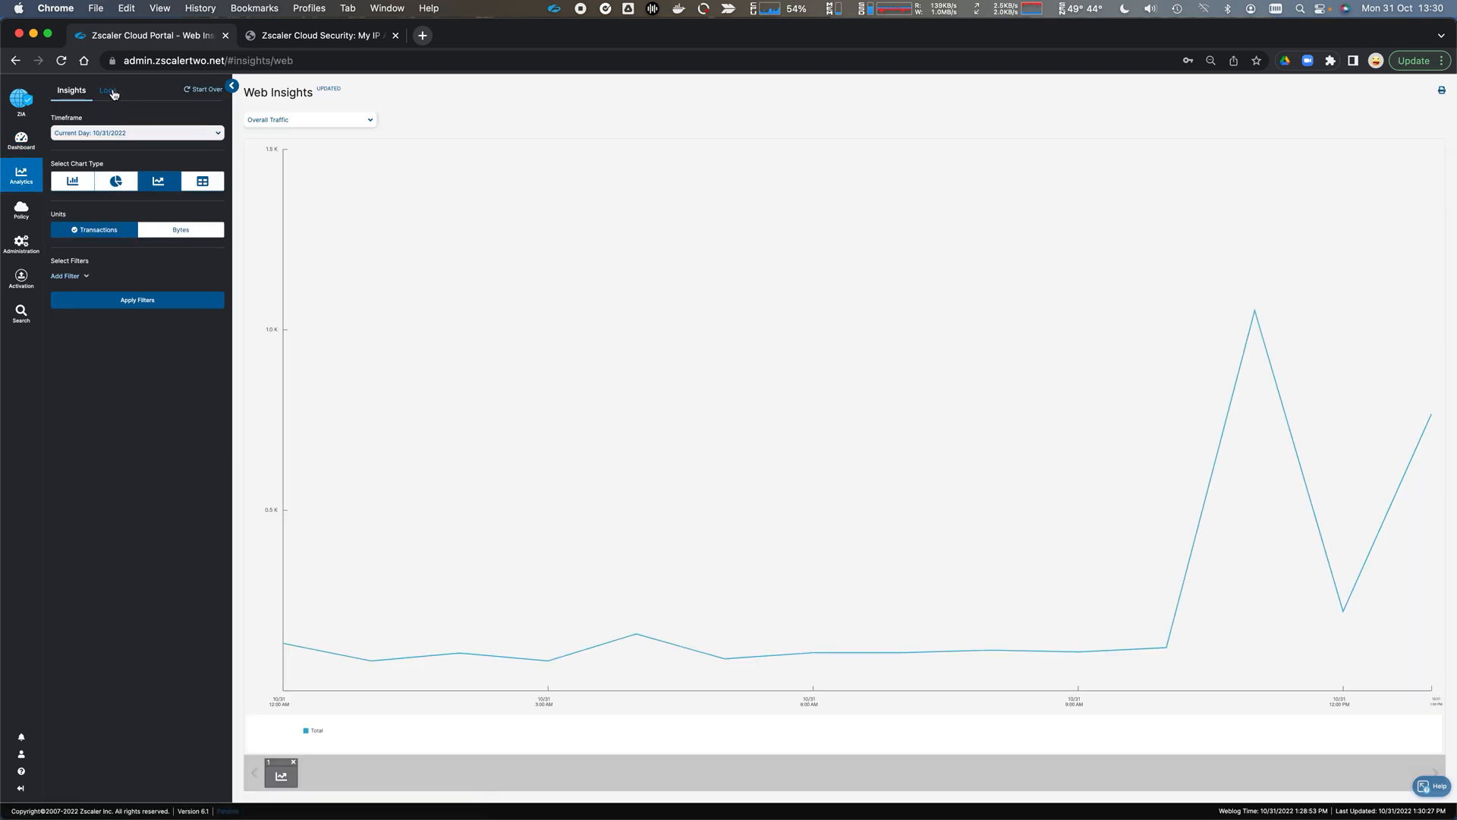
pyautogui.click(107, 90)
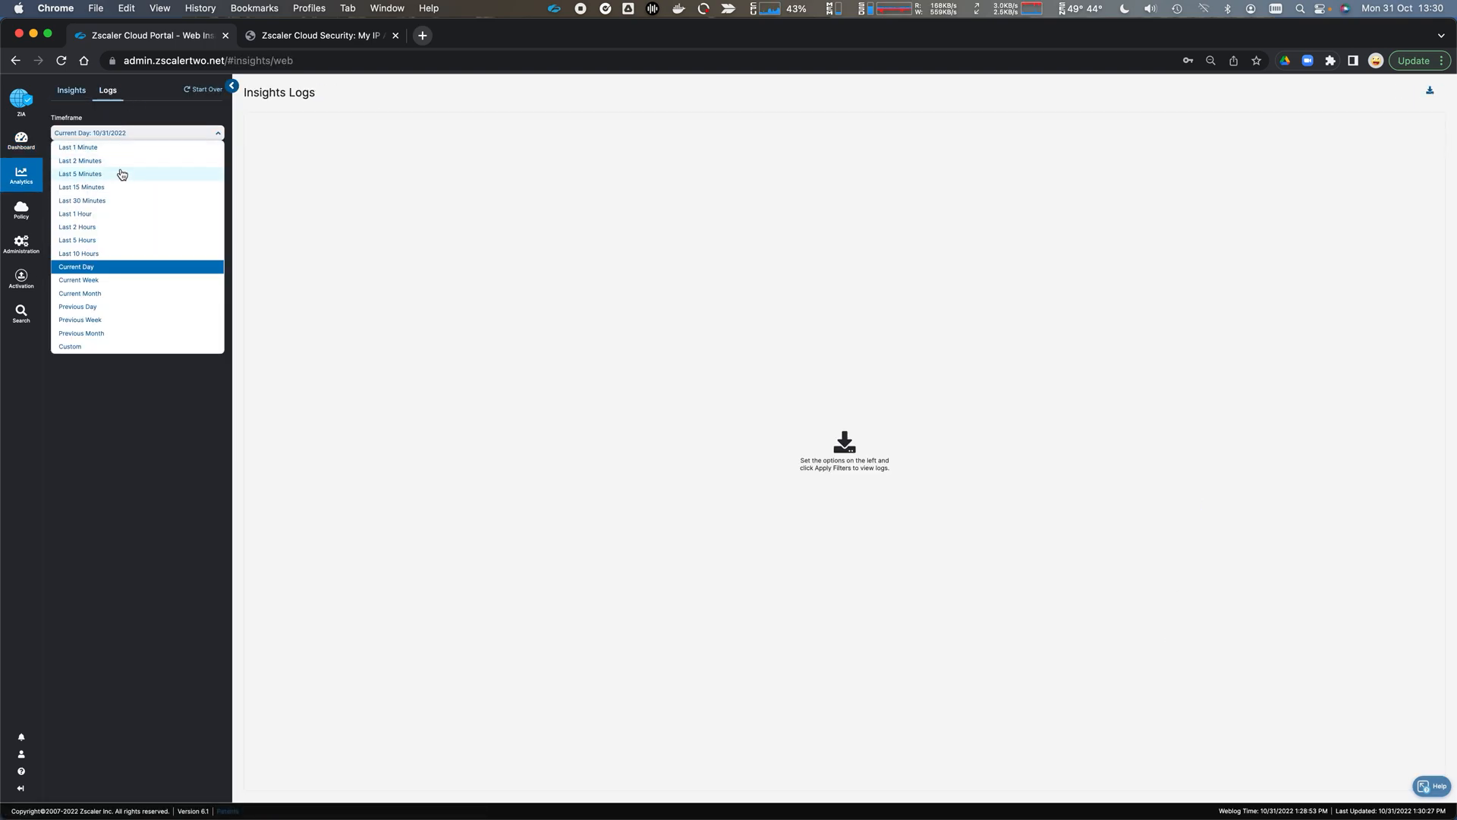
pyautogui.click(80, 174)
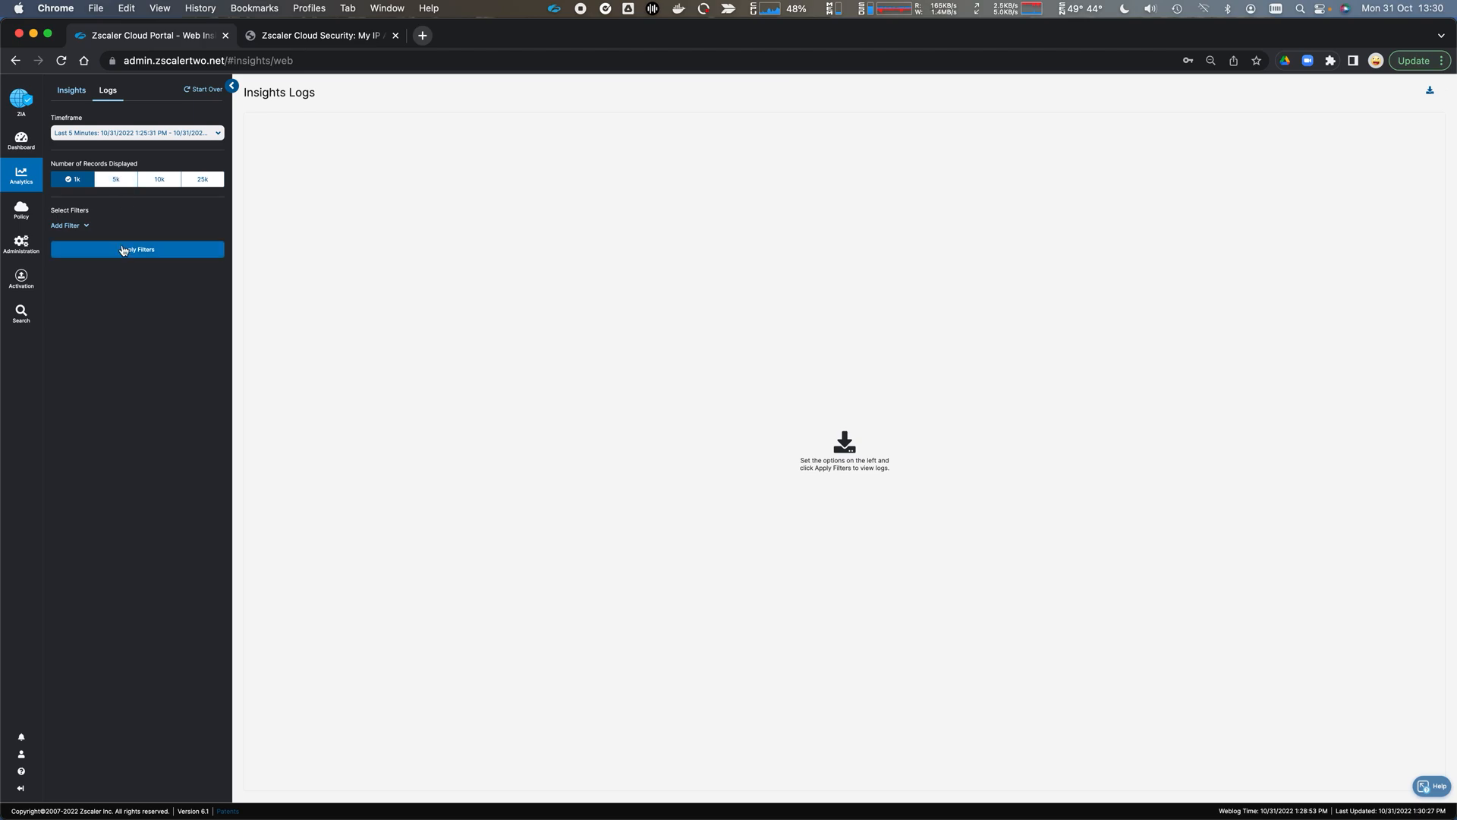
pyautogui.click(137, 248)
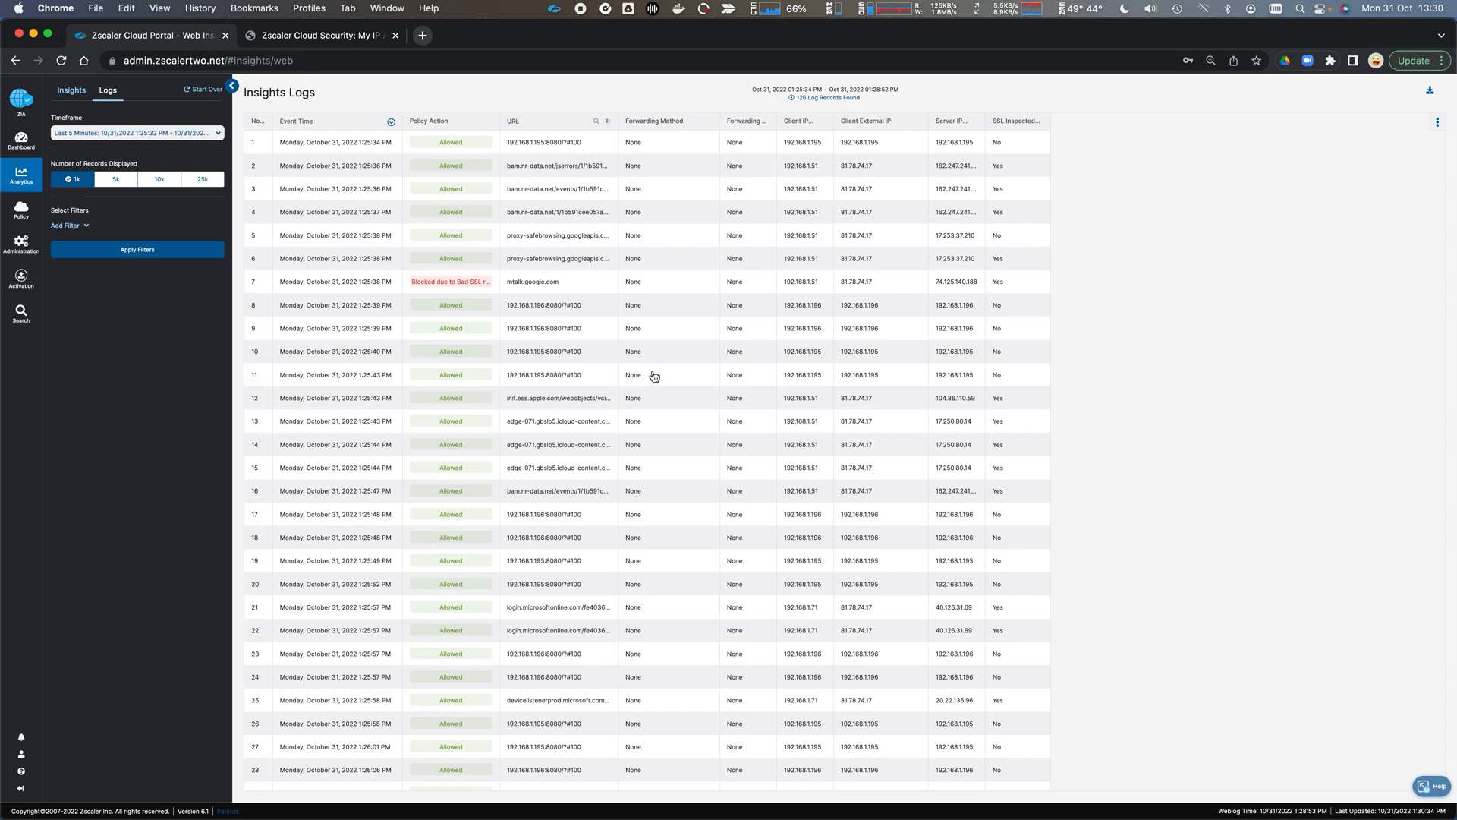
pyautogui.moveTo(611, 298)
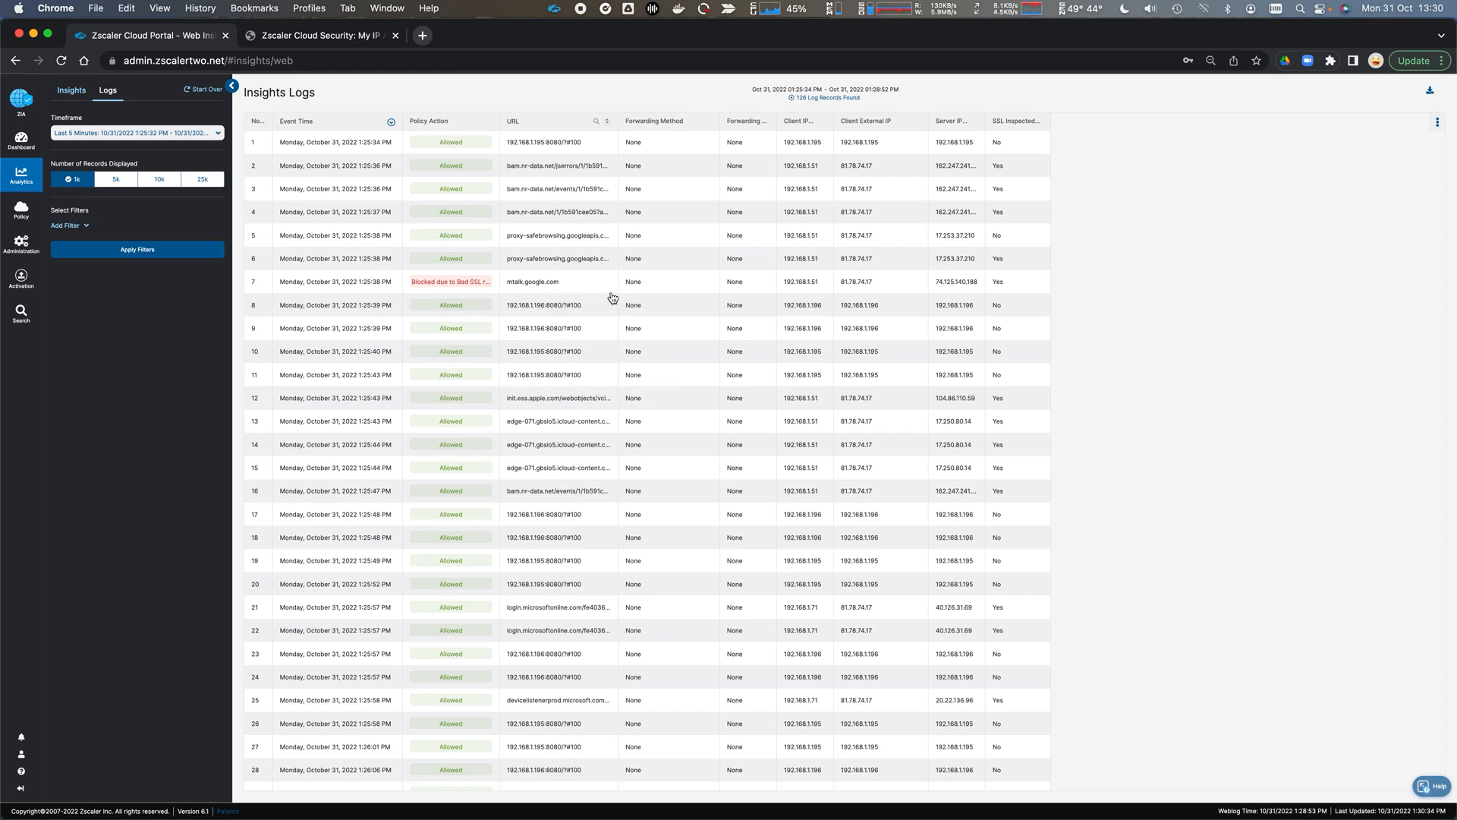
pyautogui.moveTo(620, 595)
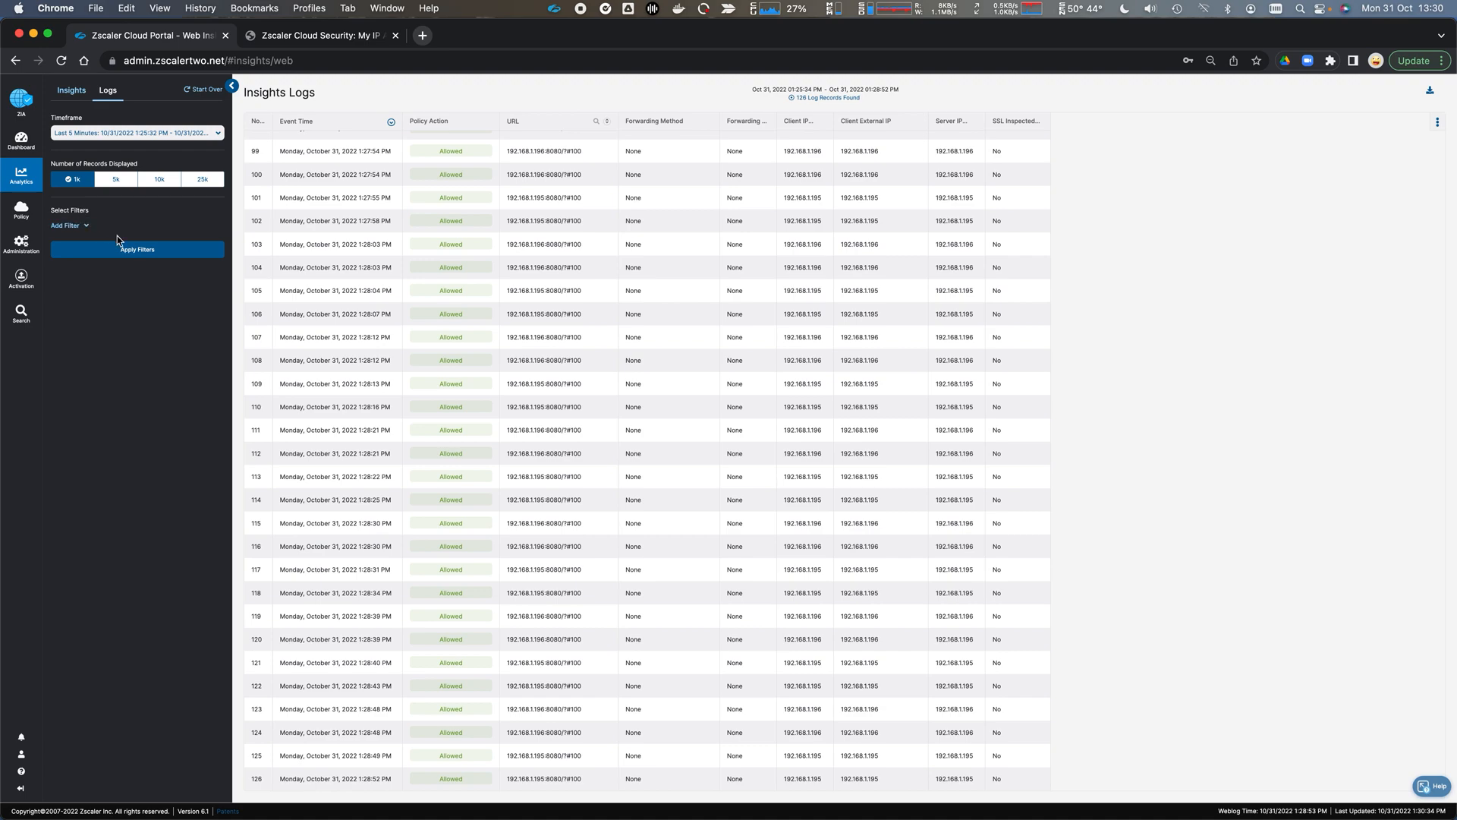
pyautogui.click(66, 225)
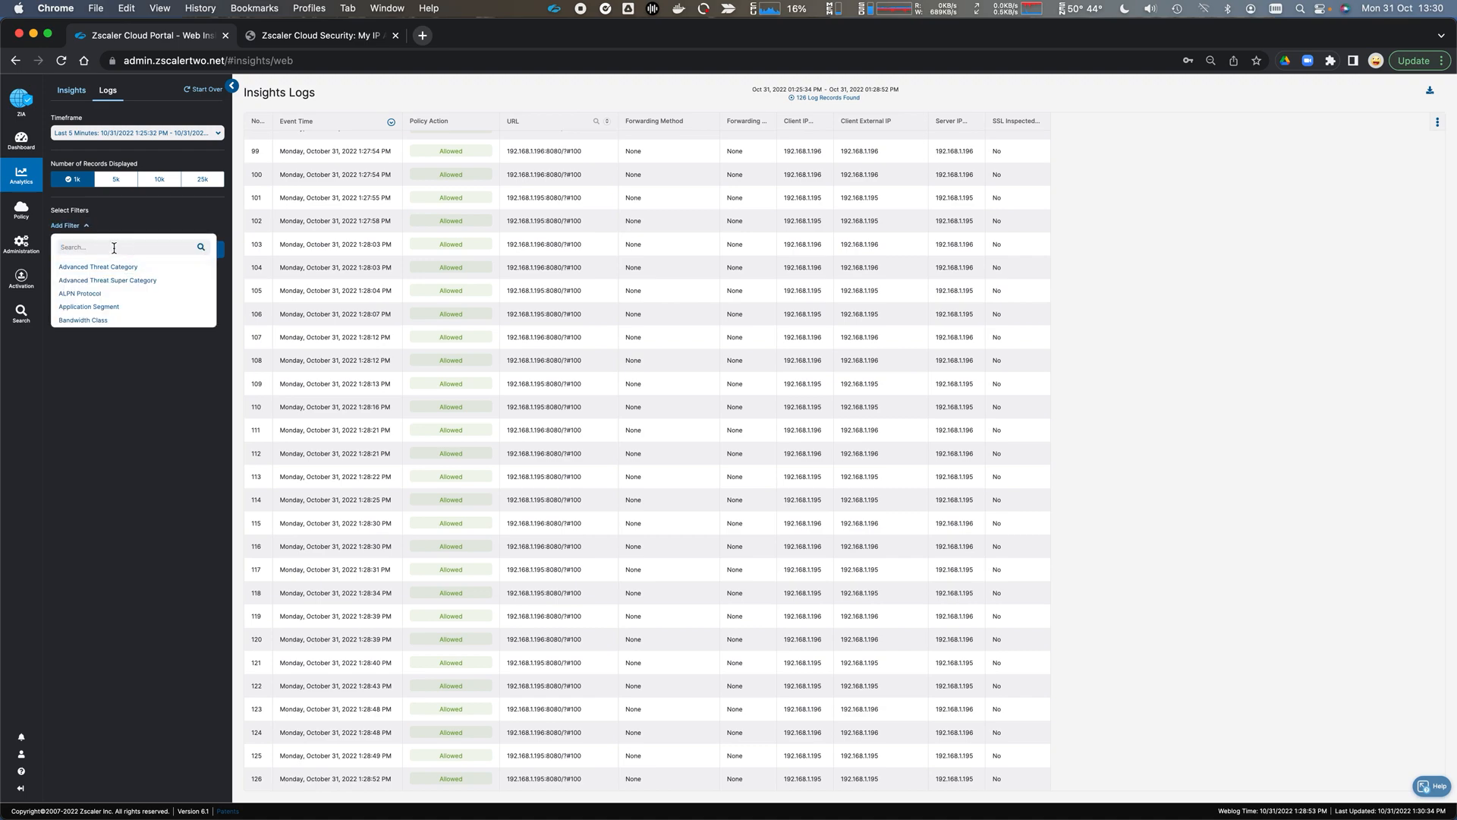
pyautogui.write('url')
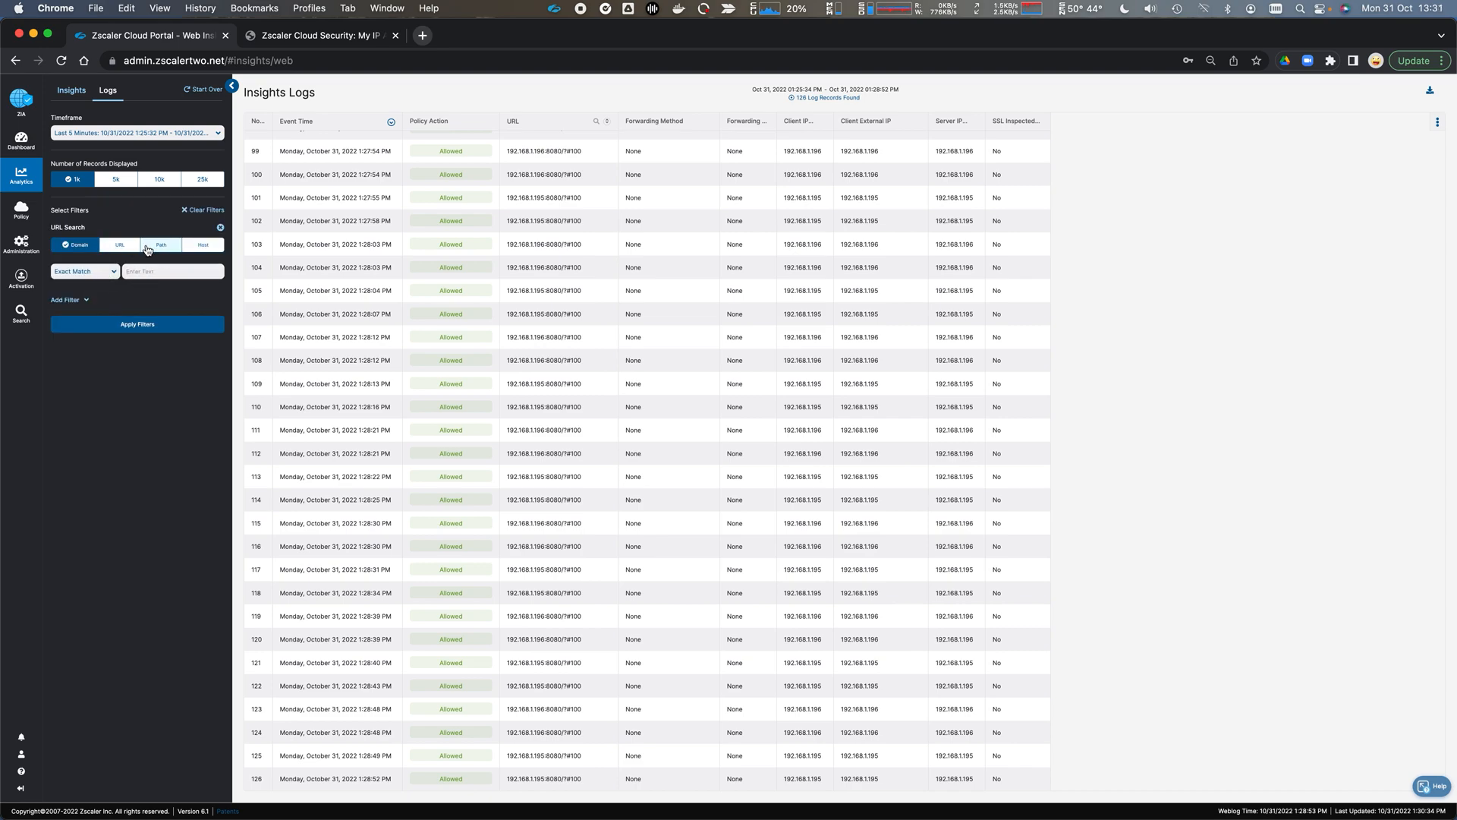
pyautogui.click(202, 245)
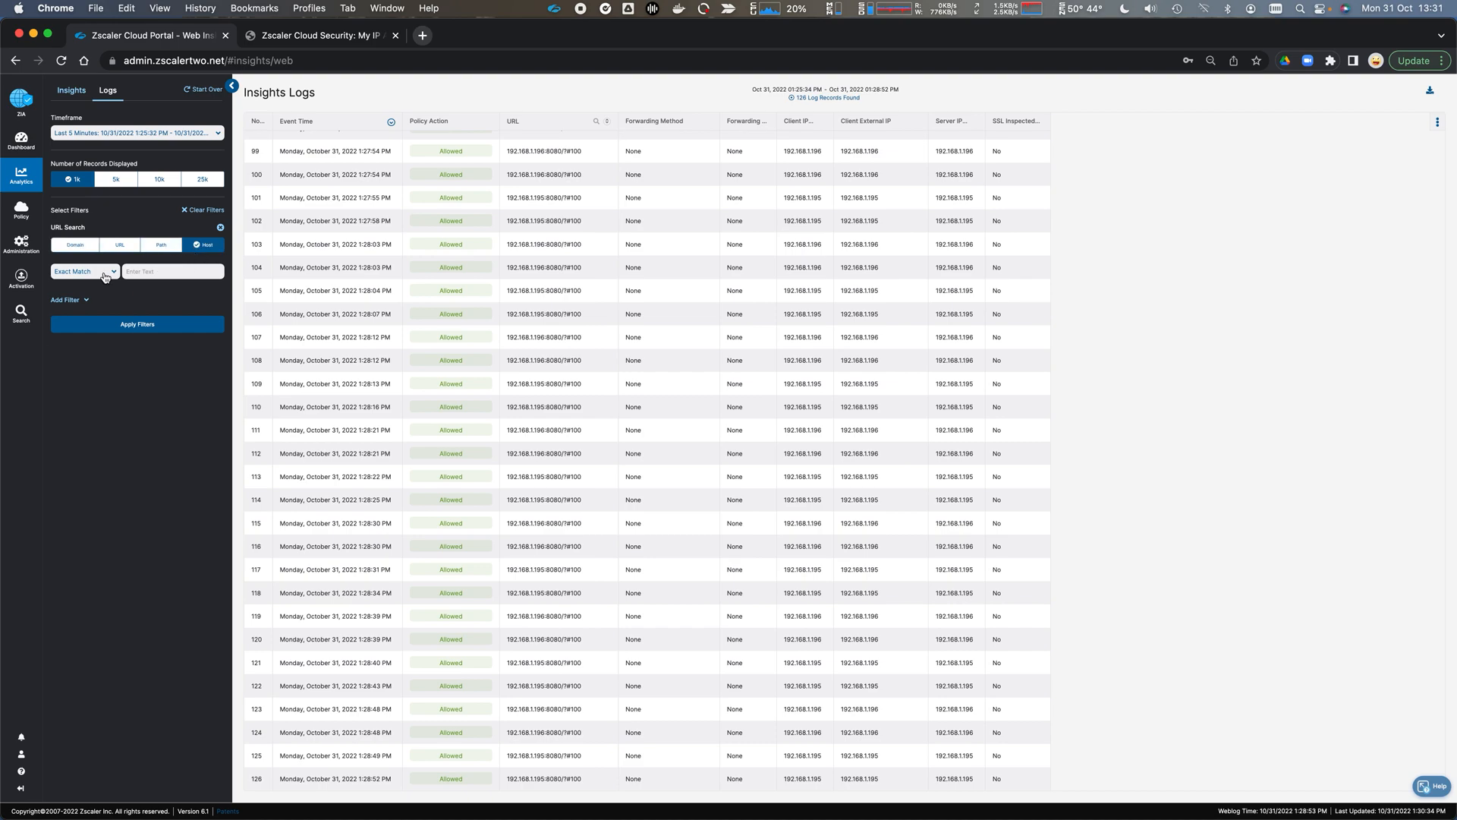
pyautogui.click(84, 270)
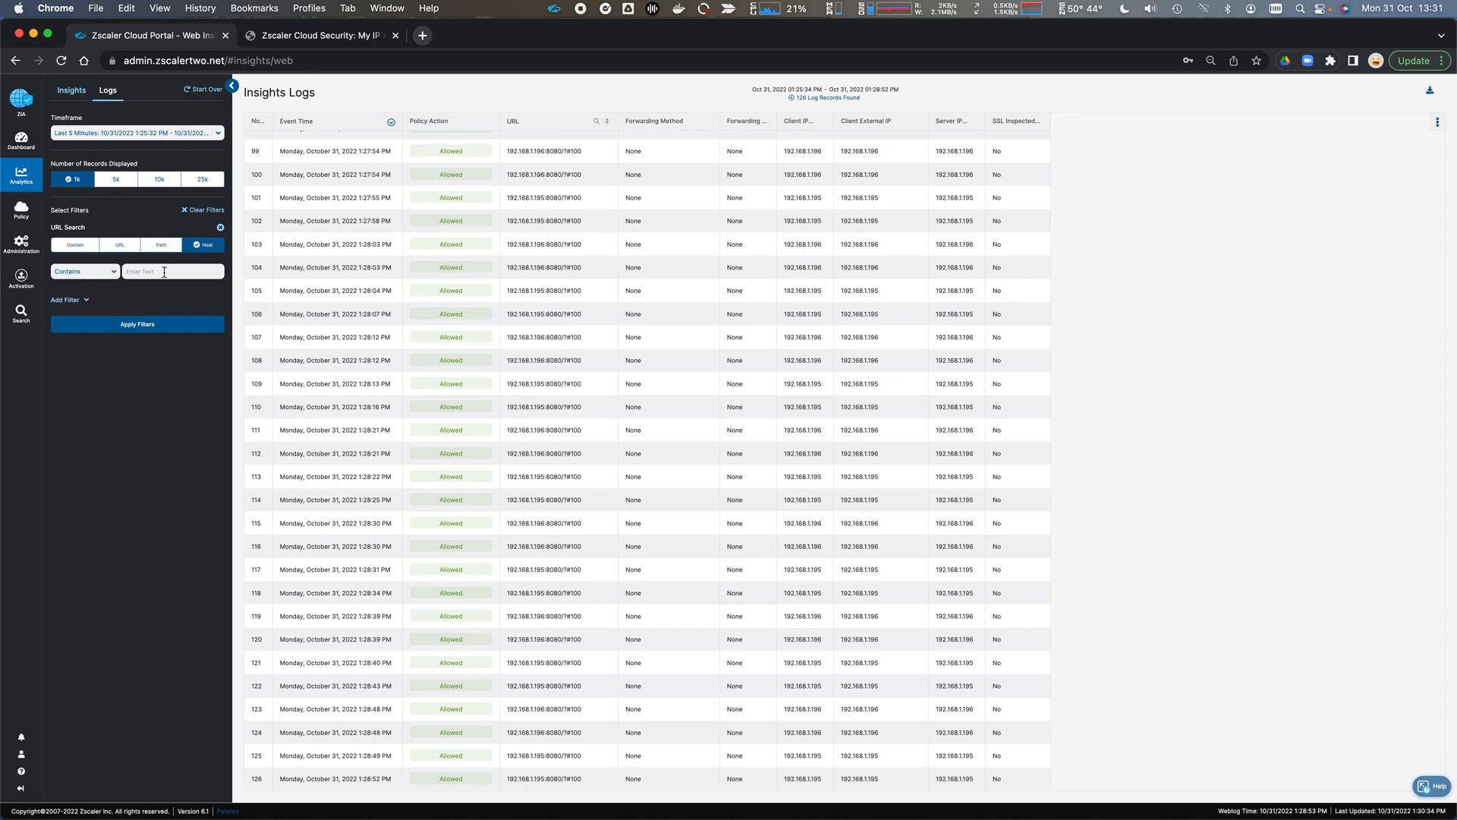
pyautogui.write('zscaler')
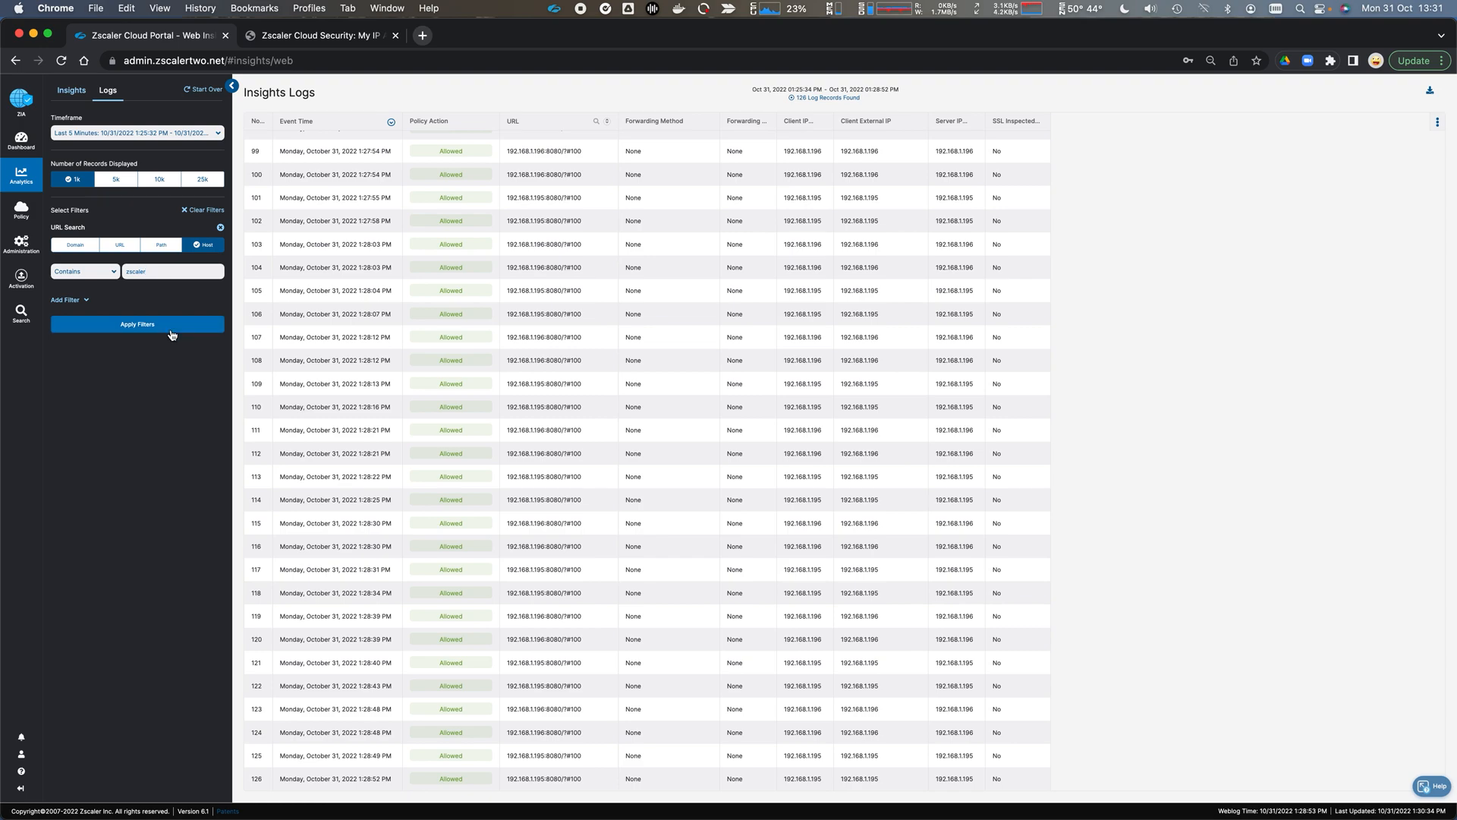
pyautogui.click(137, 324)
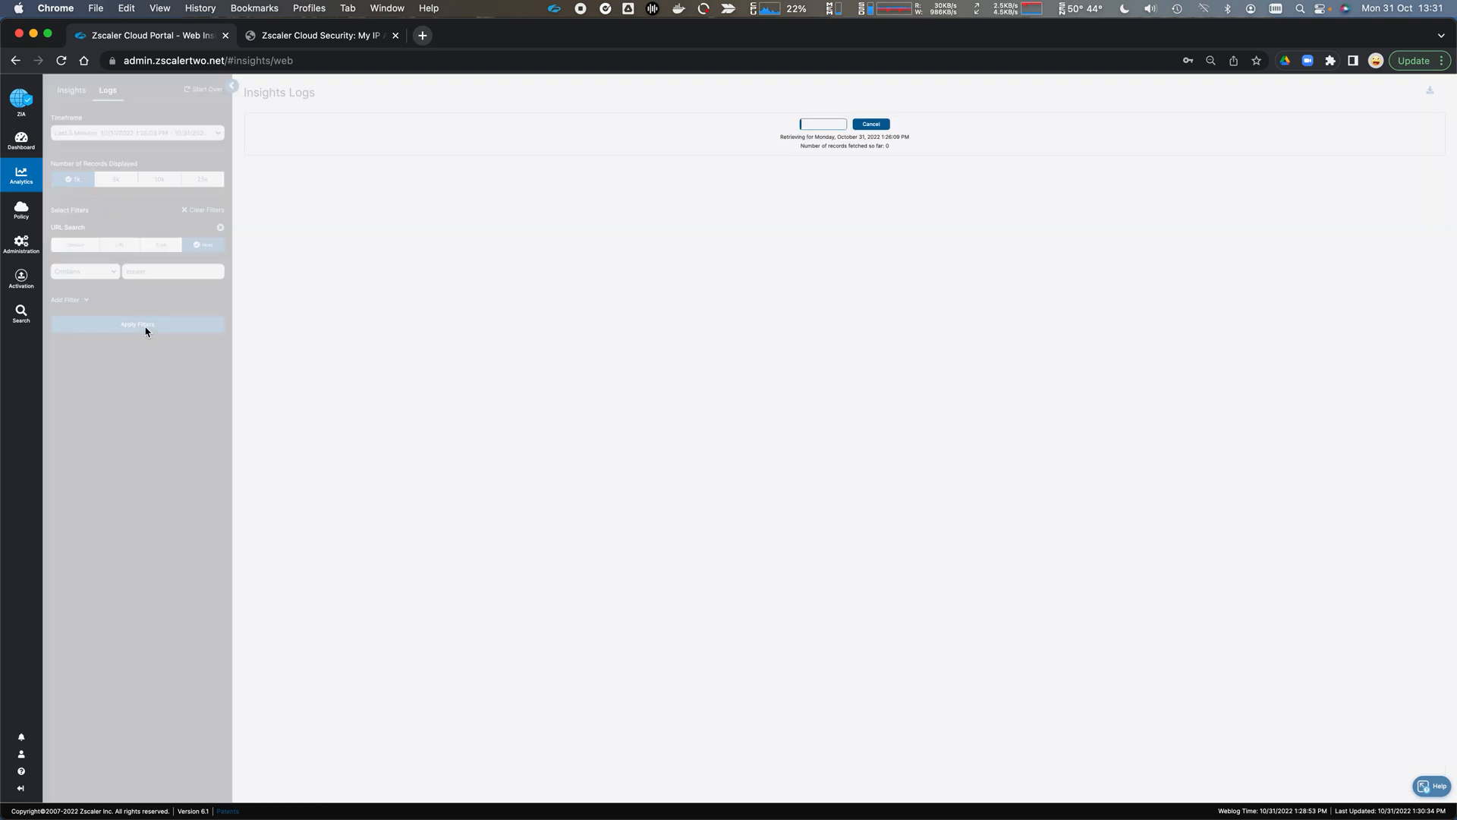
pyautogui.click(137, 323)
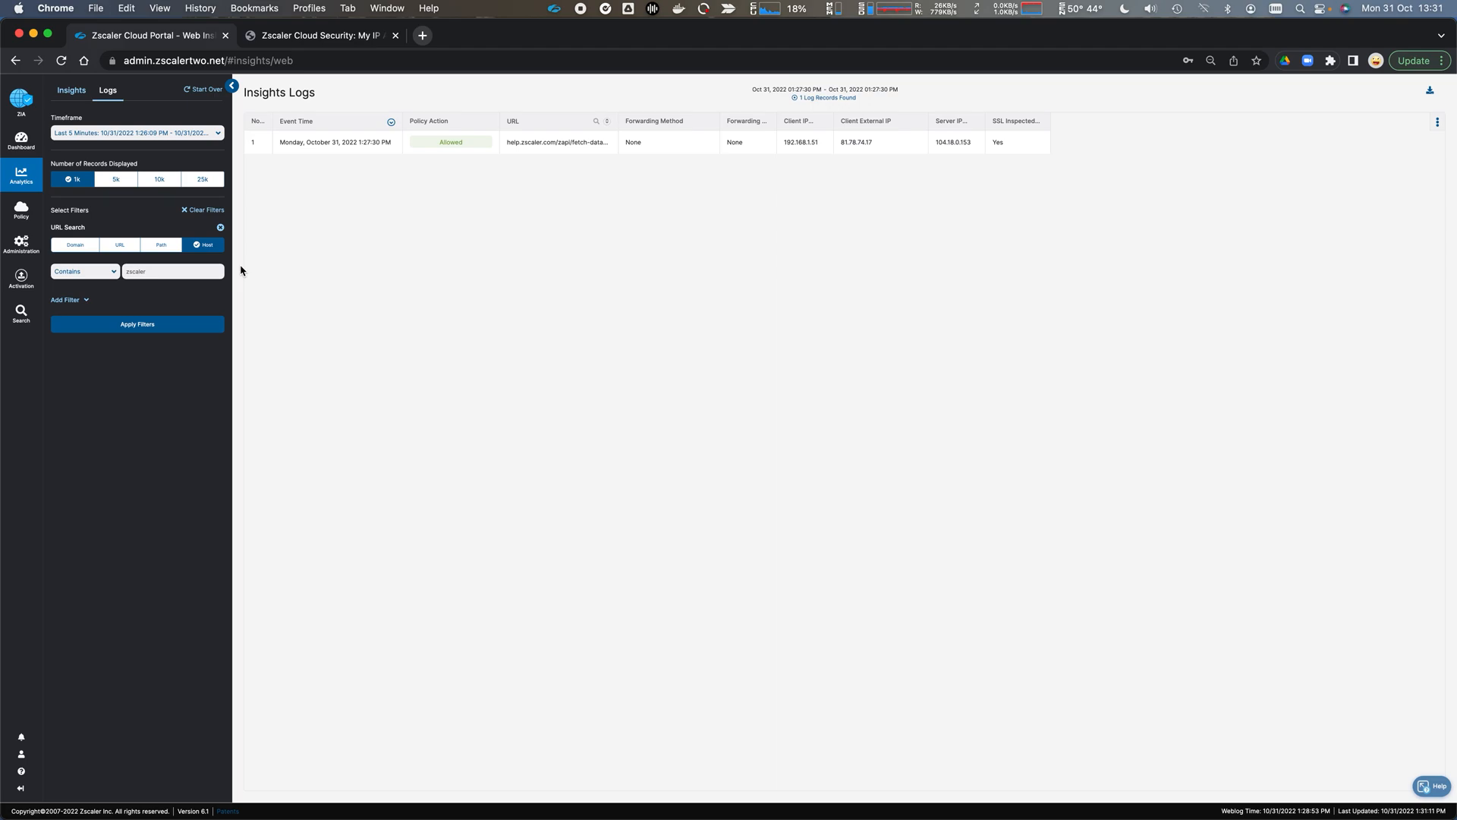
pyautogui.moveTo(240, 270)
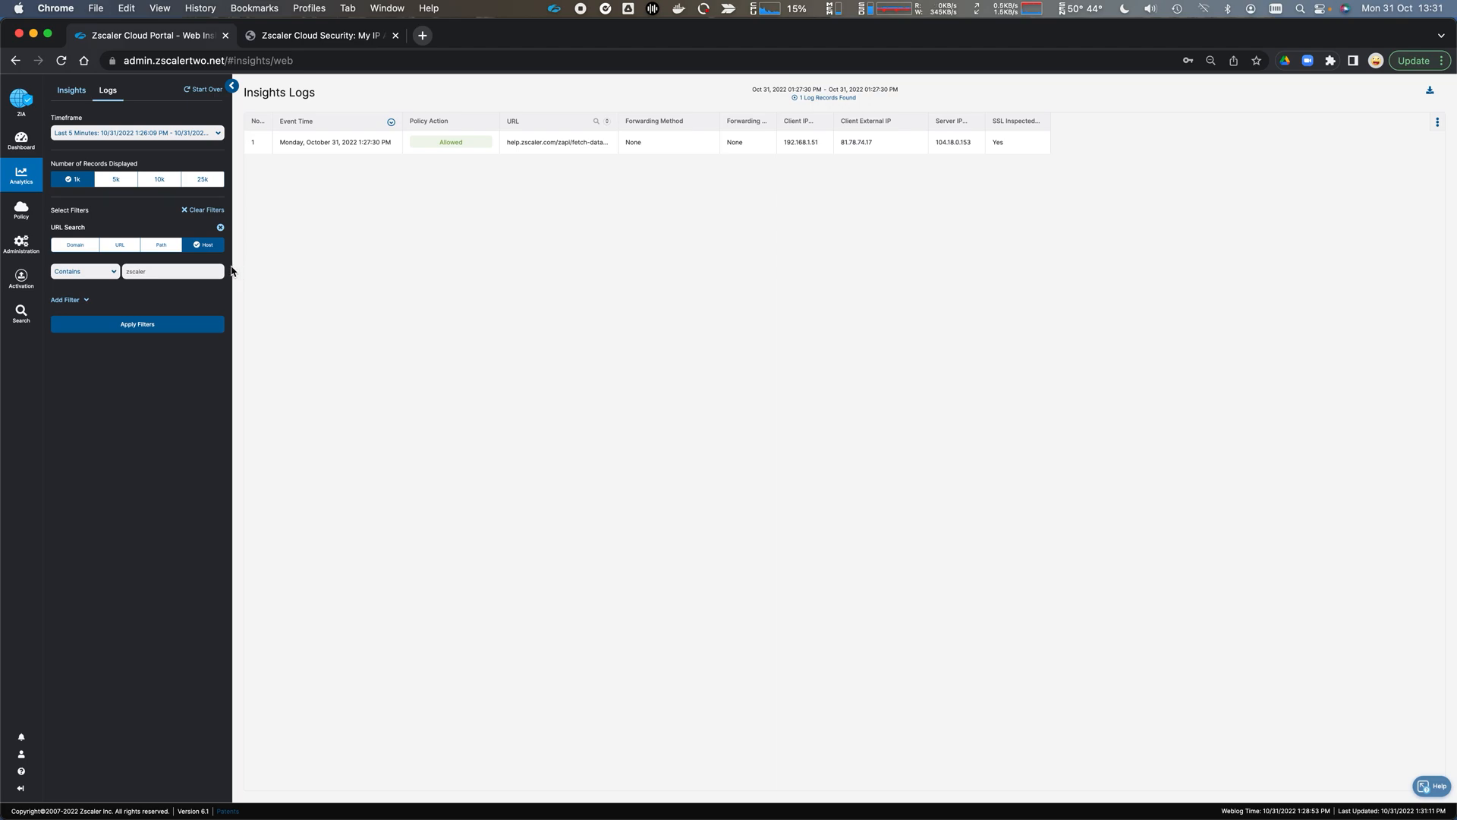
pyautogui.moveTo(833, 154)
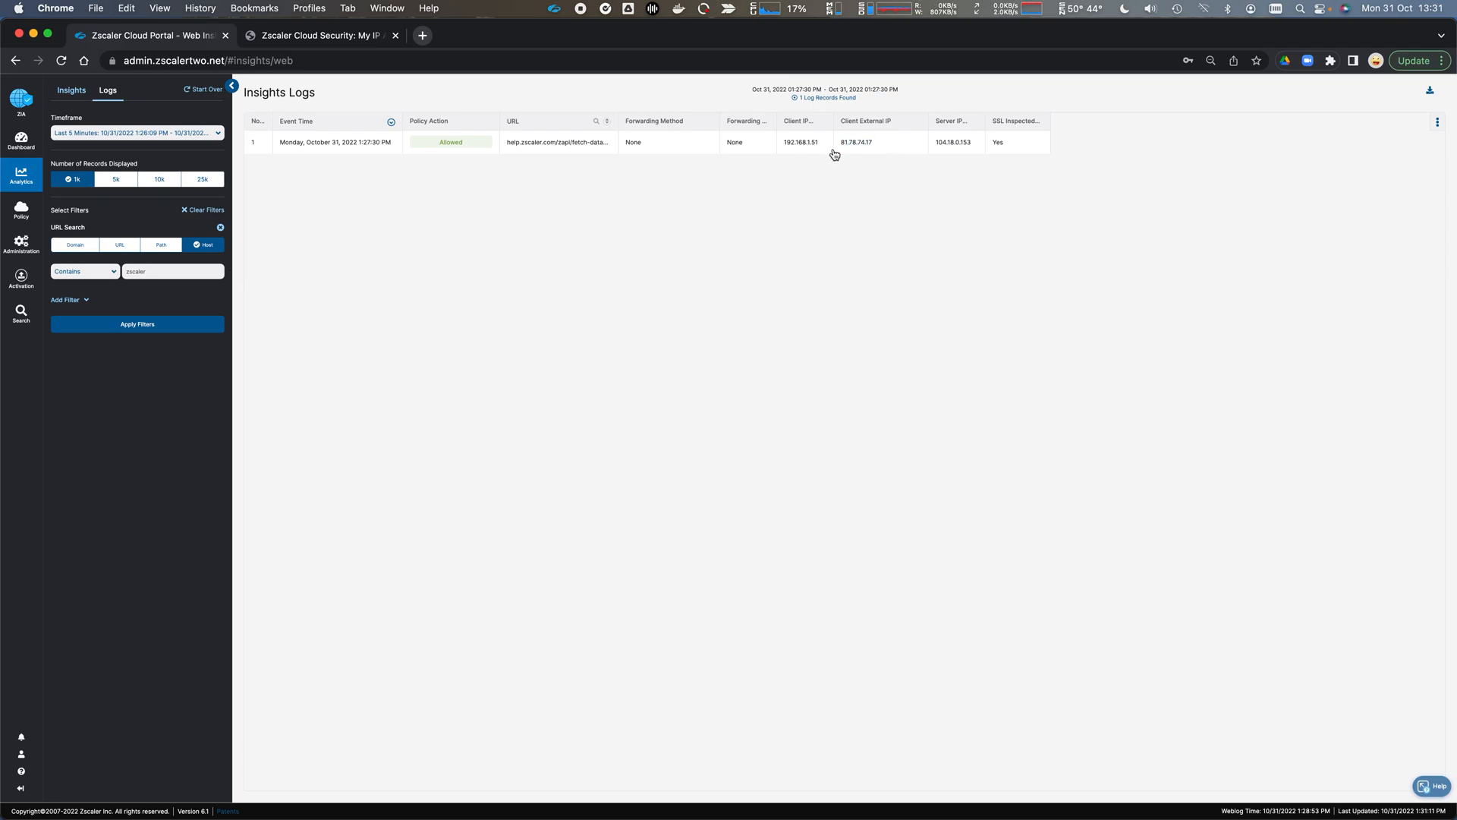
pyautogui.doubleClick(854, 142)
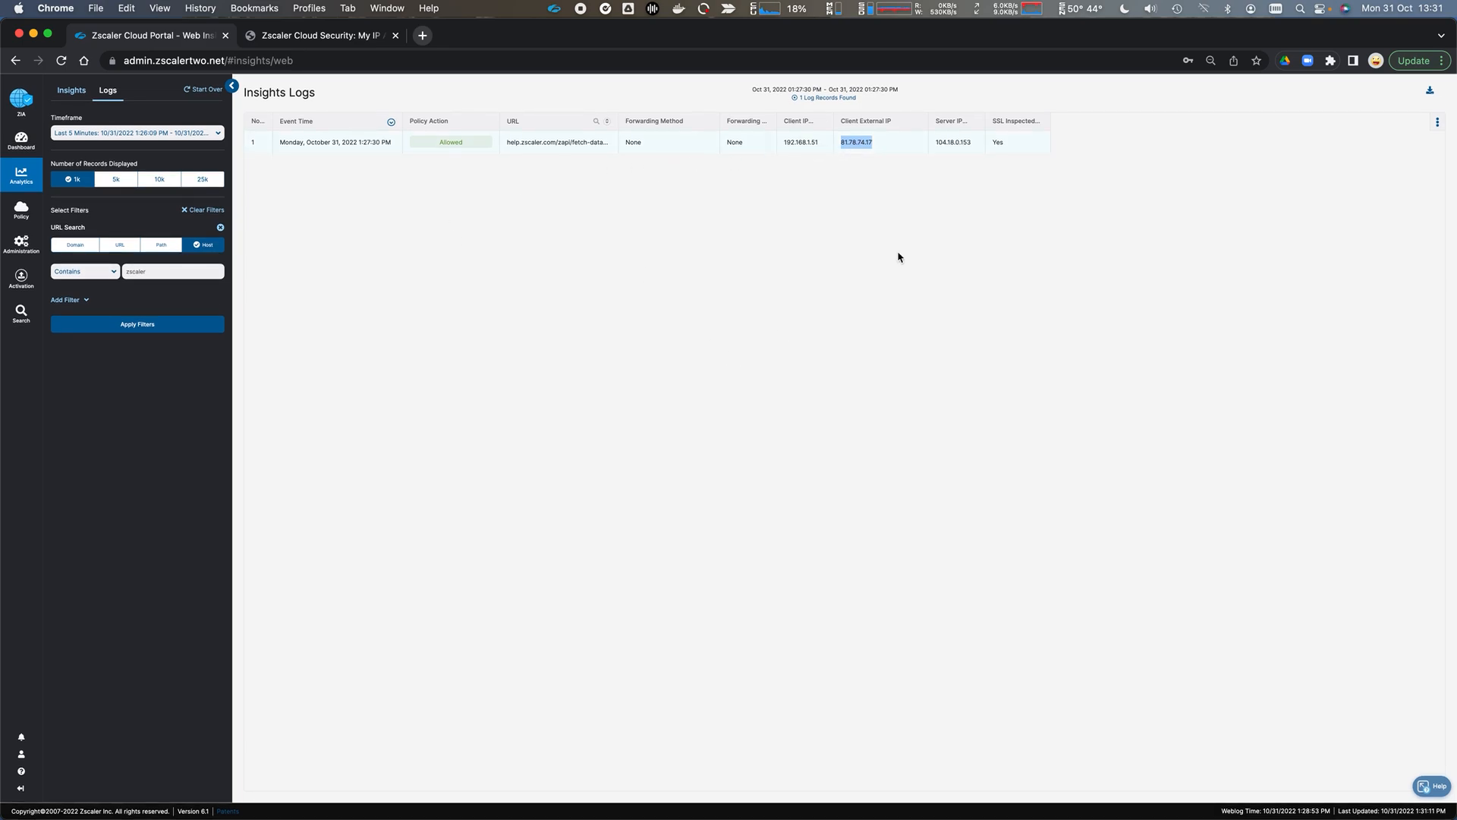
# Show the Device Model and Traffic Forwarding columns in the web logs
pyautogui.click(1437, 121)
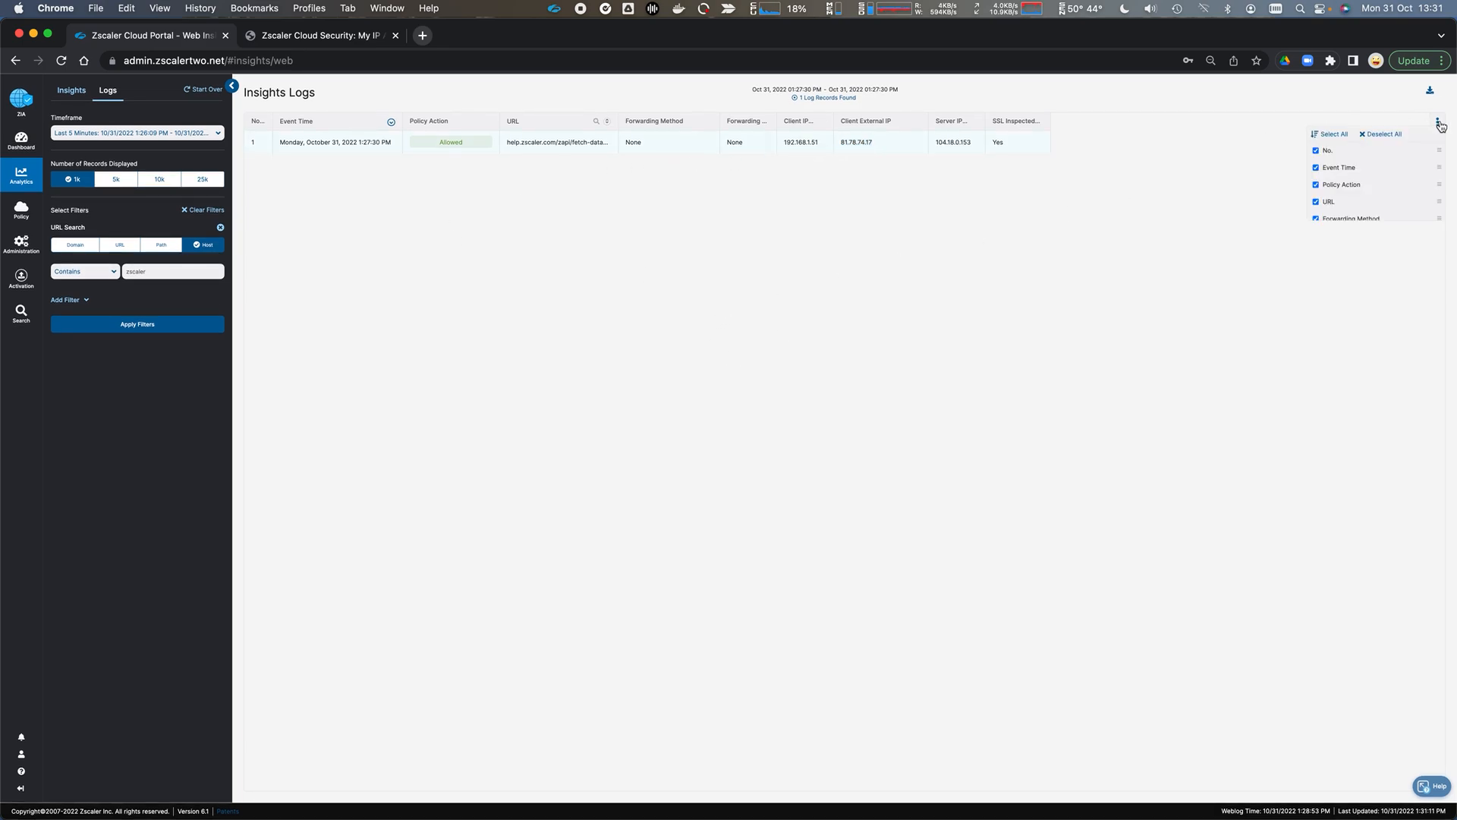
pyautogui.moveTo(1397, 147)
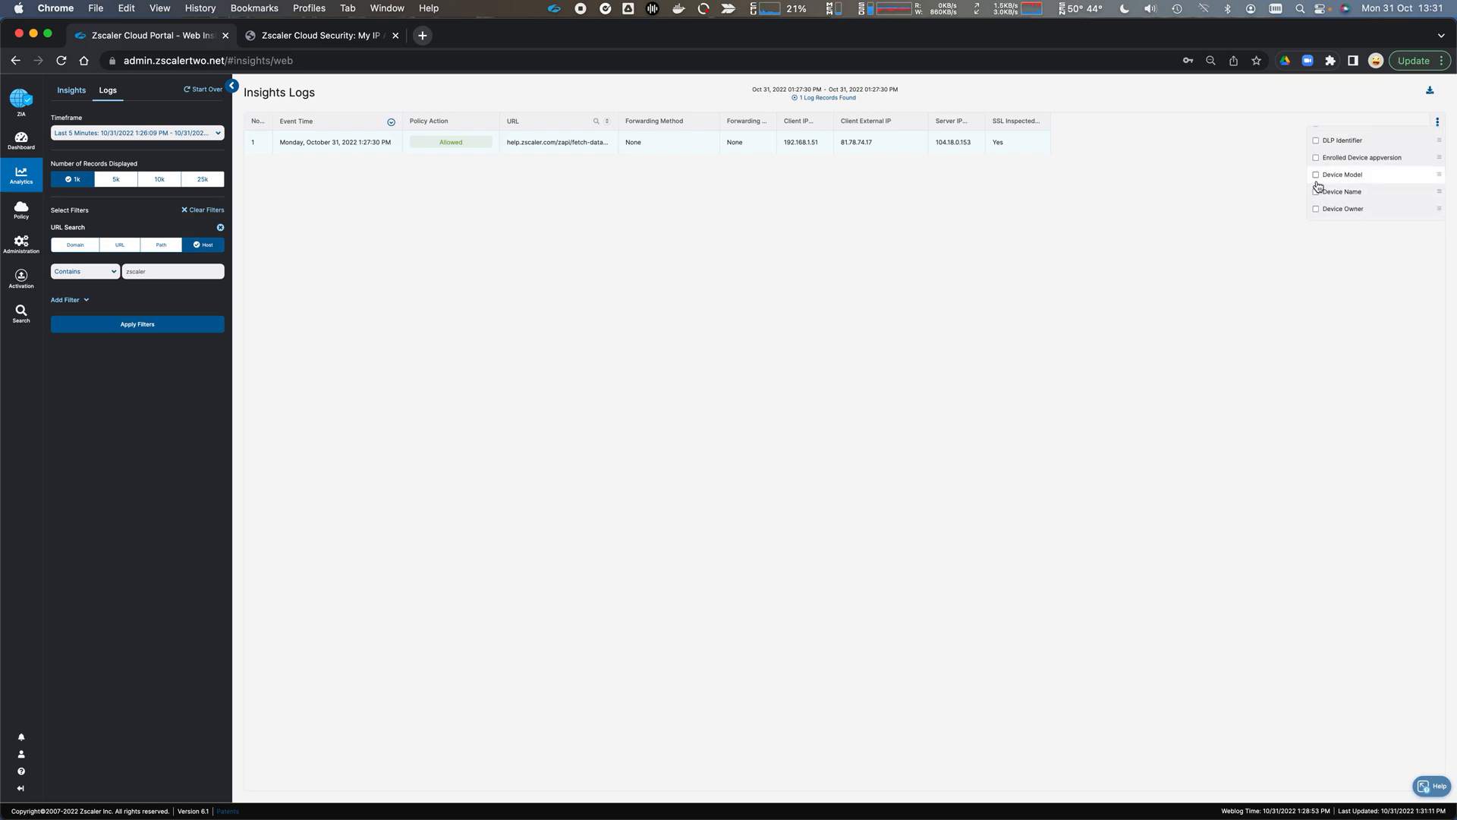
pyautogui.click(1316, 174)
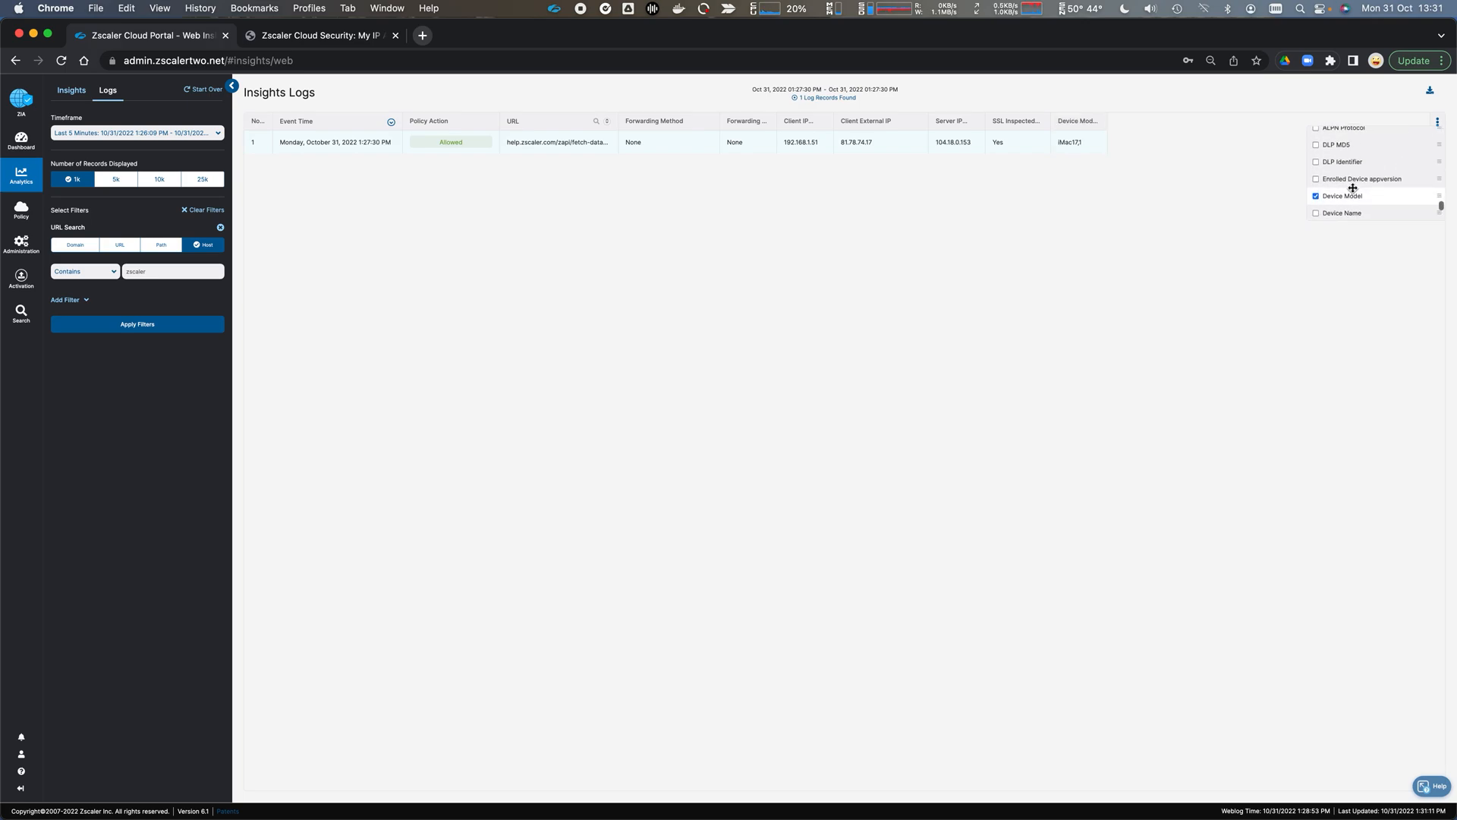
pyautogui.scroll(-3)
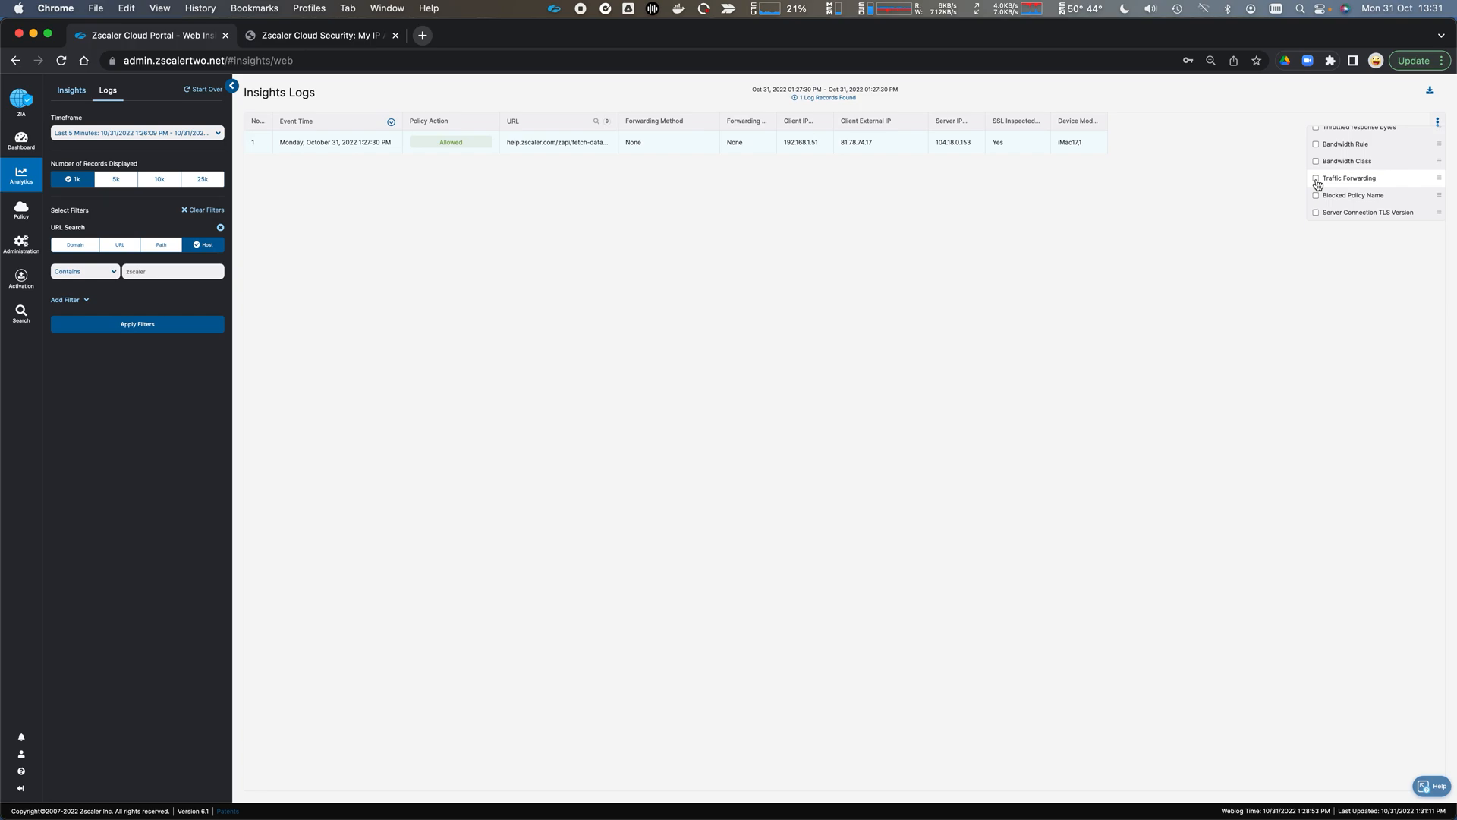
pyautogui.click(1316, 177)
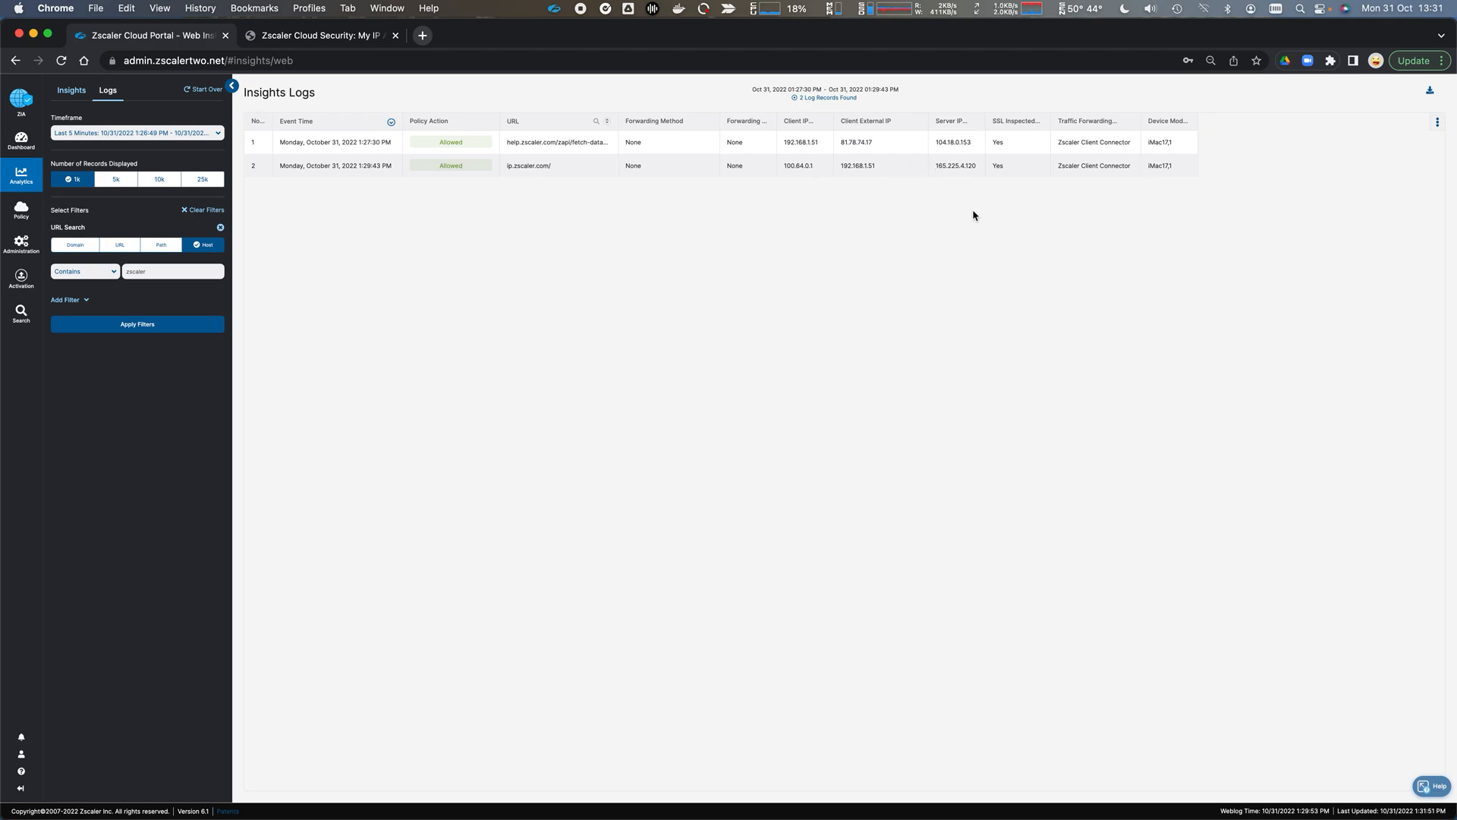
pyautogui.moveTo(870, 291)
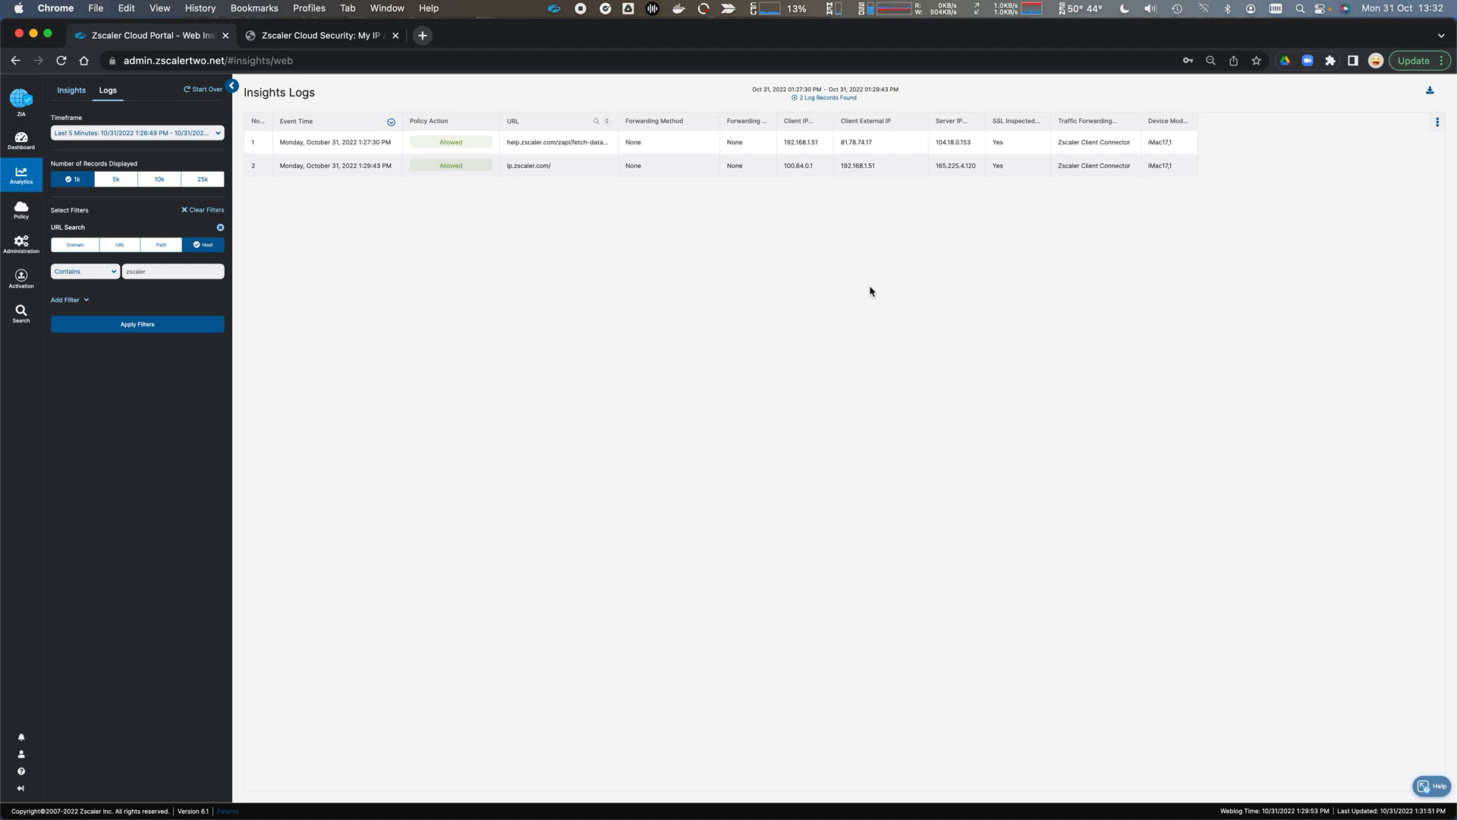
pyautogui.moveTo(655, 264)
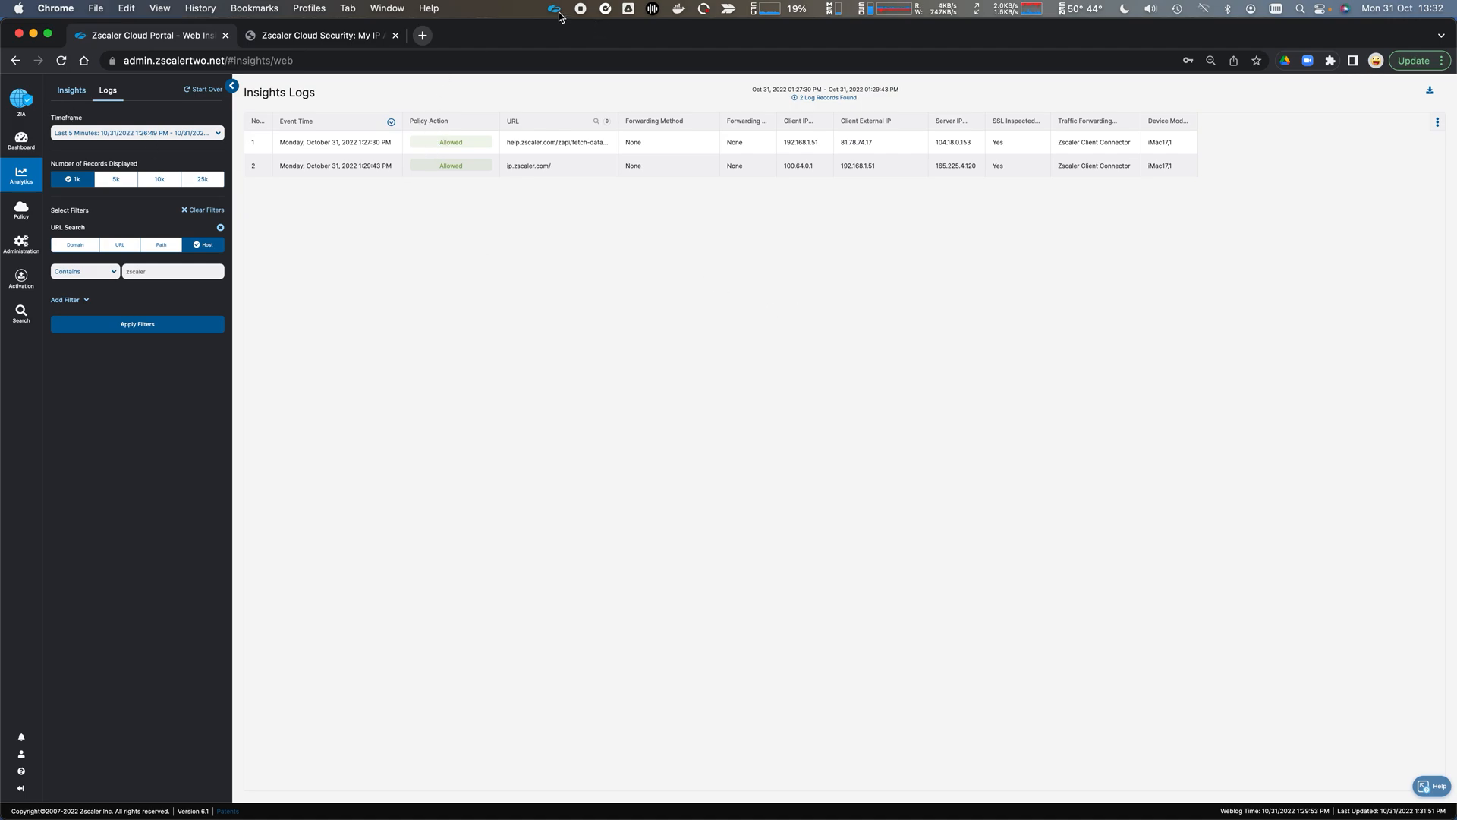
# Open Client Connector, view Private Access, then Digital Experience showing ON, authenticated, ZDX 3.2.0.7
pyautogui.click(554, 9)
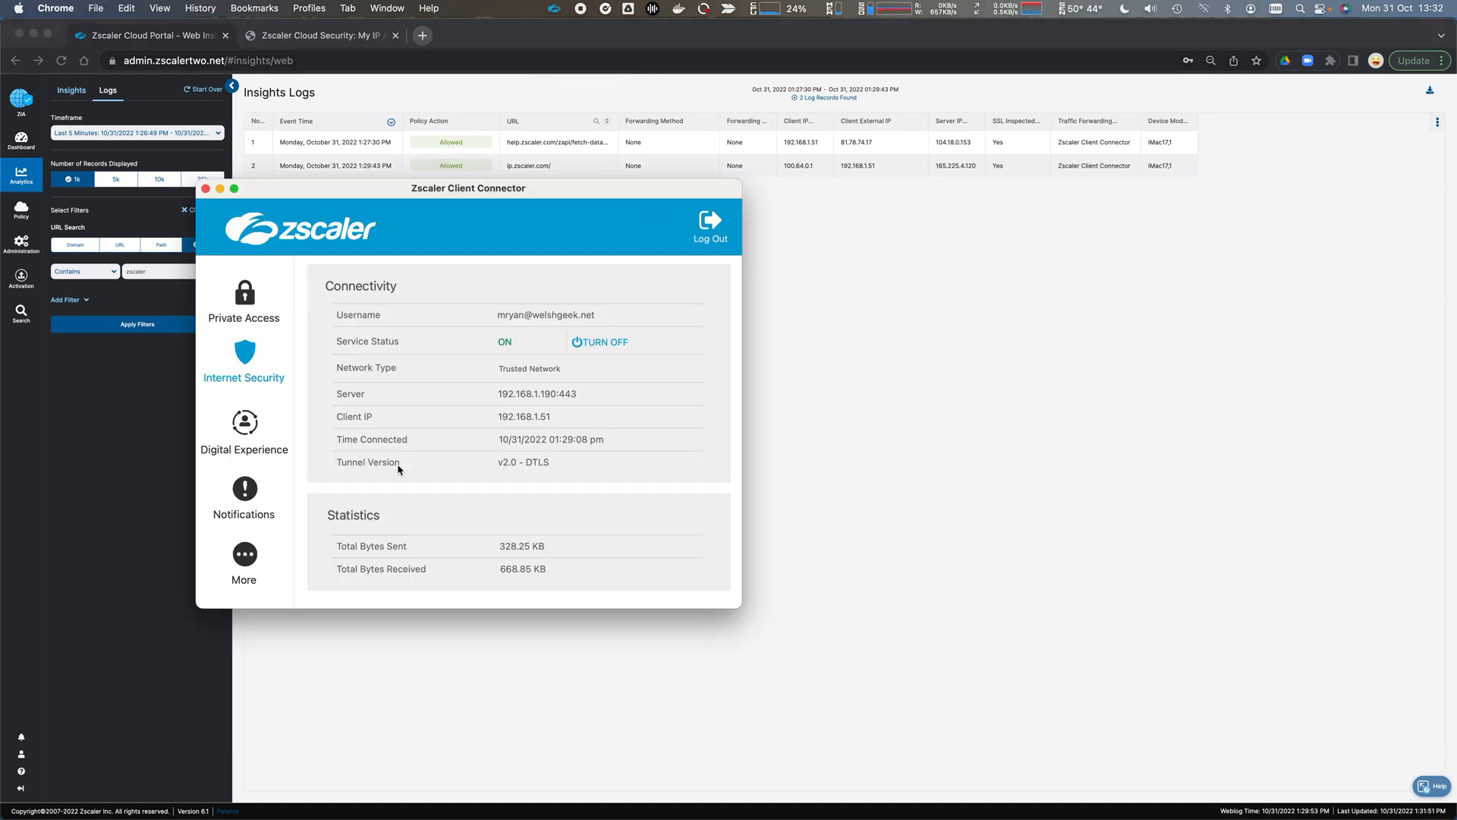
pyautogui.moveTo(621, 497)
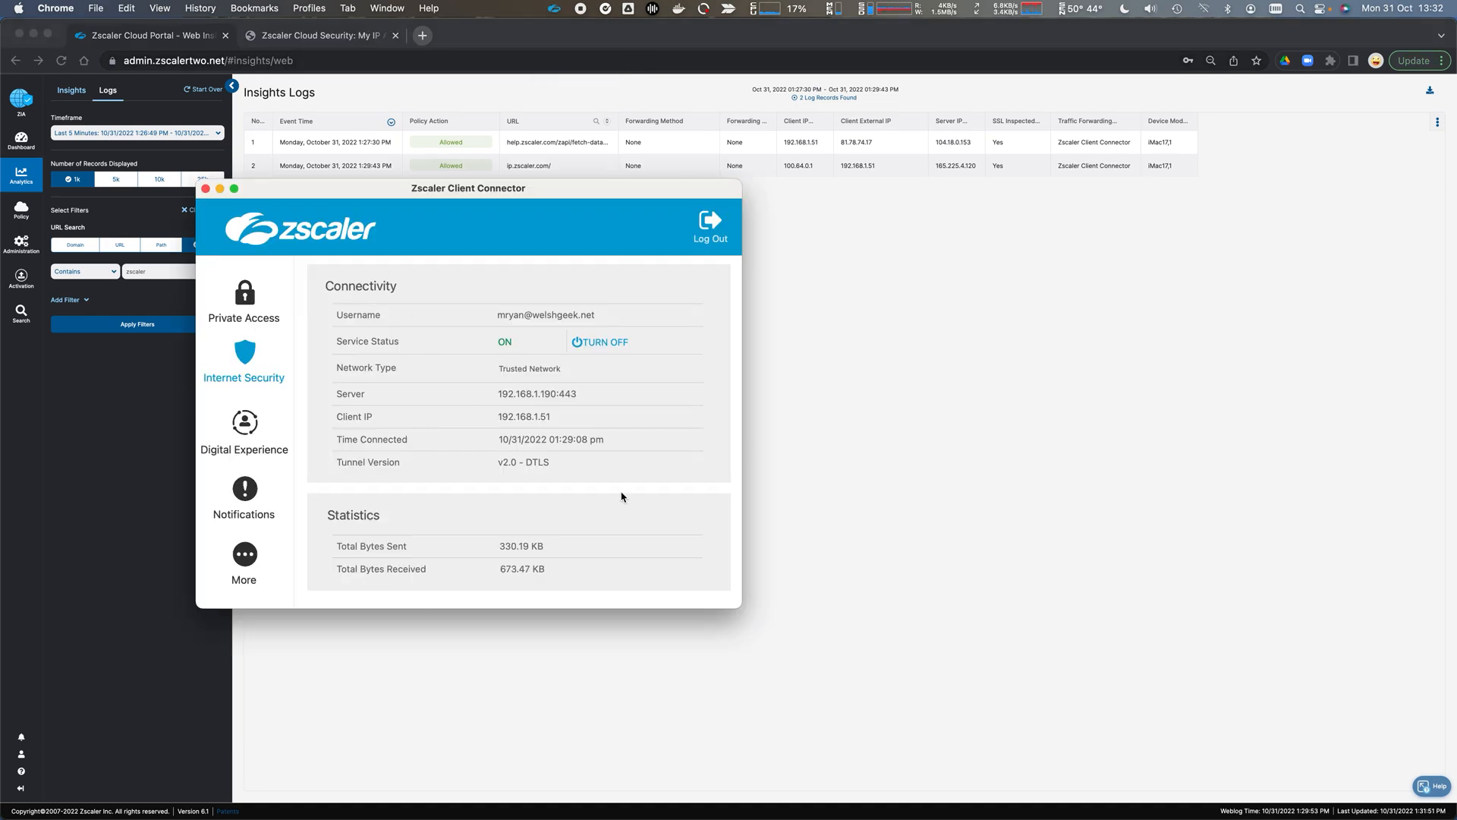
pyautogui.moveTo(563, 413)
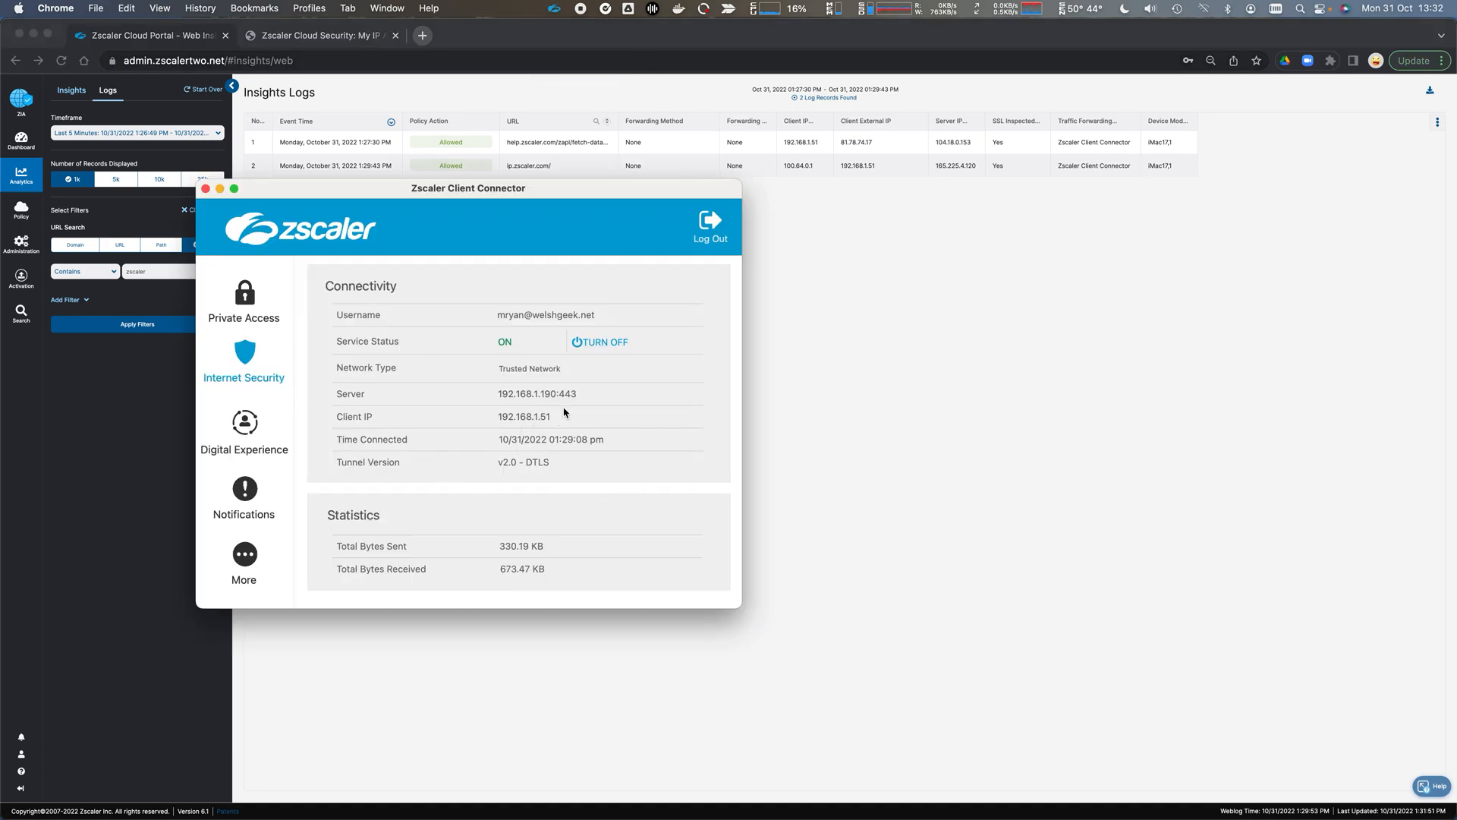
pyautogui.moveTo(602, 421)
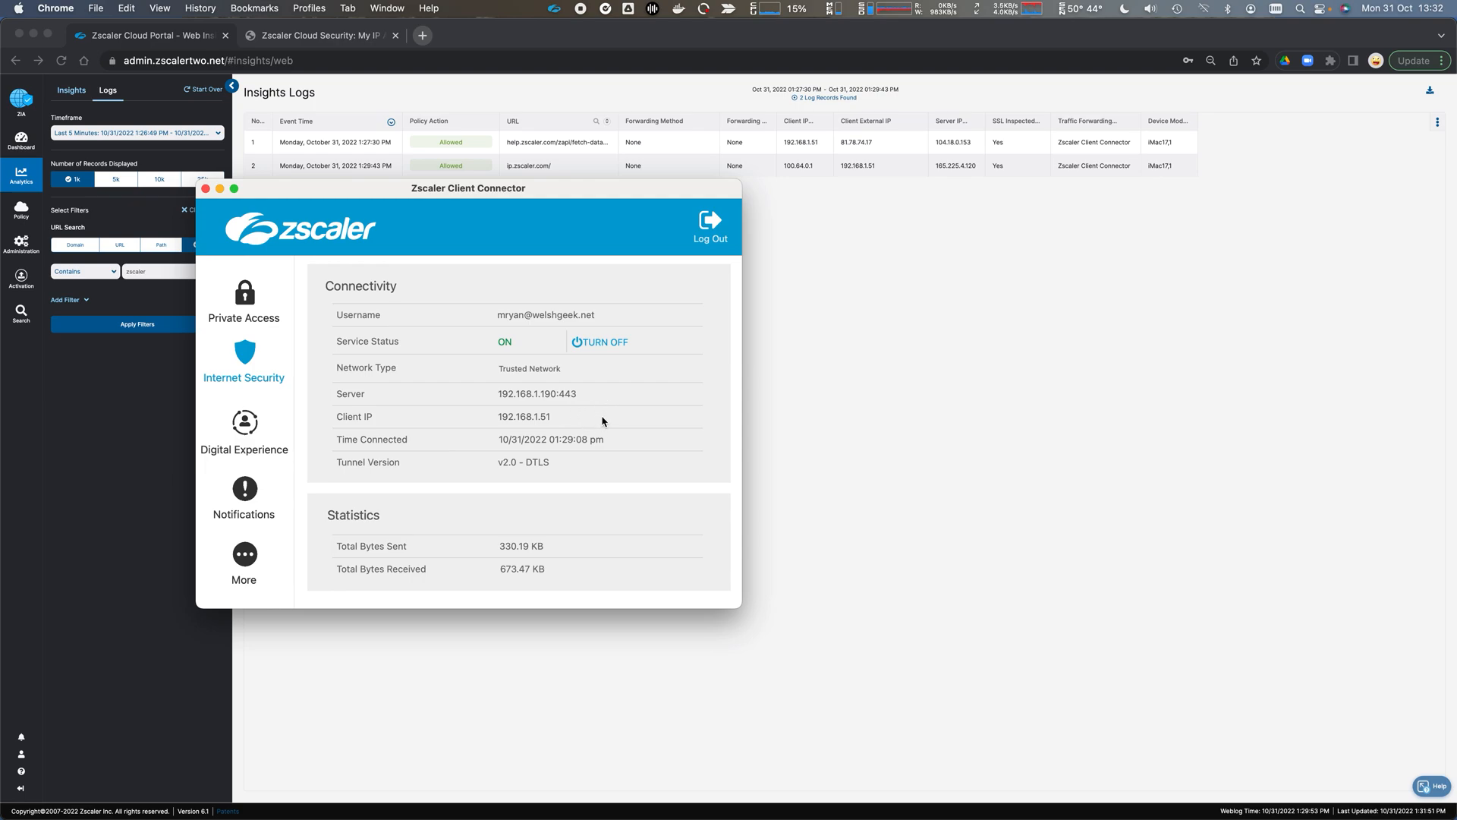
pyautogui.click(244, 293)
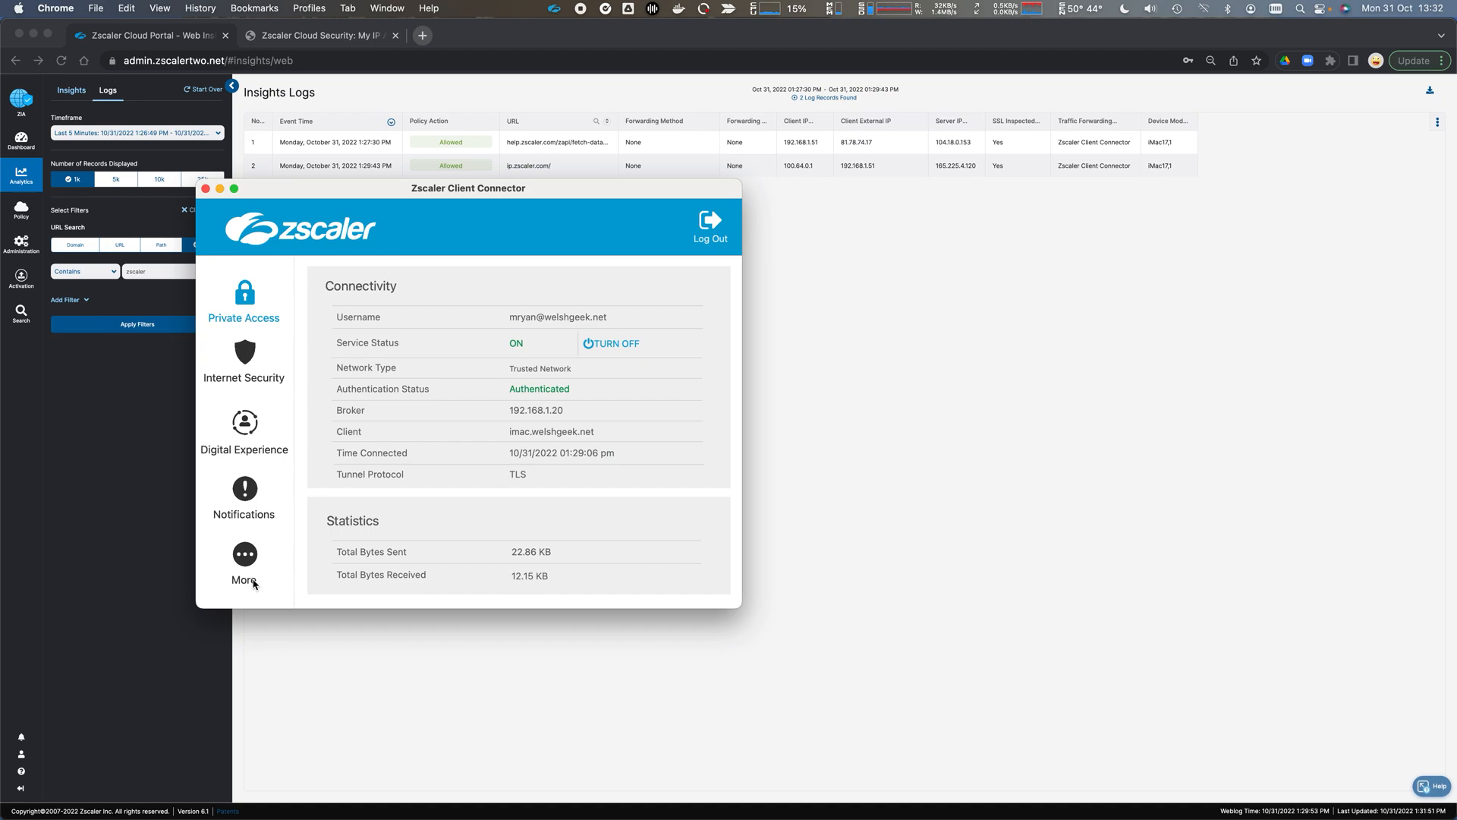
pyautogui.click(244, 432)
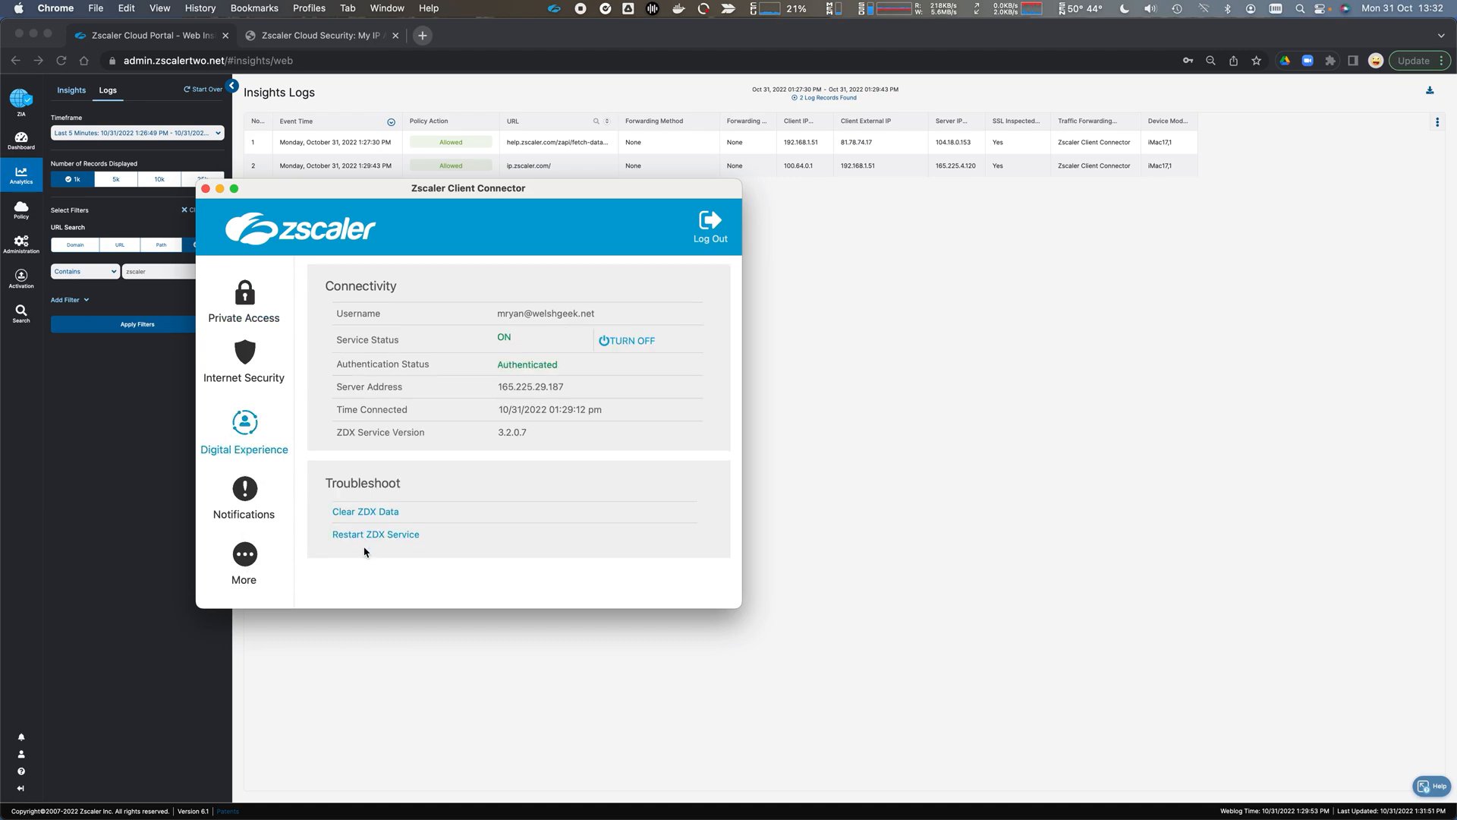
pyautogui.moveTo(261, 315)
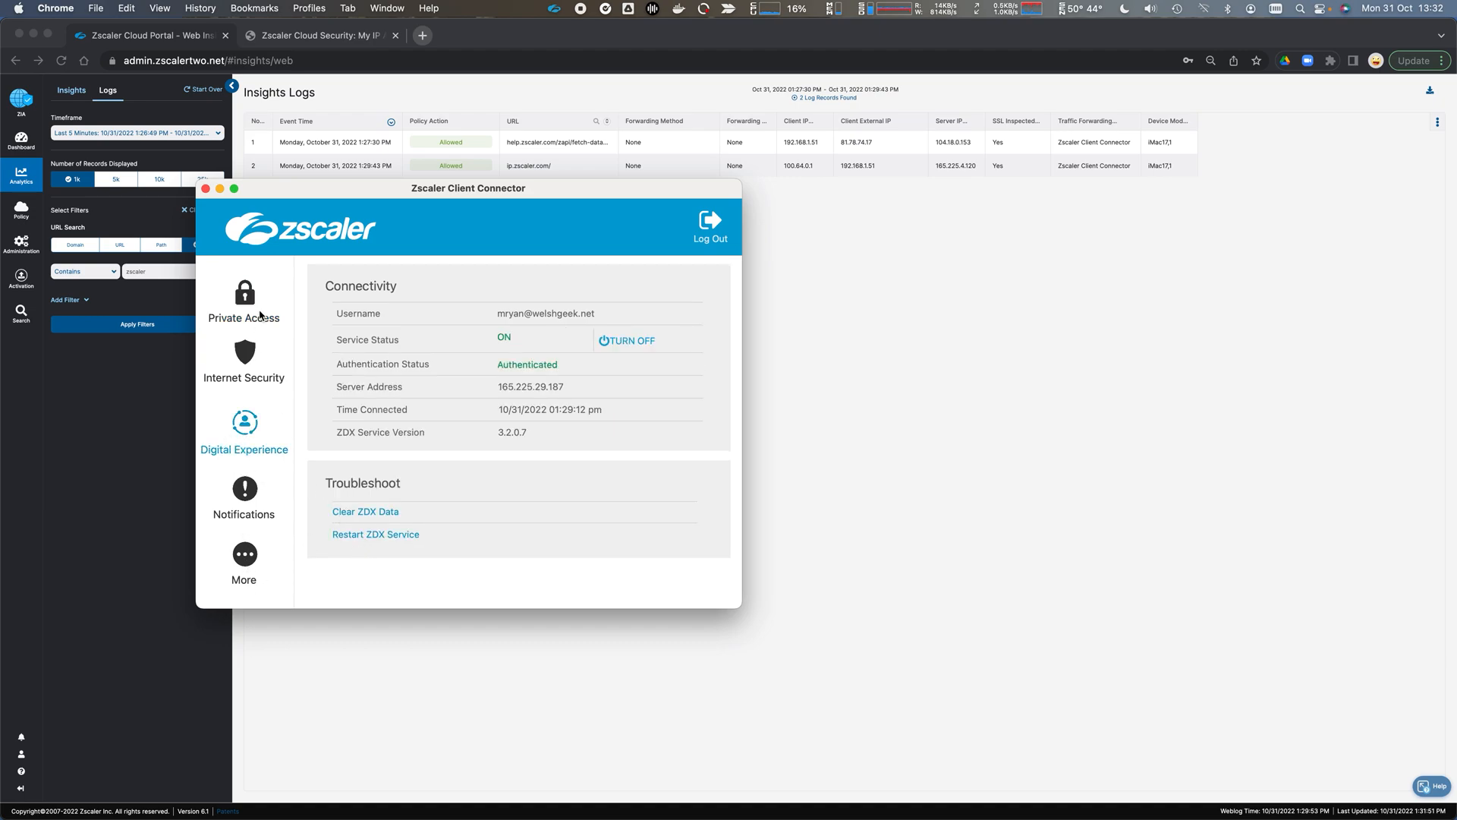
pyautogui.moveTo(443, 245)
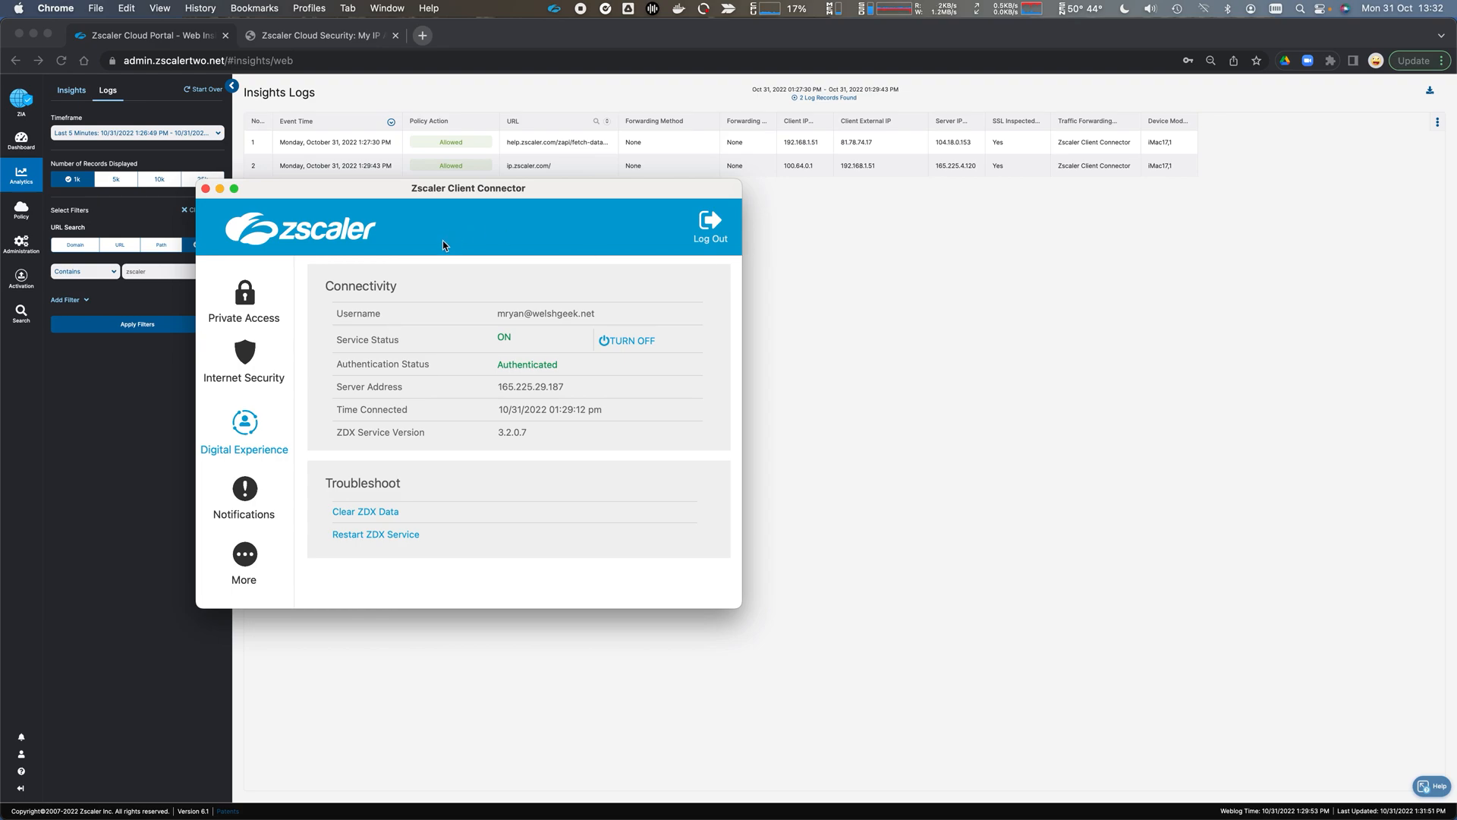